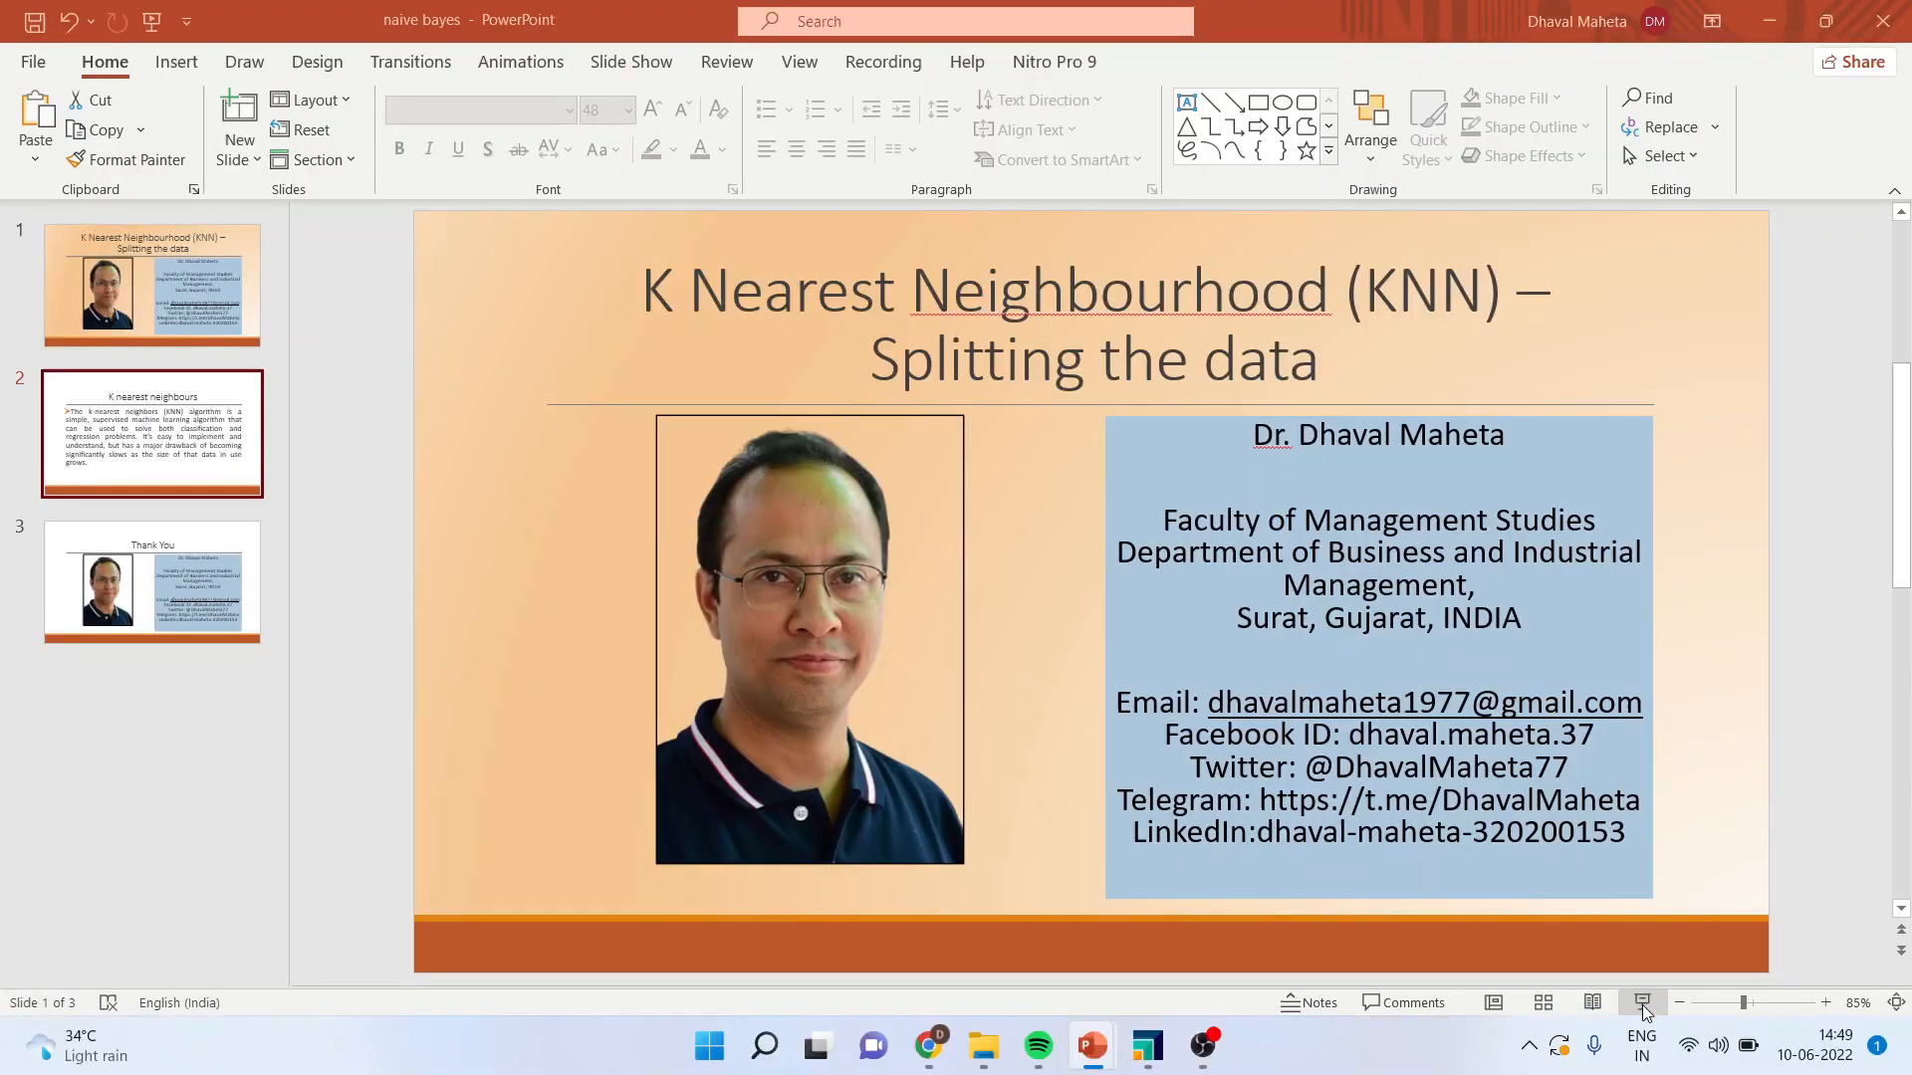
Advance the deck to the slide defining the K nearest neighbours algorithm.
left_click(154, 434)
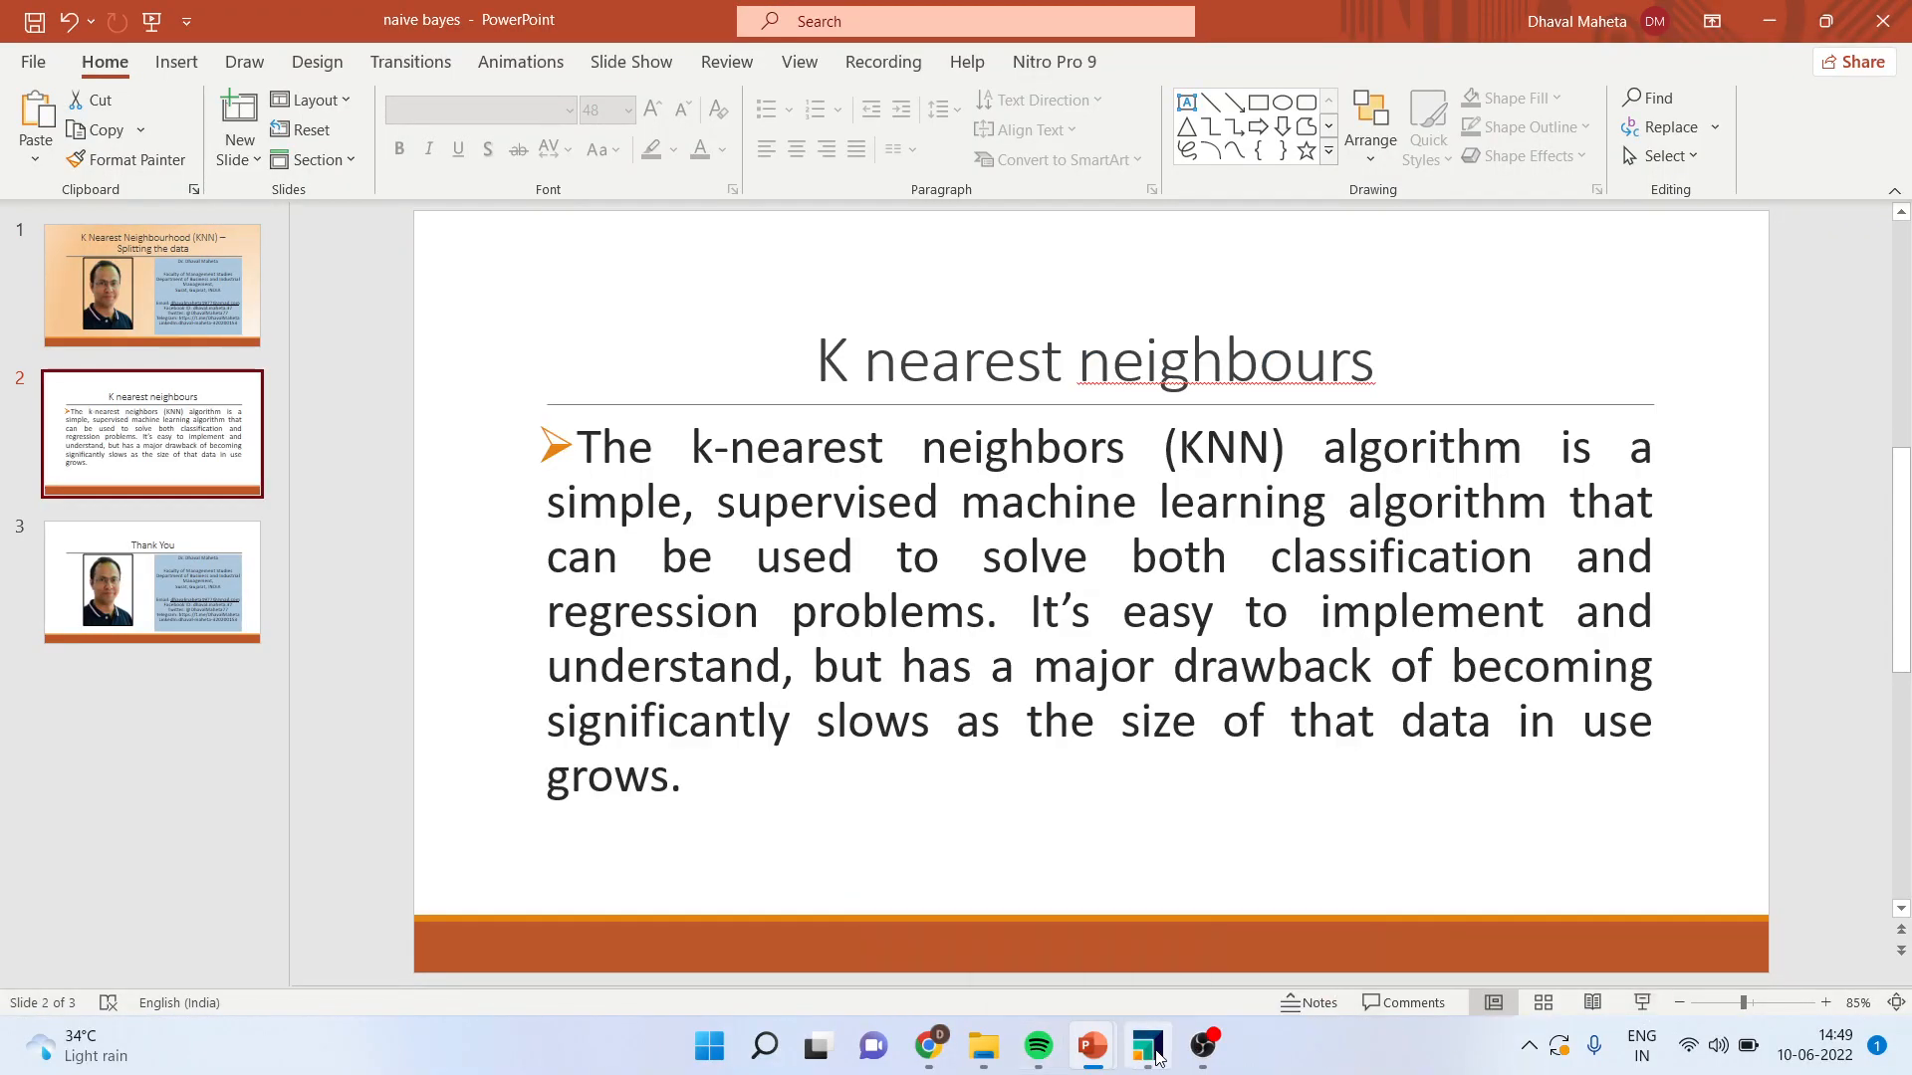
Place the heart1 dataset on the canvas and wire its output to the process results.
left_click(1147, 1045)
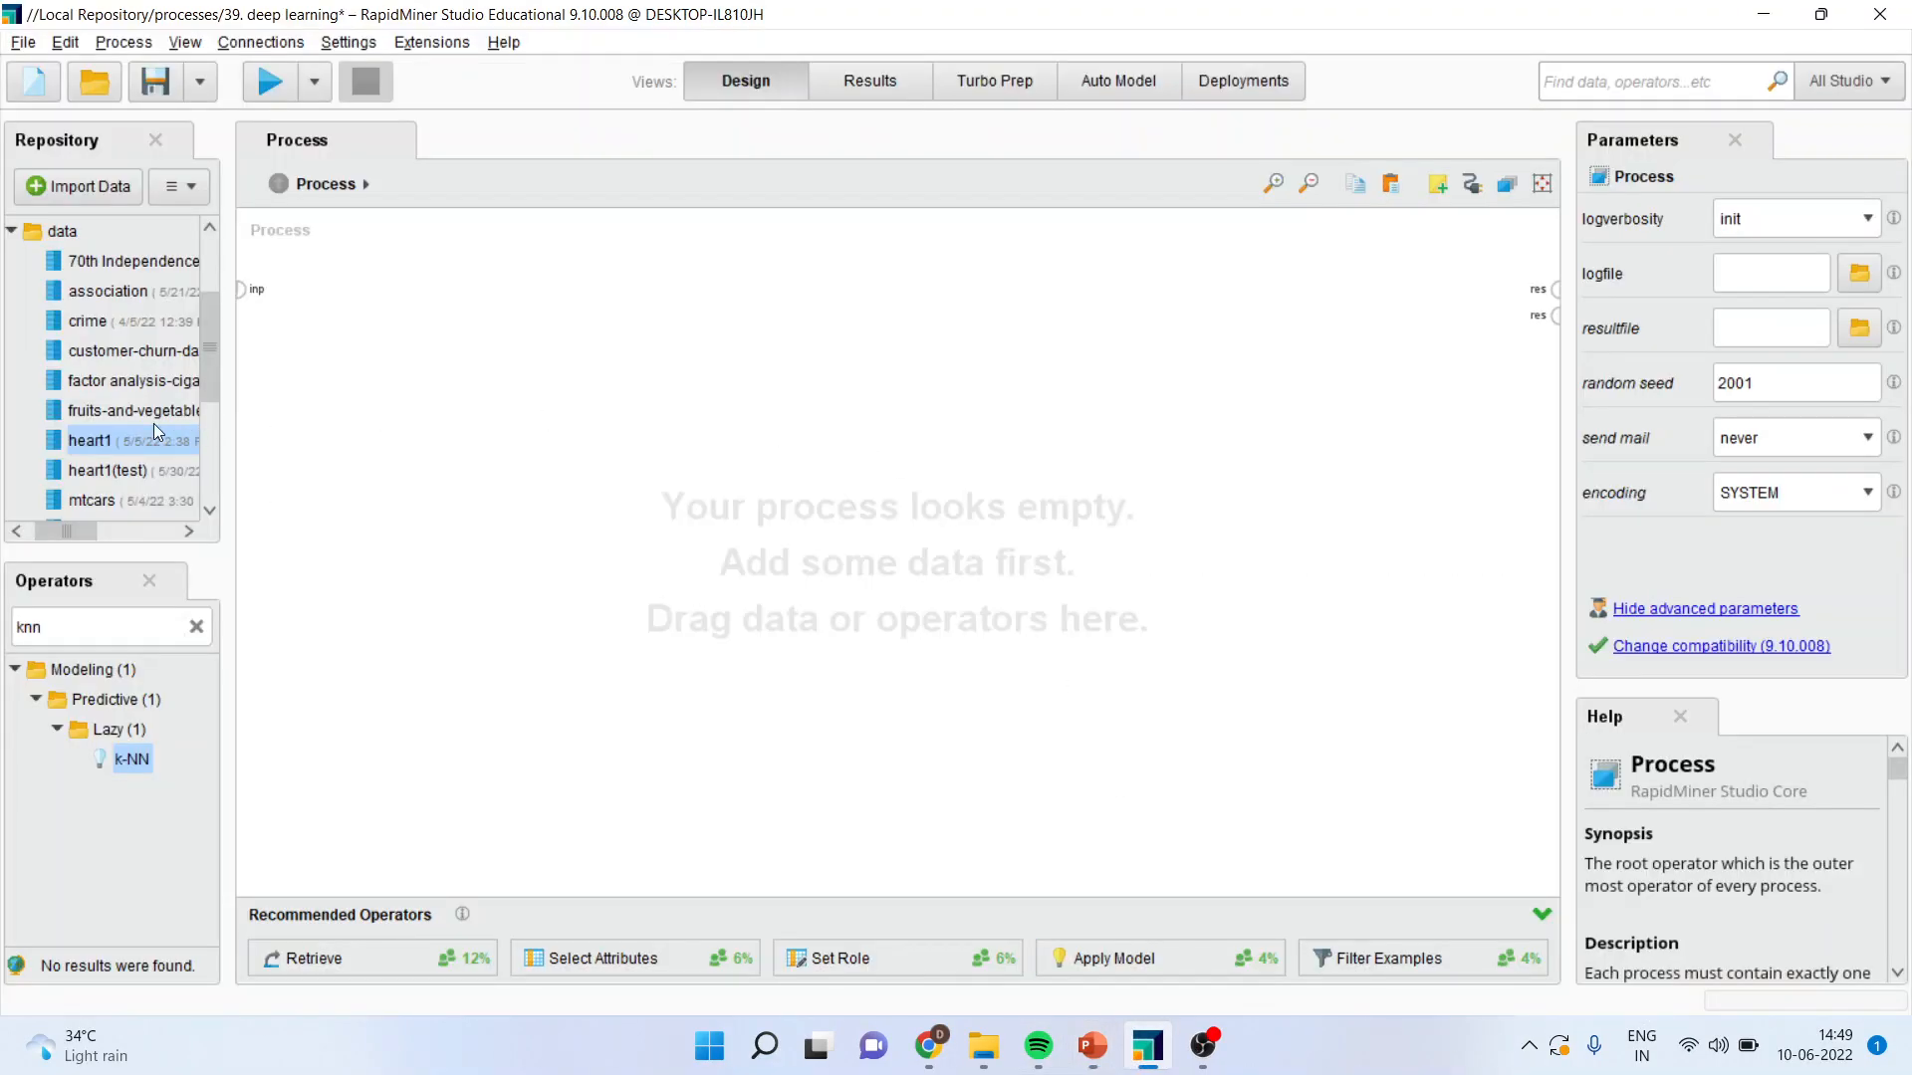
left_click_drag(90, 440, 432, 301)
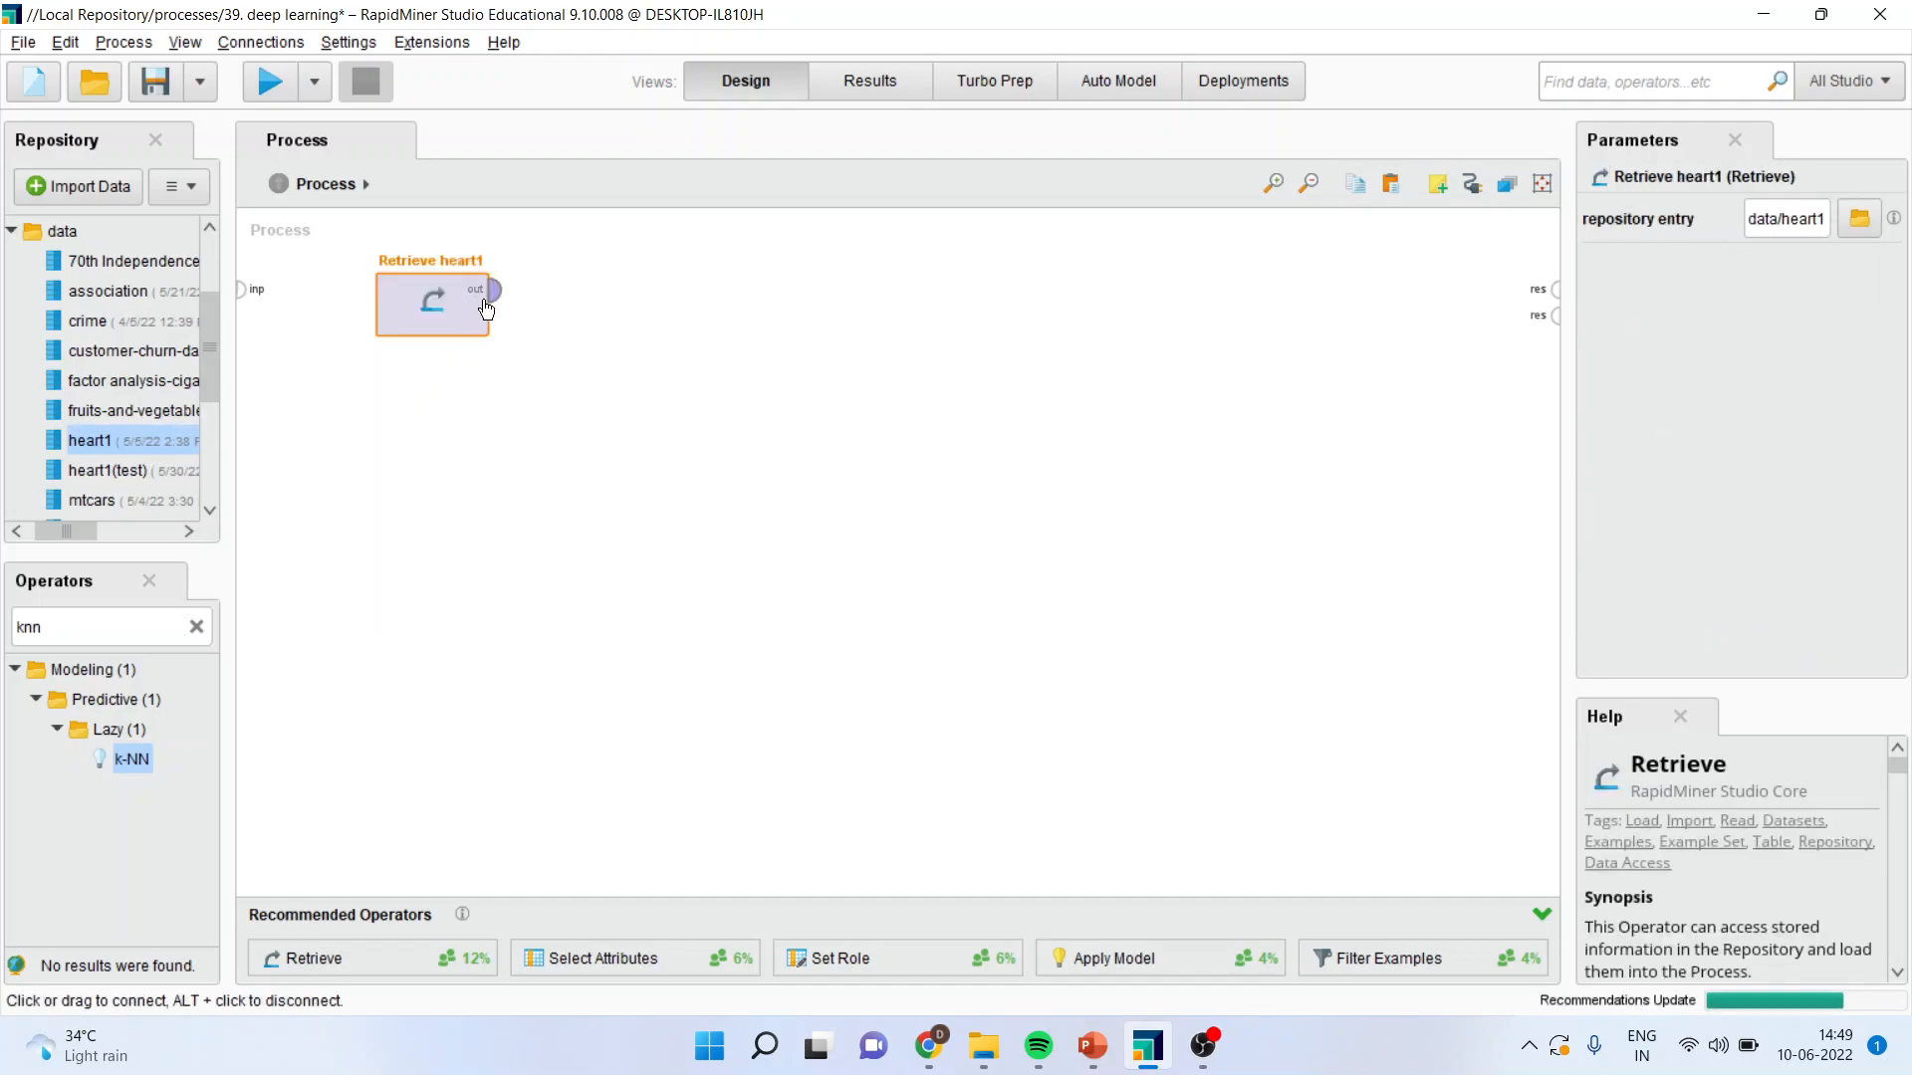
left_click_drag(487, 291, 1535, 291)
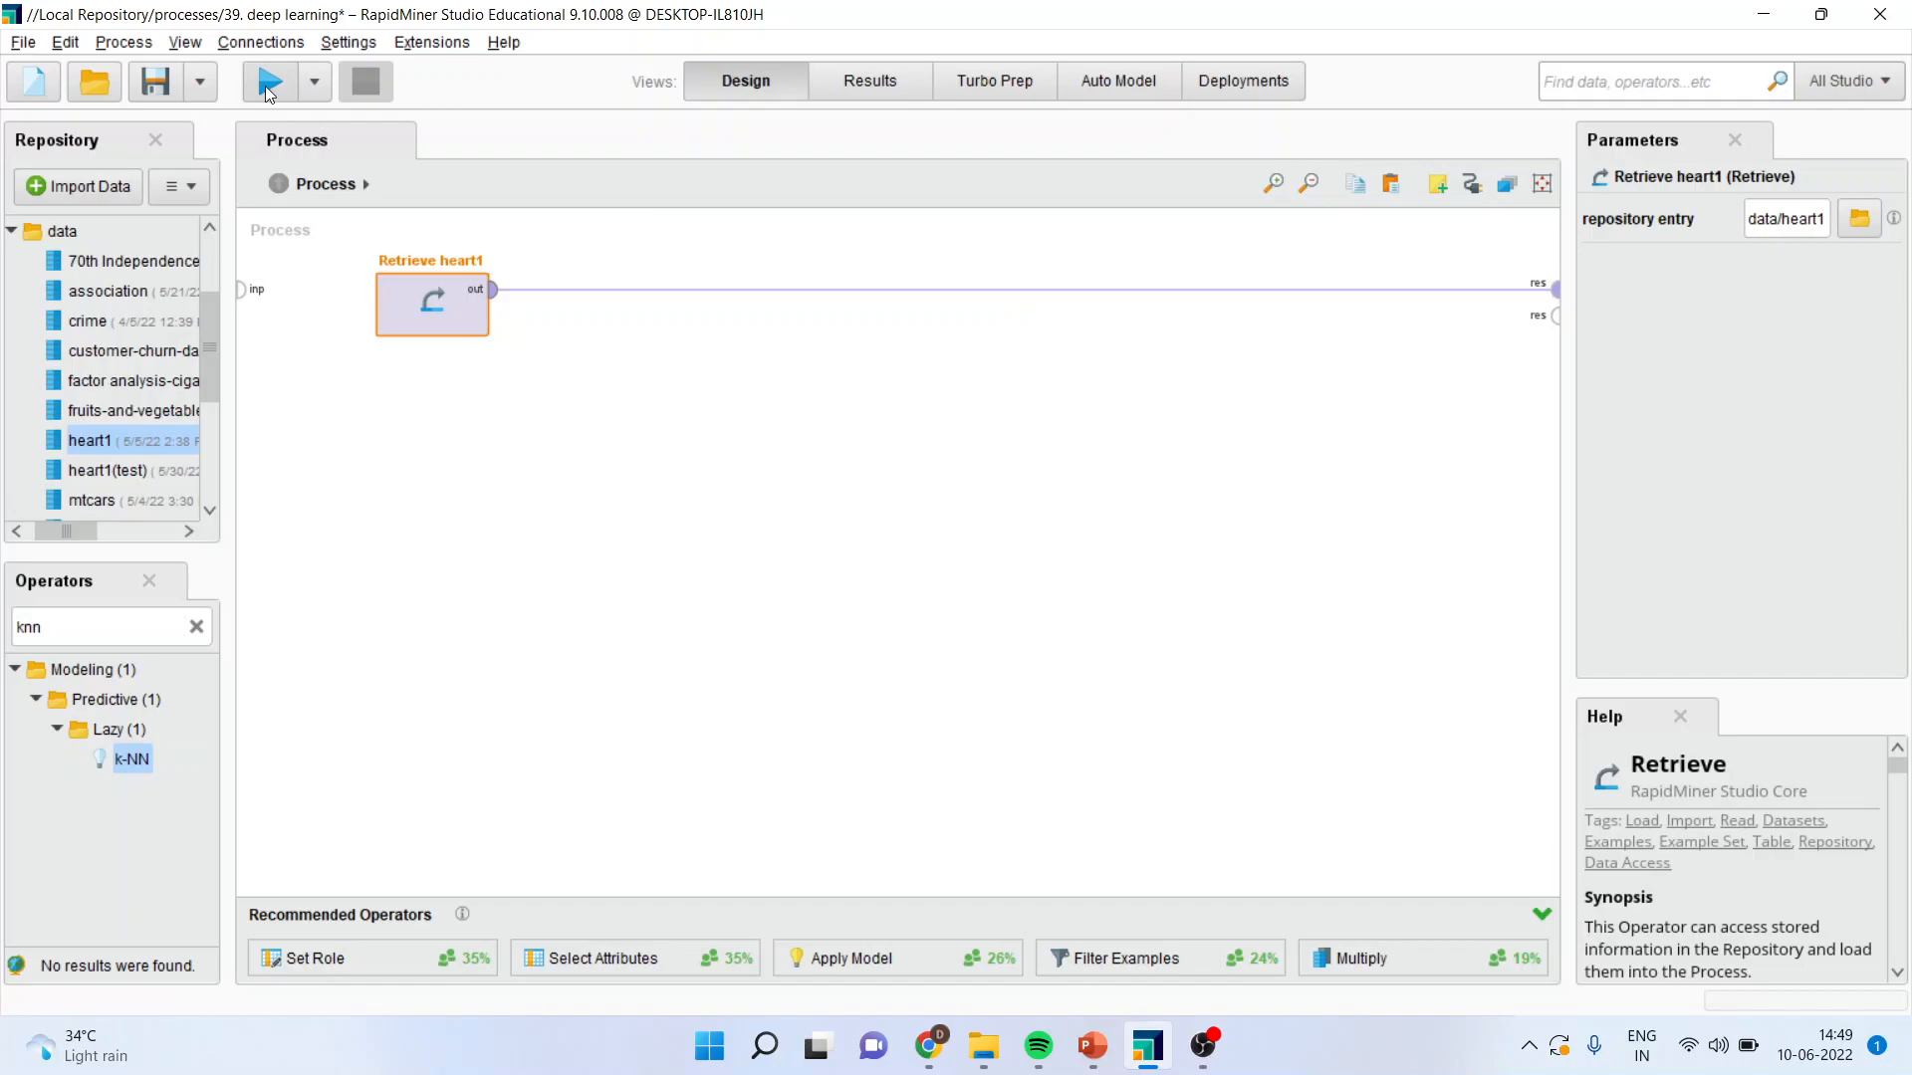
Run the process and scroll the heart1 example set to the HeartDisease column.
left_click(277, 81)
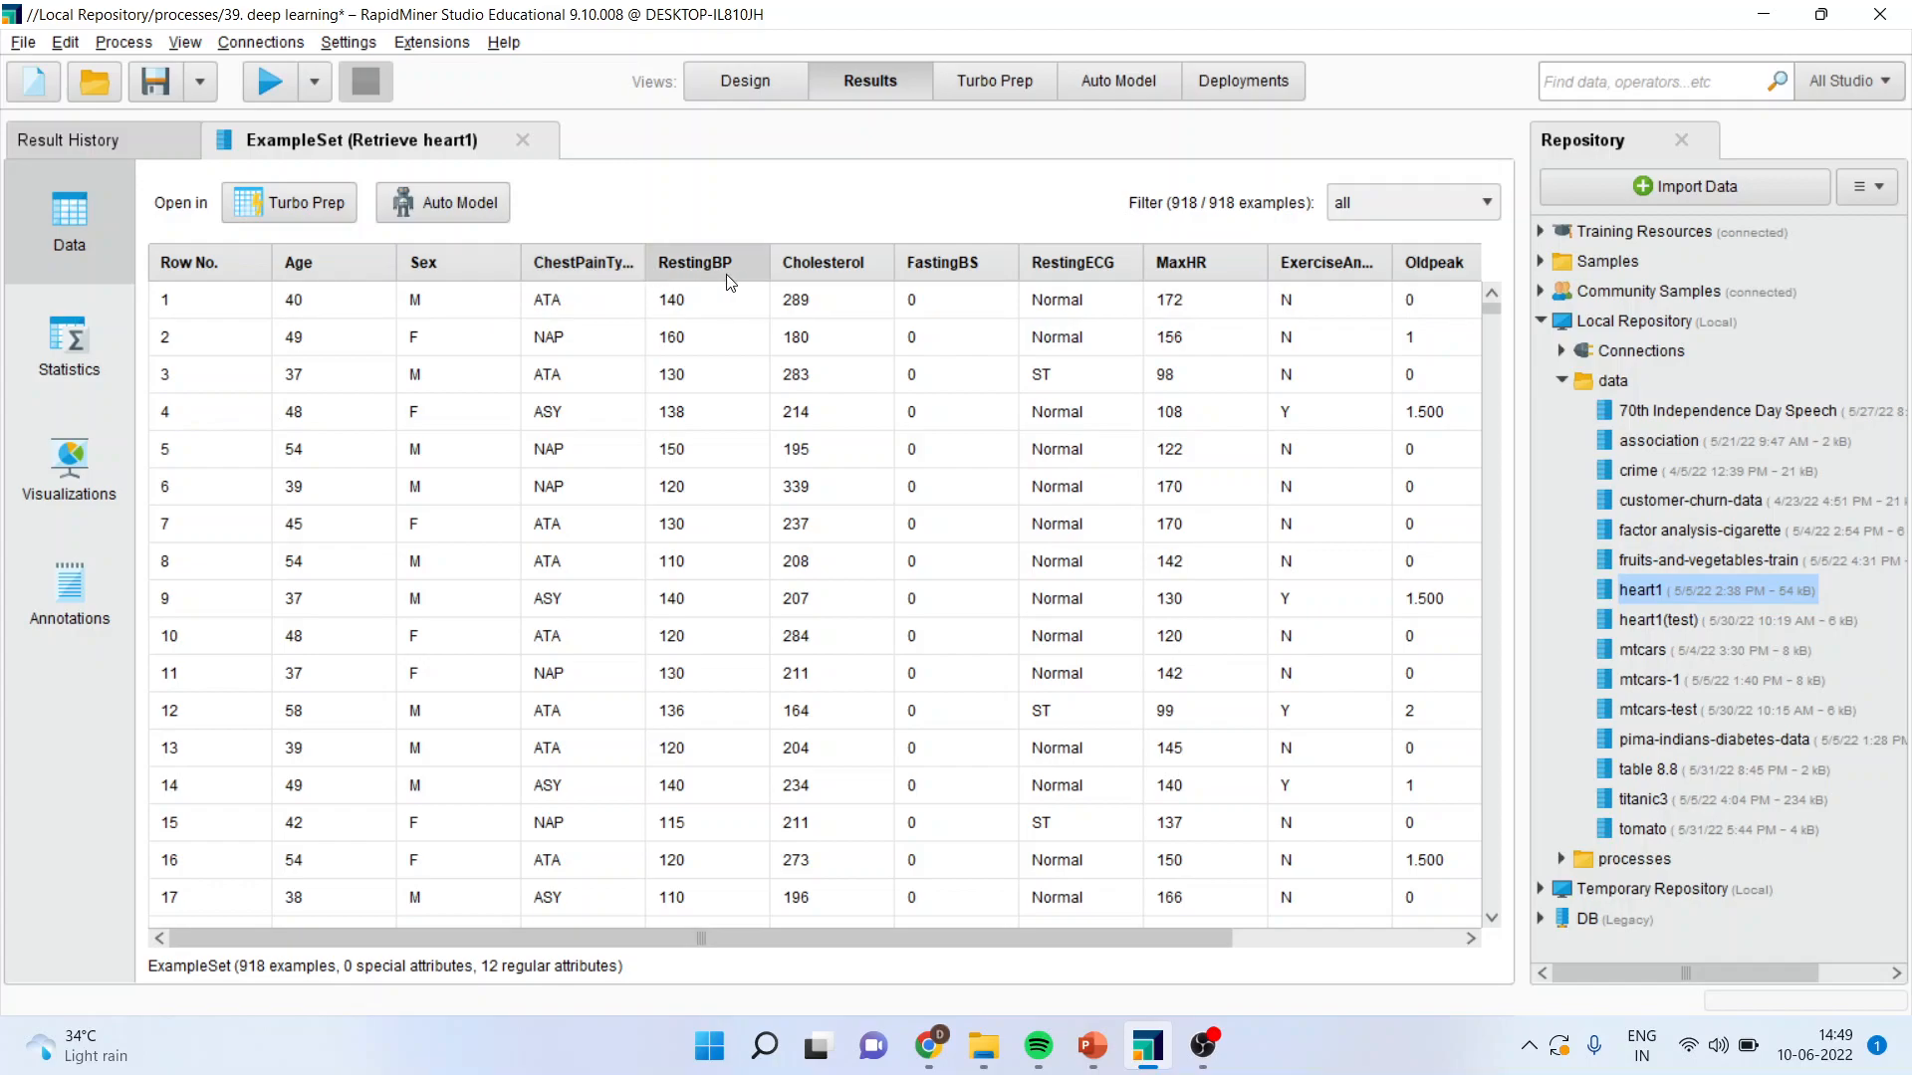
mouse_move(952, 267)
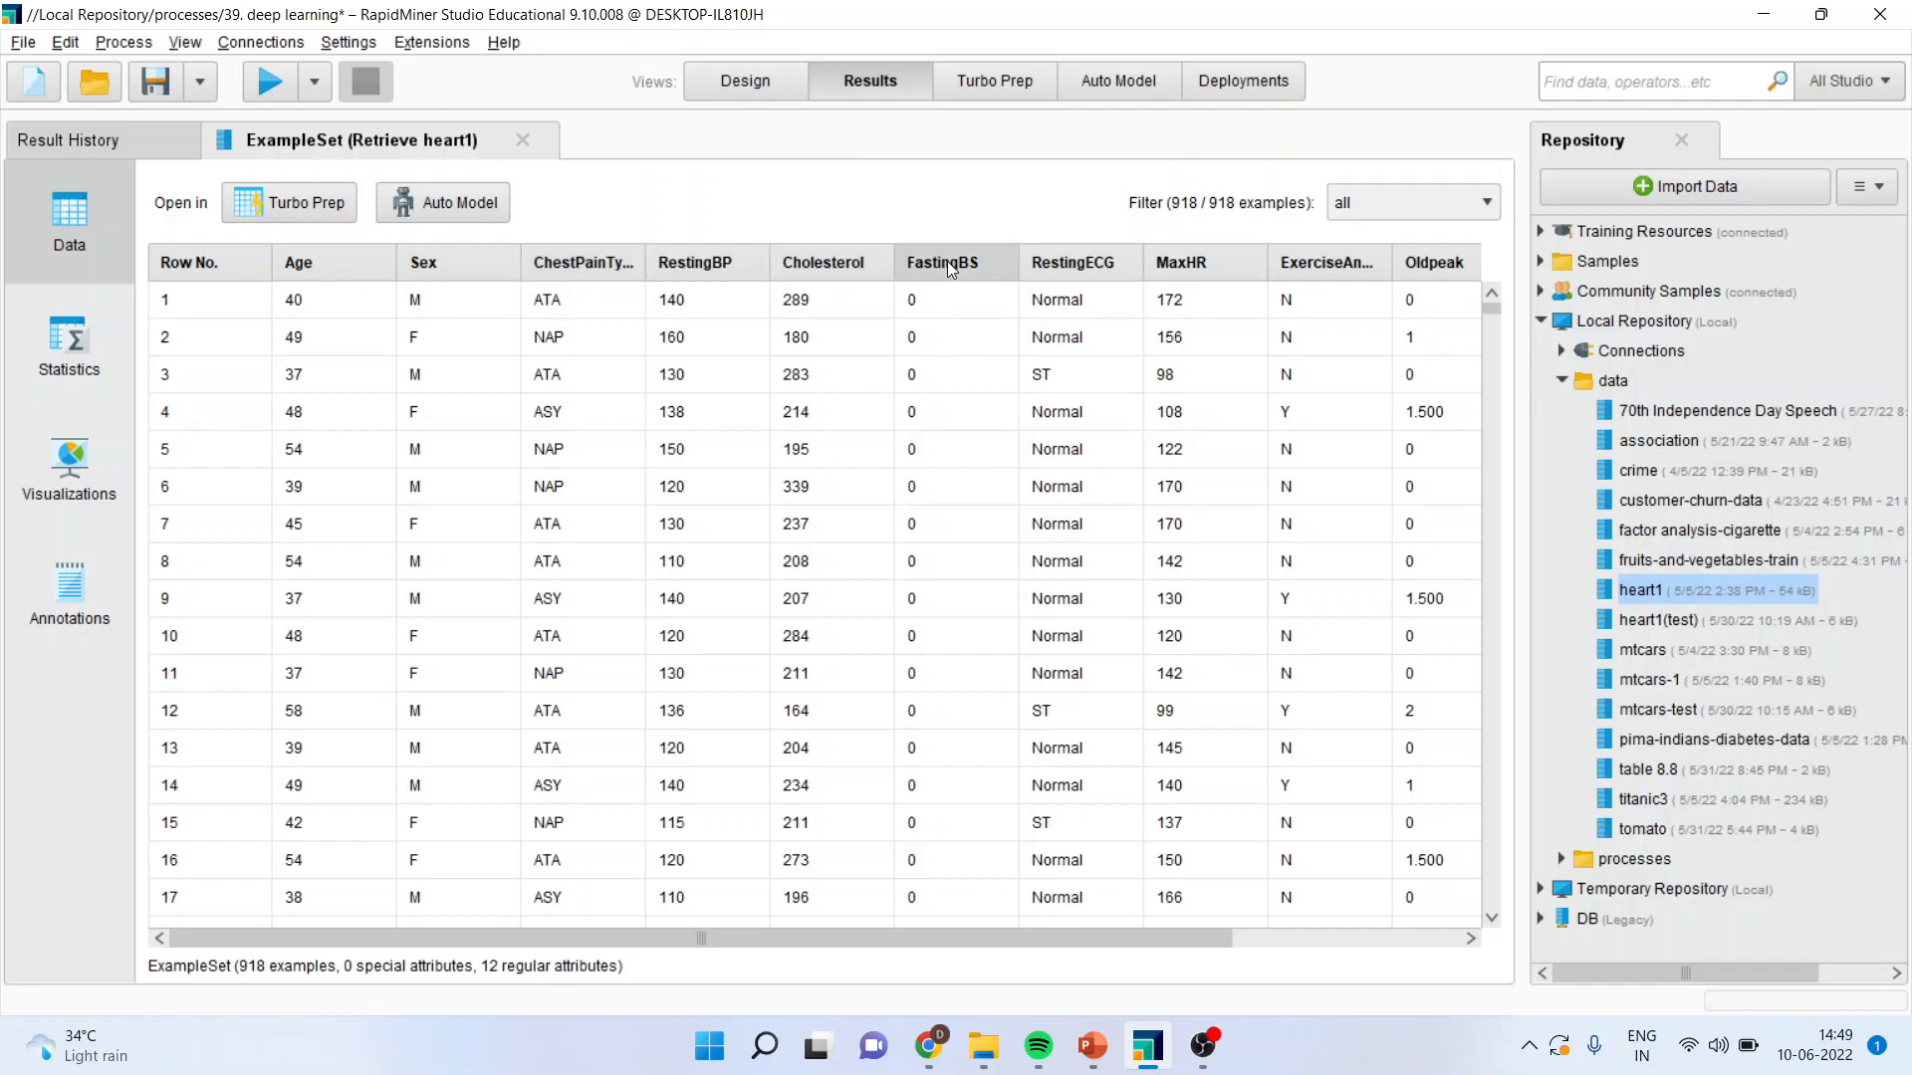
mouse_move(1179, 263)
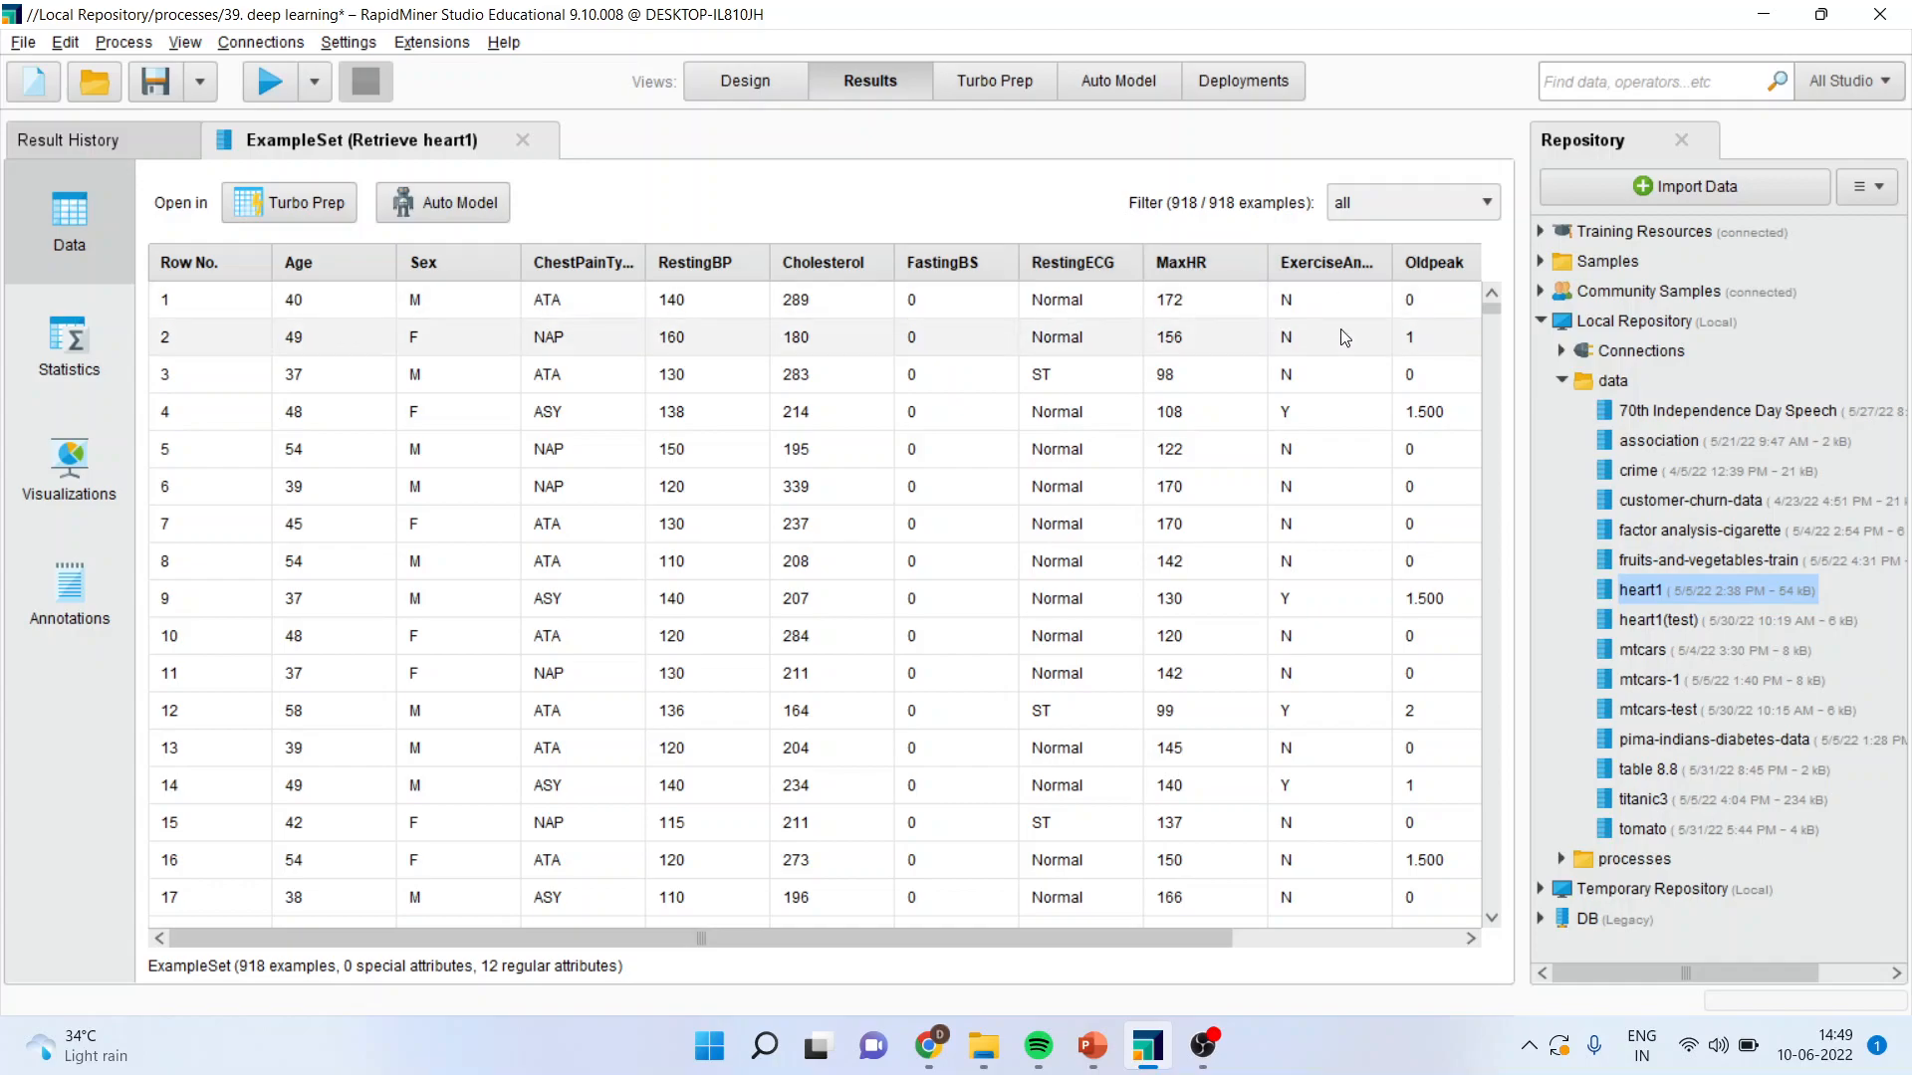
scroll("right", 3)
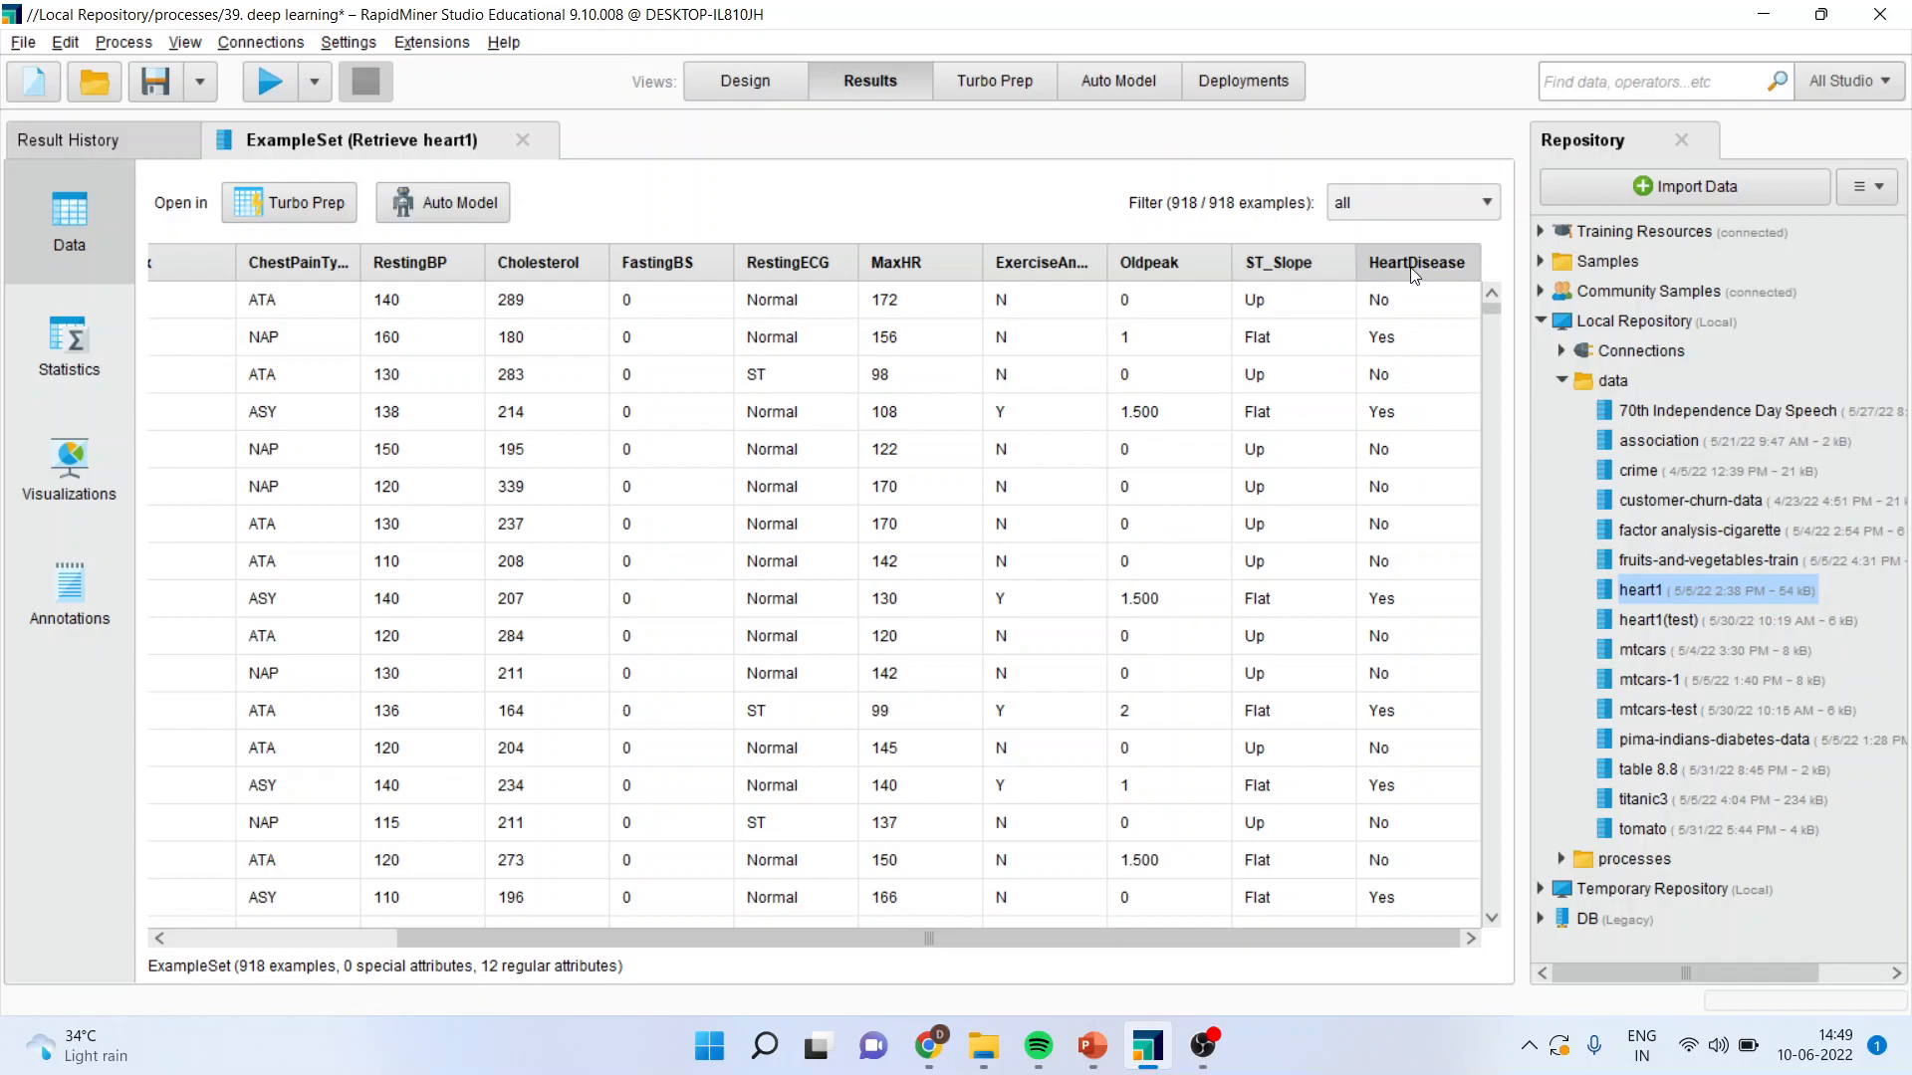
mouse_move(1413, 269)
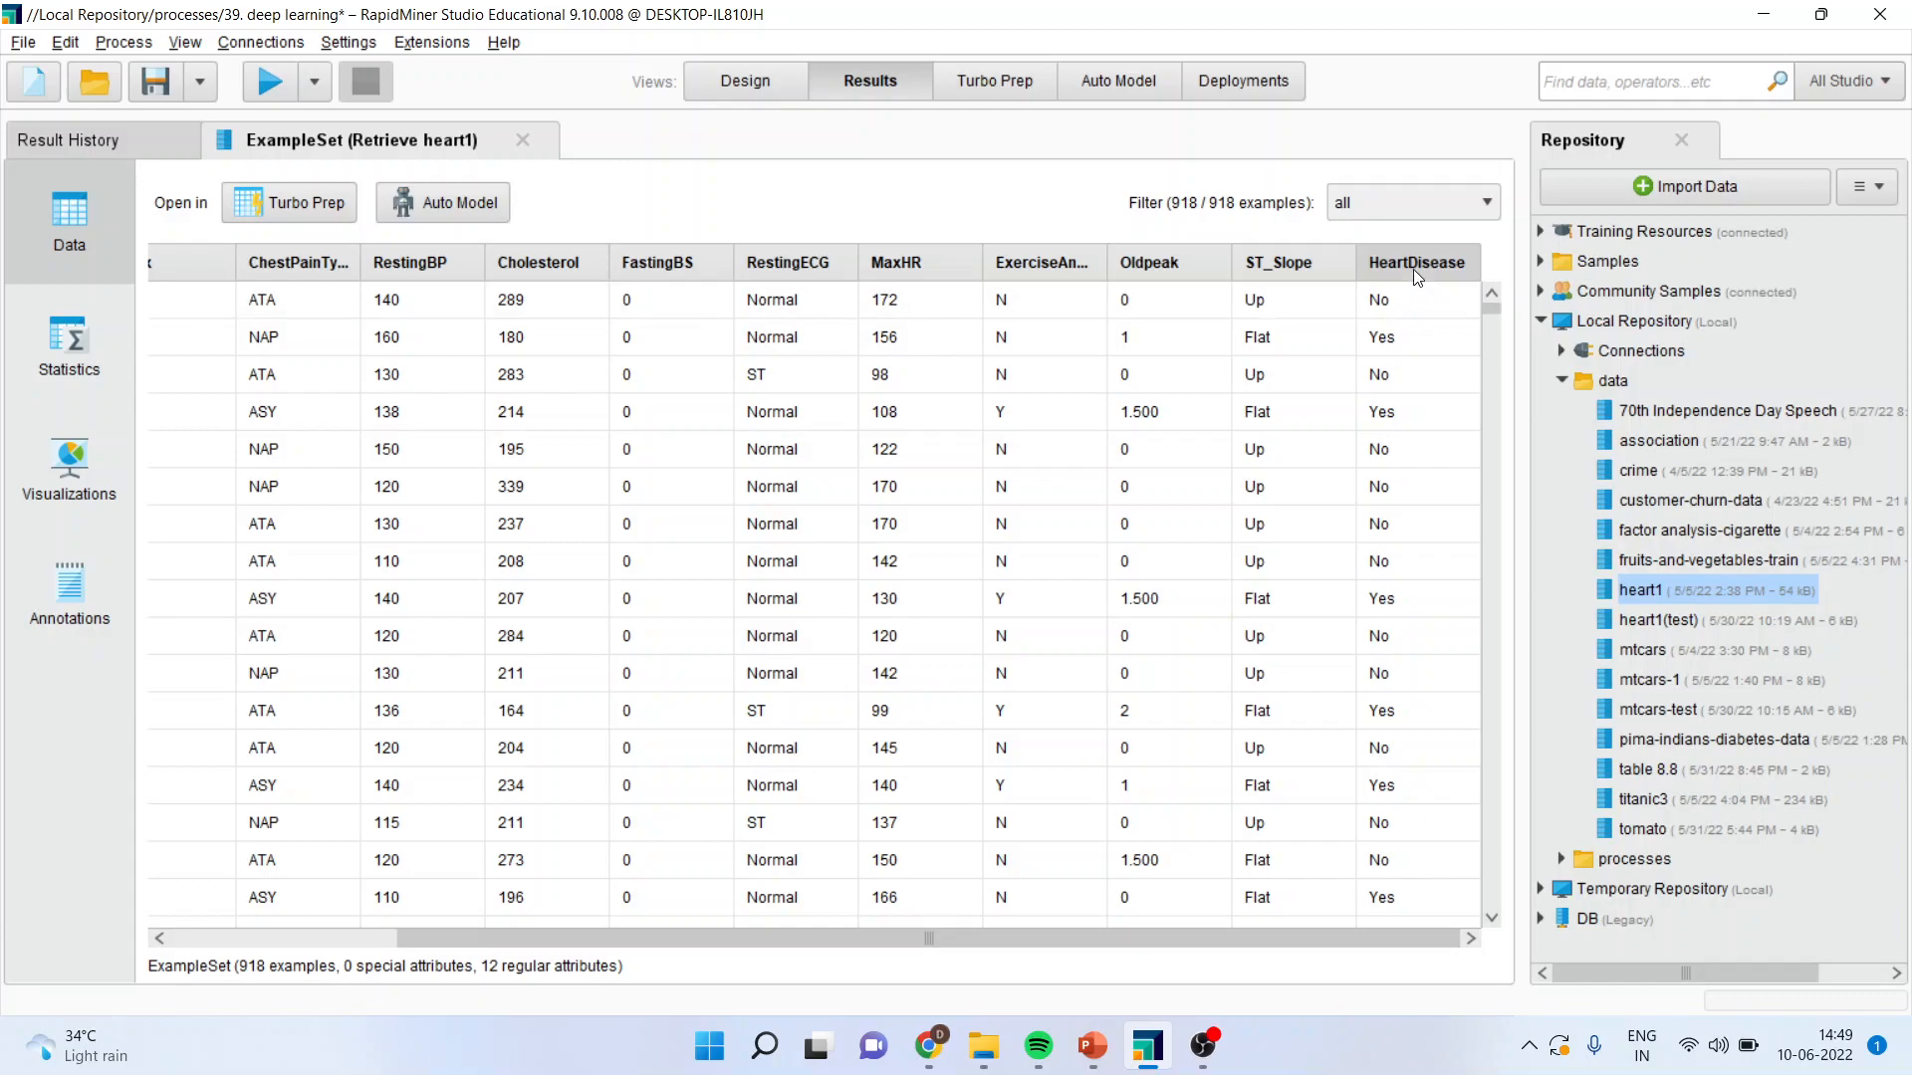
mouse_move(1437, 412)
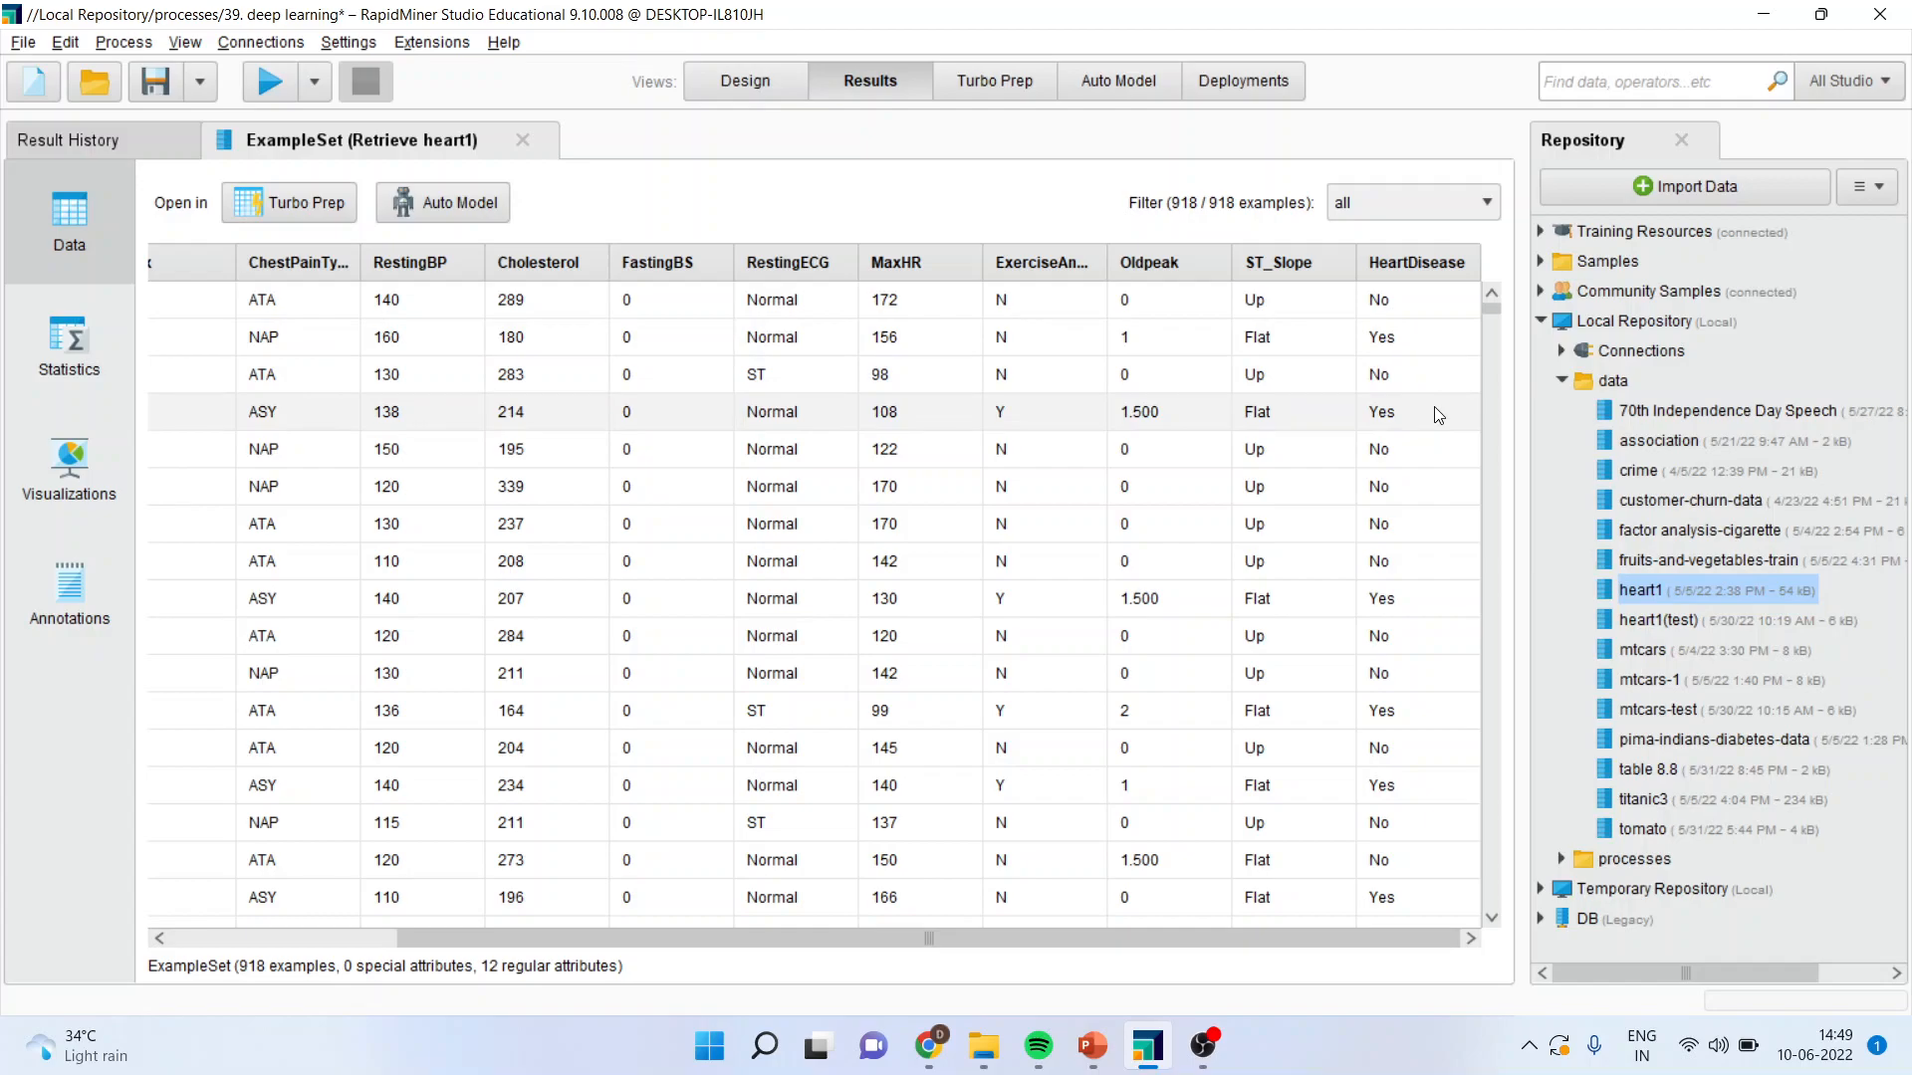
mouse_move(729, 86)
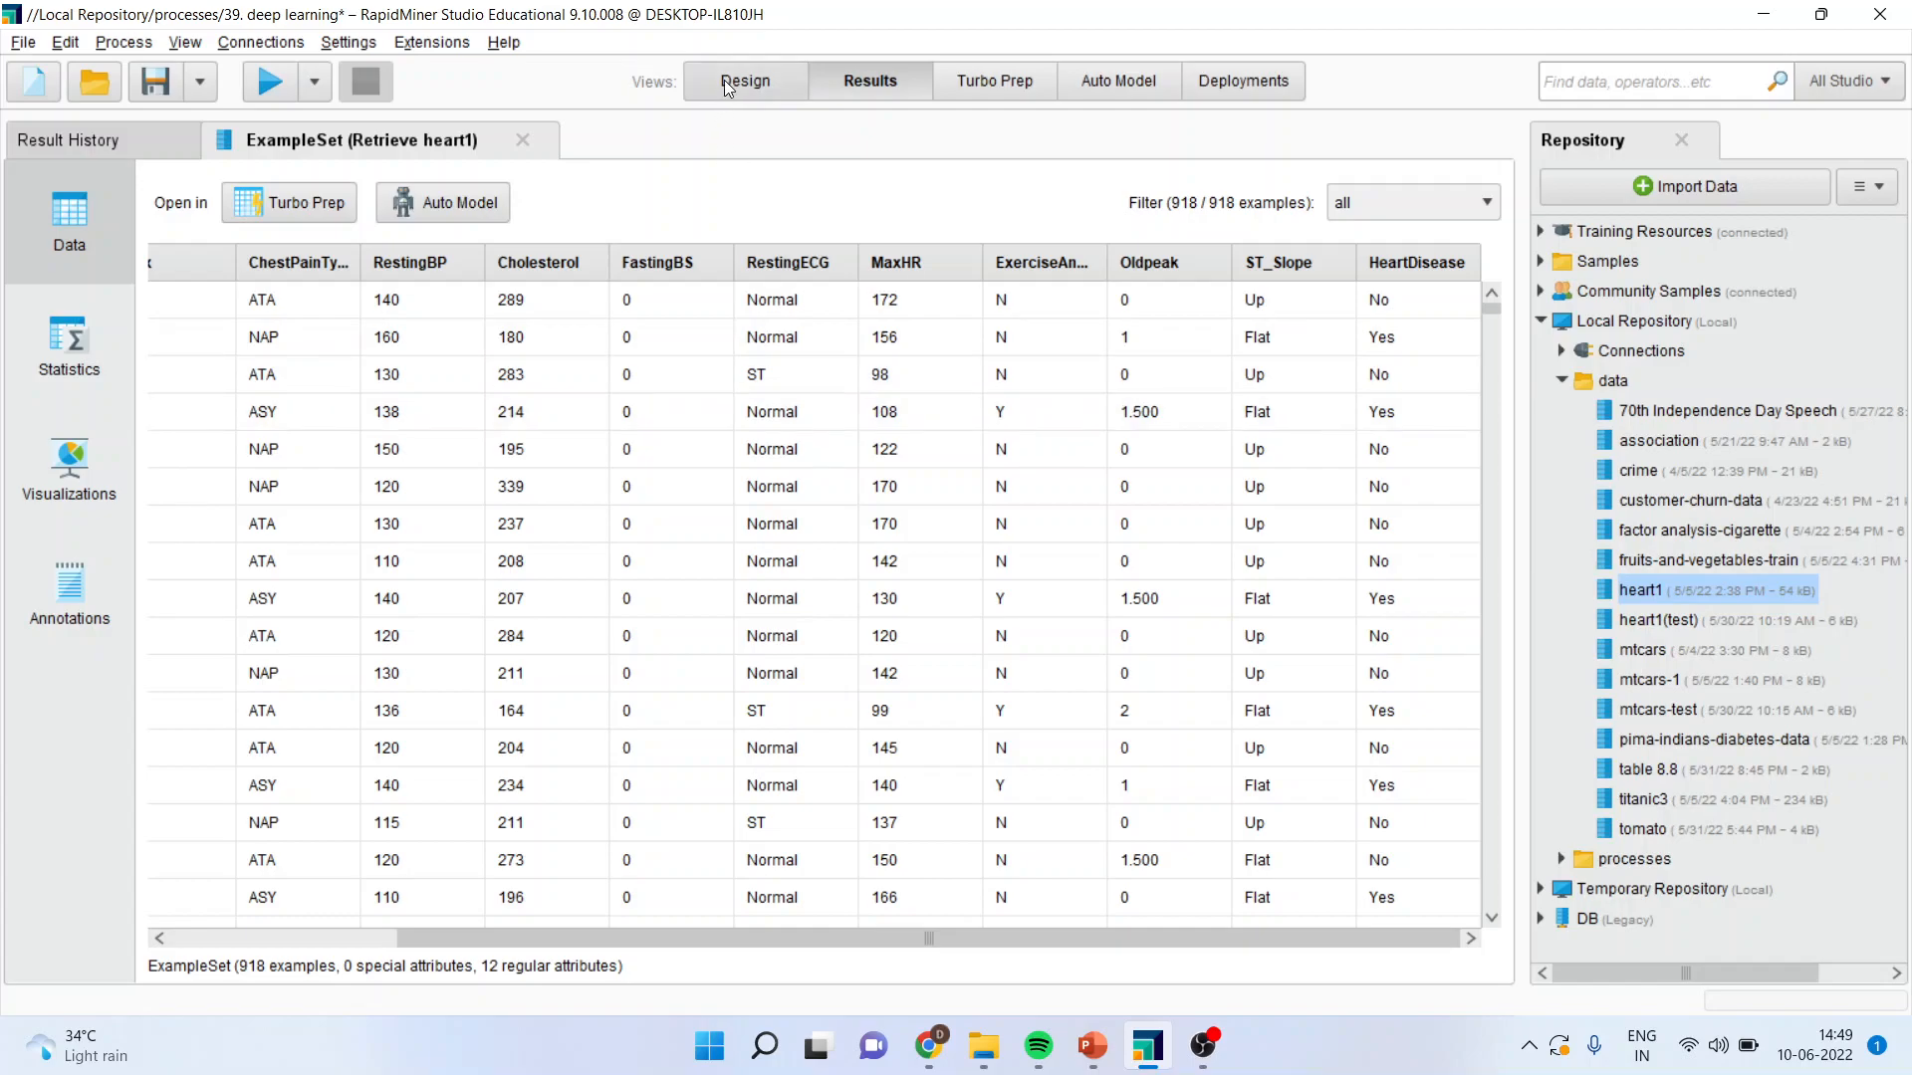
Return to Design view with Select Attributes inserted and reach its filter type choices.
left_click(745, 80)
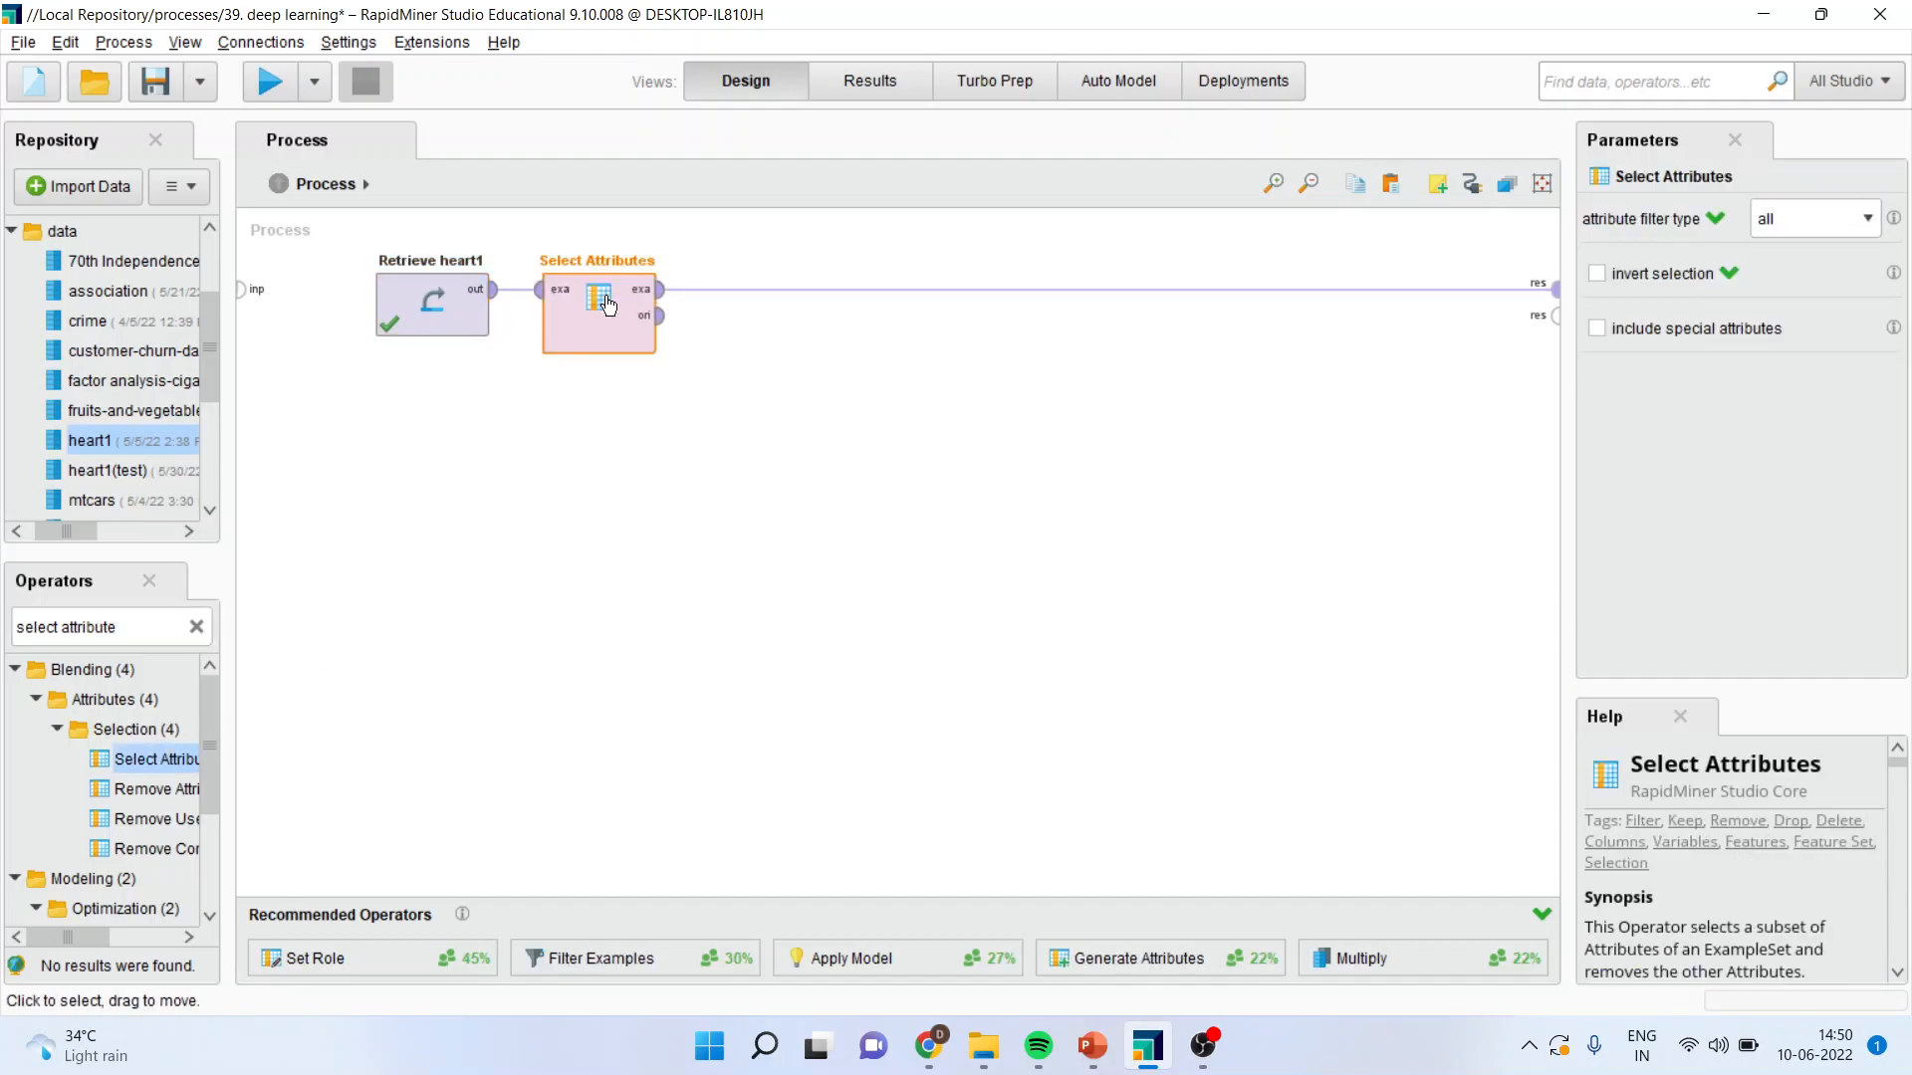
left_click(1864, 219)
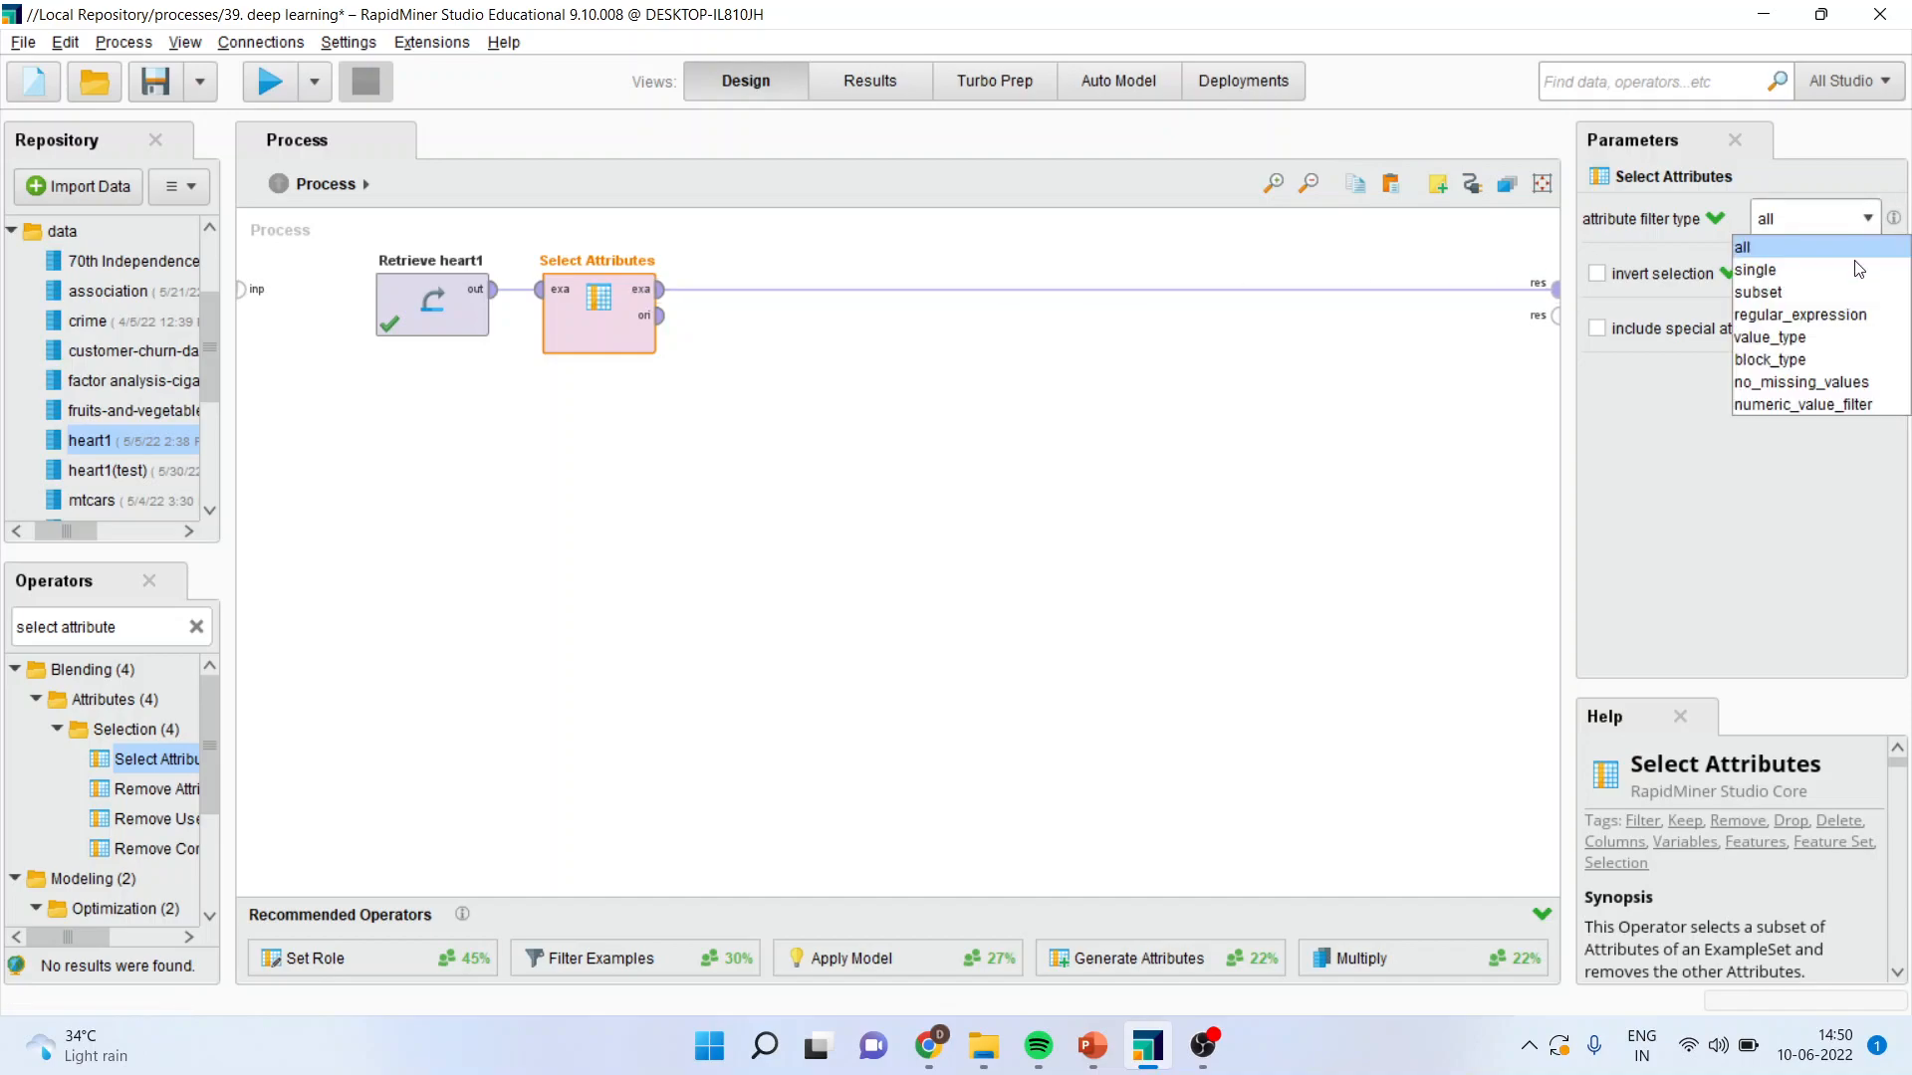
Set a subset filter keeping Age, Cholesterol, FastingBS, HeartDisease and RestingBP.
left_click(1758, 291)
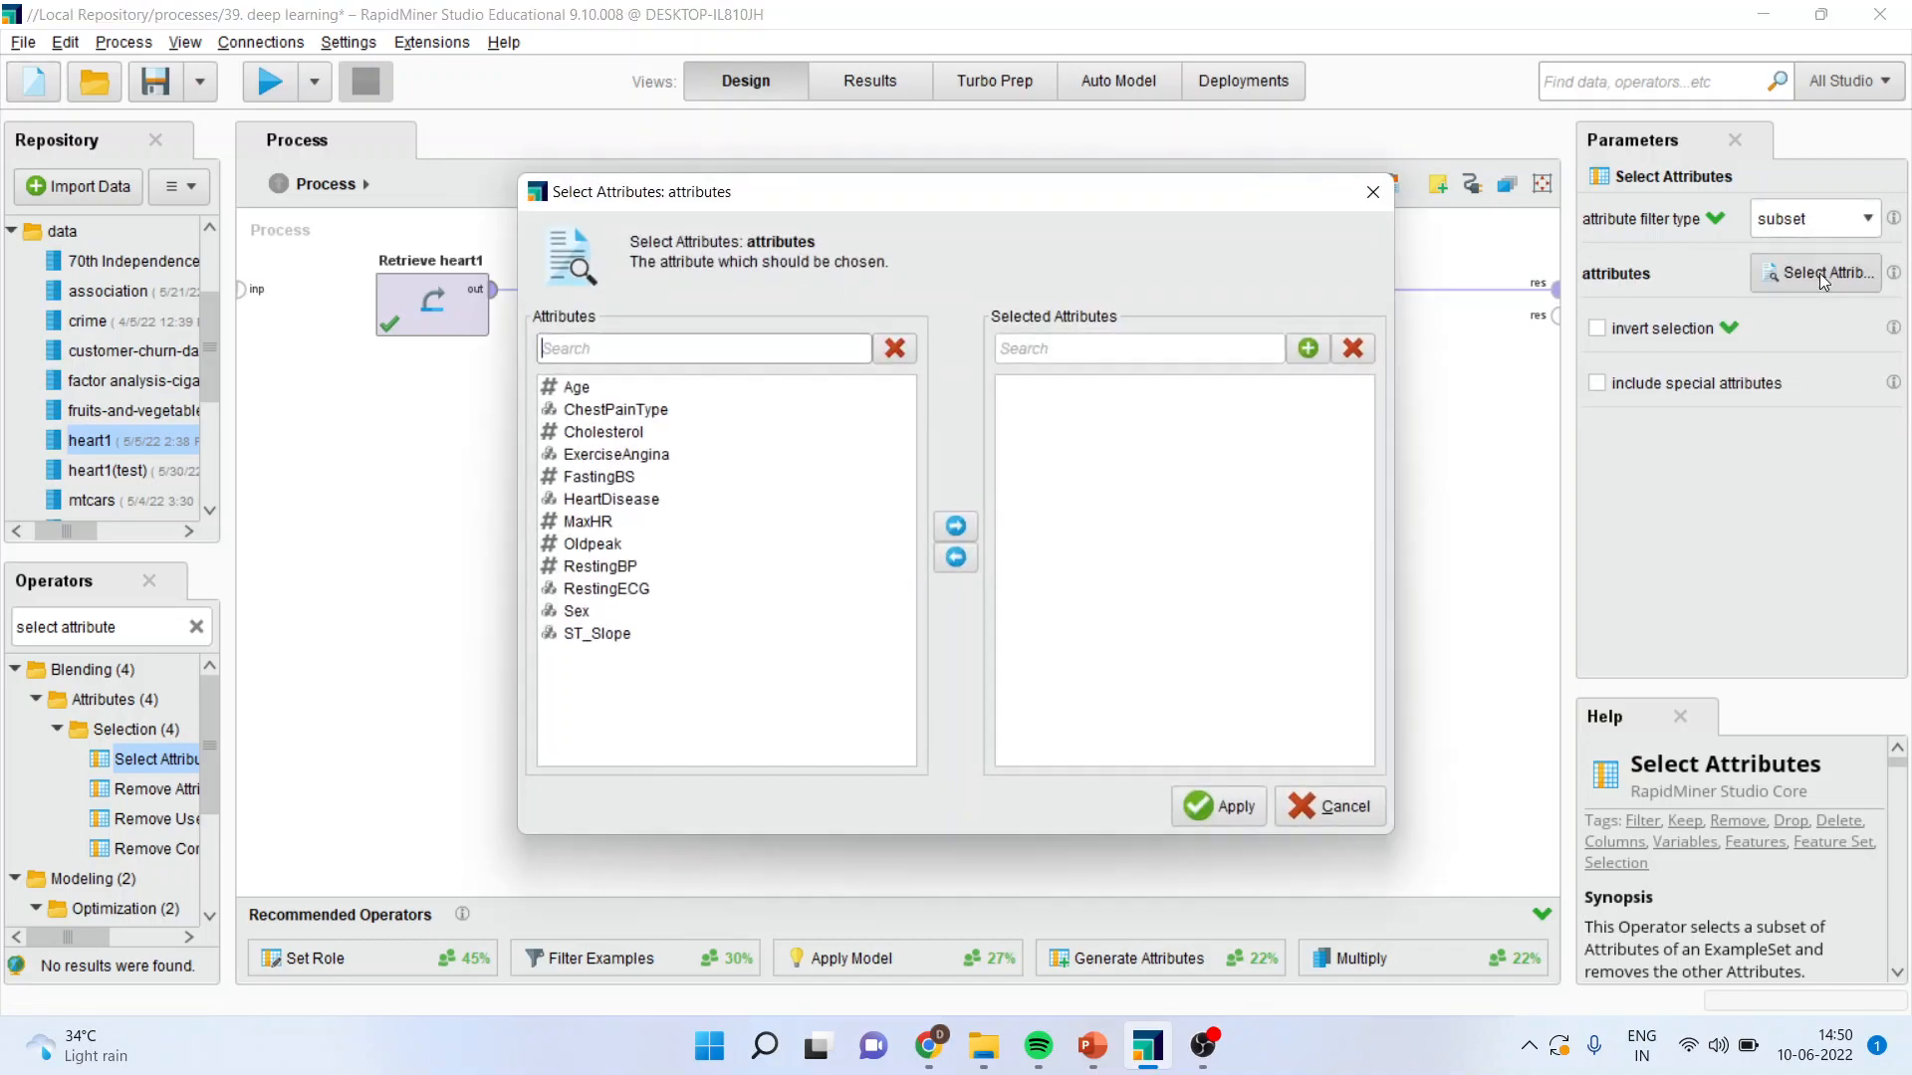
mouse_move(693, 490)
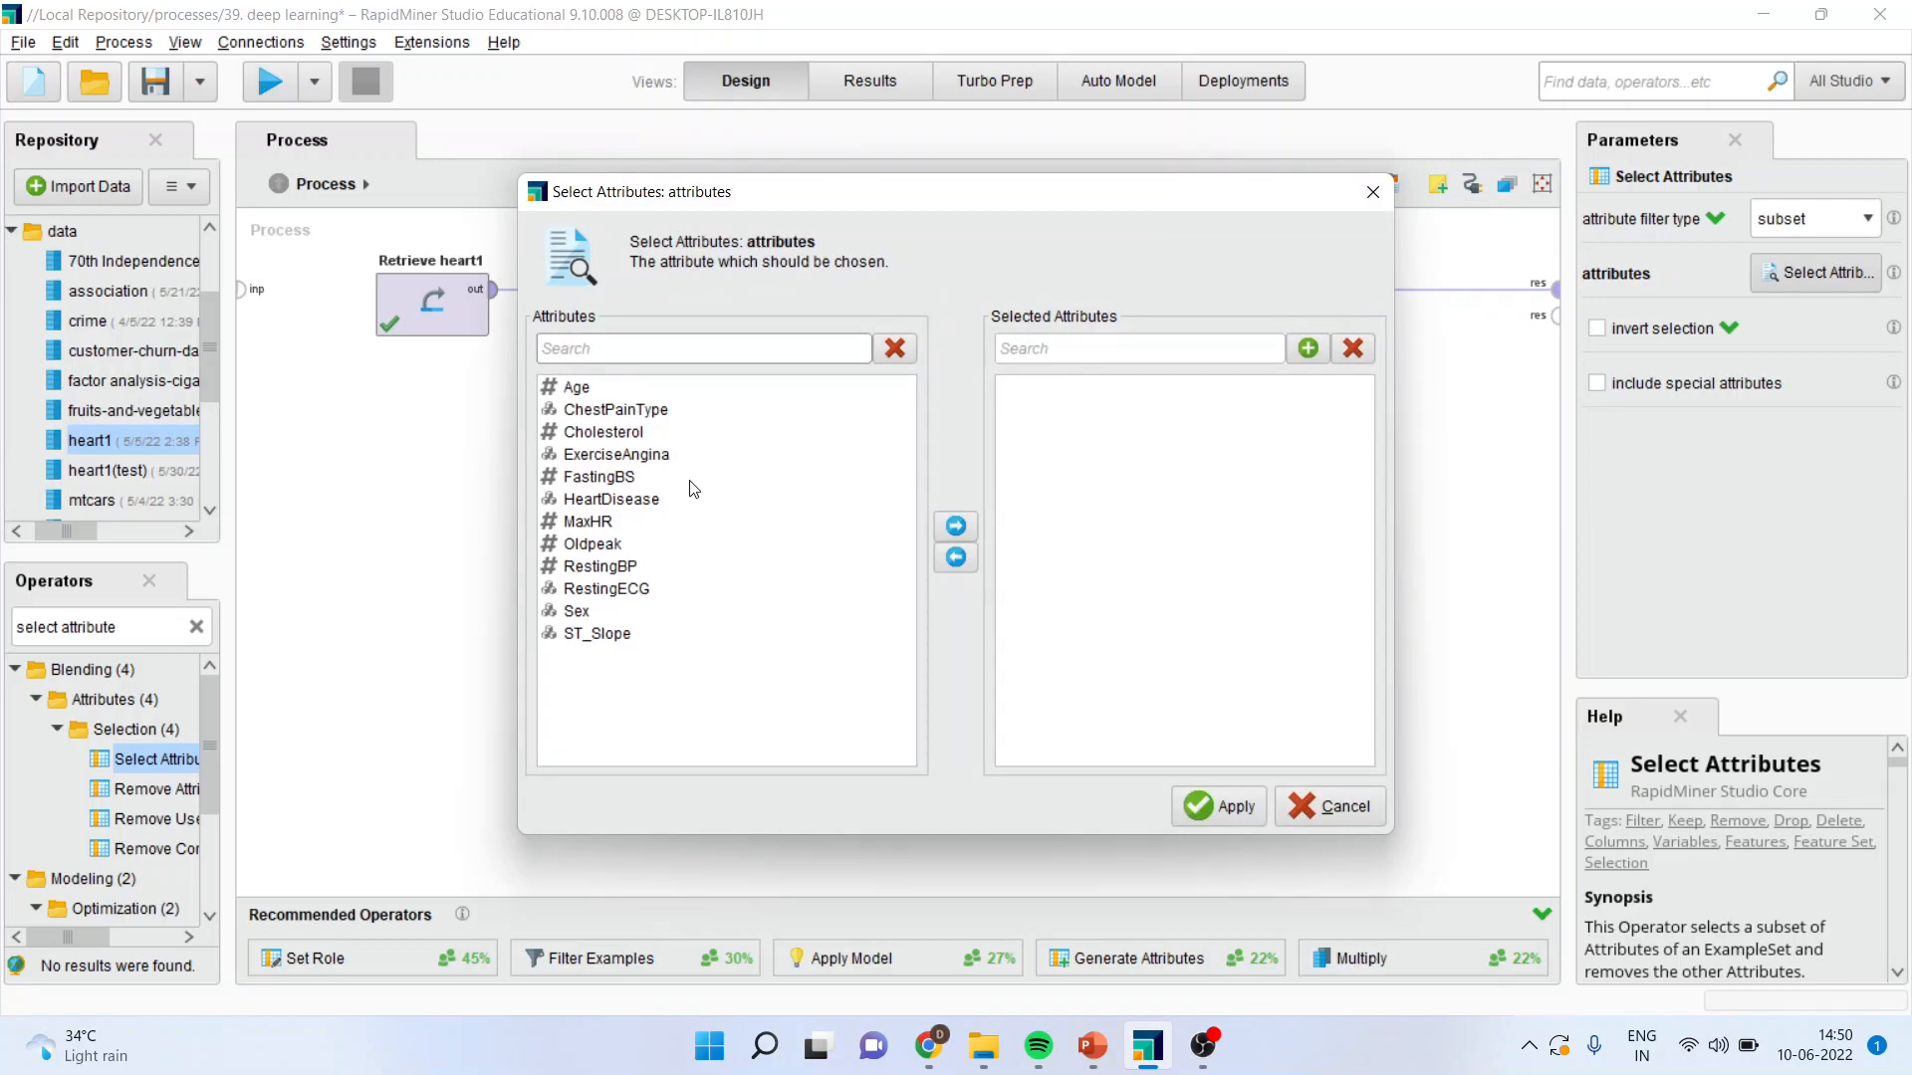
left_click(575, 387)
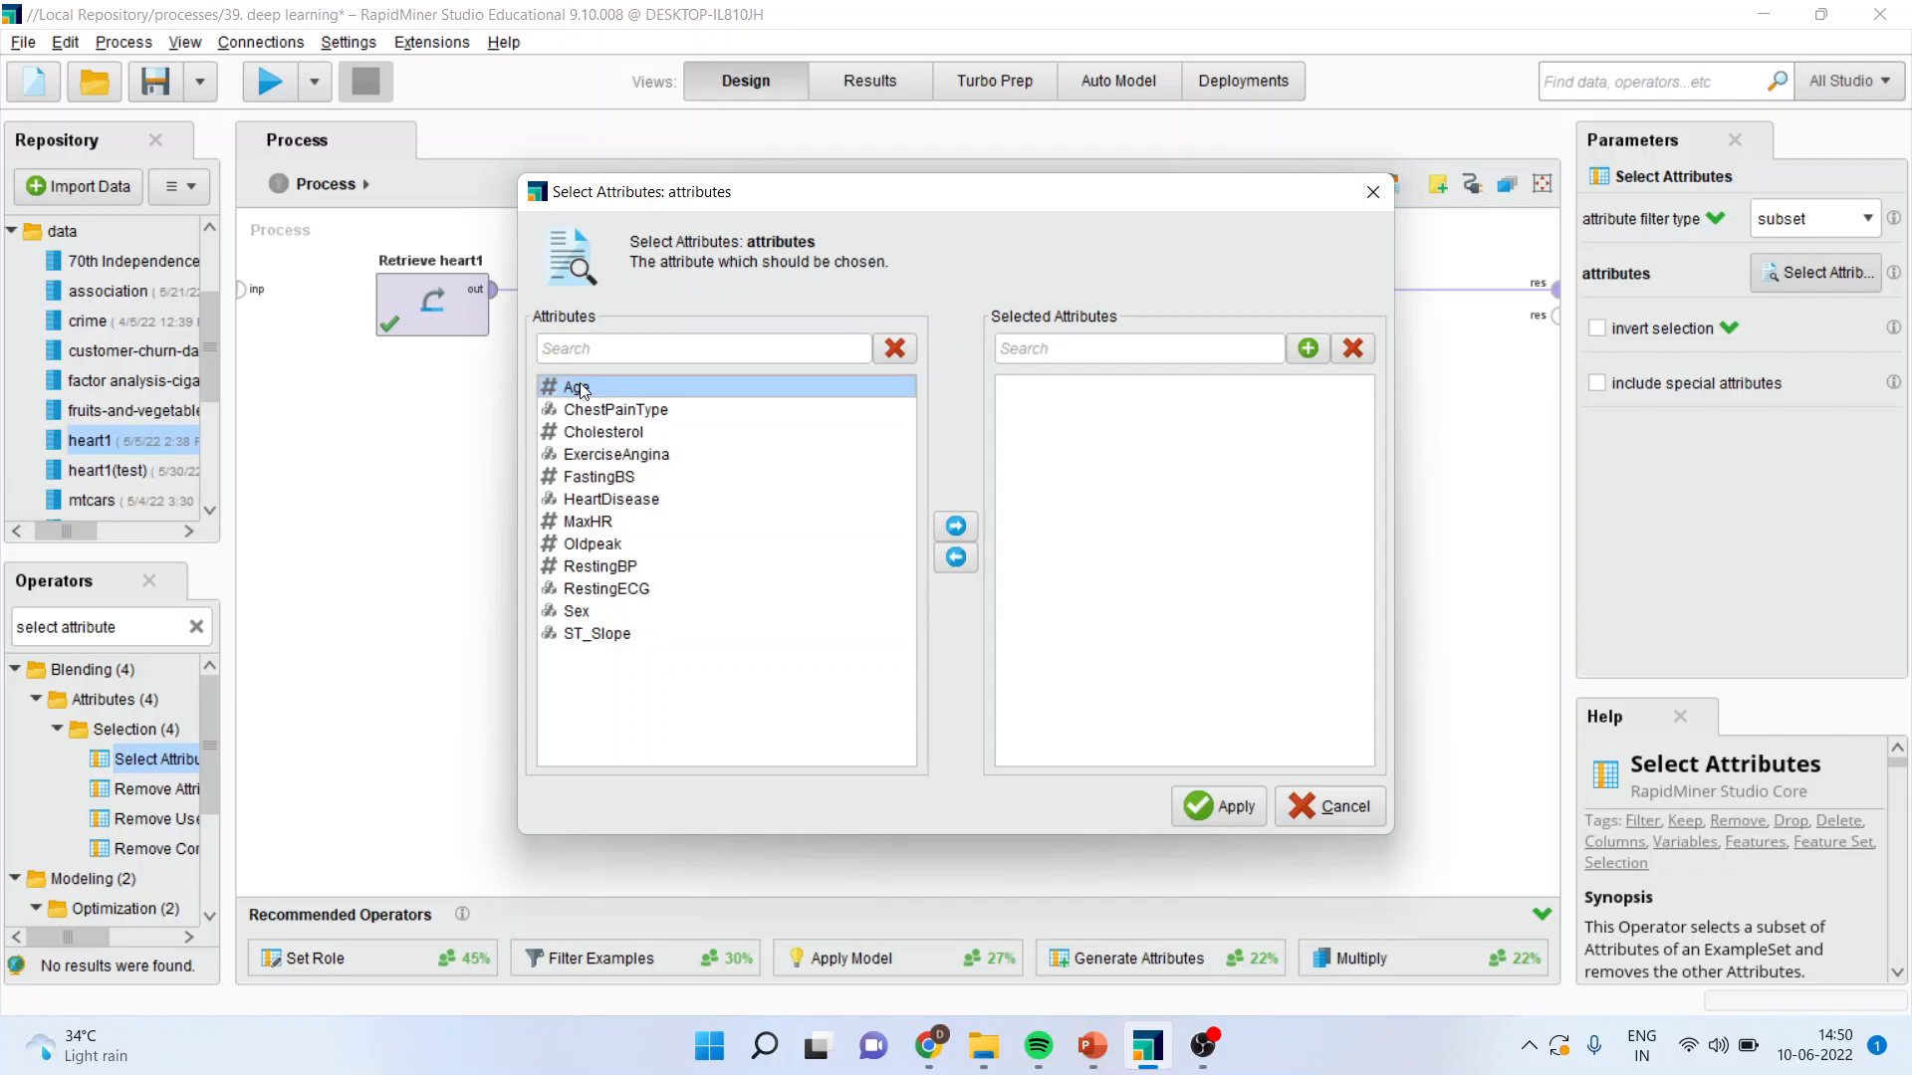
left_click(604, 432)
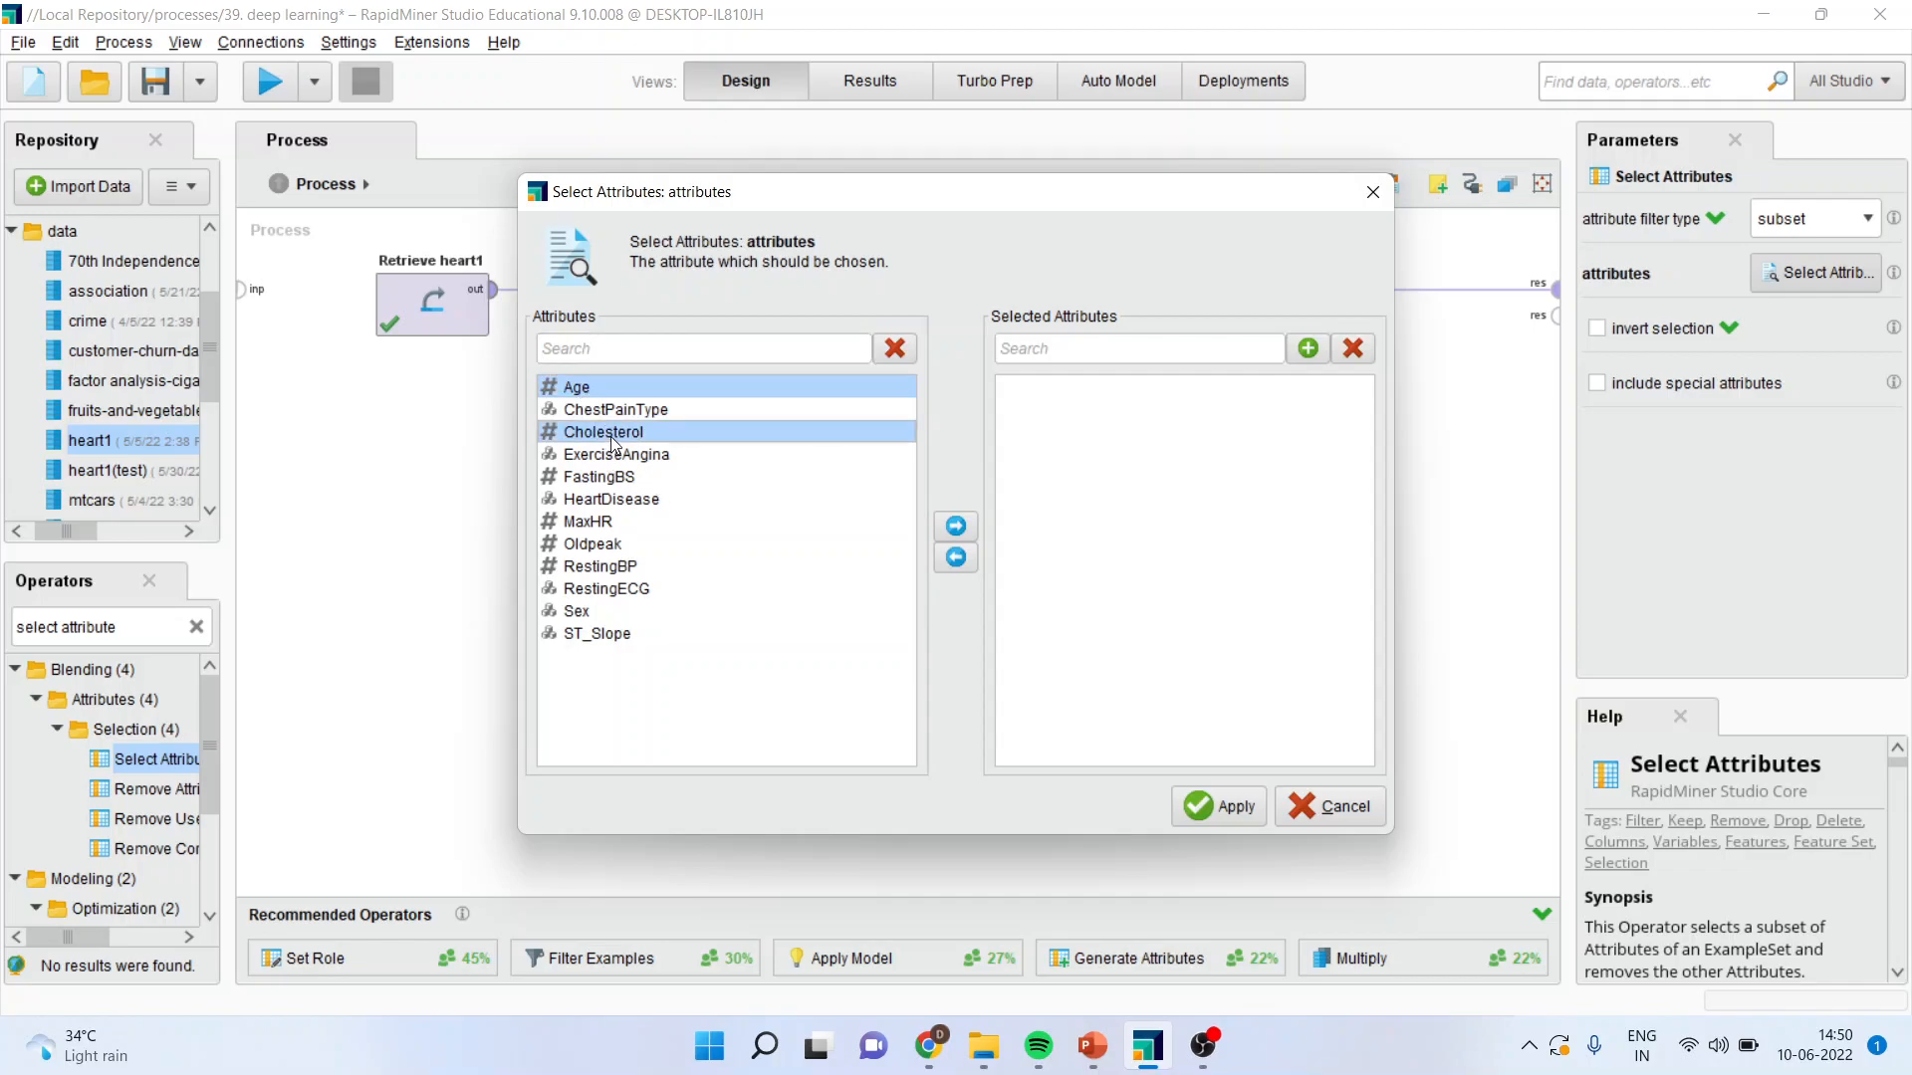
left_click(599, 476)
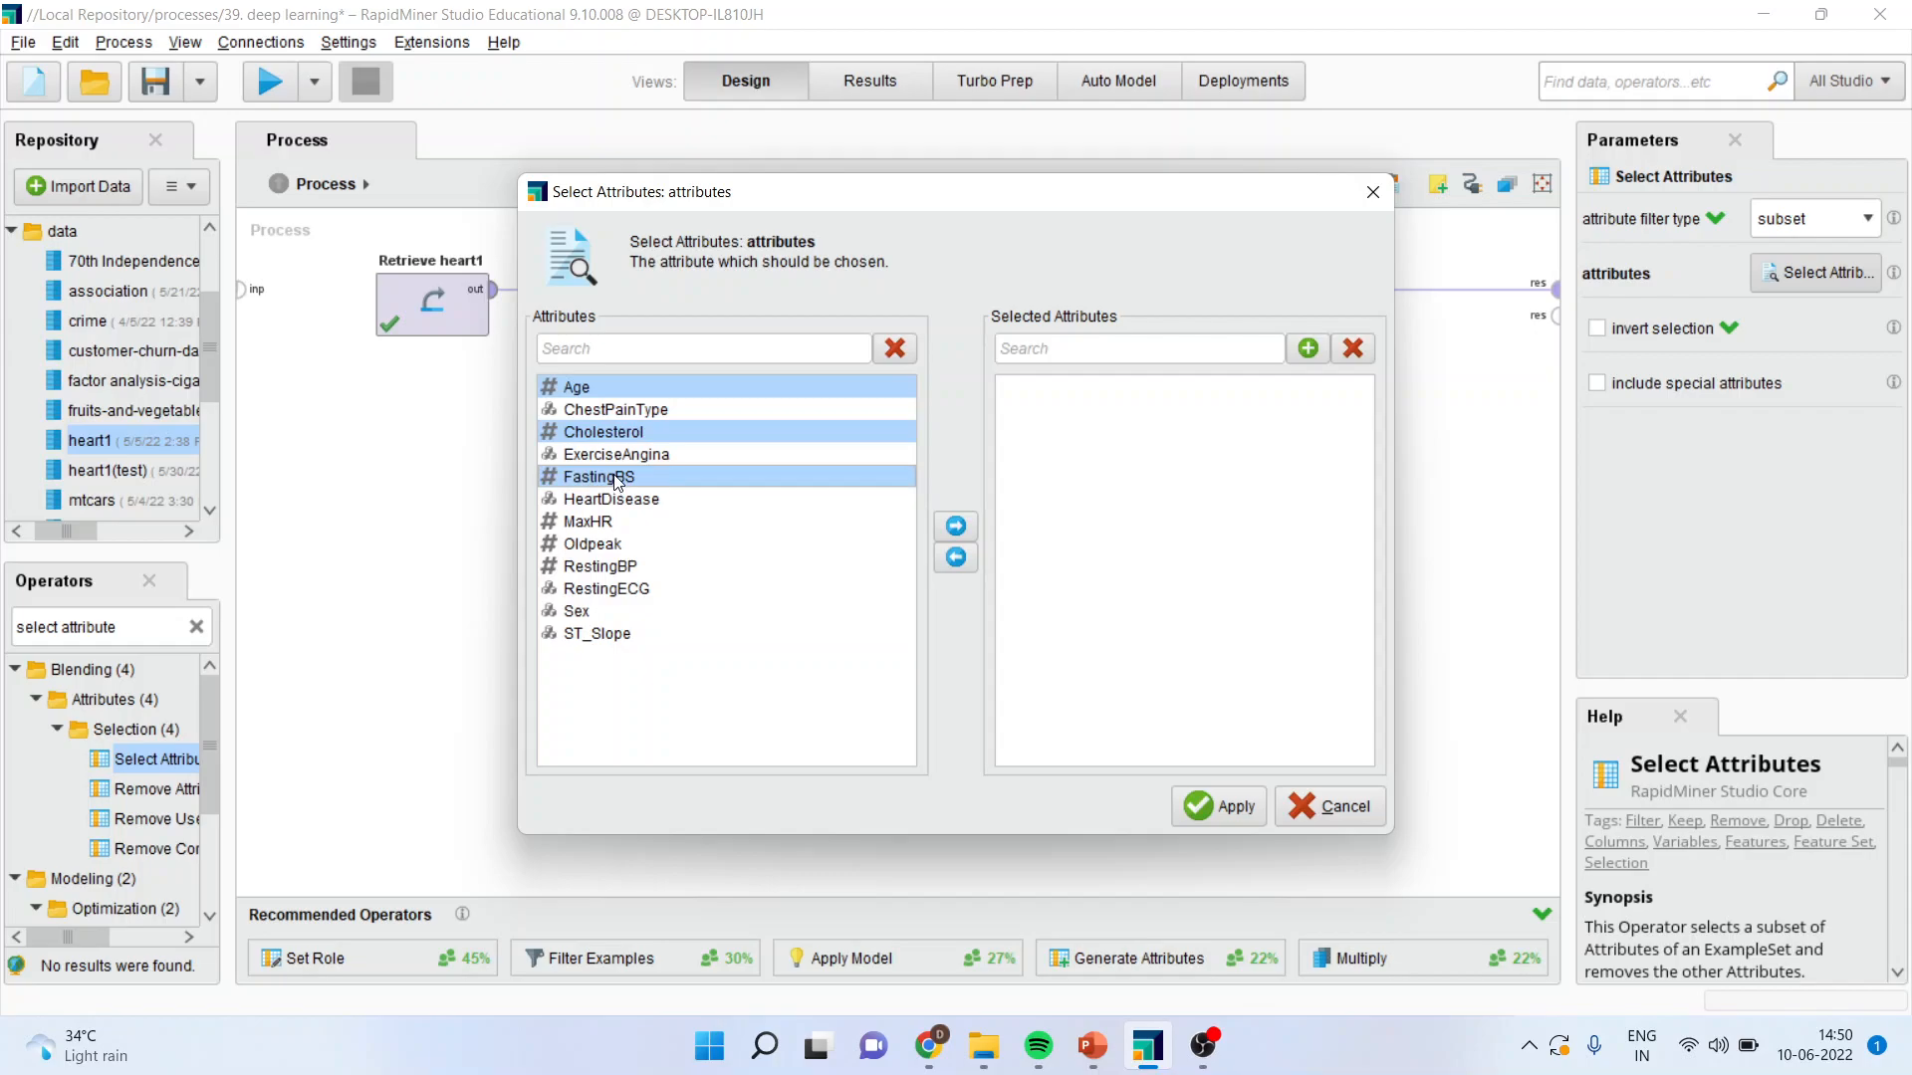
left_click(612, 497)
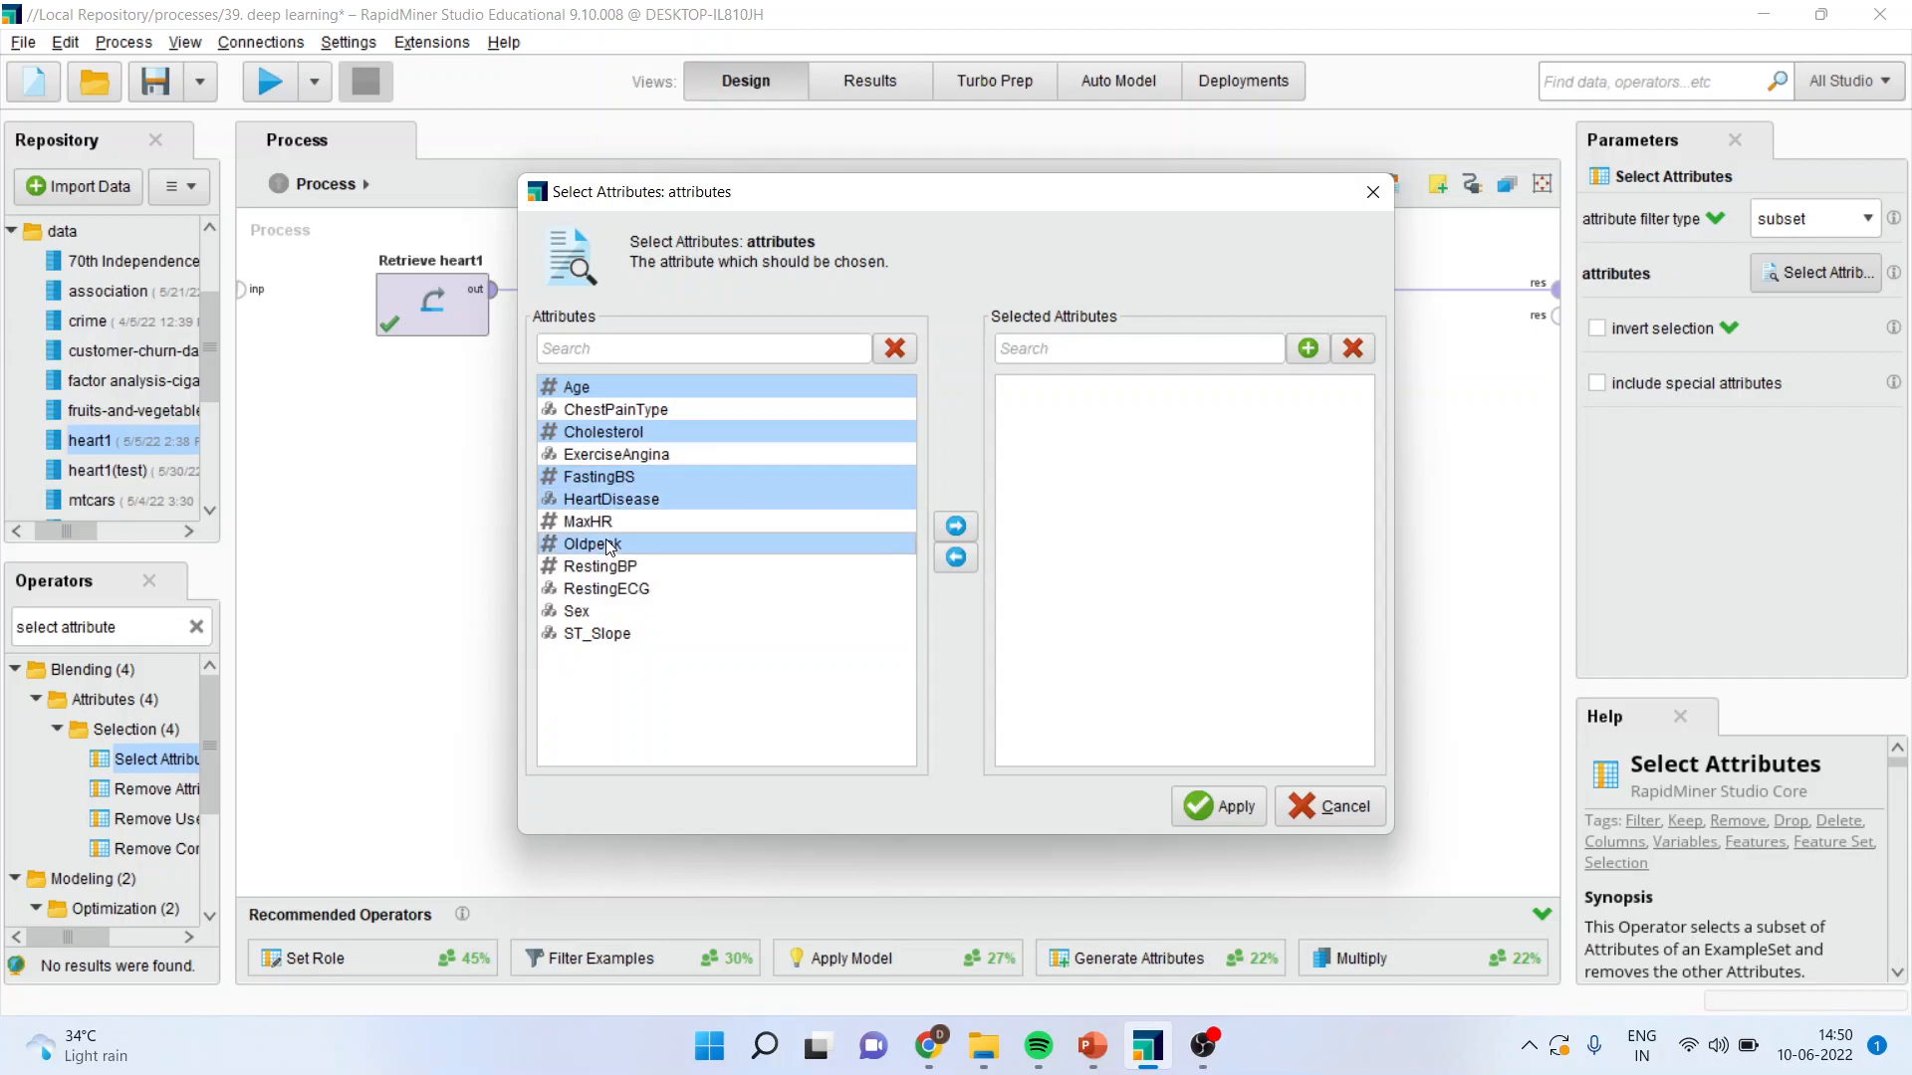
mouse_move(617, 594)
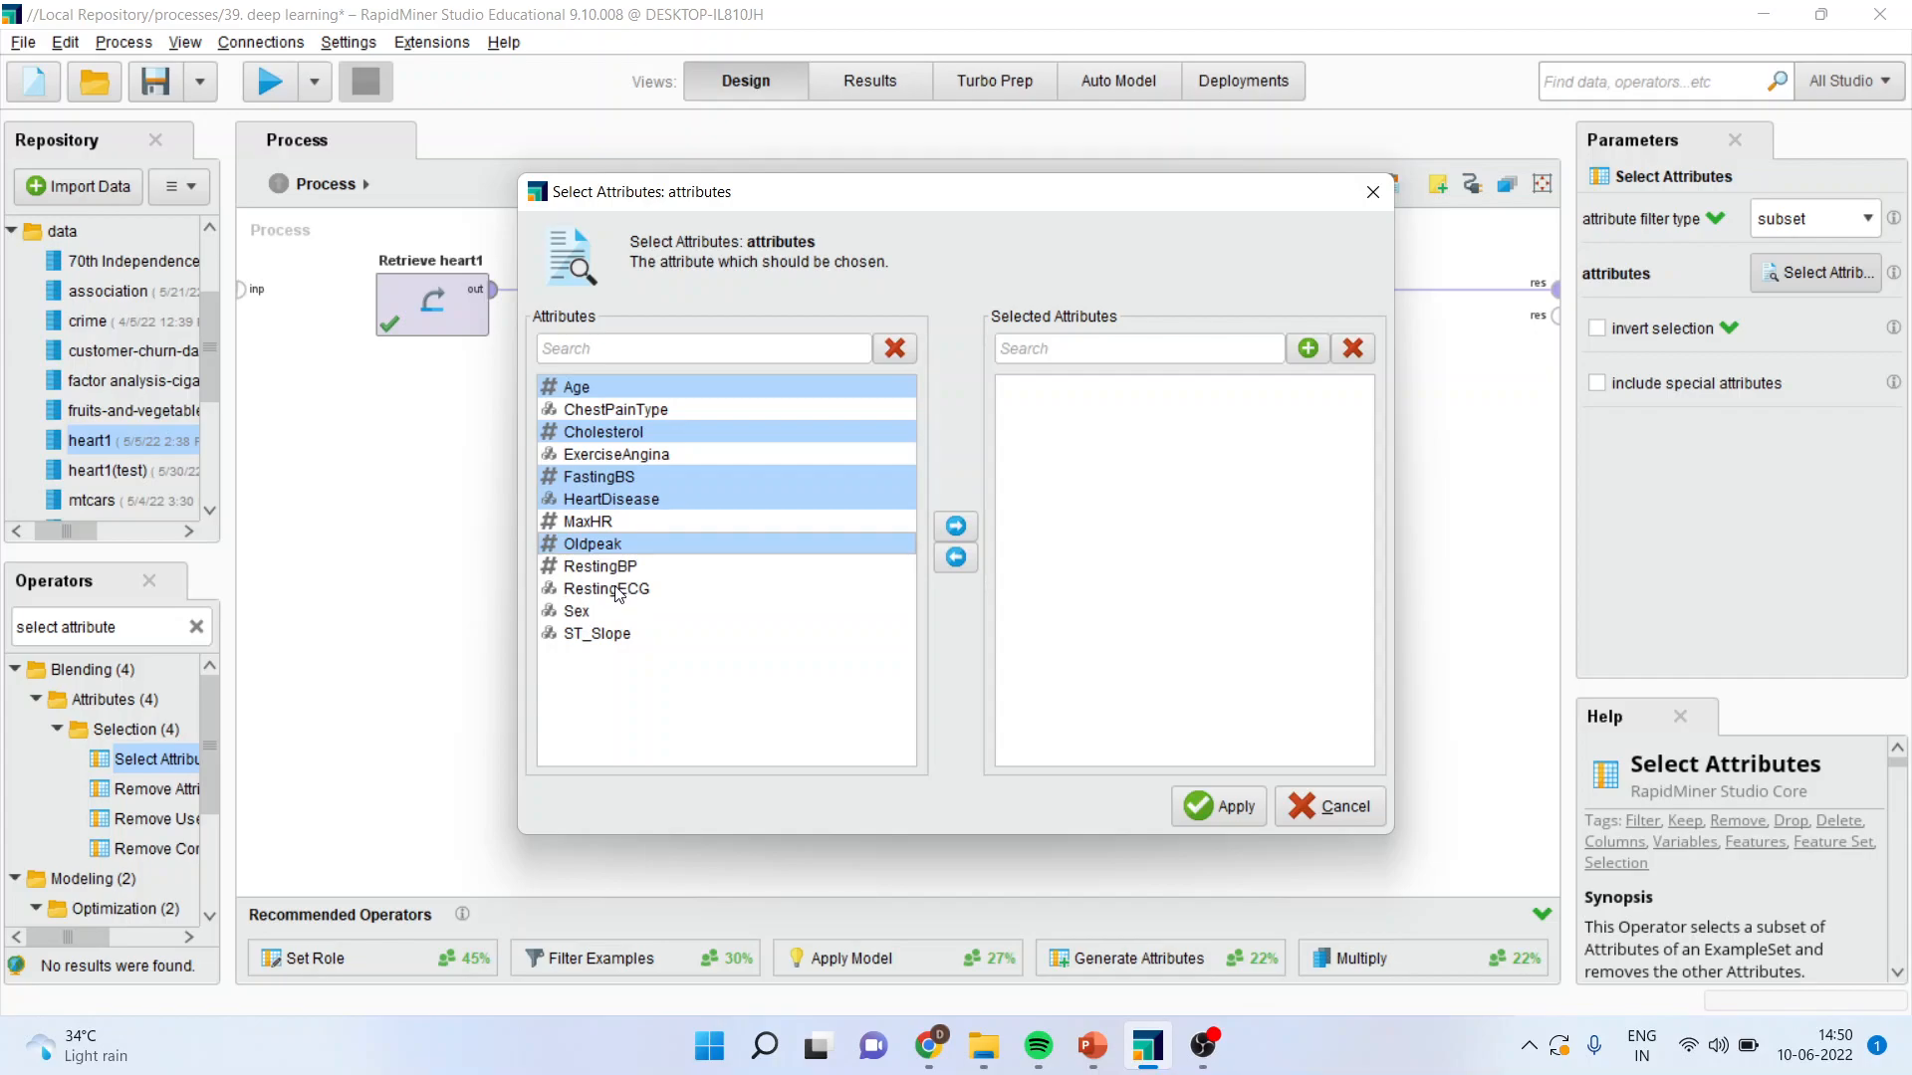
left_click(599, 565)
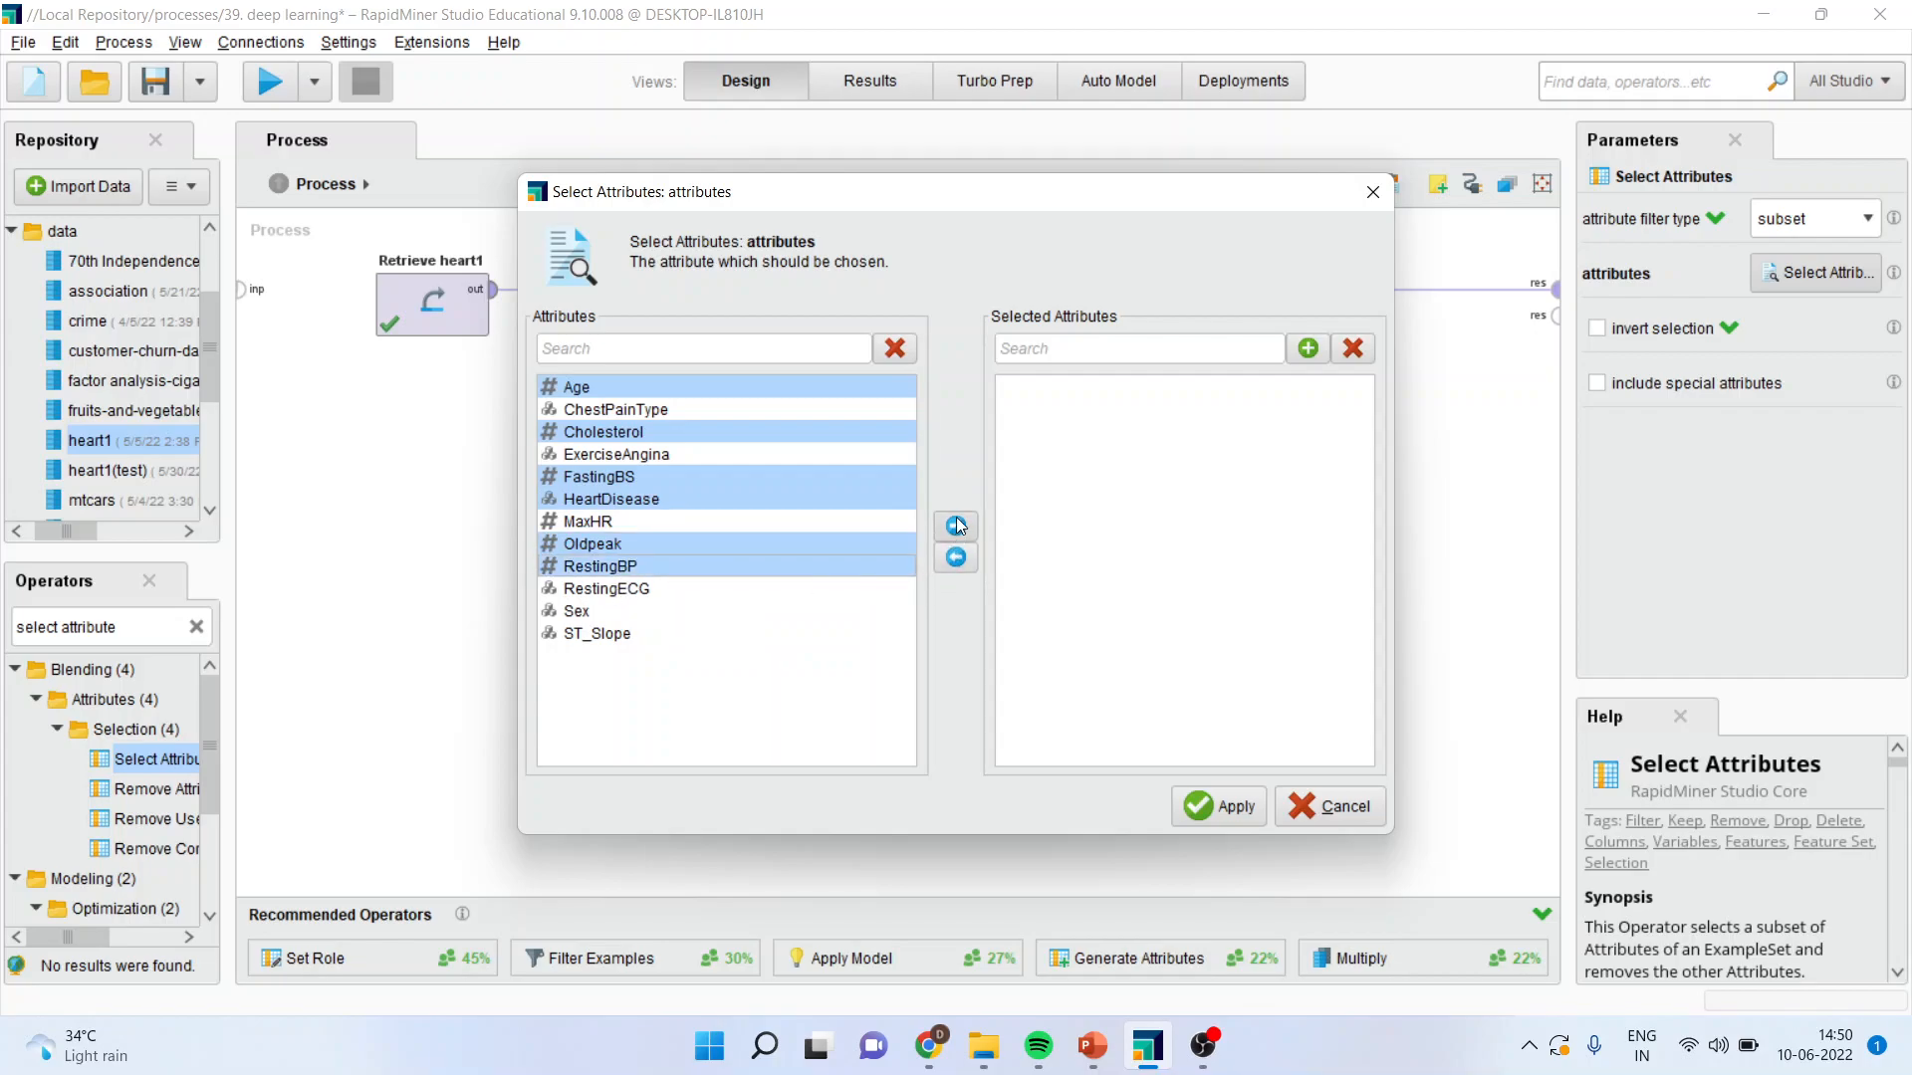
left_click(1218, 804)
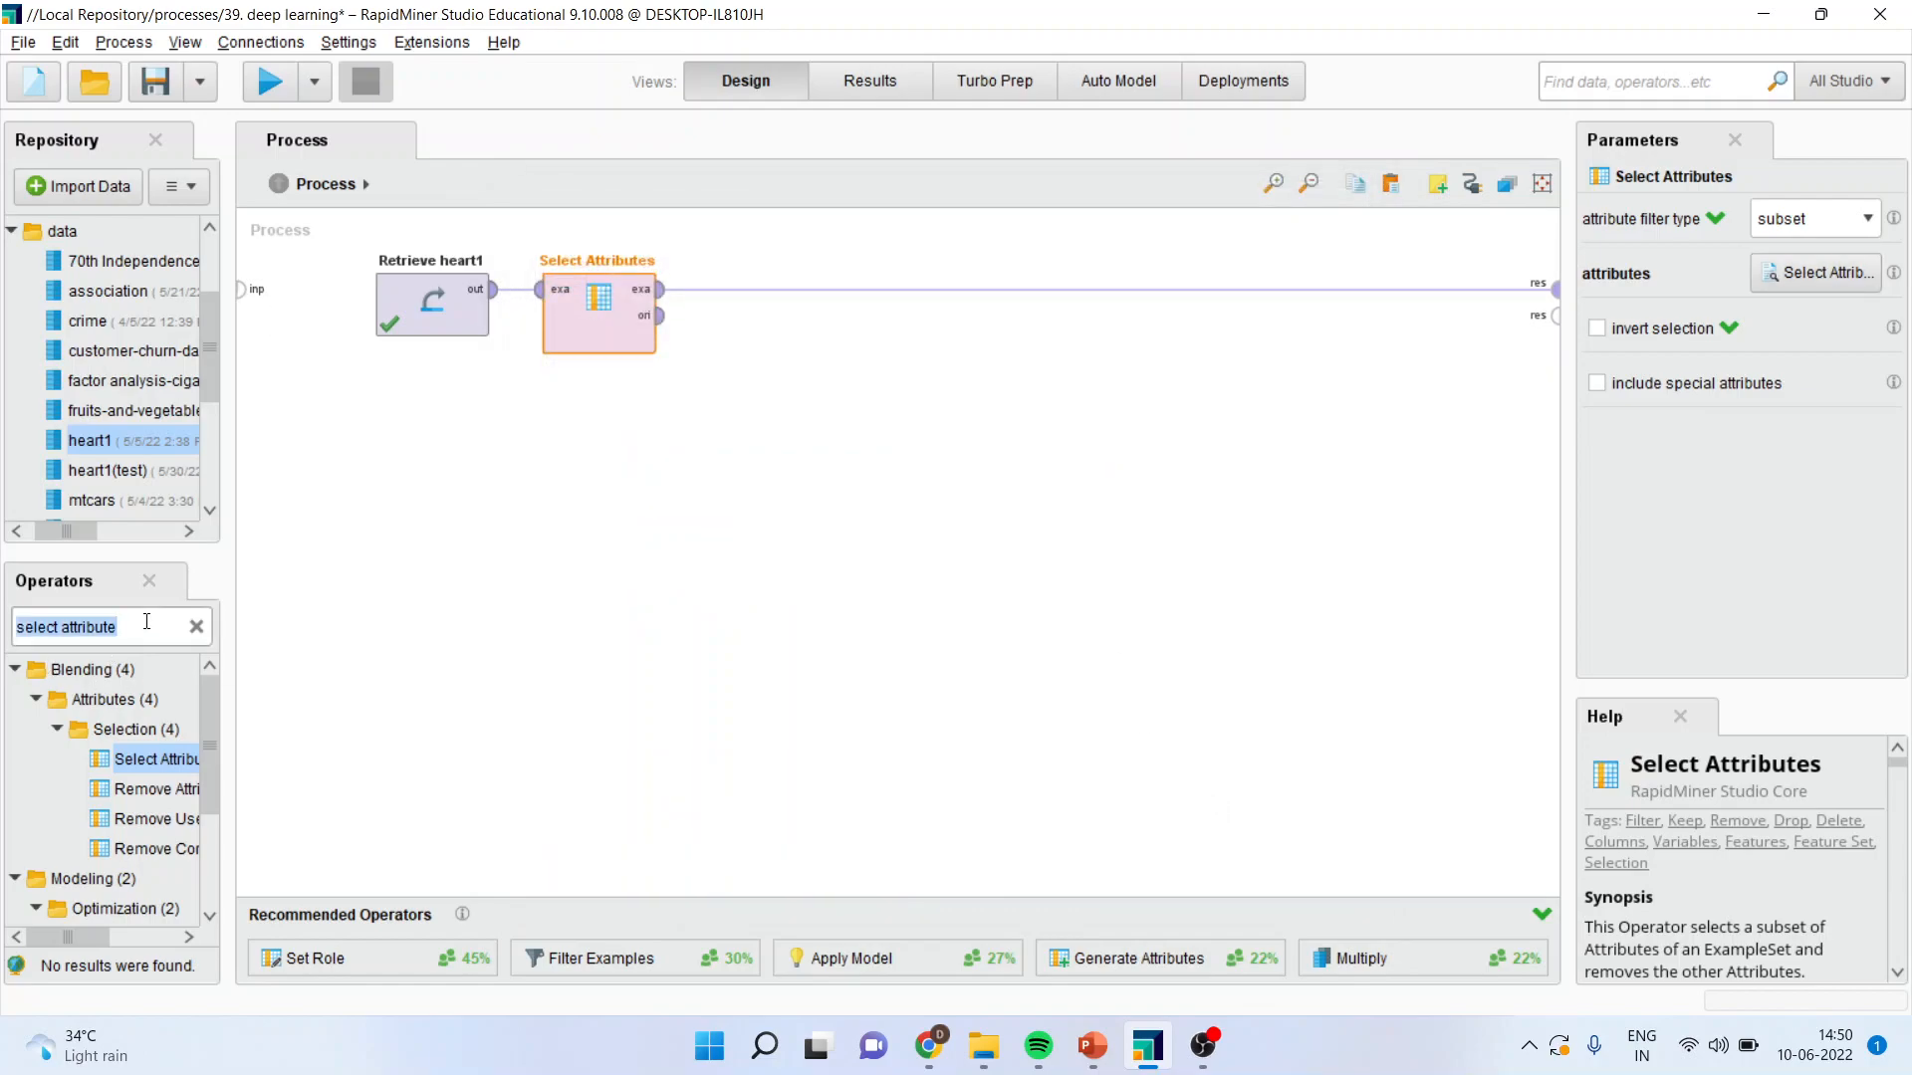
Add a Set Role operator after Select Attributes and choose HeartDisease as the label attribute.
type("set role")
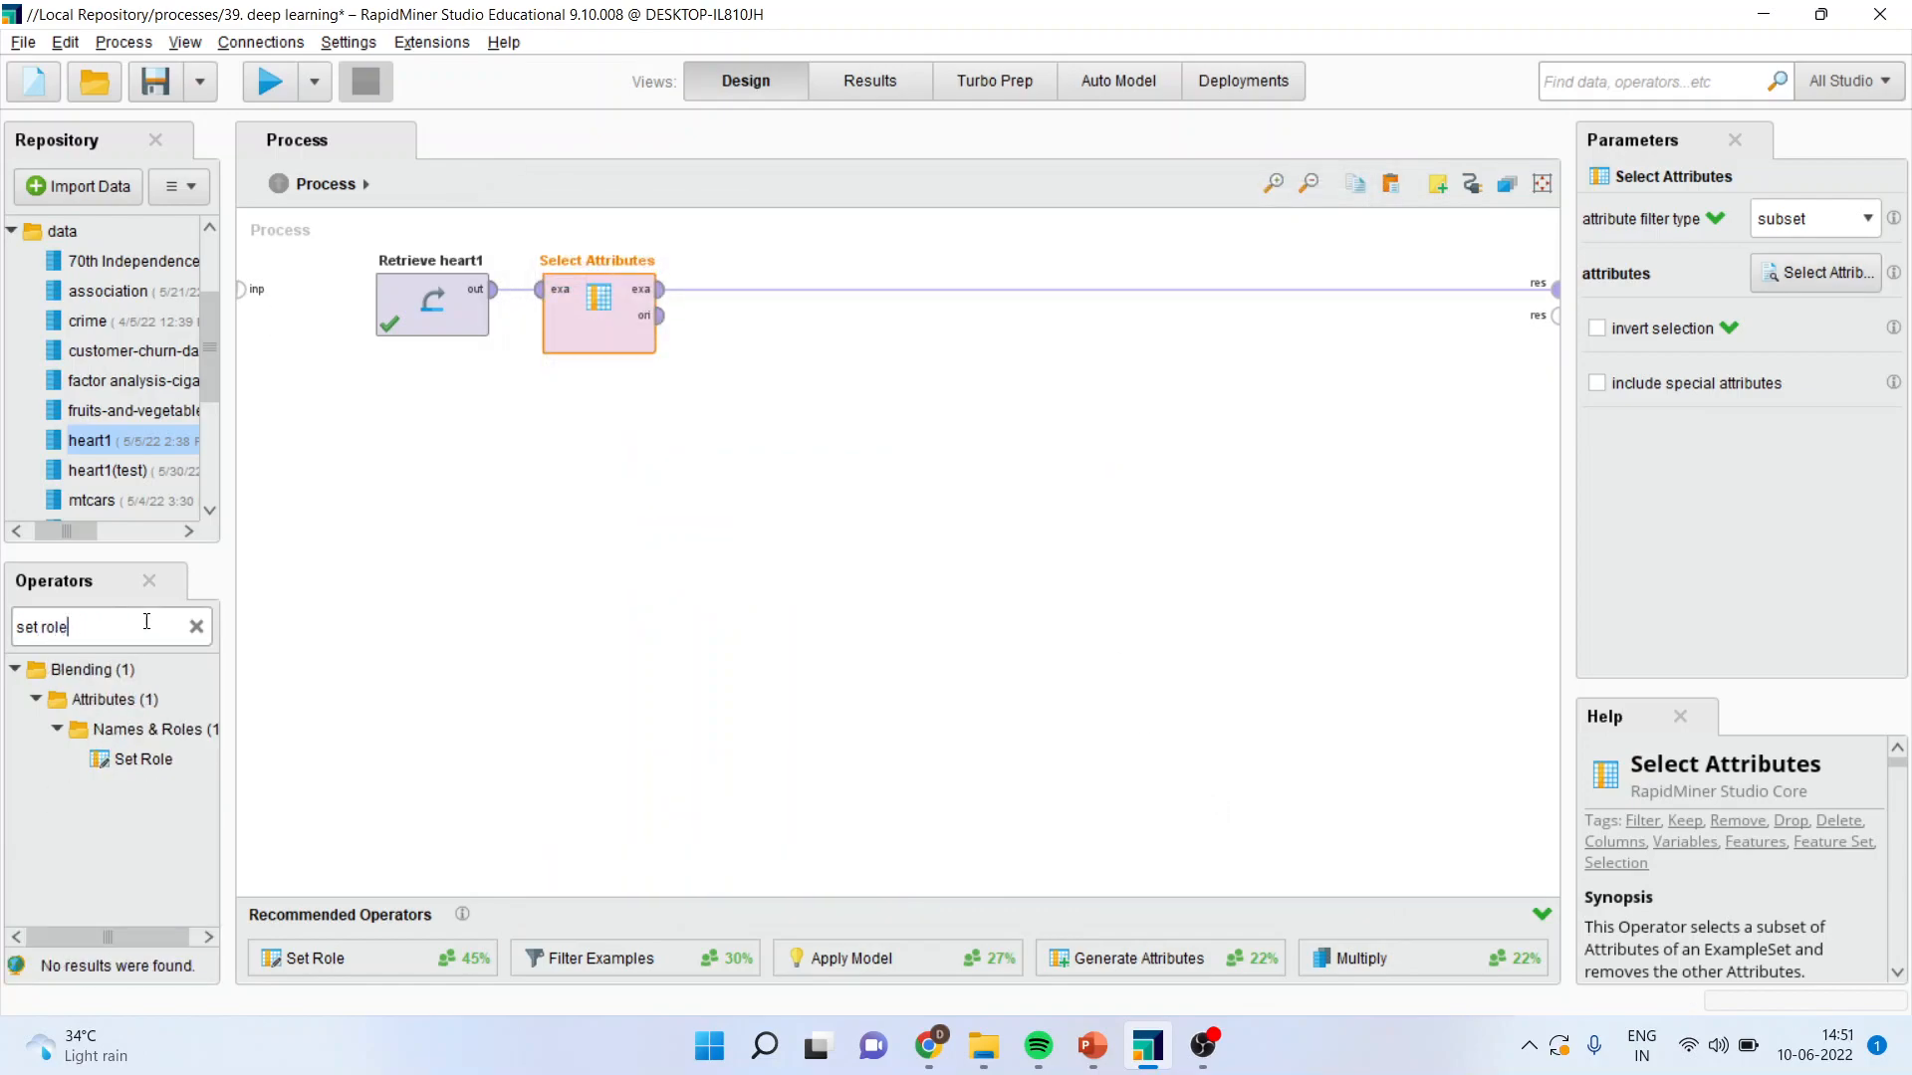
left_click(140, 758)
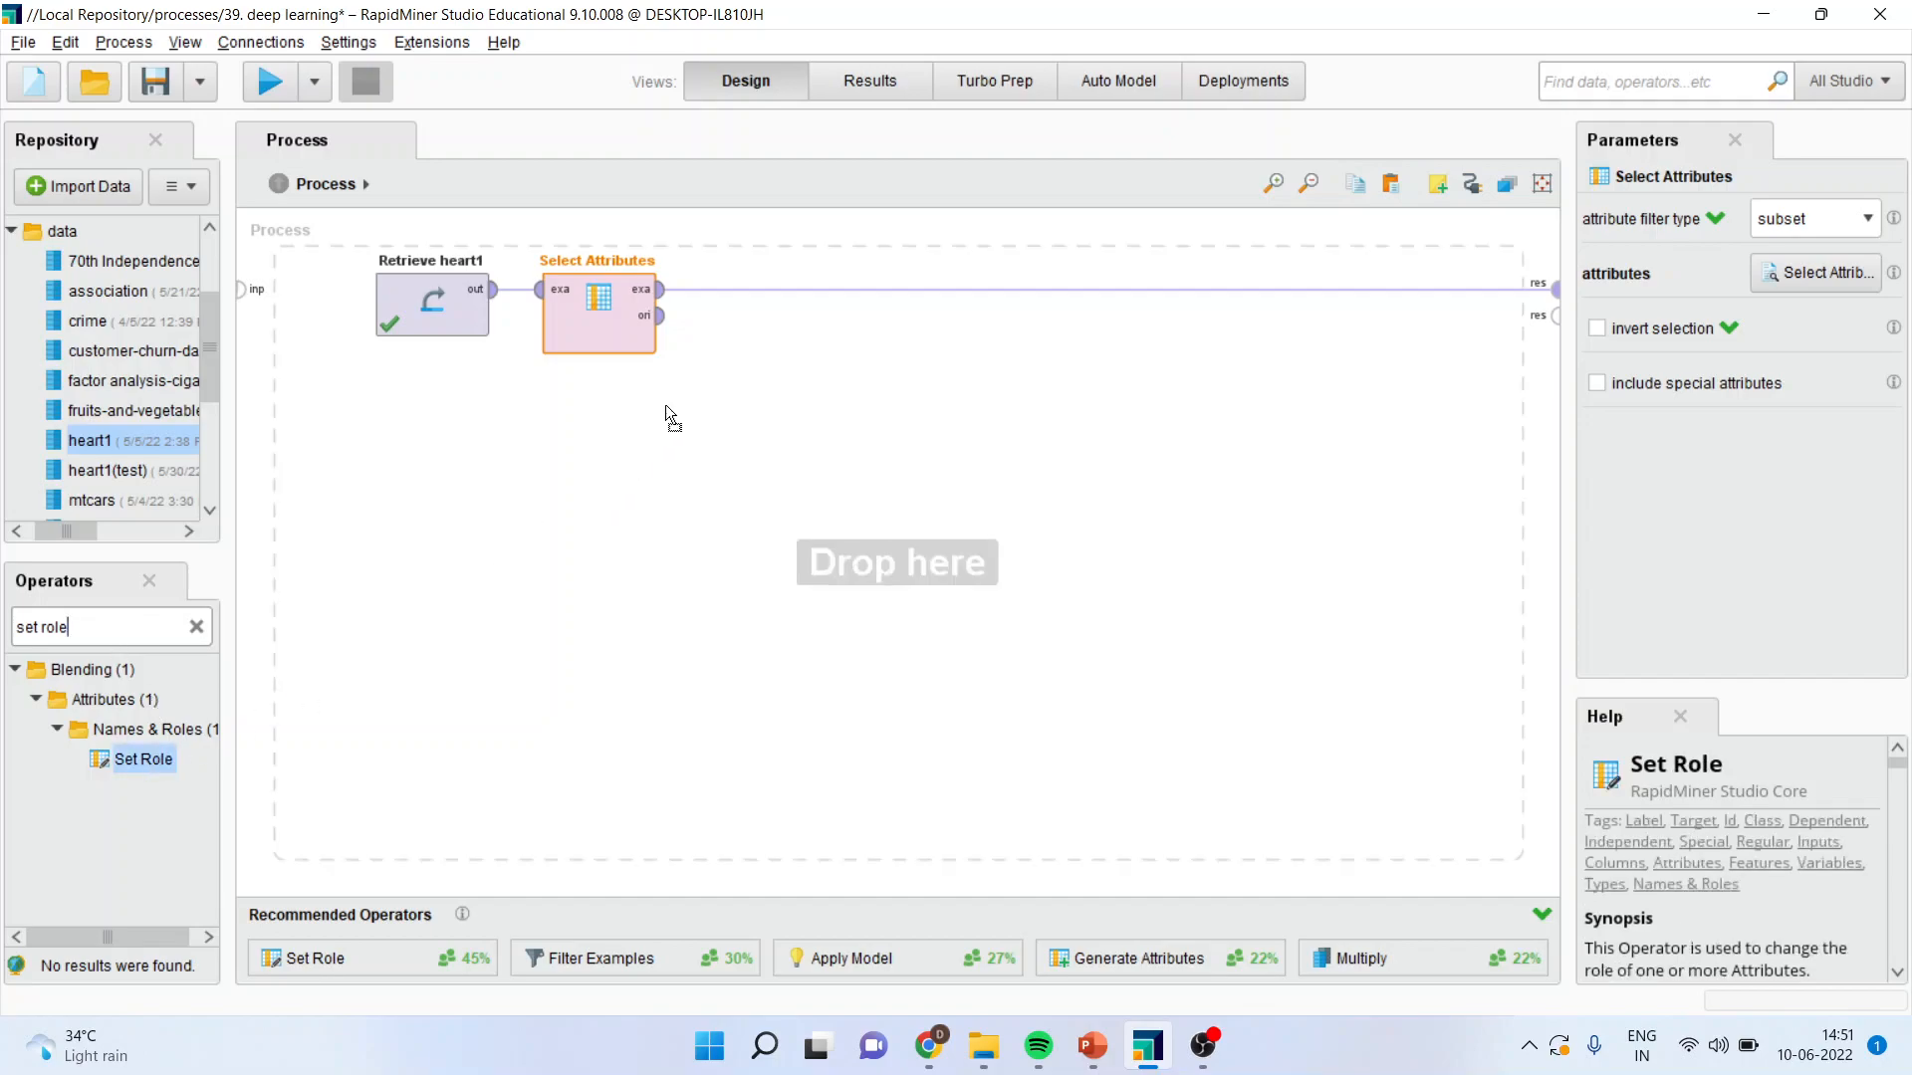
left_click_drag(141, 759, 765, 304)
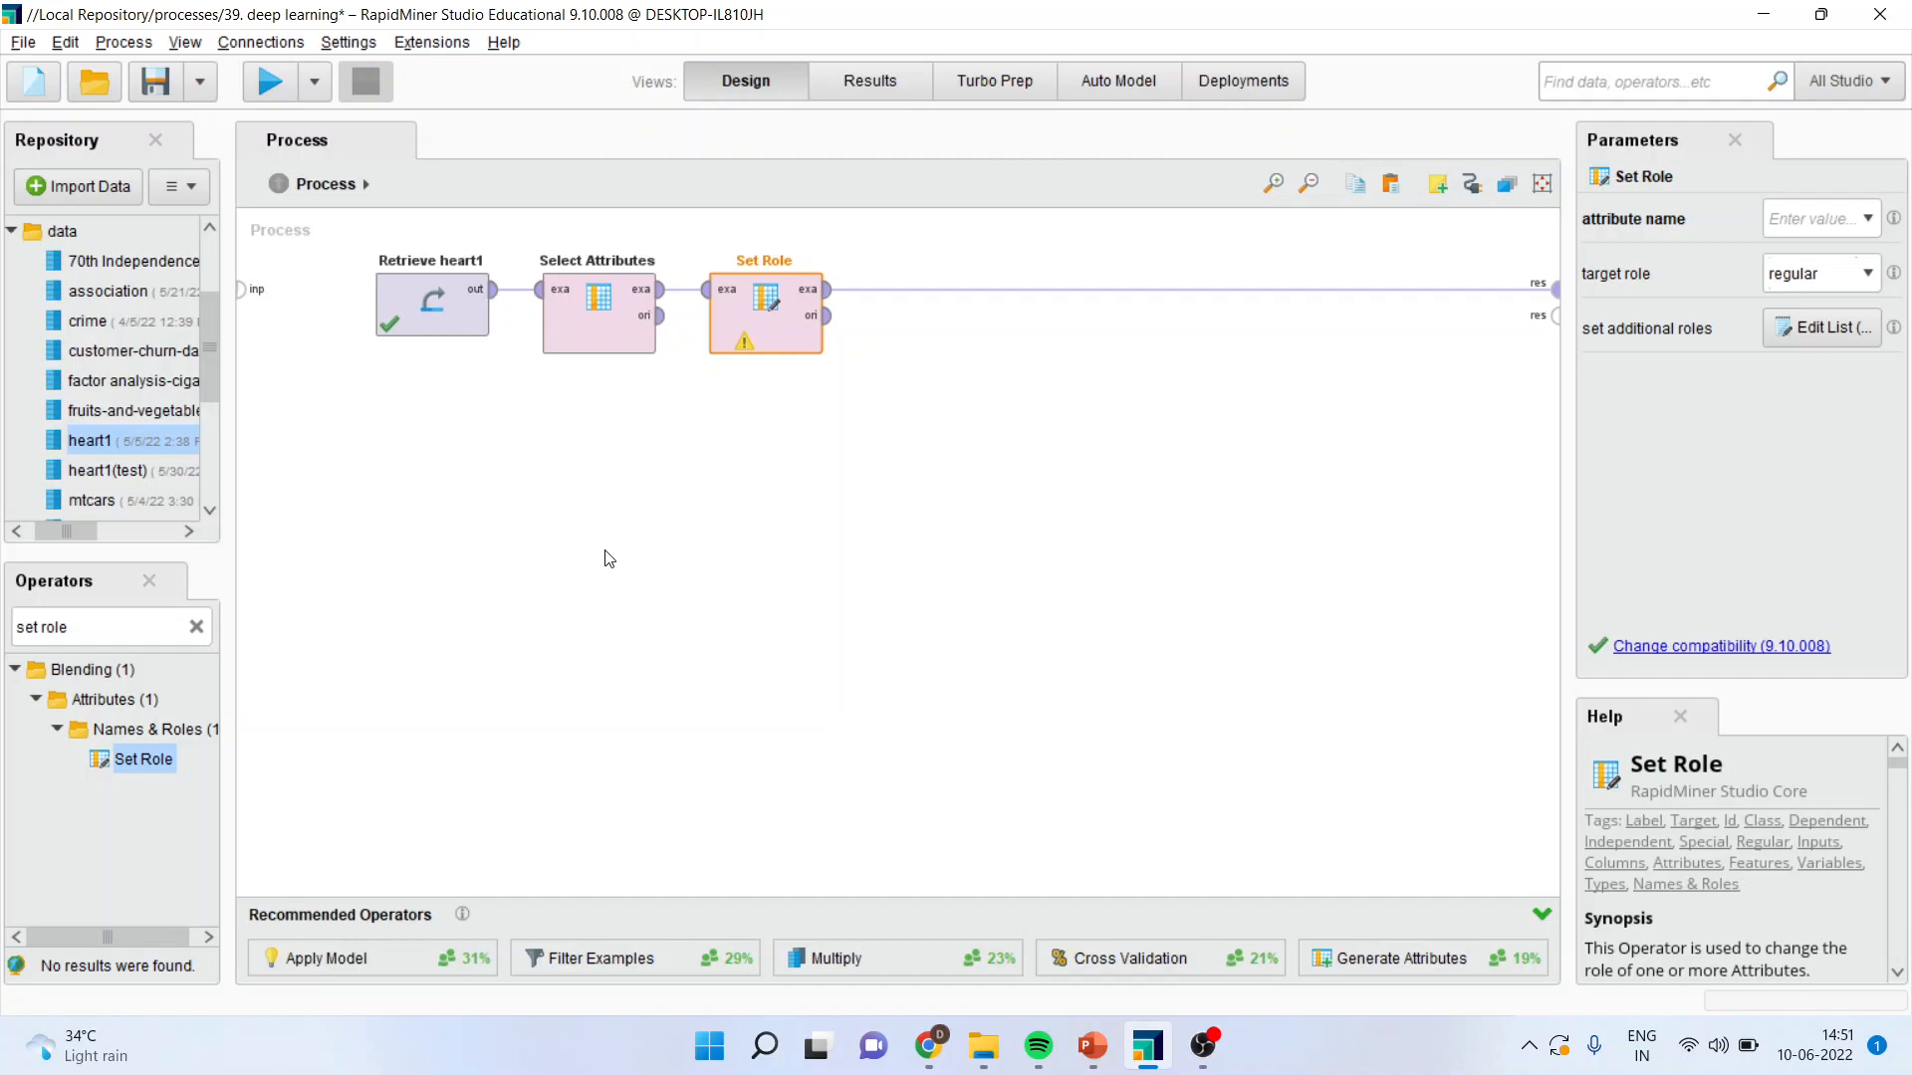
left_click(1868, 219)
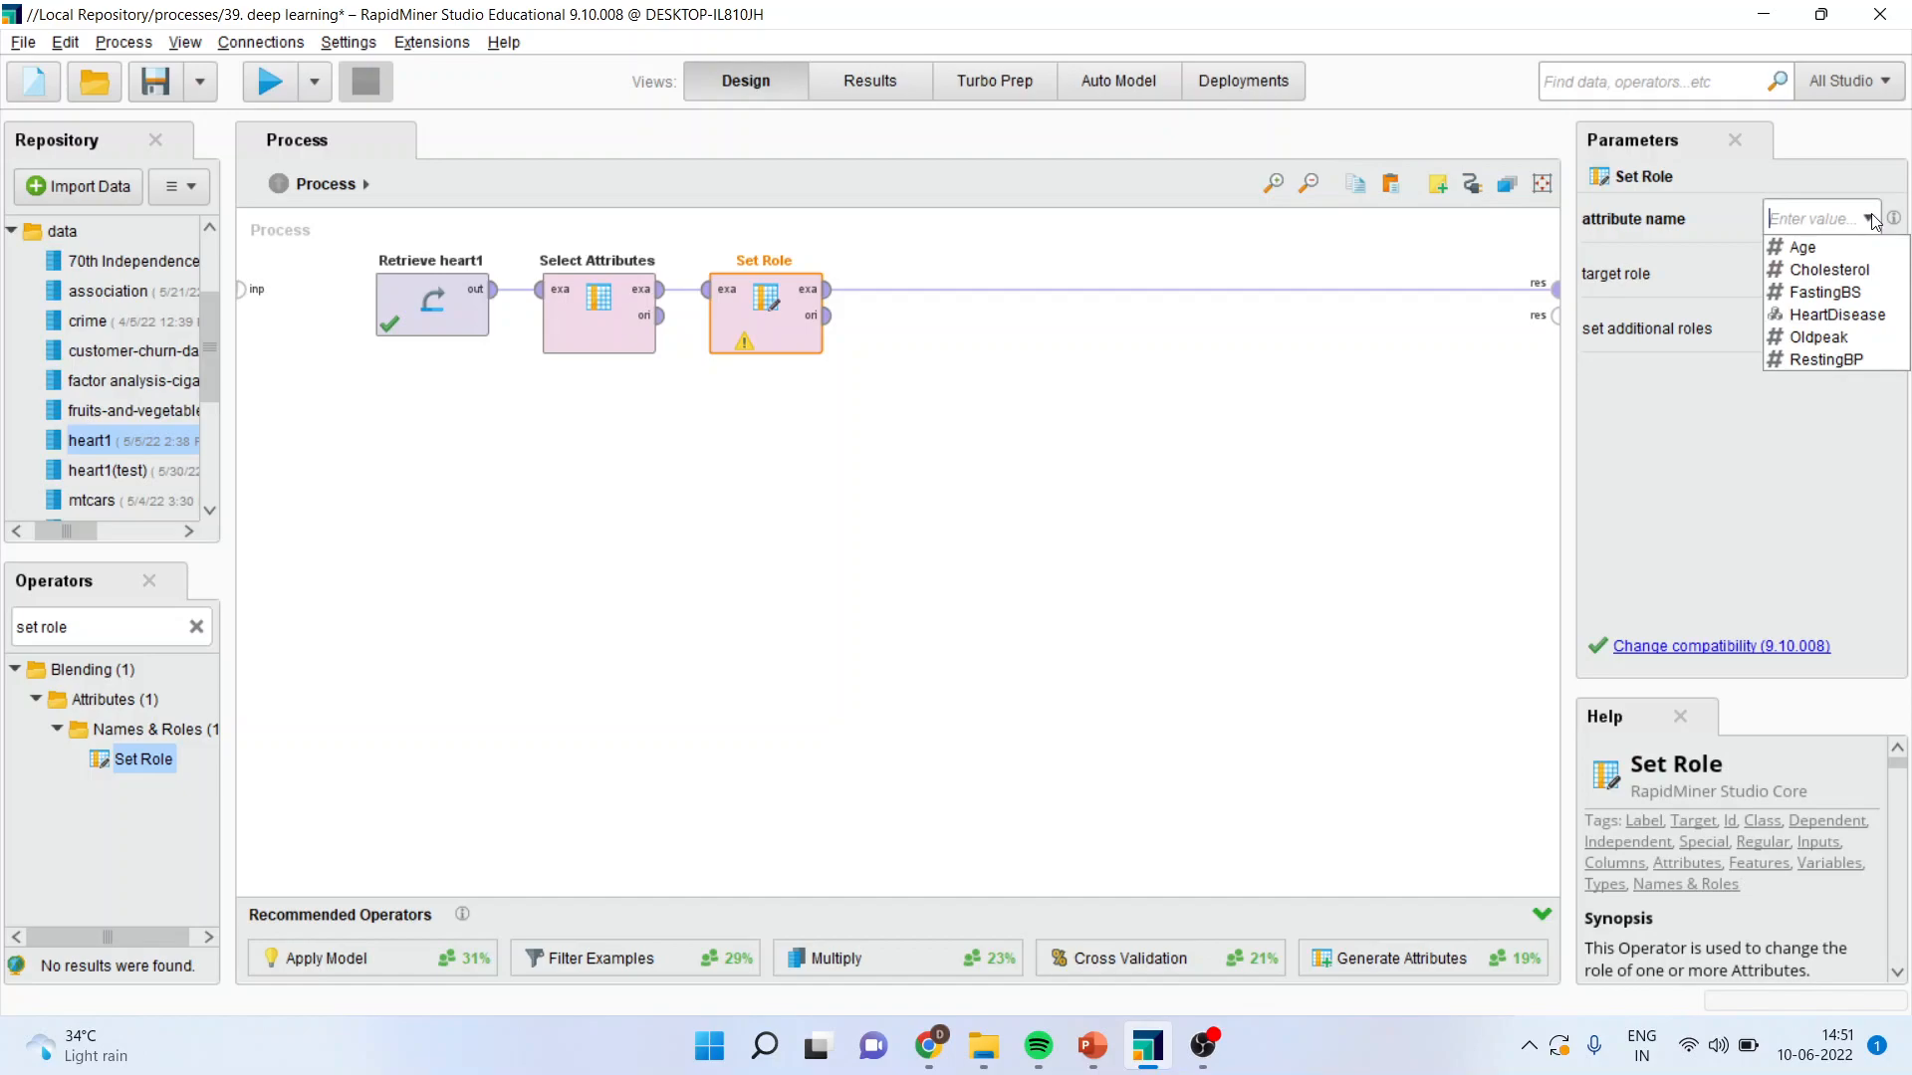
left_click(1840, 315)
type("label")
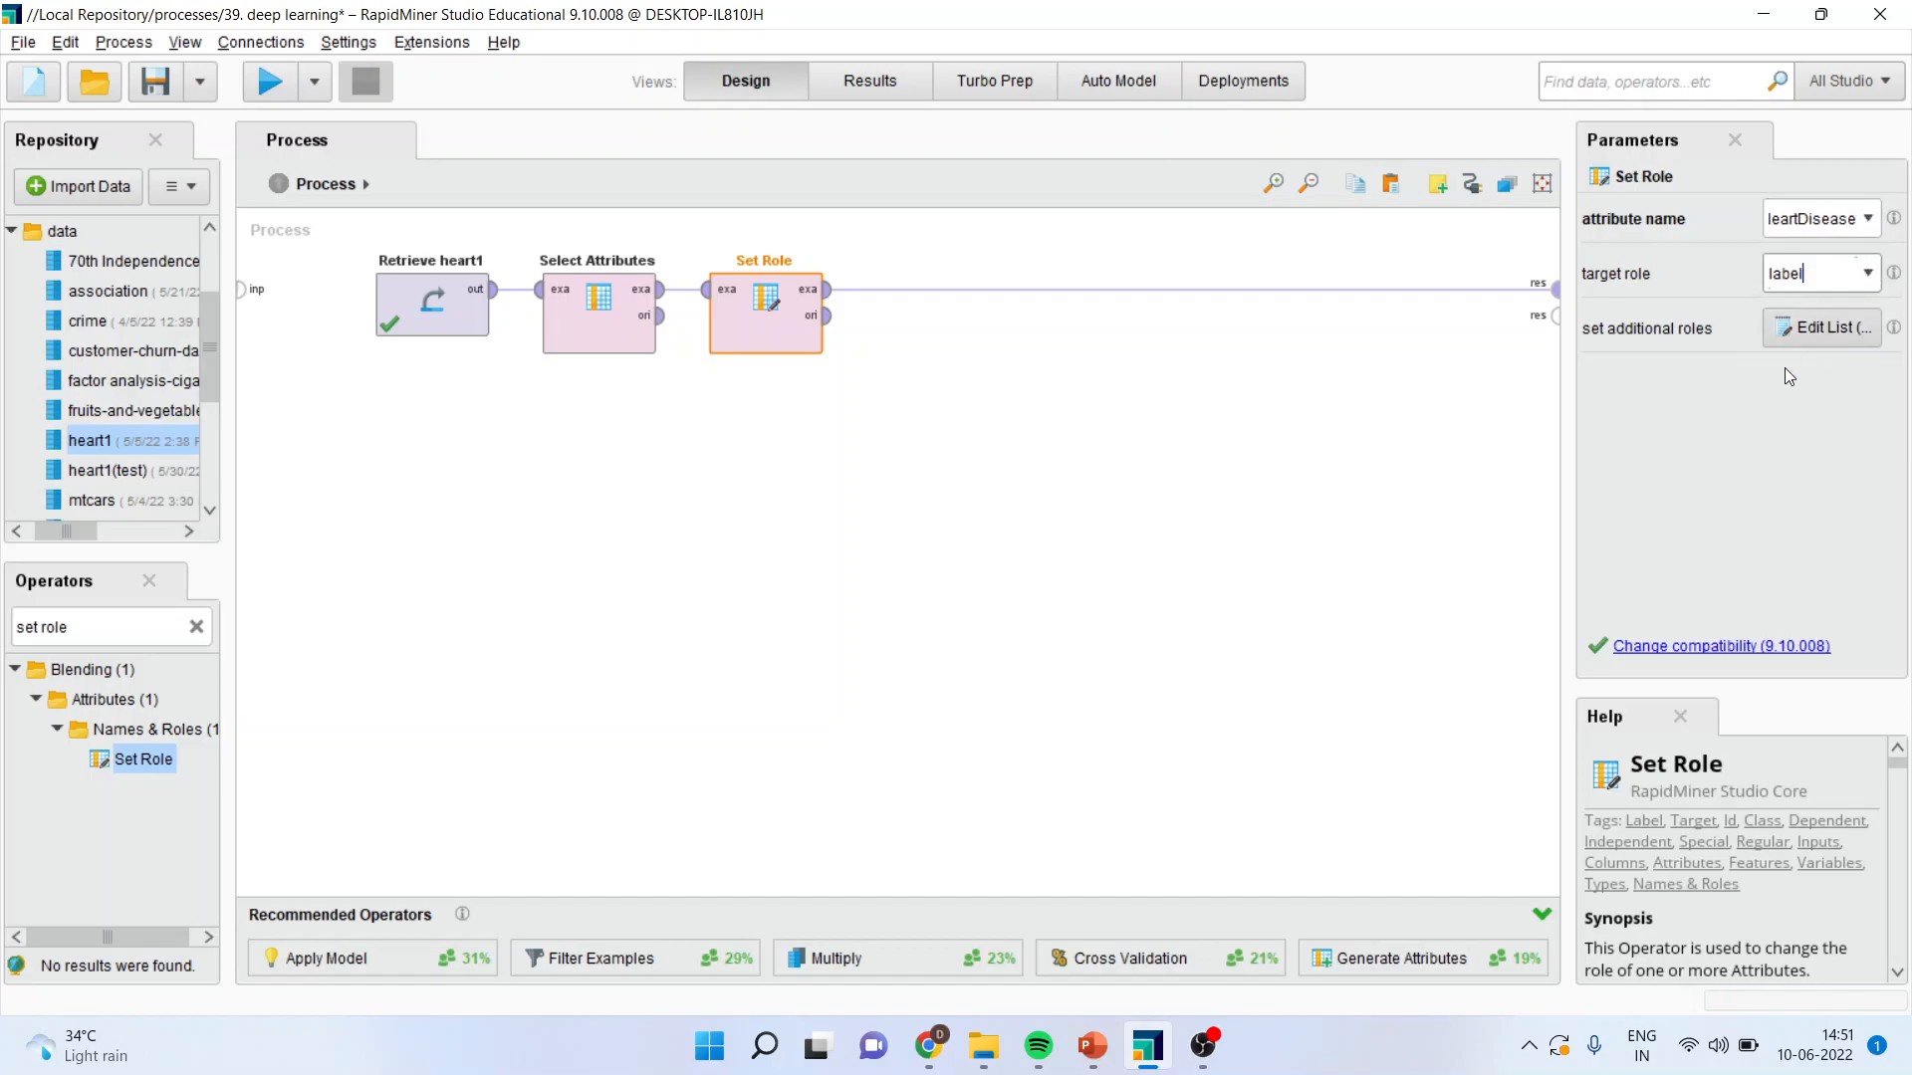
mouse_move(1239, 469)
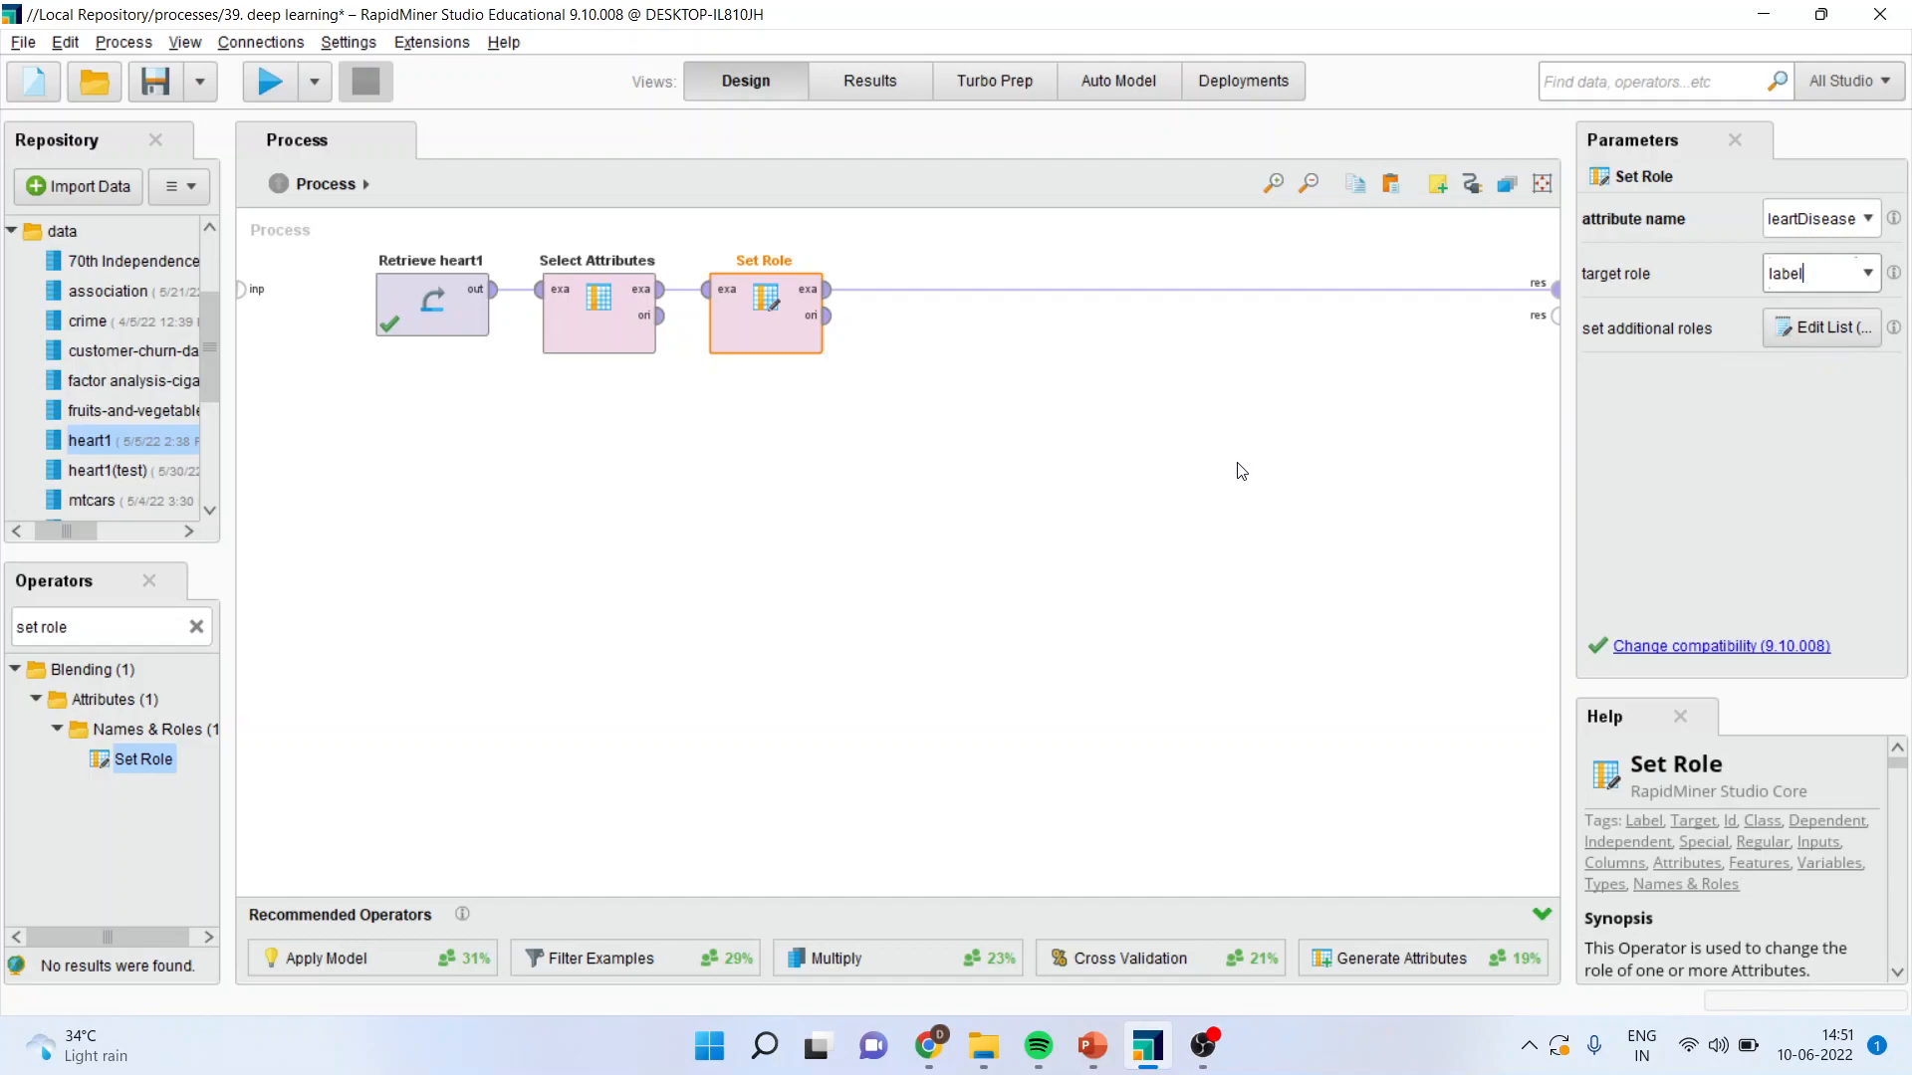
left_click(89, 628)
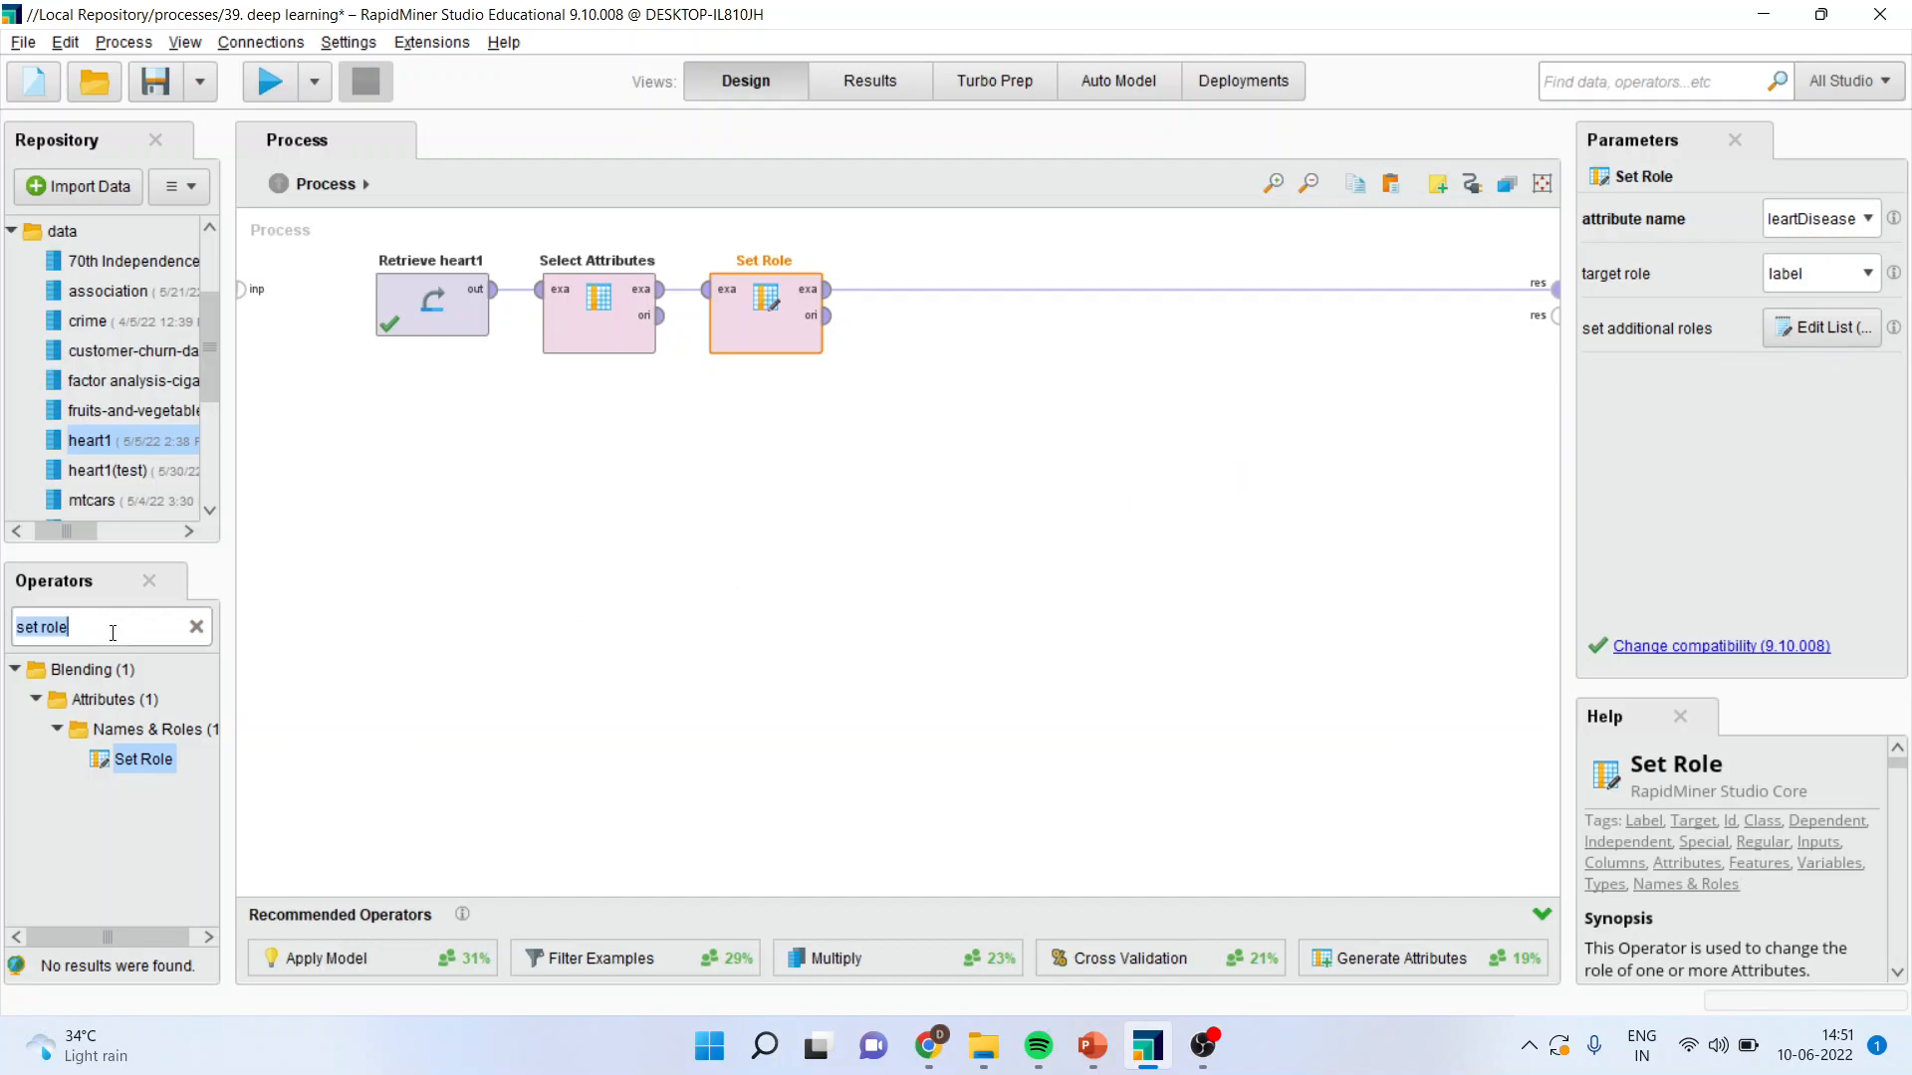
type("knn")
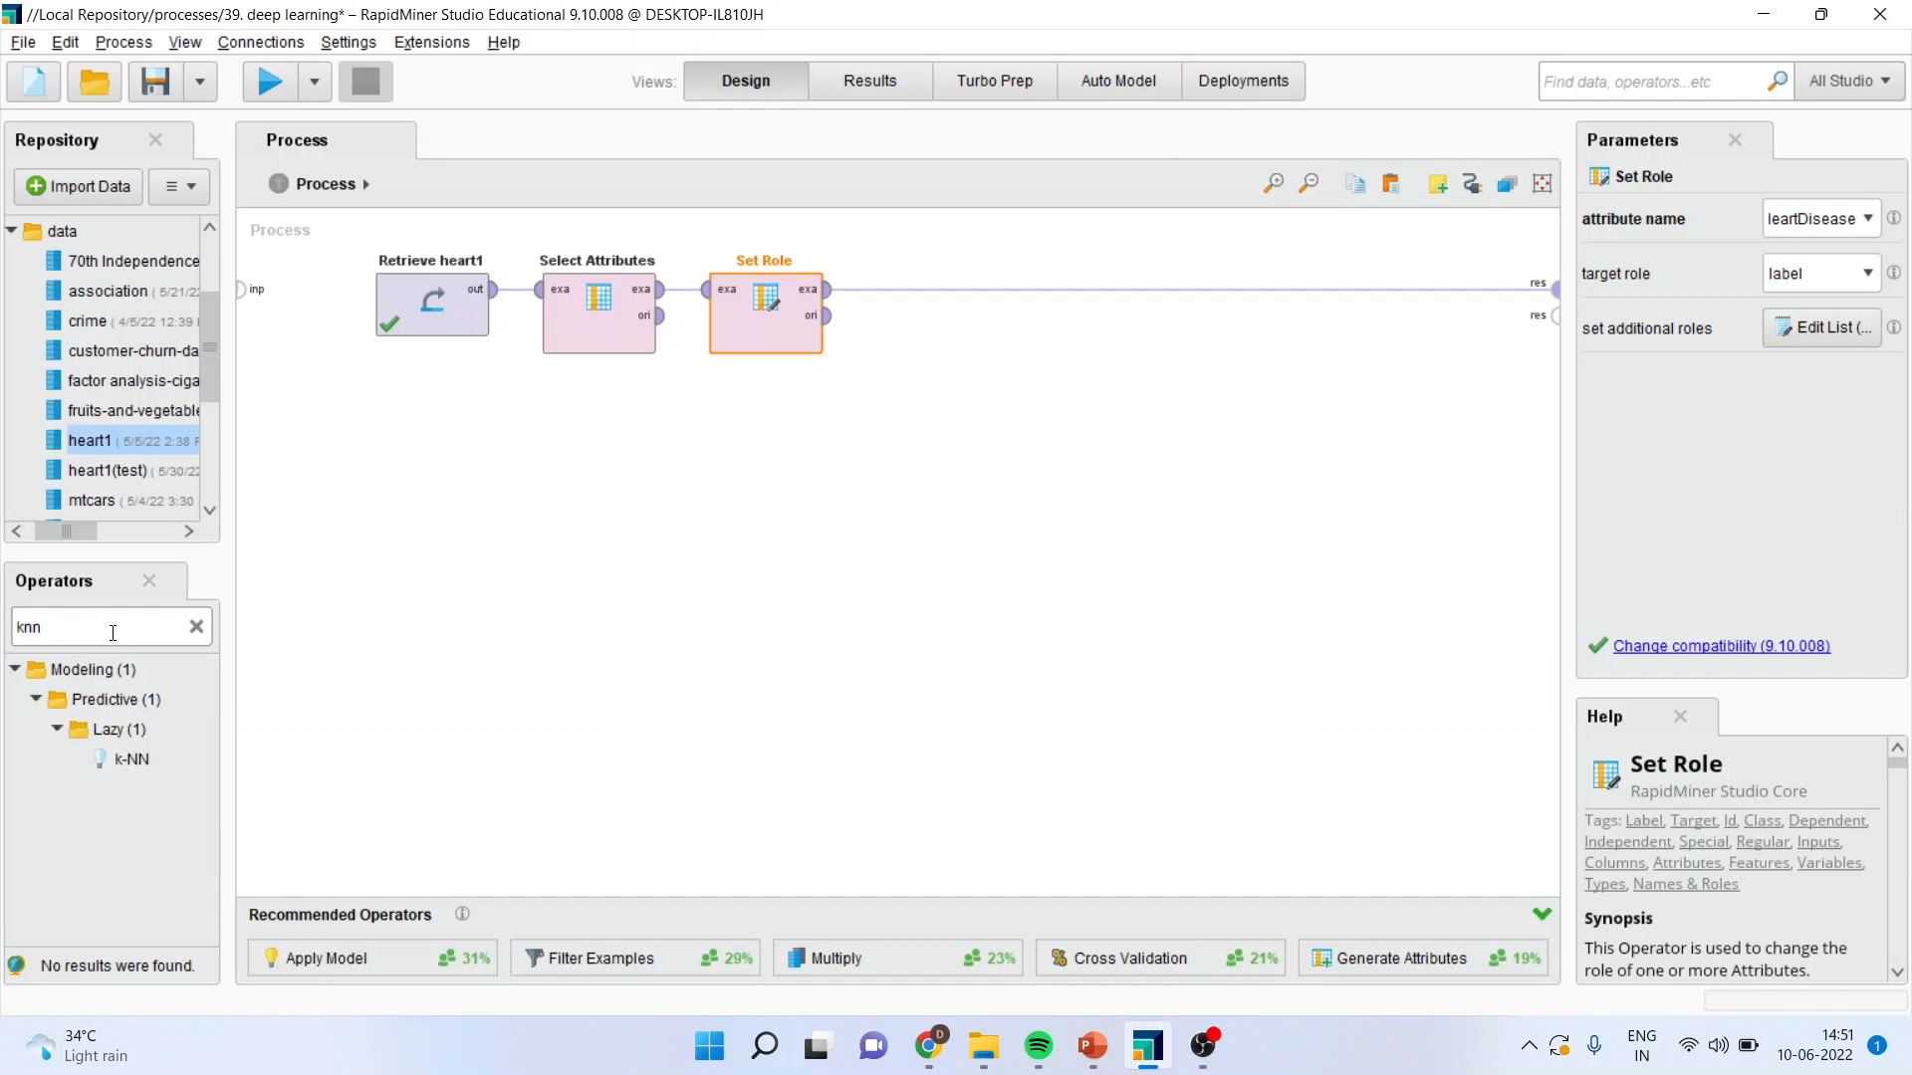
mouse_move(118, 657)
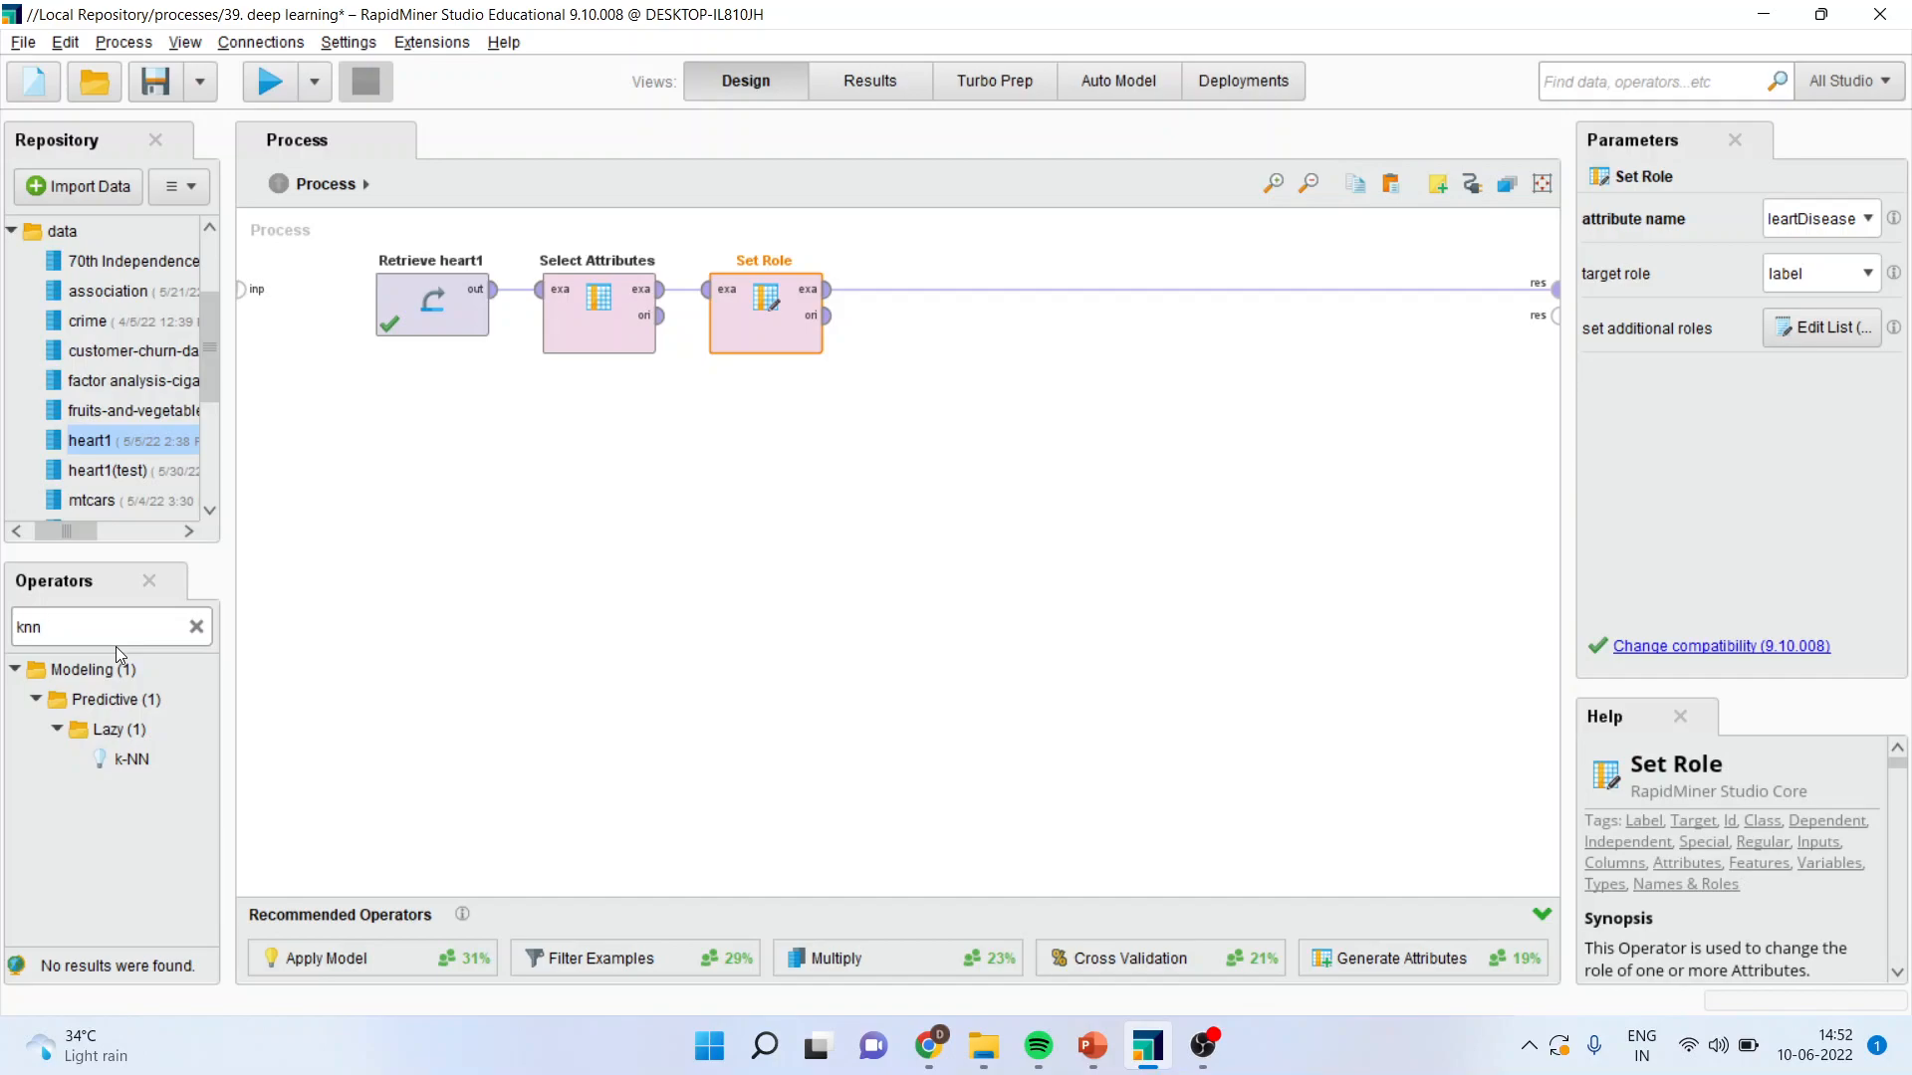
Find Split Data via the 'split' search and place it after Set Role.
left_click(195, 625)
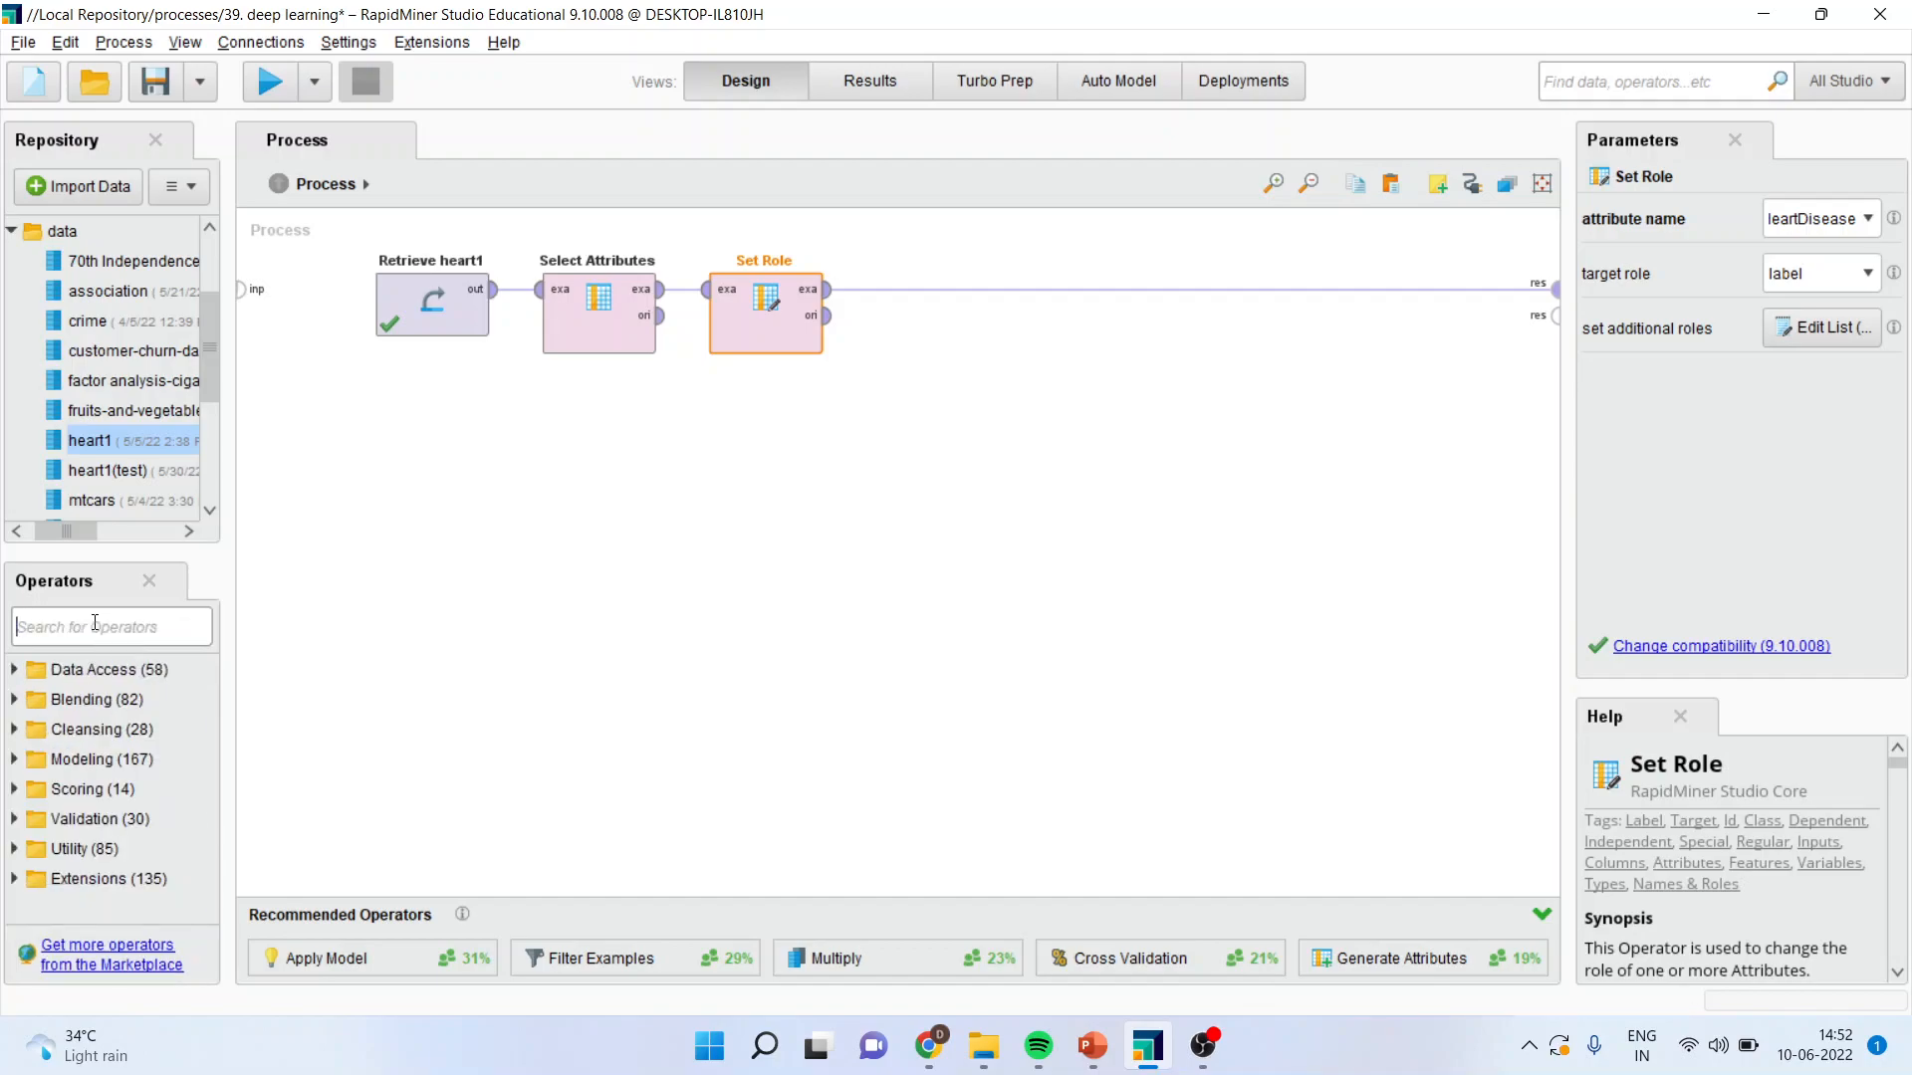
type("split data")
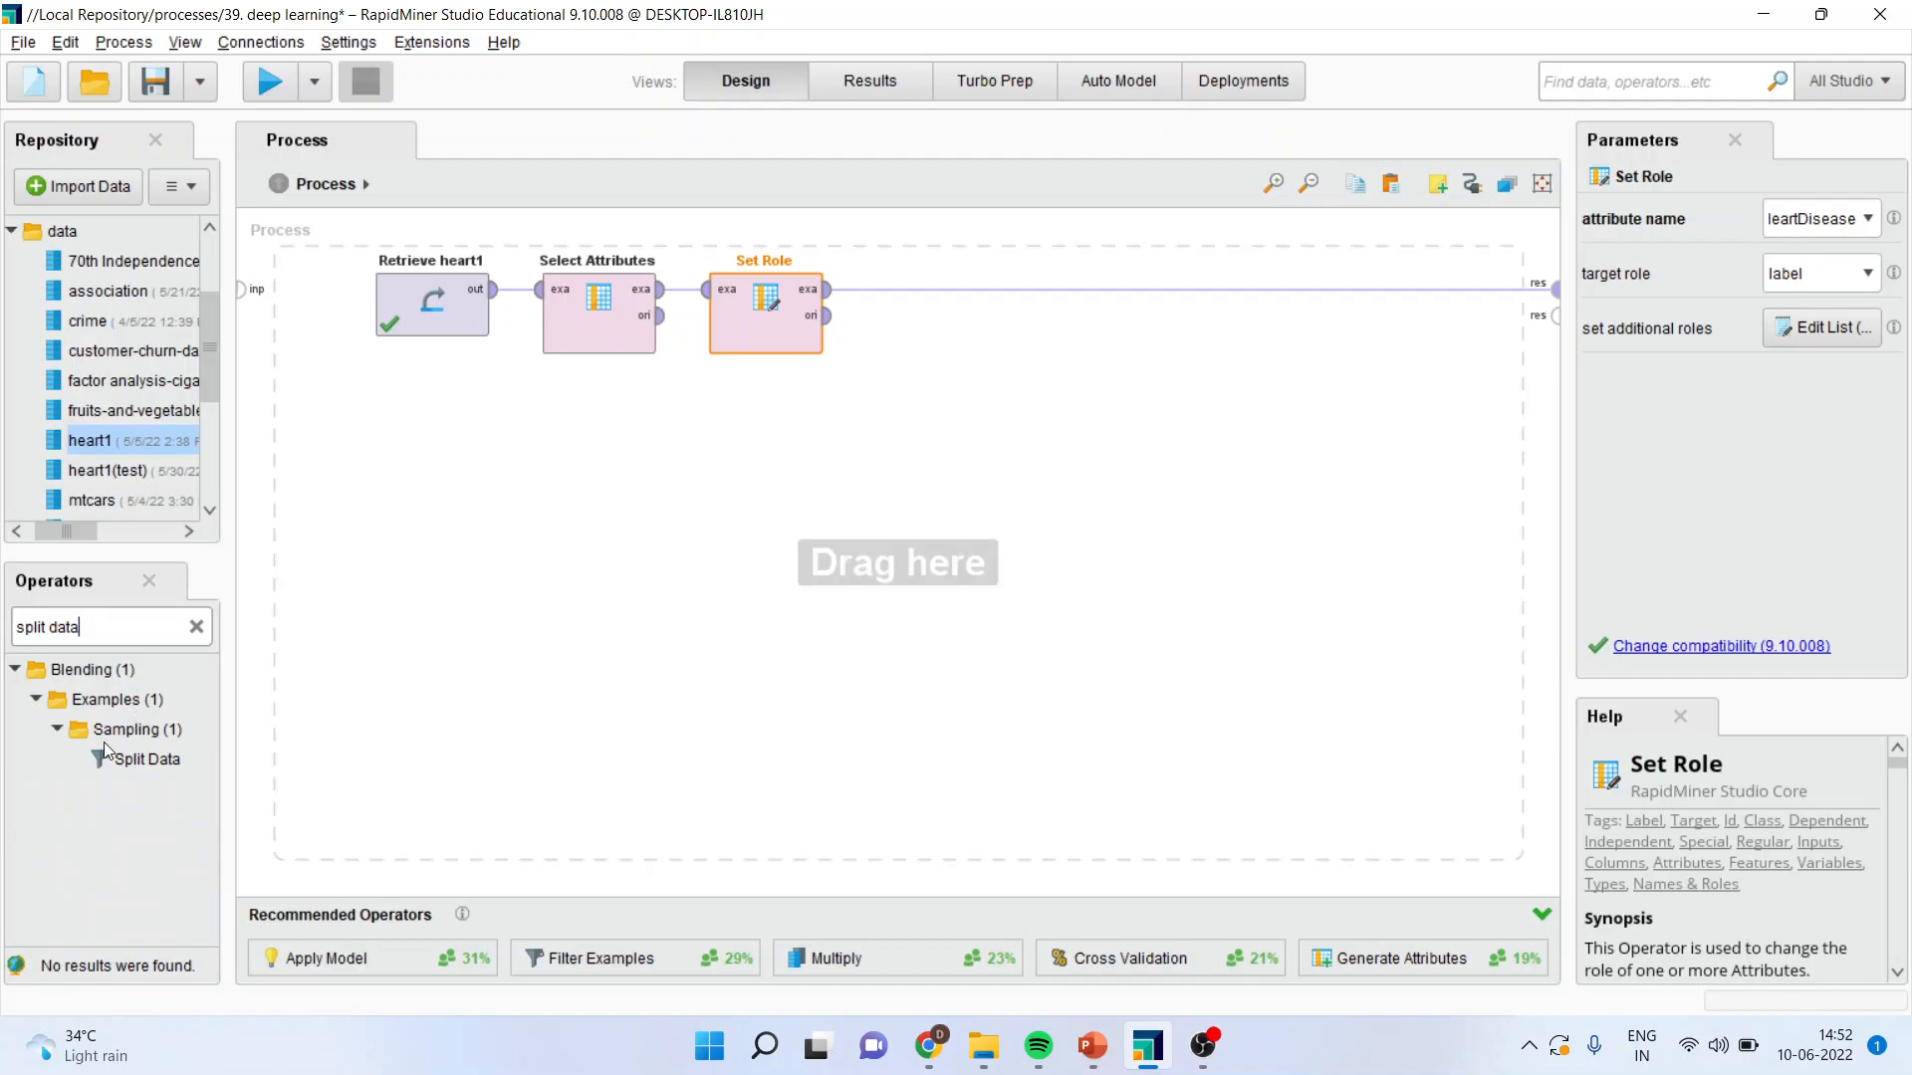
left_click(145, 758)
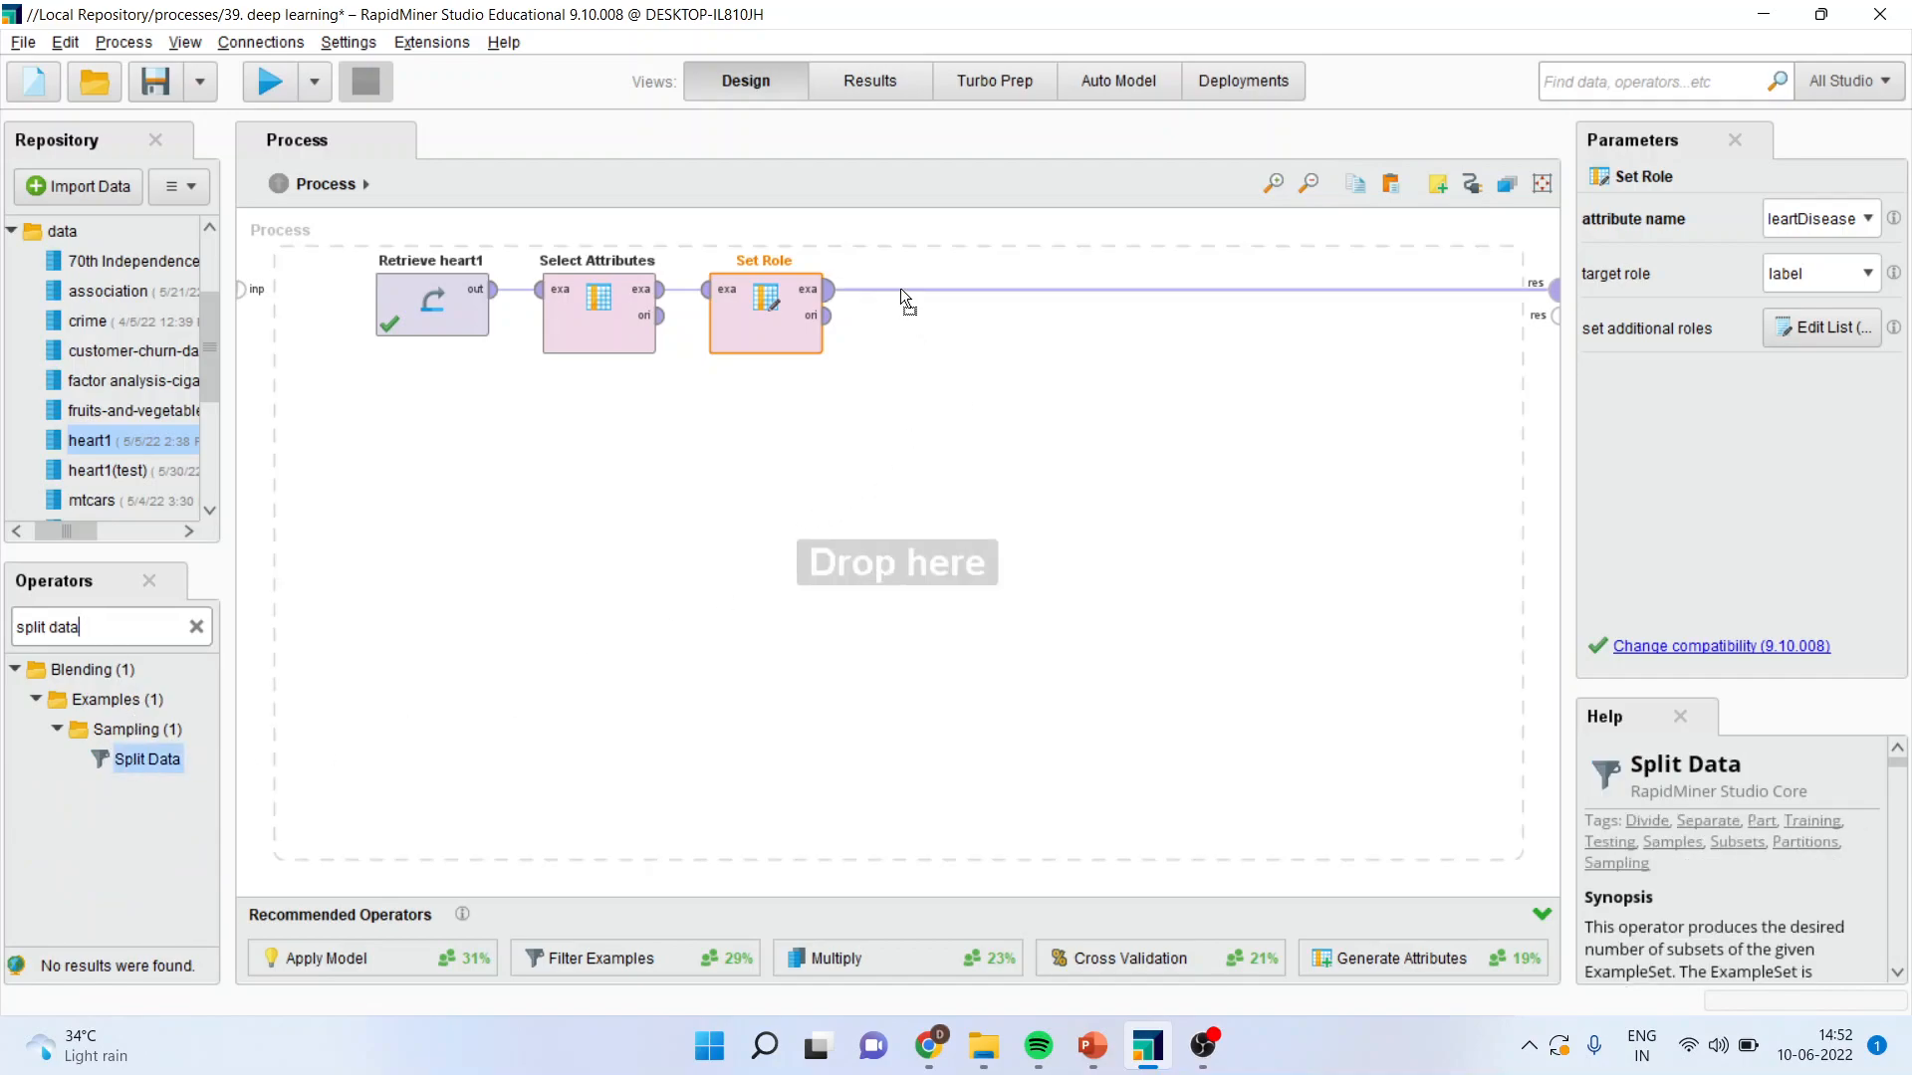
left_click_drag(146, 759, 932, 304)
type("k")
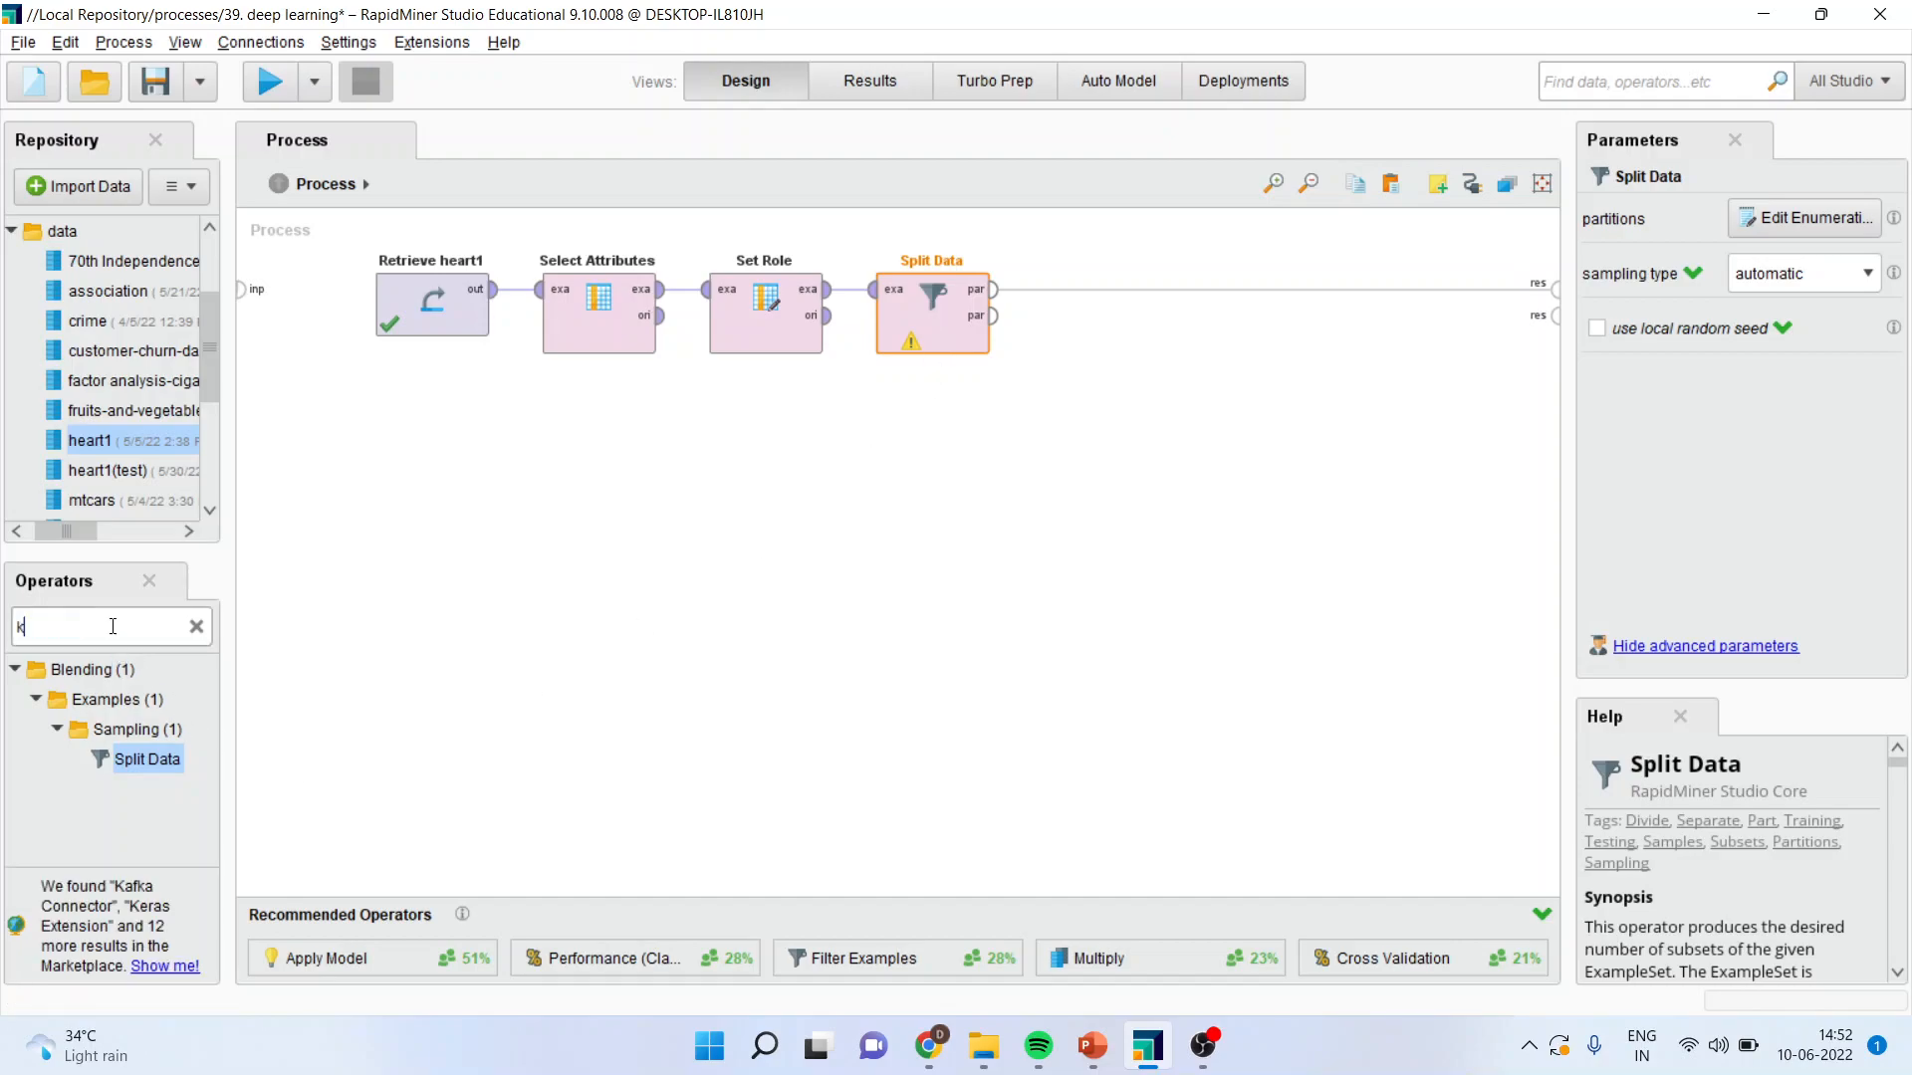
Place the k-NN operator after Split Data, then search for 'apply model'.
type("nn")
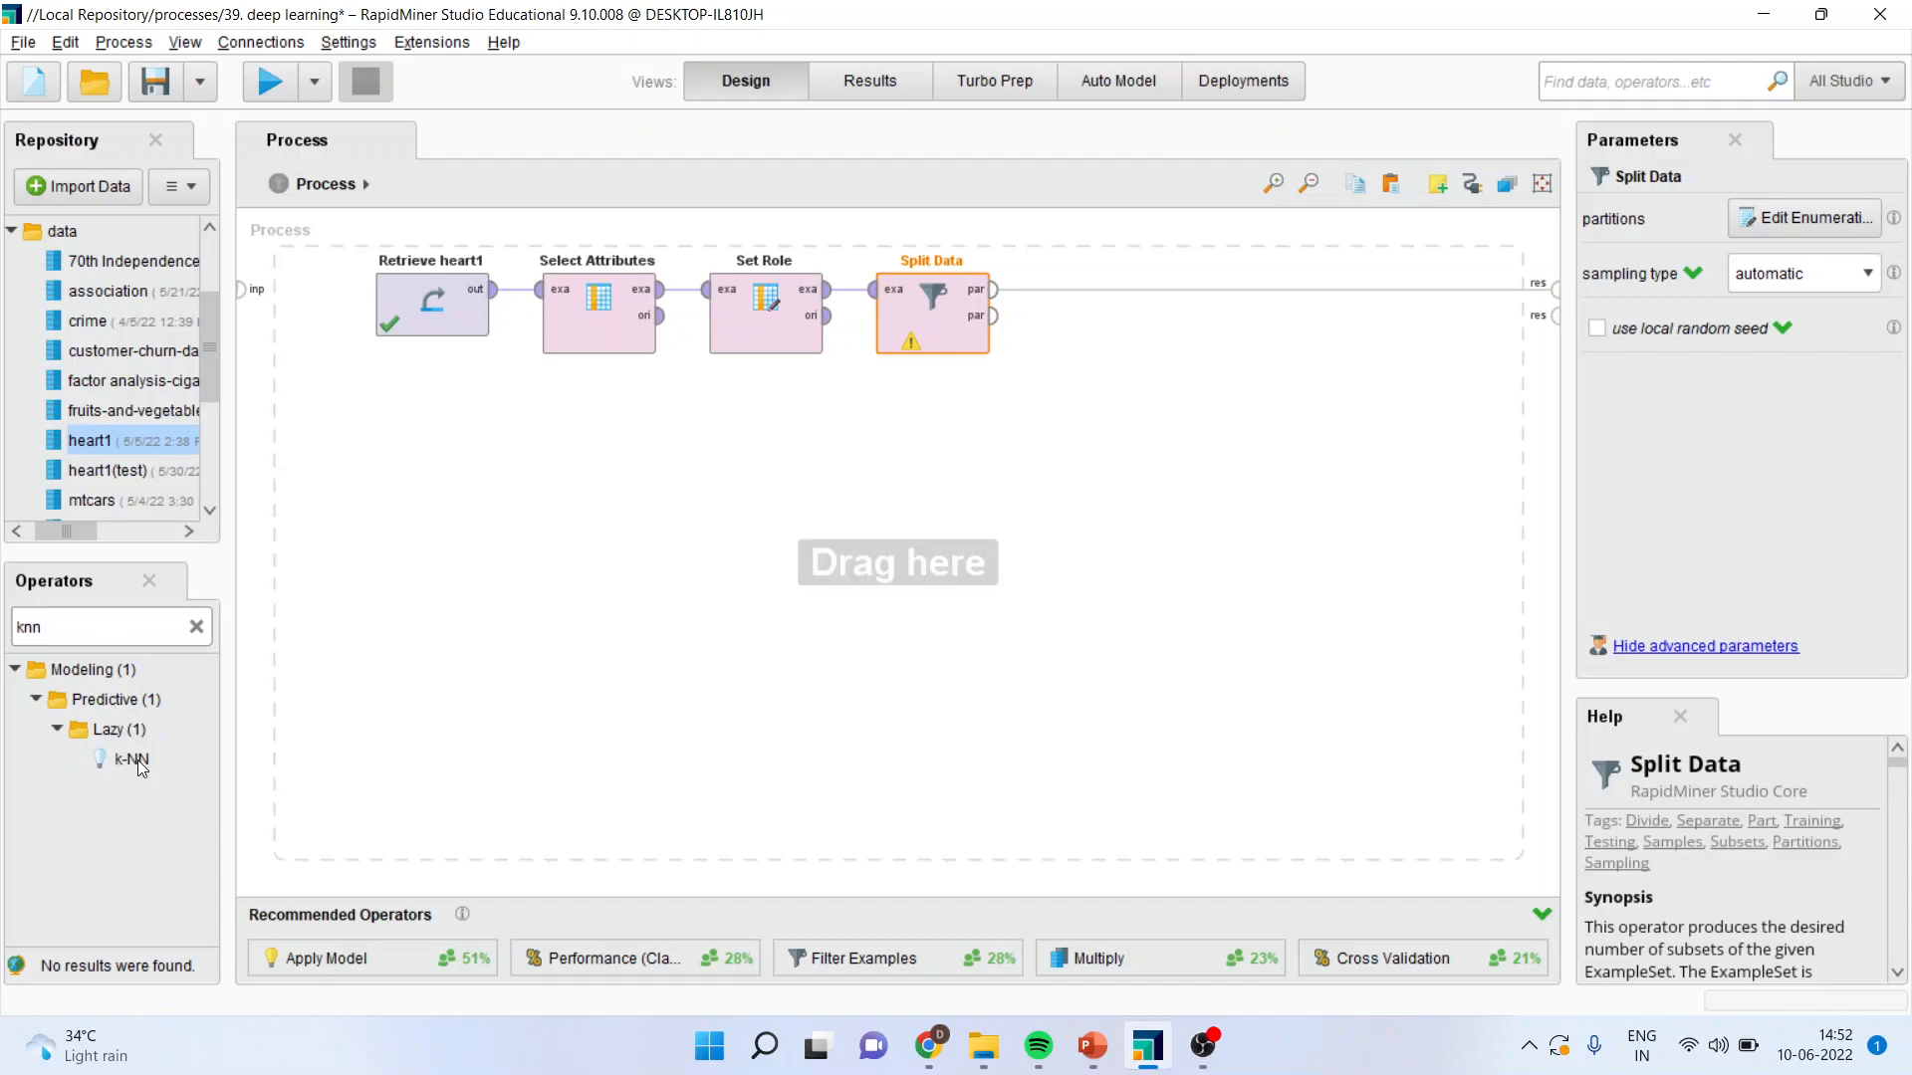
left_click_drag(128, 758, 1097, 305)
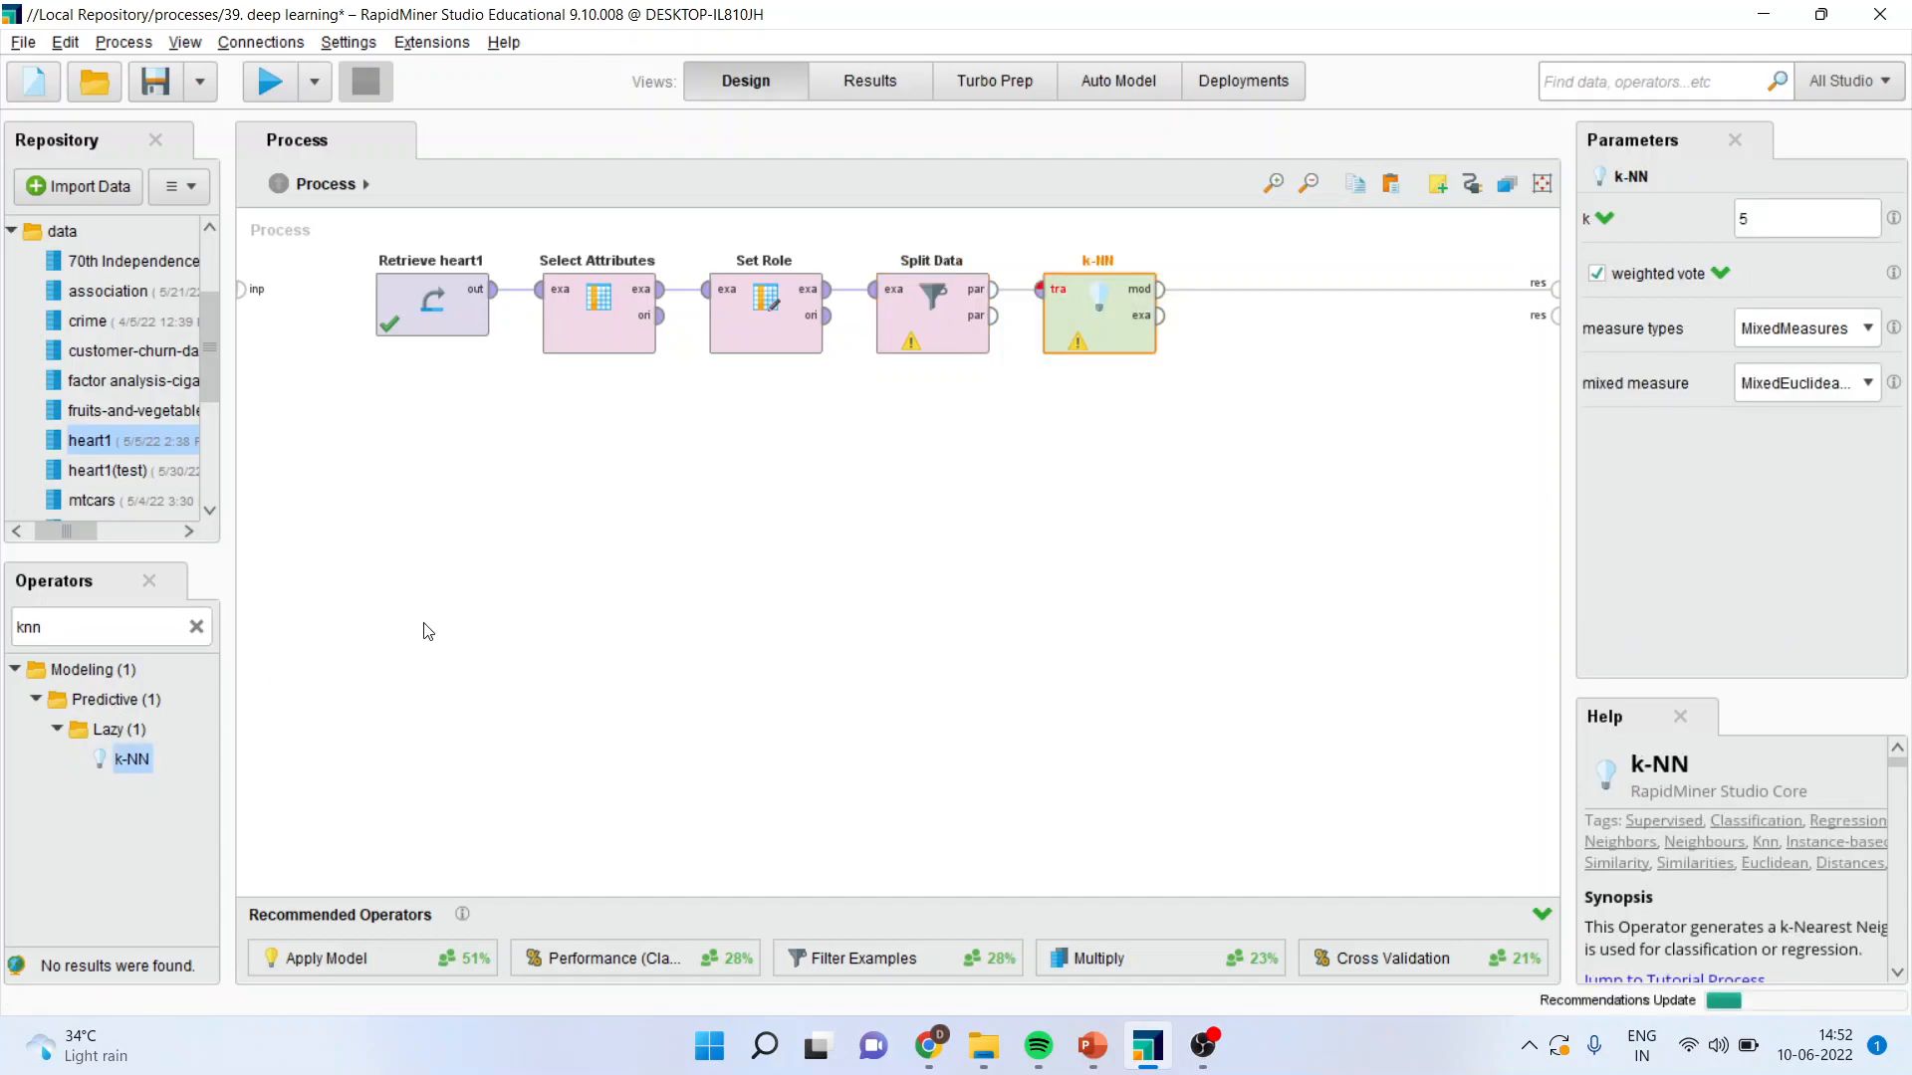
left_click(60, 625)
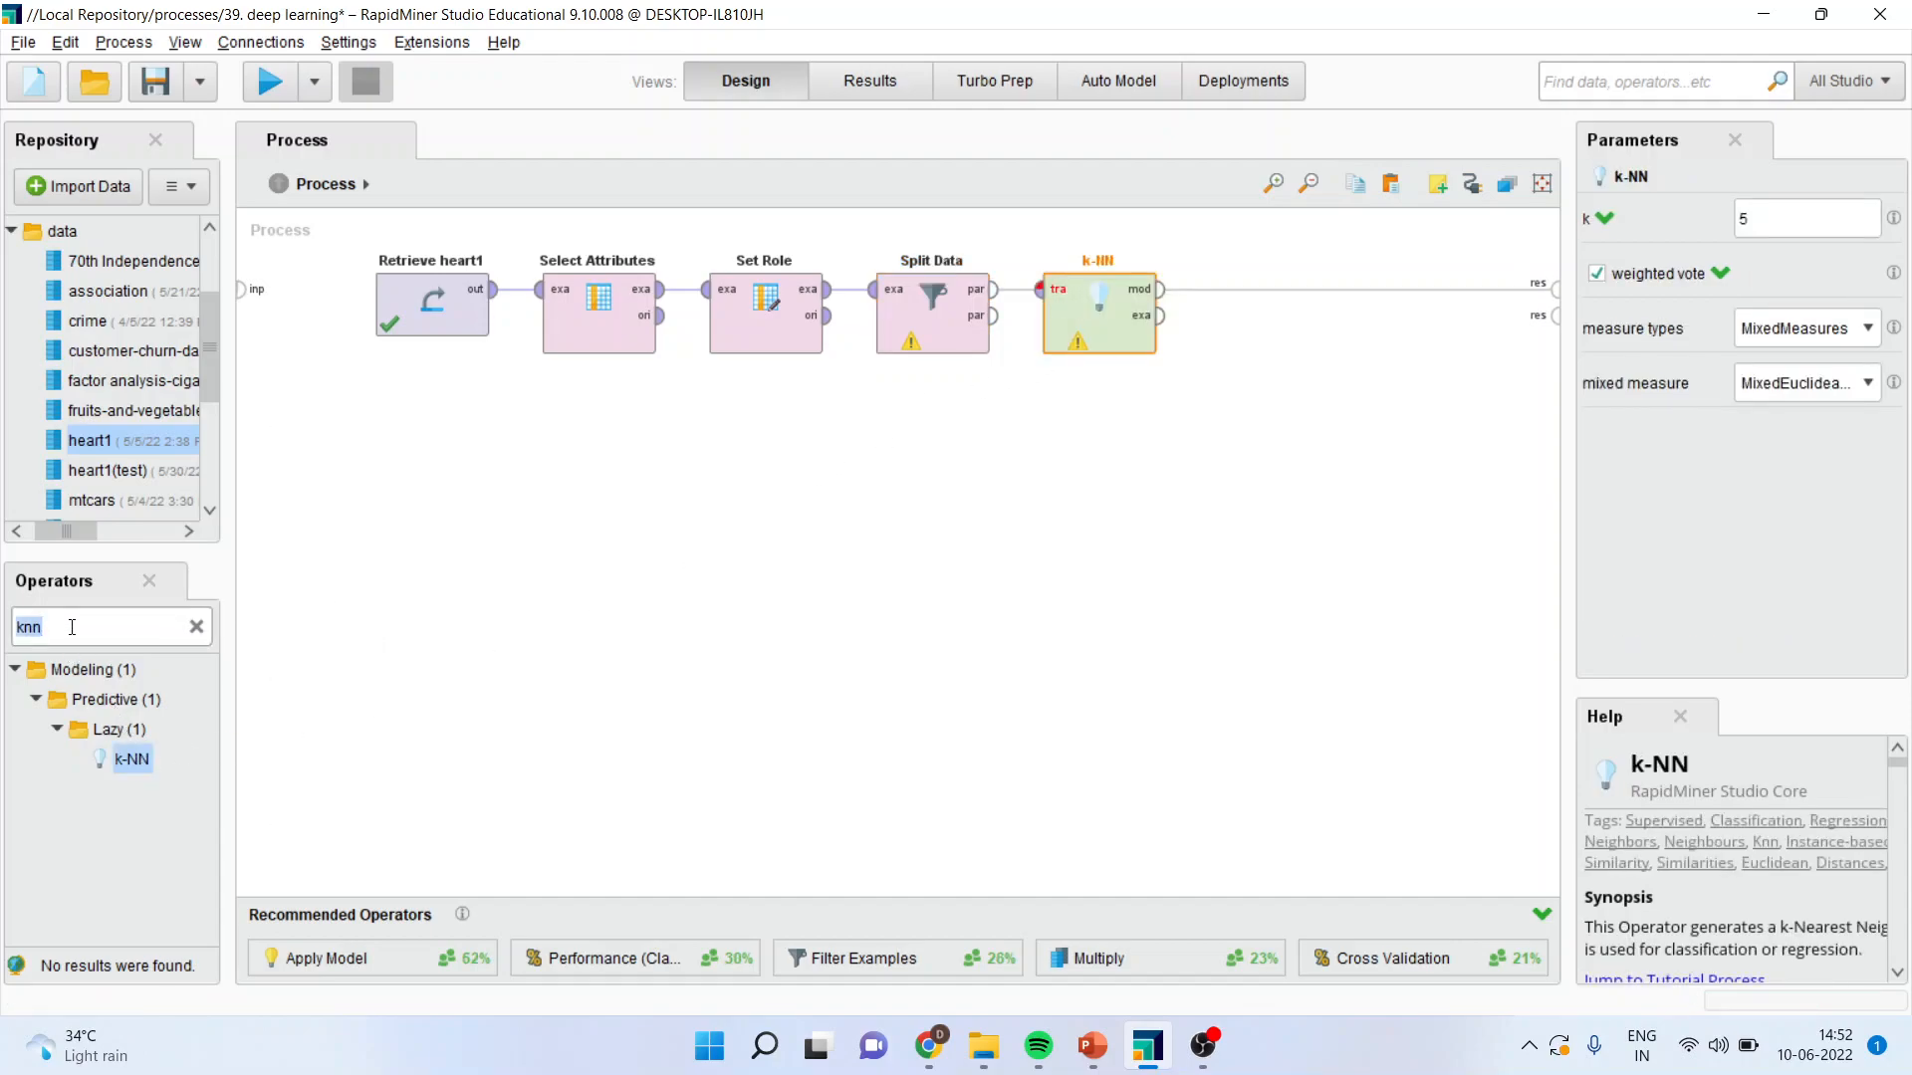
type("apply model")
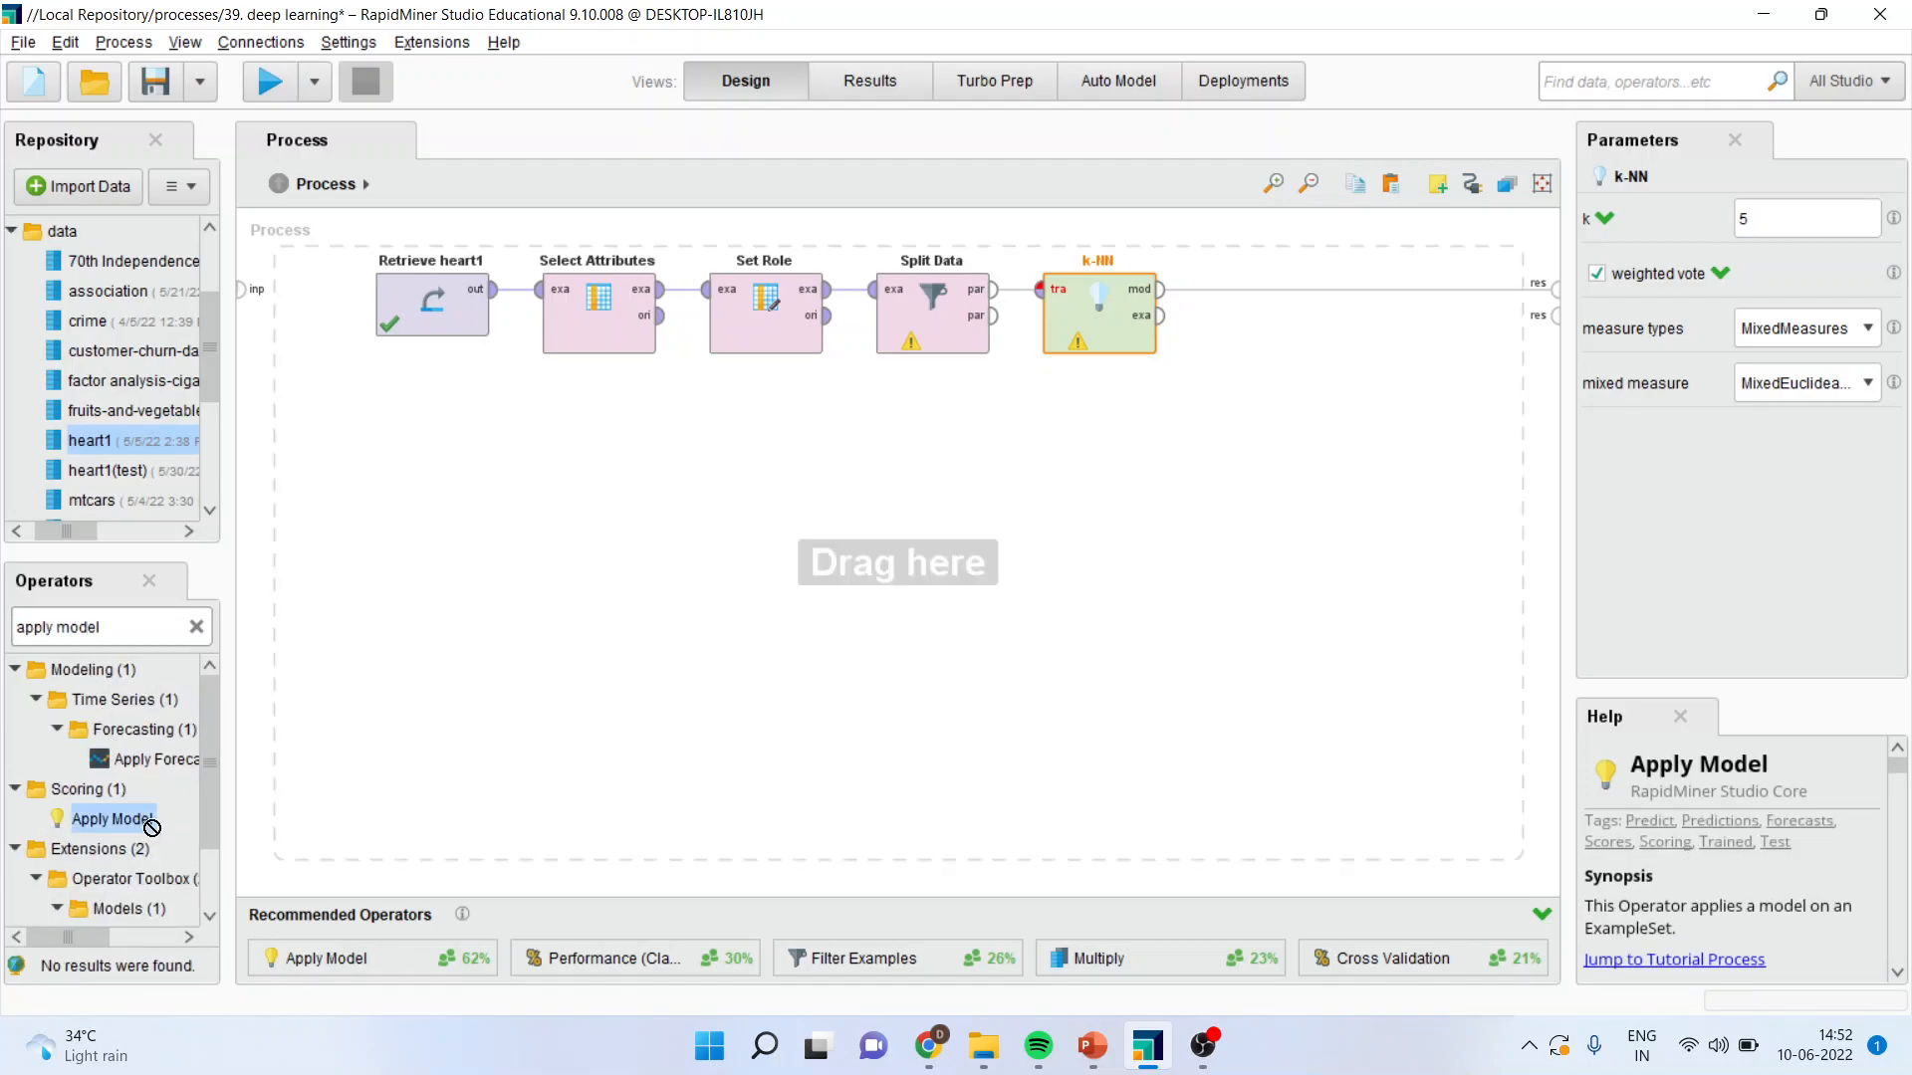
Place Apply Model below k-NN, fed by Split Data's second partition.
left_click_drag(114, 818, 1097, 488)
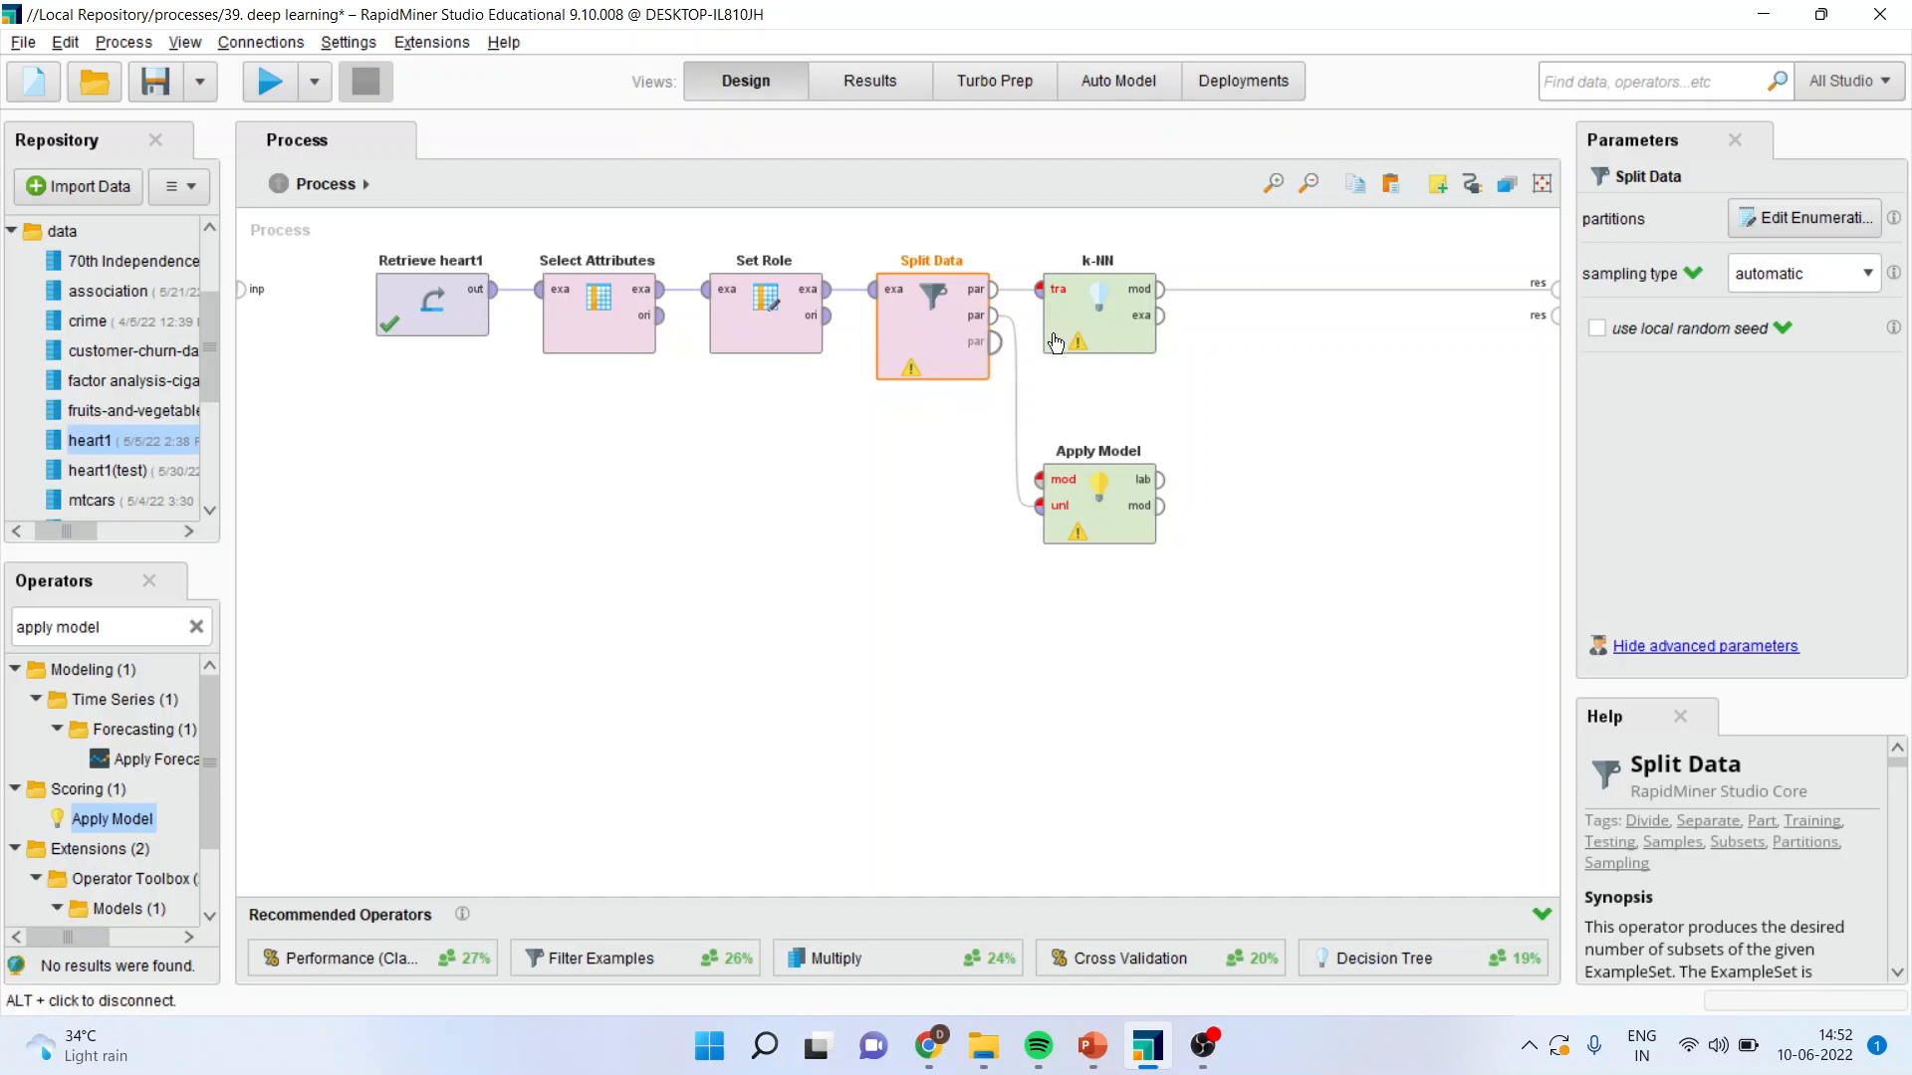
mouse_move(952, 347)
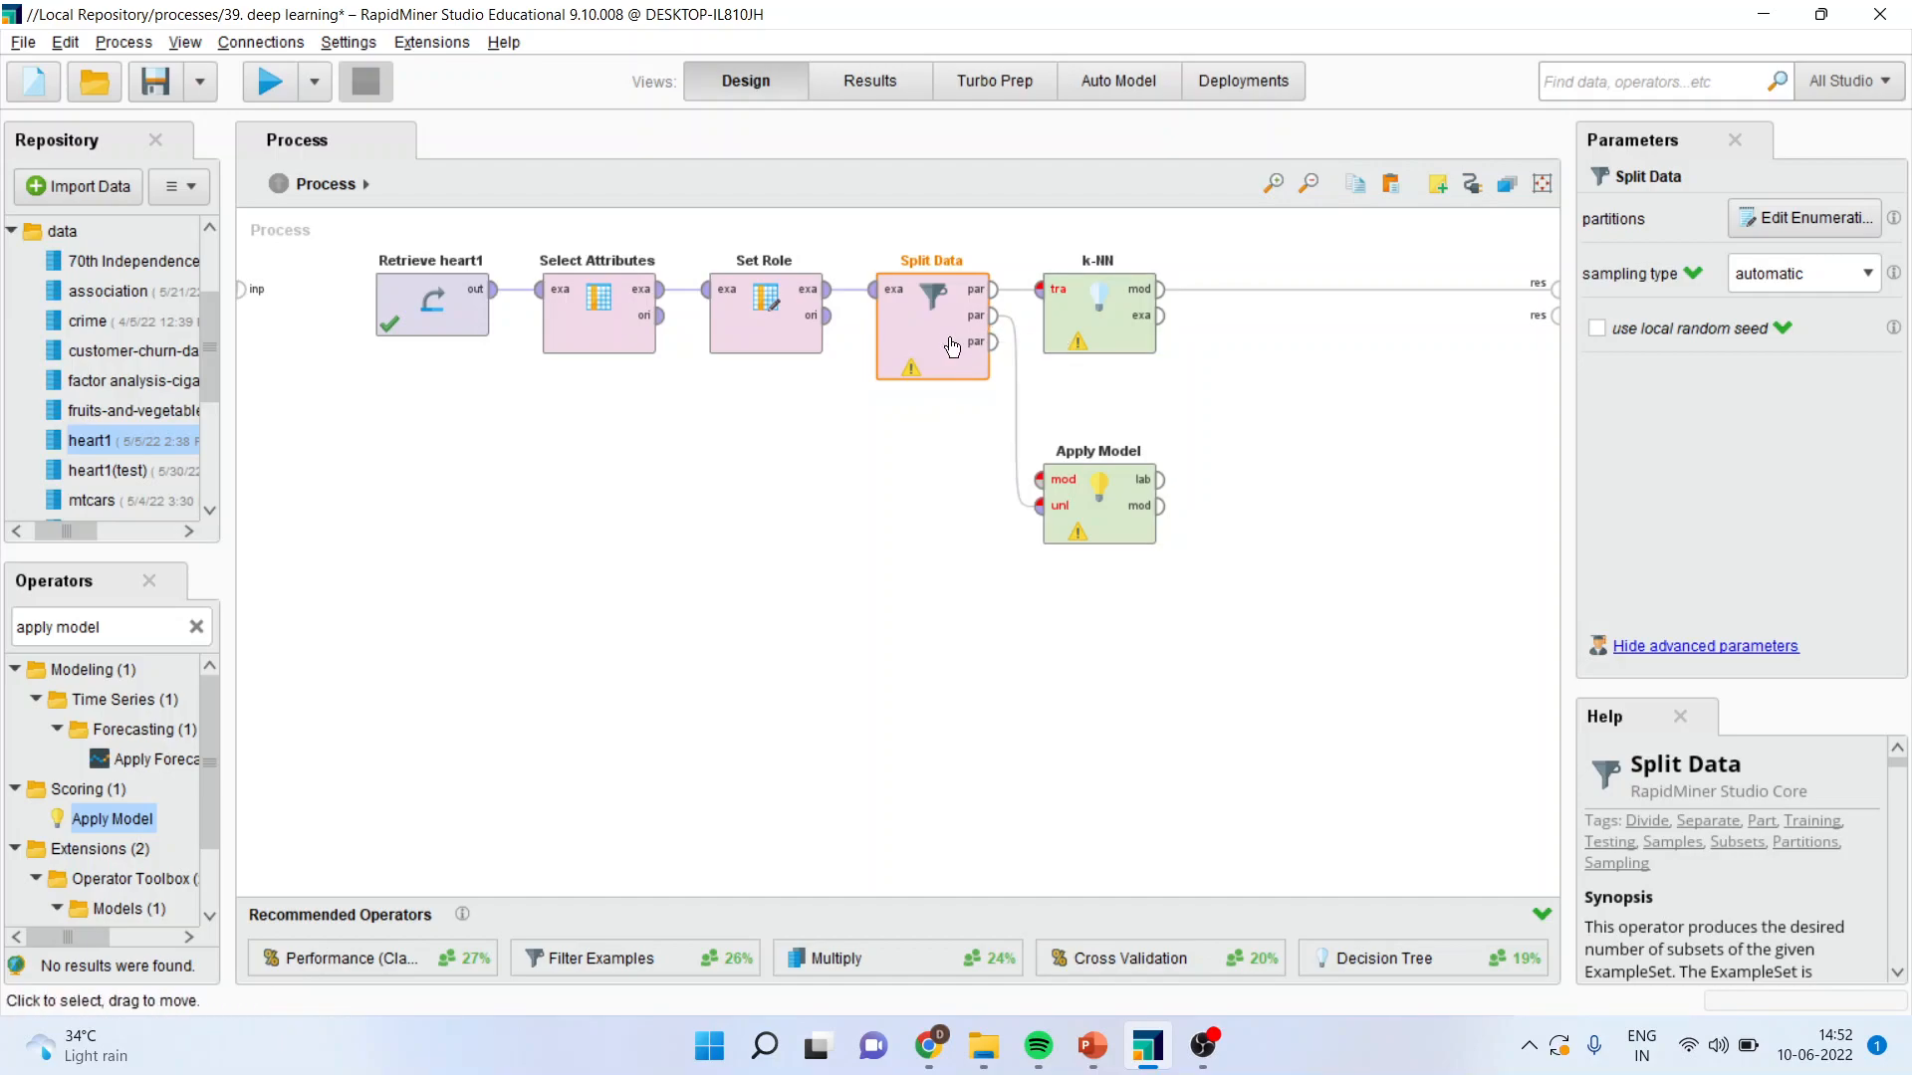
mouse_move(1129, 334)
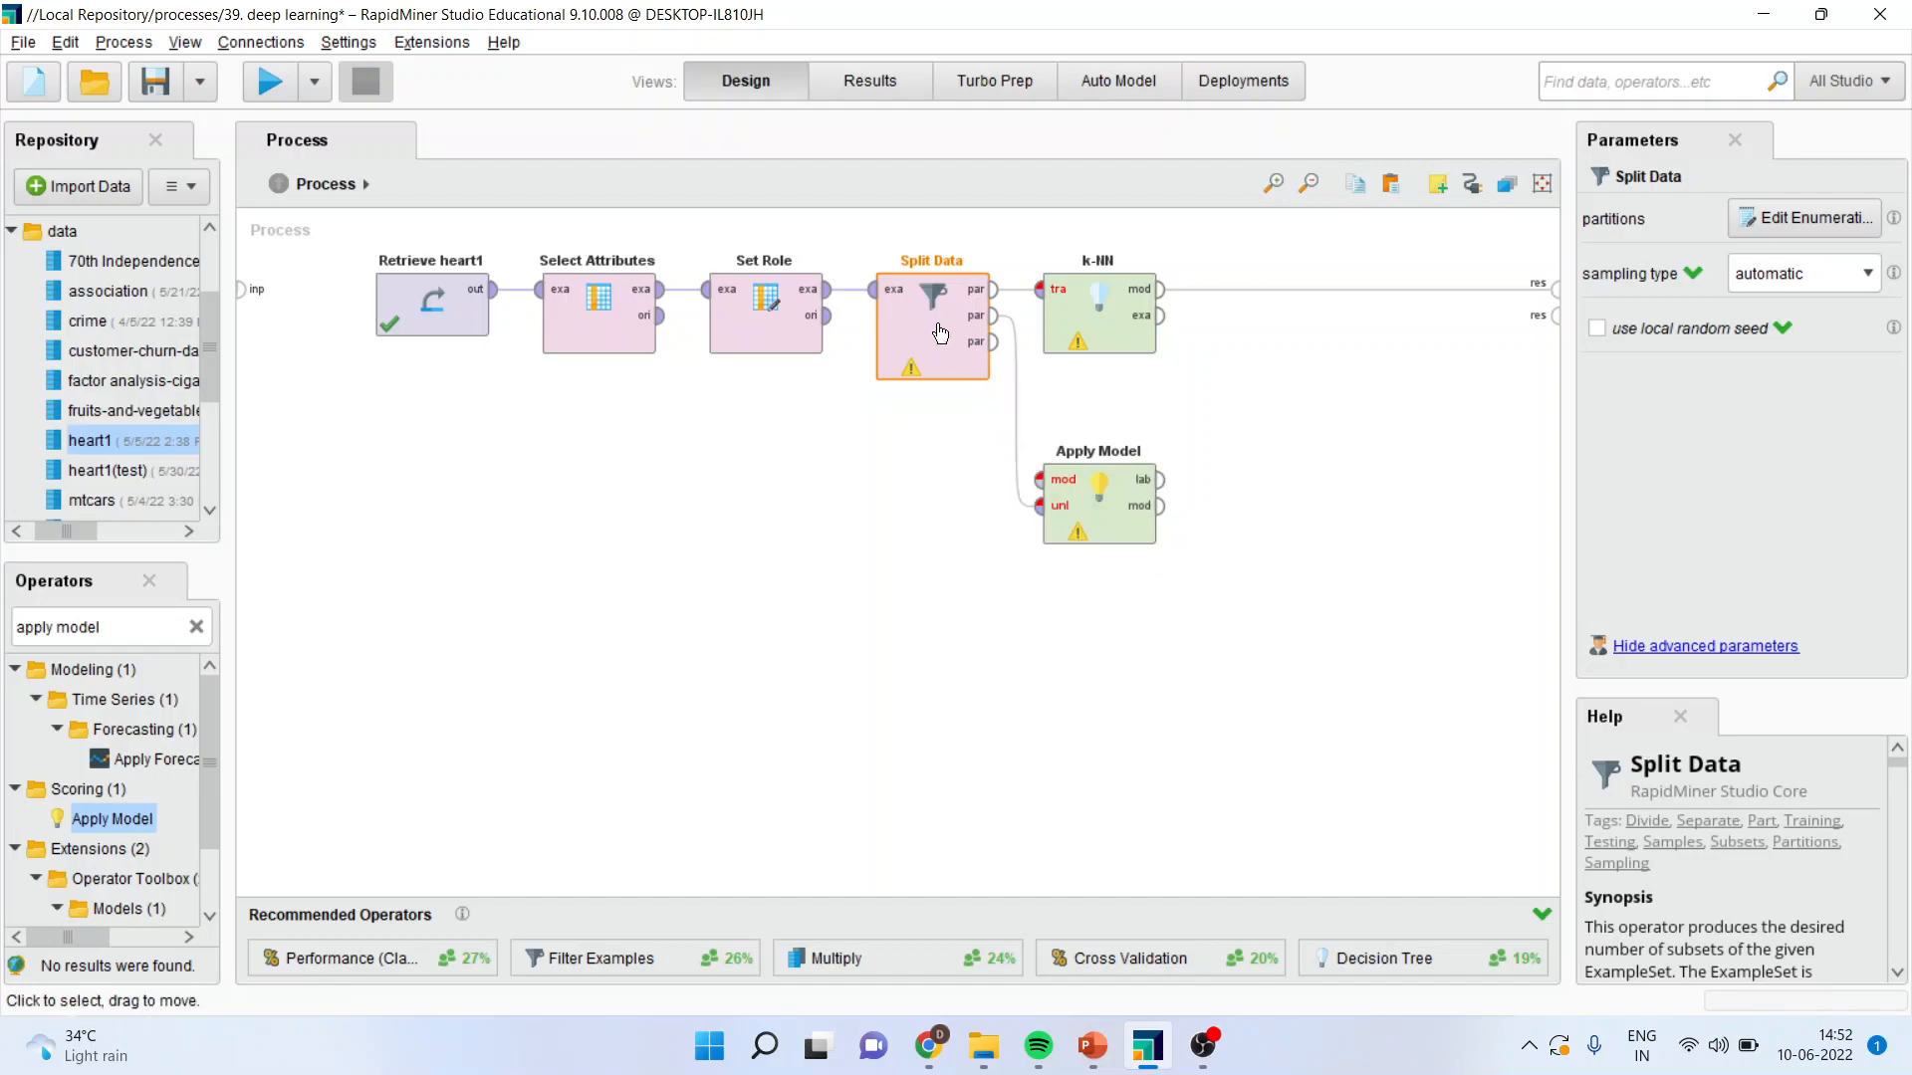
mouse_move(924, 326)
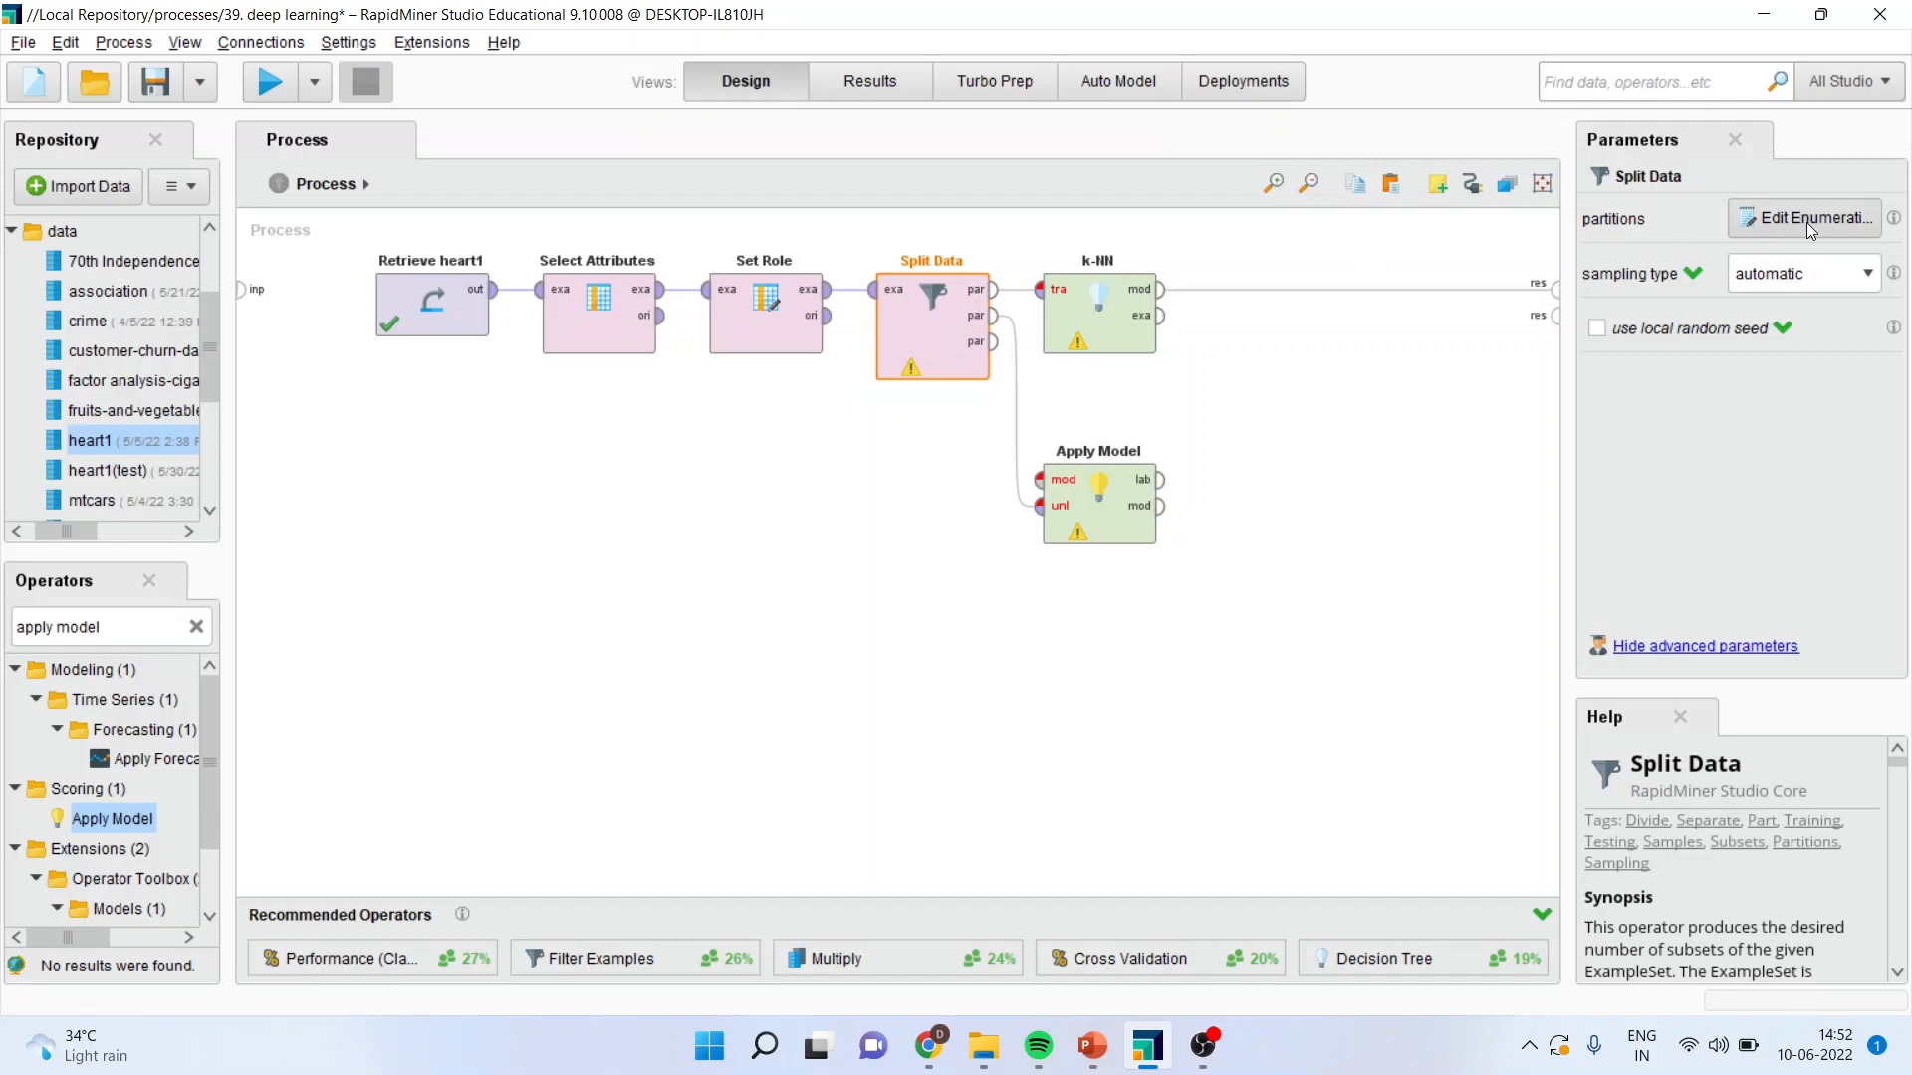
Define Split Data partitions with ratios 0.7 and 0.3.
left_click(1804, 219)
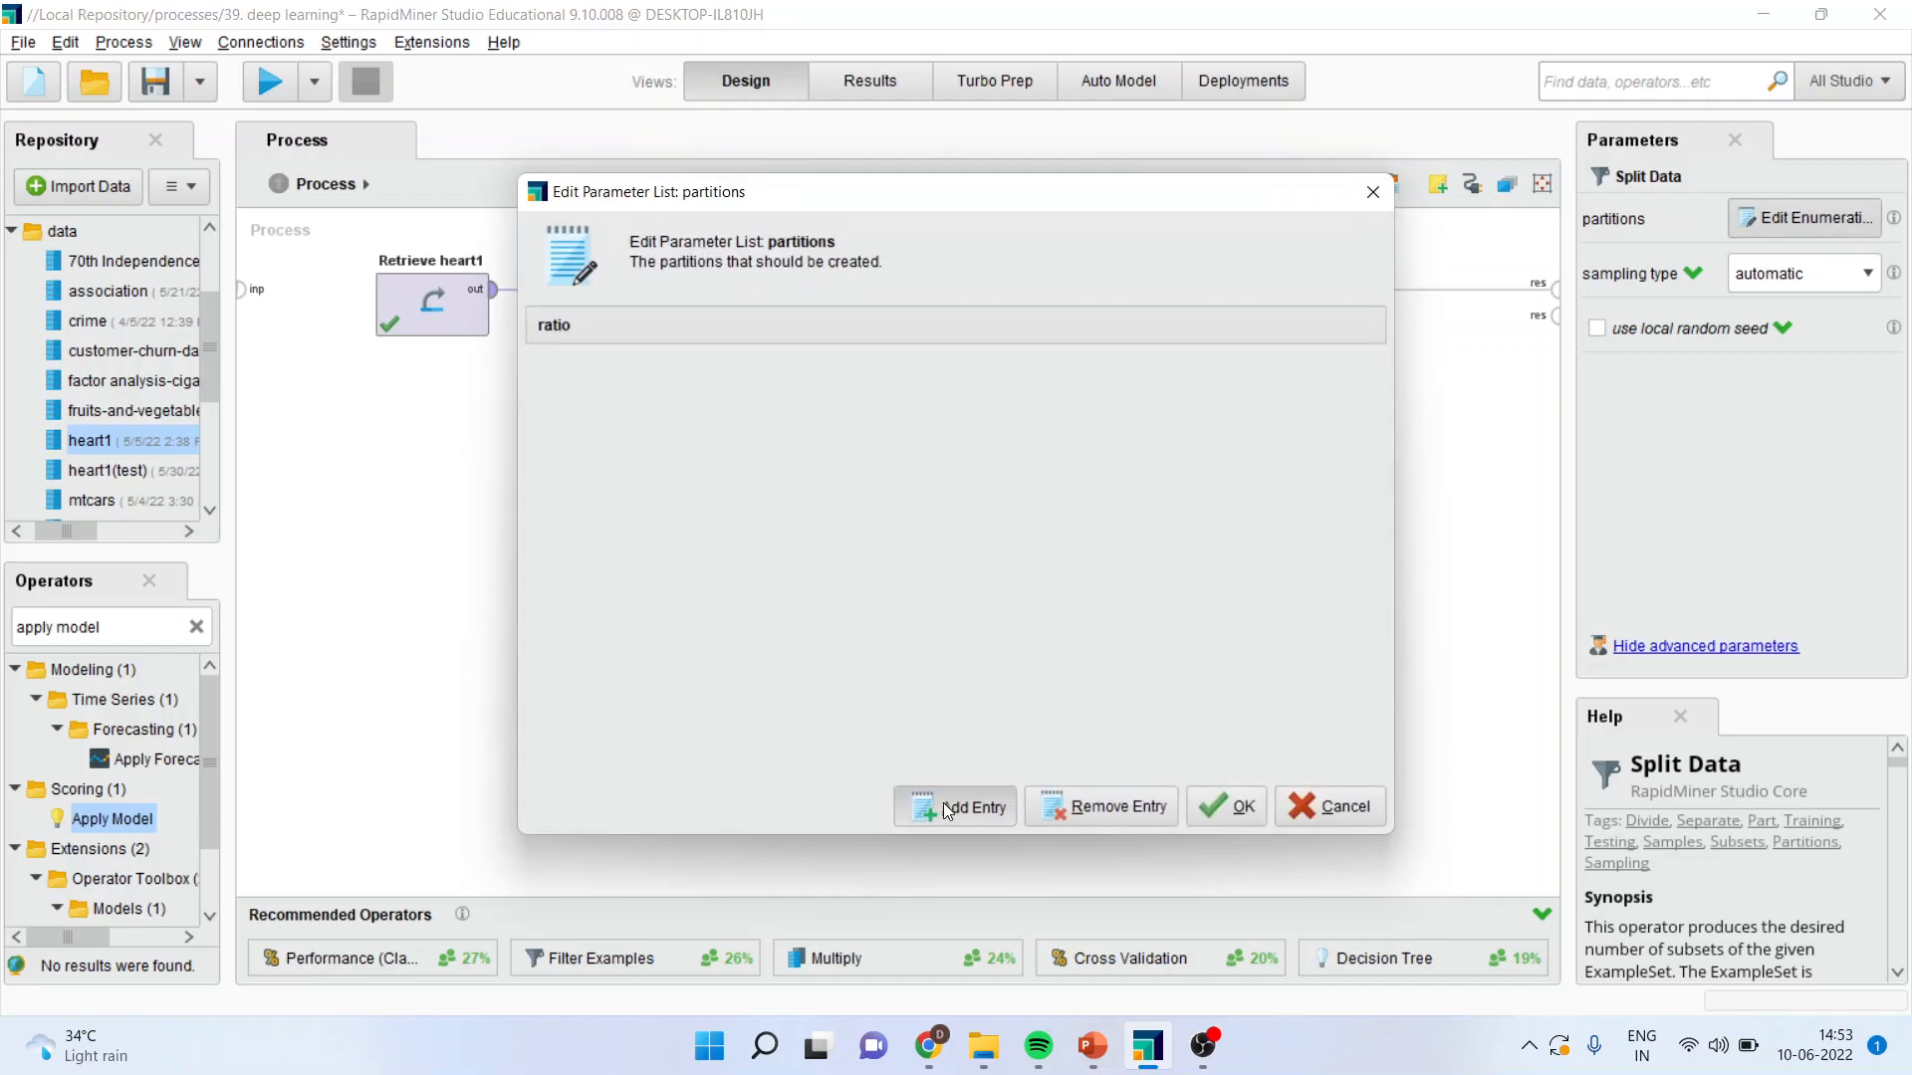
left_click(954, 806)
type("0.7")
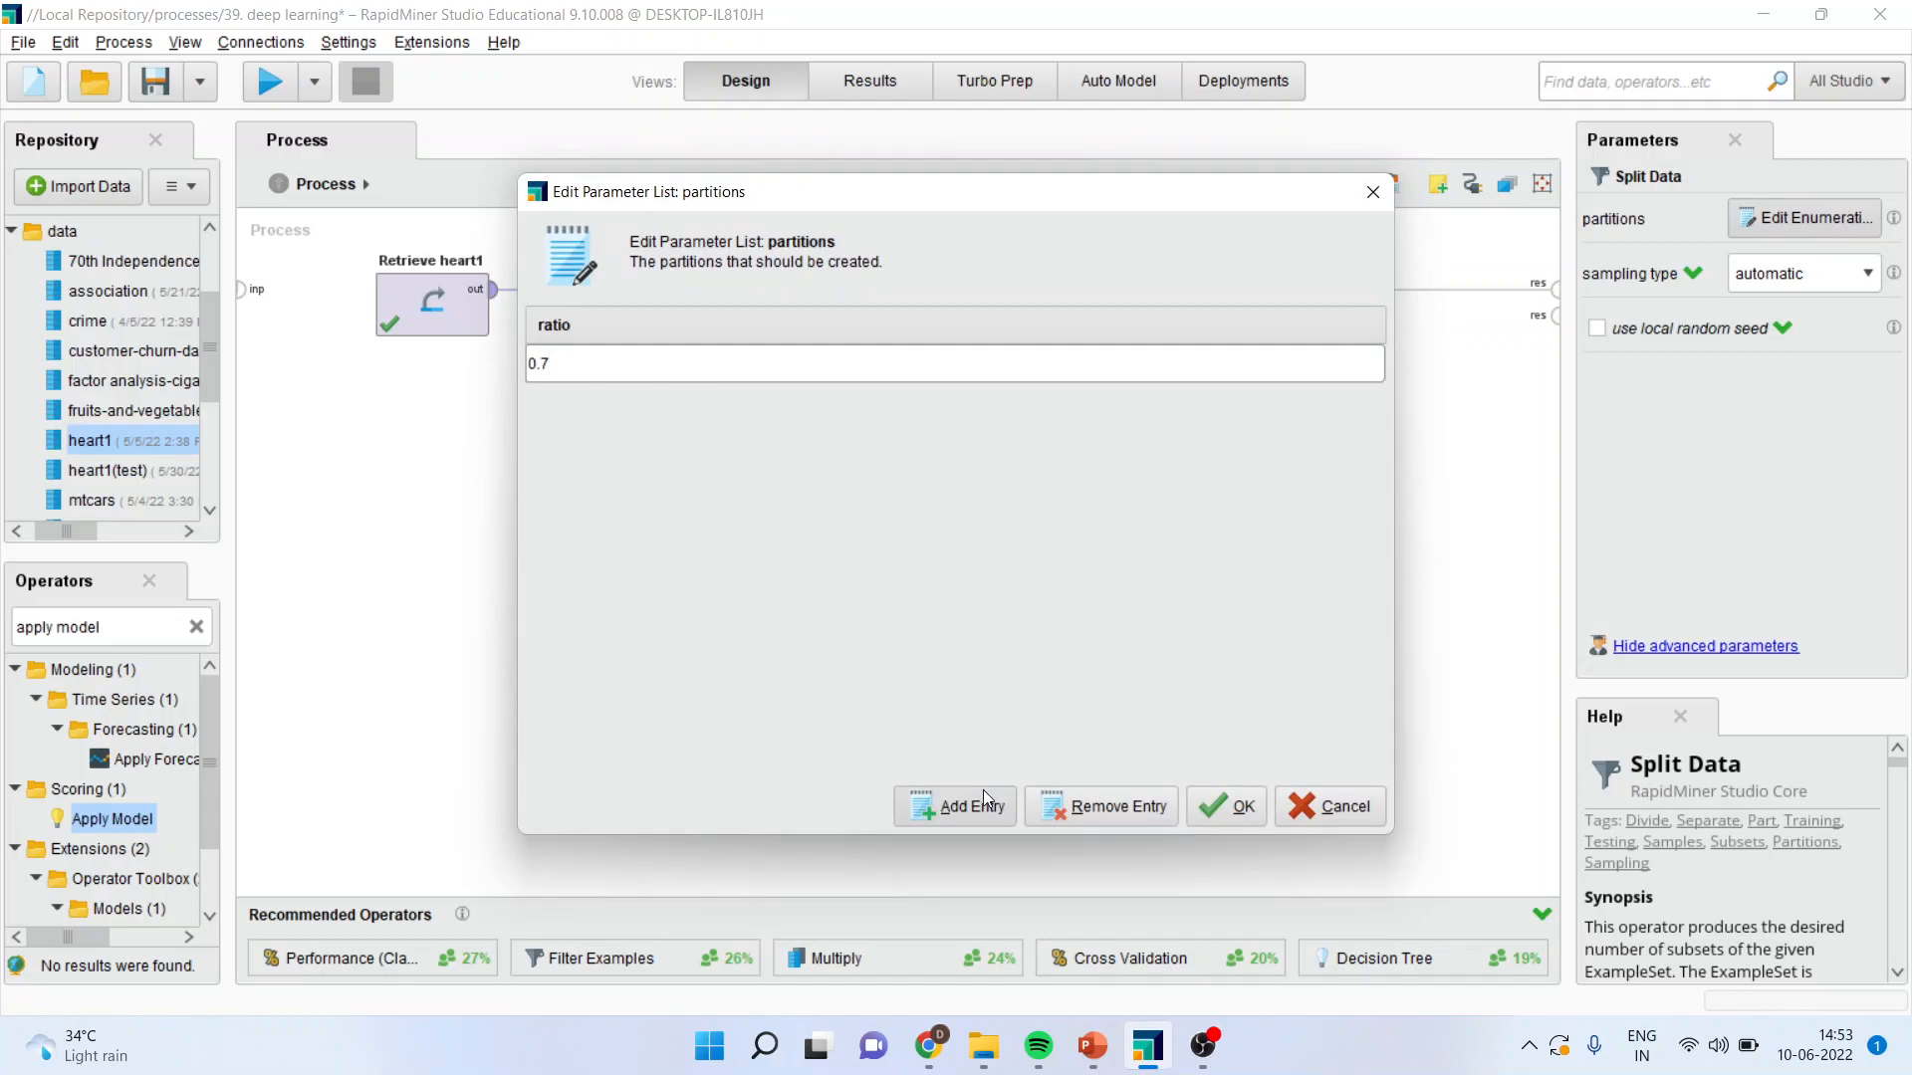
left_click(956, 807)
type("0.3")
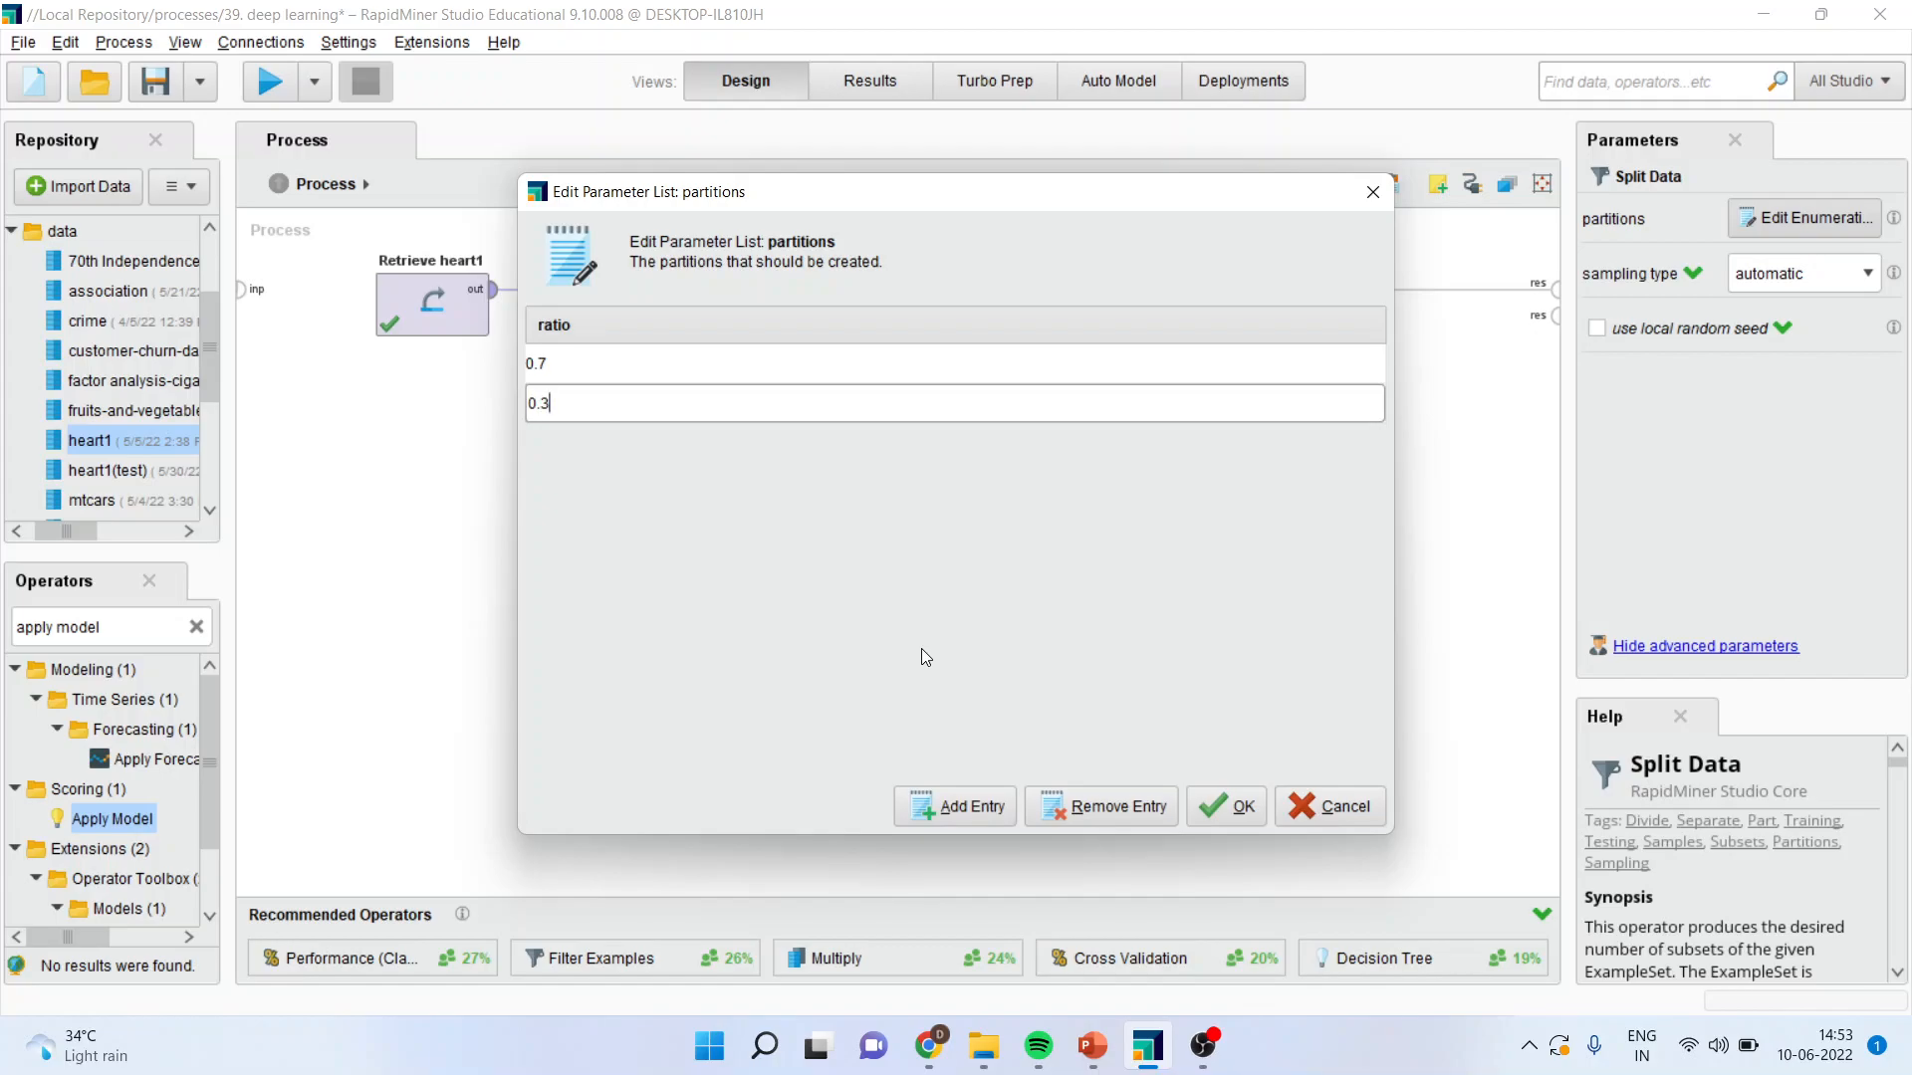
left_click(1227, 806)
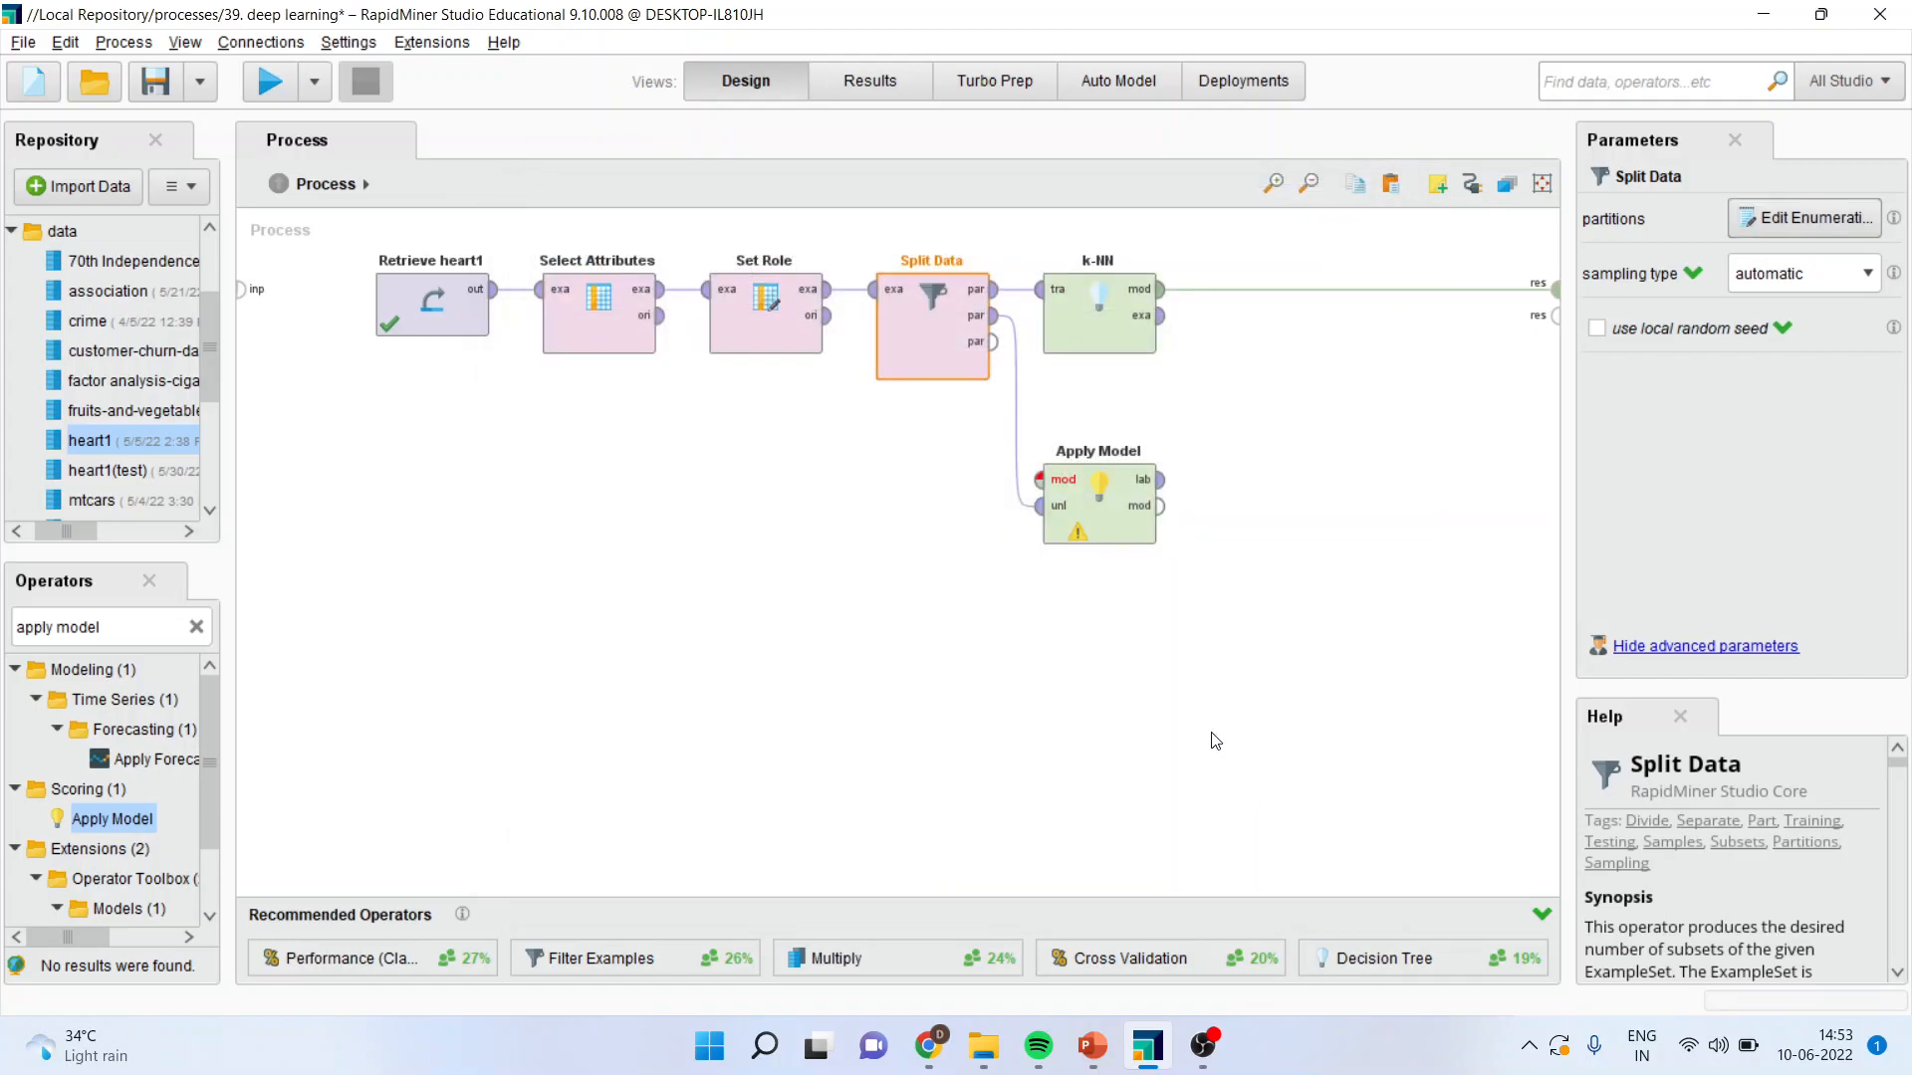
mouse_move(1358, 291)
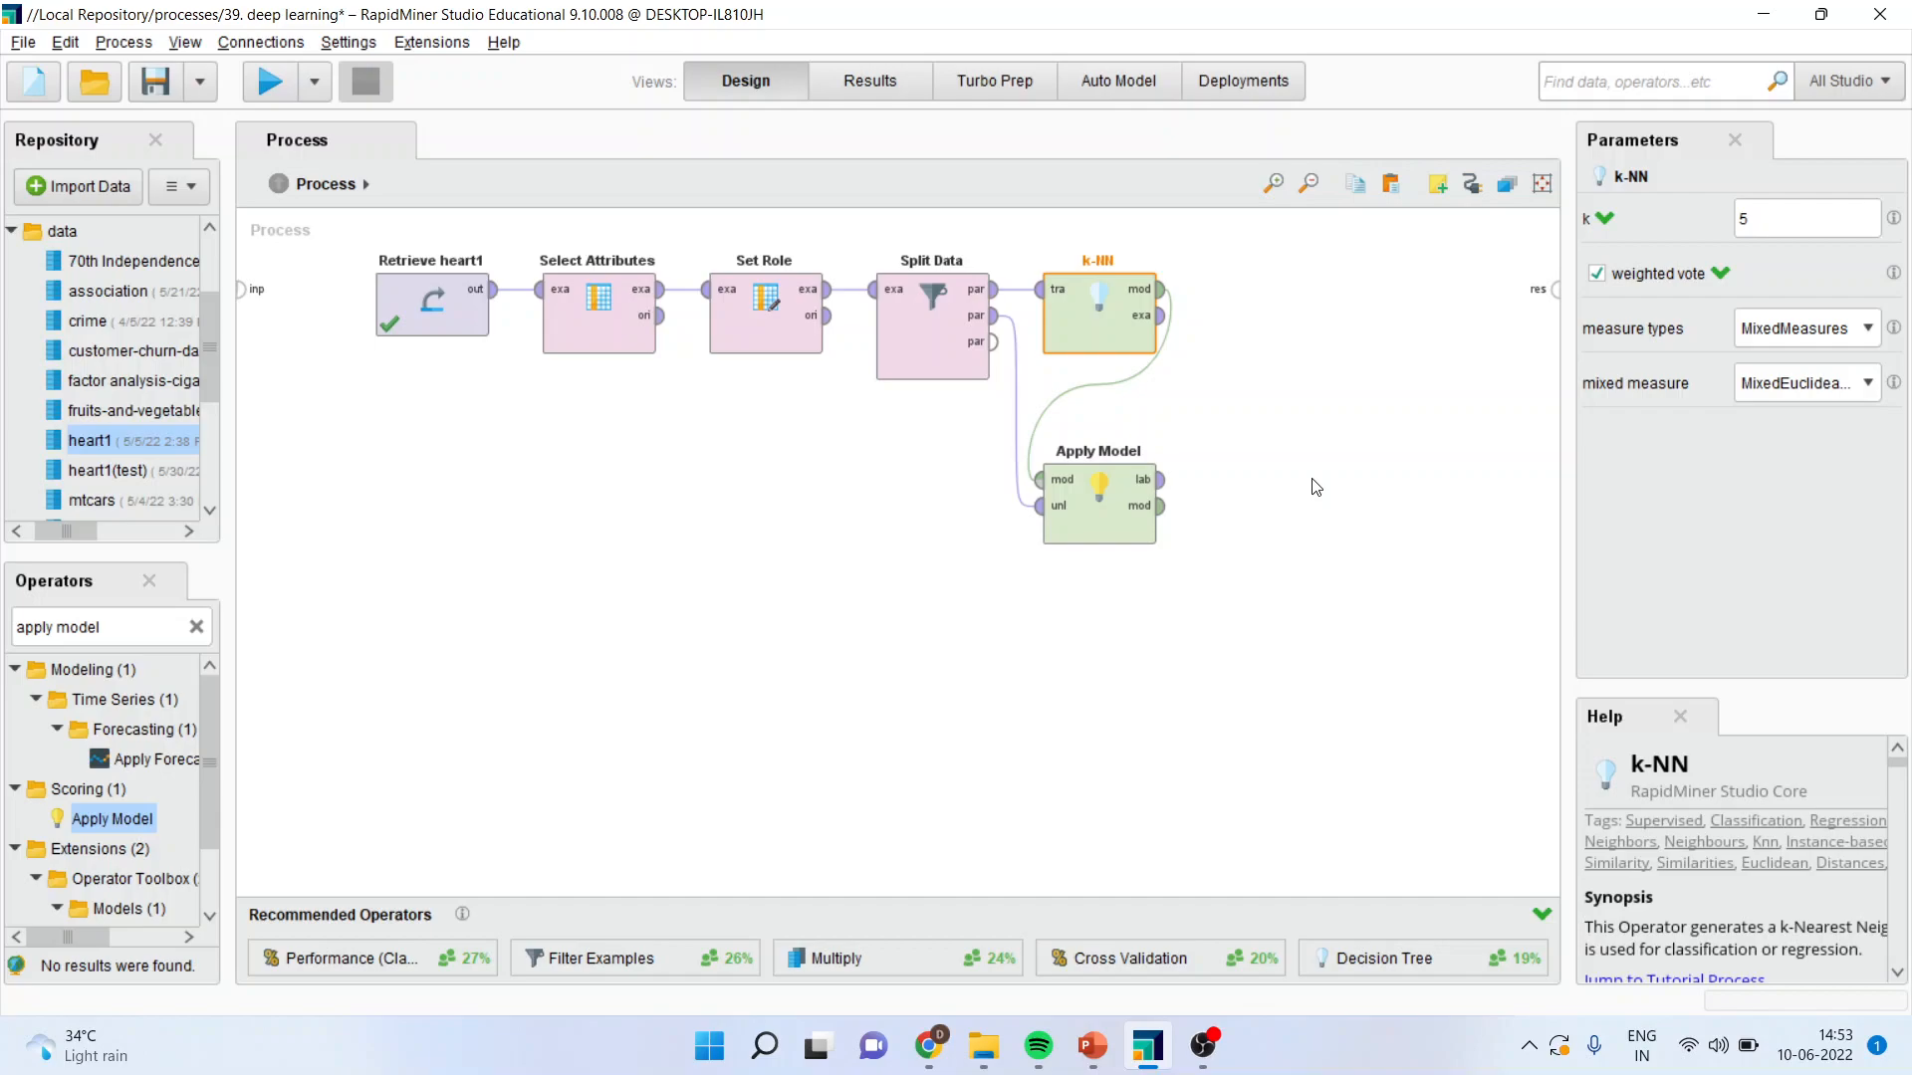
mouse_move(1057, 437)
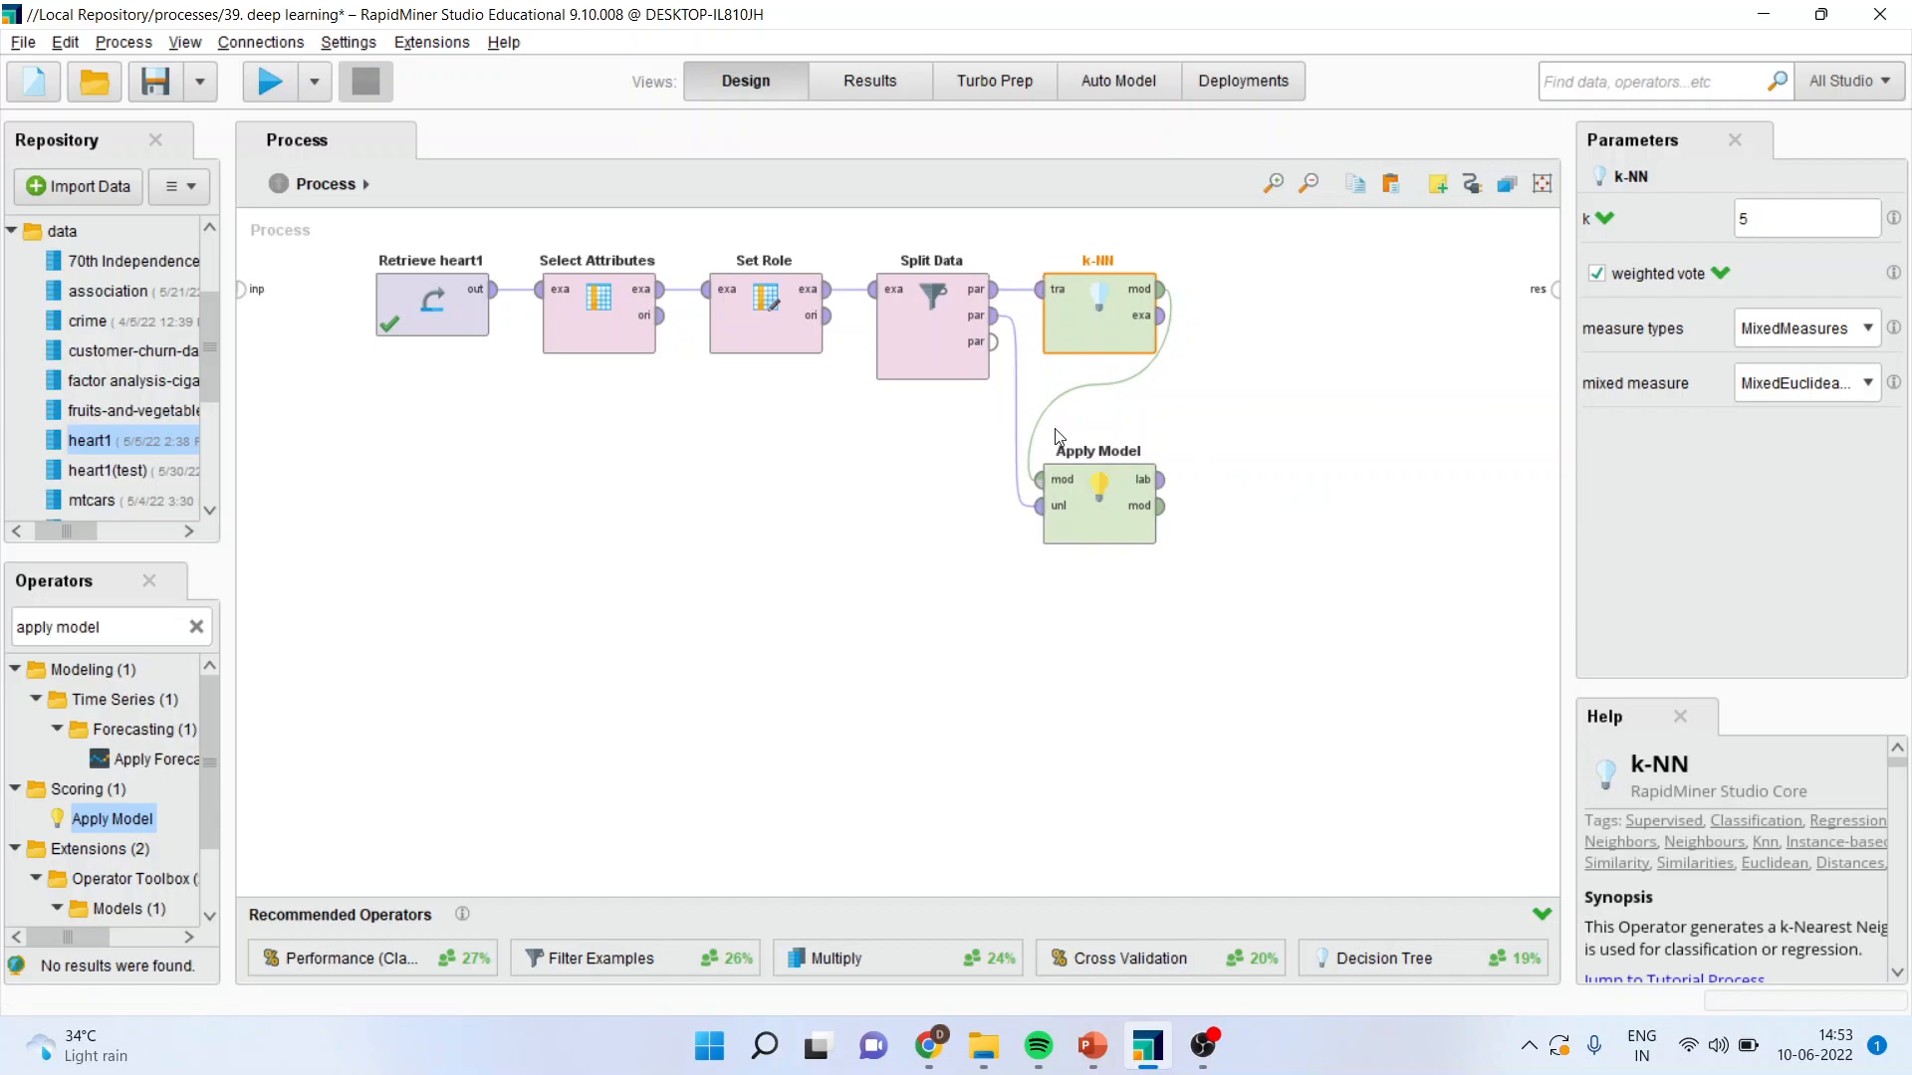
mouse_move(1039, 633)
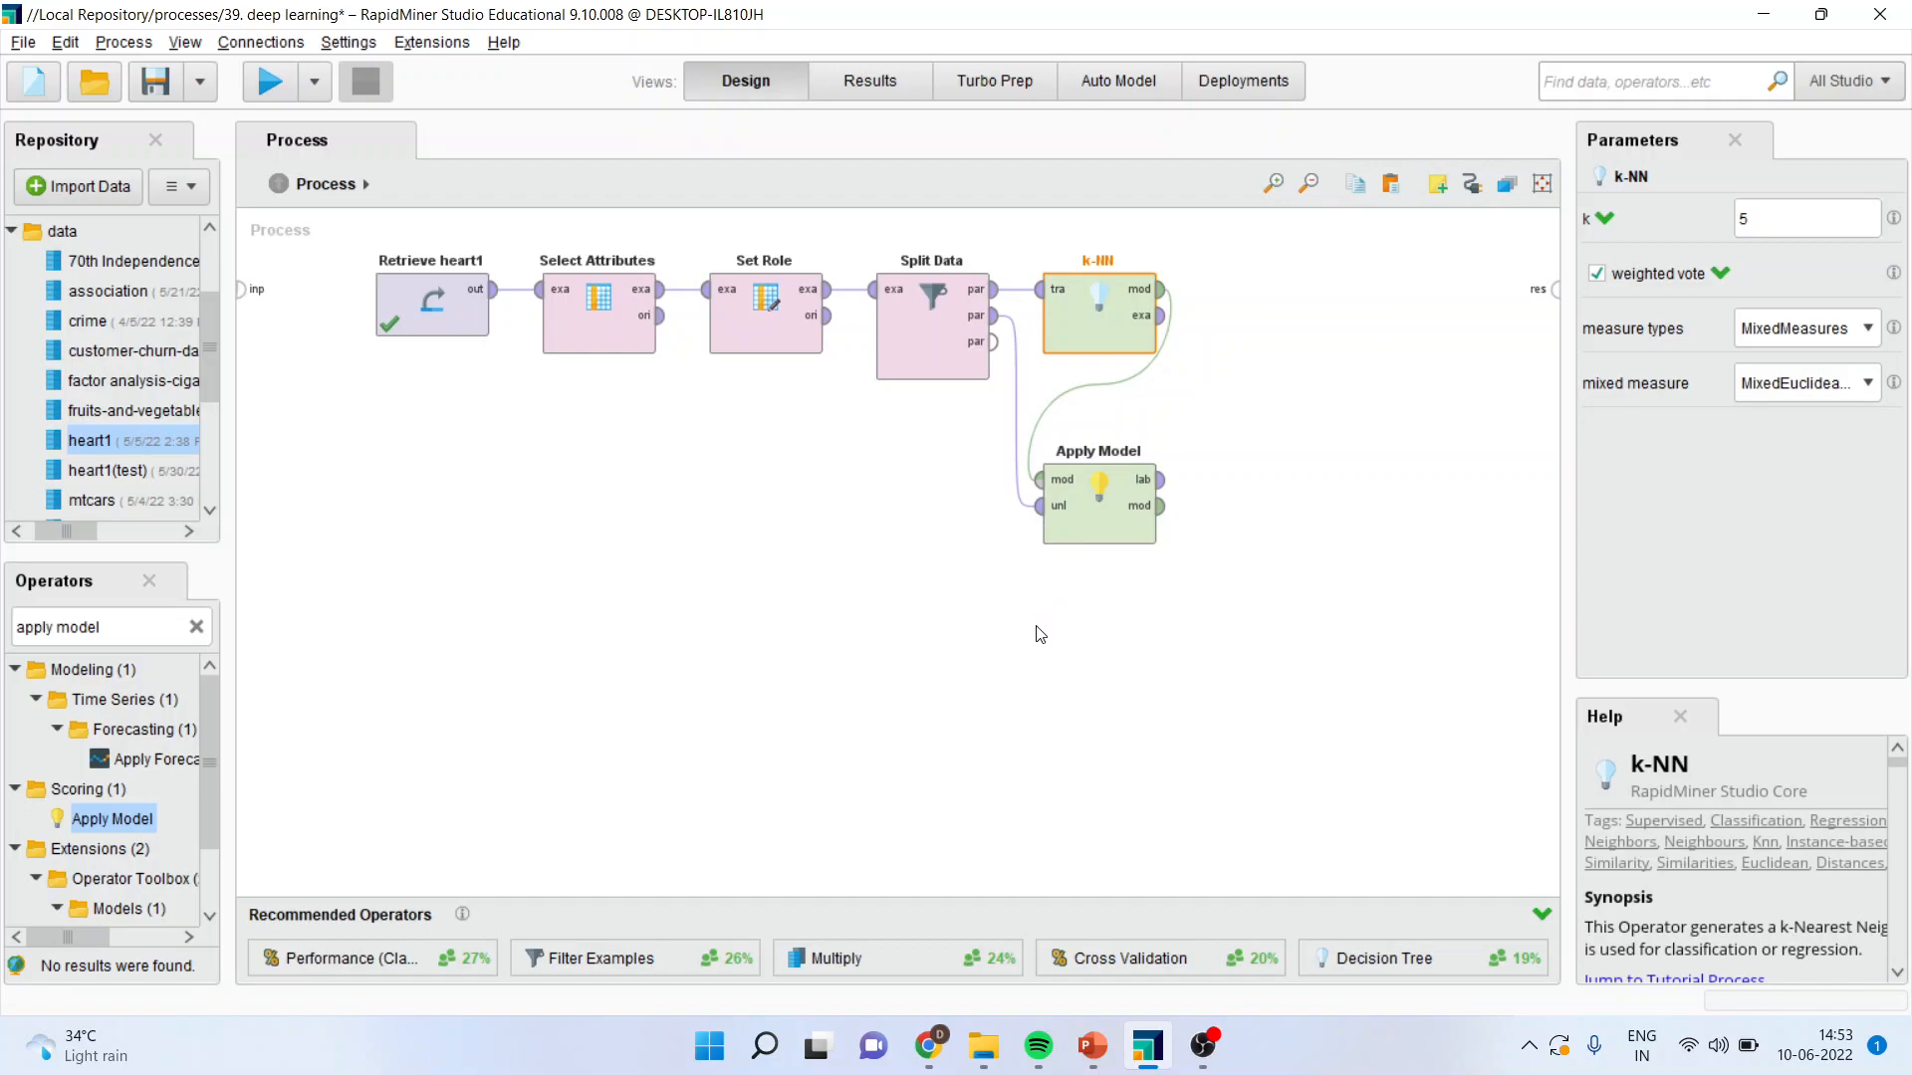
mouse_move(1137, 342)
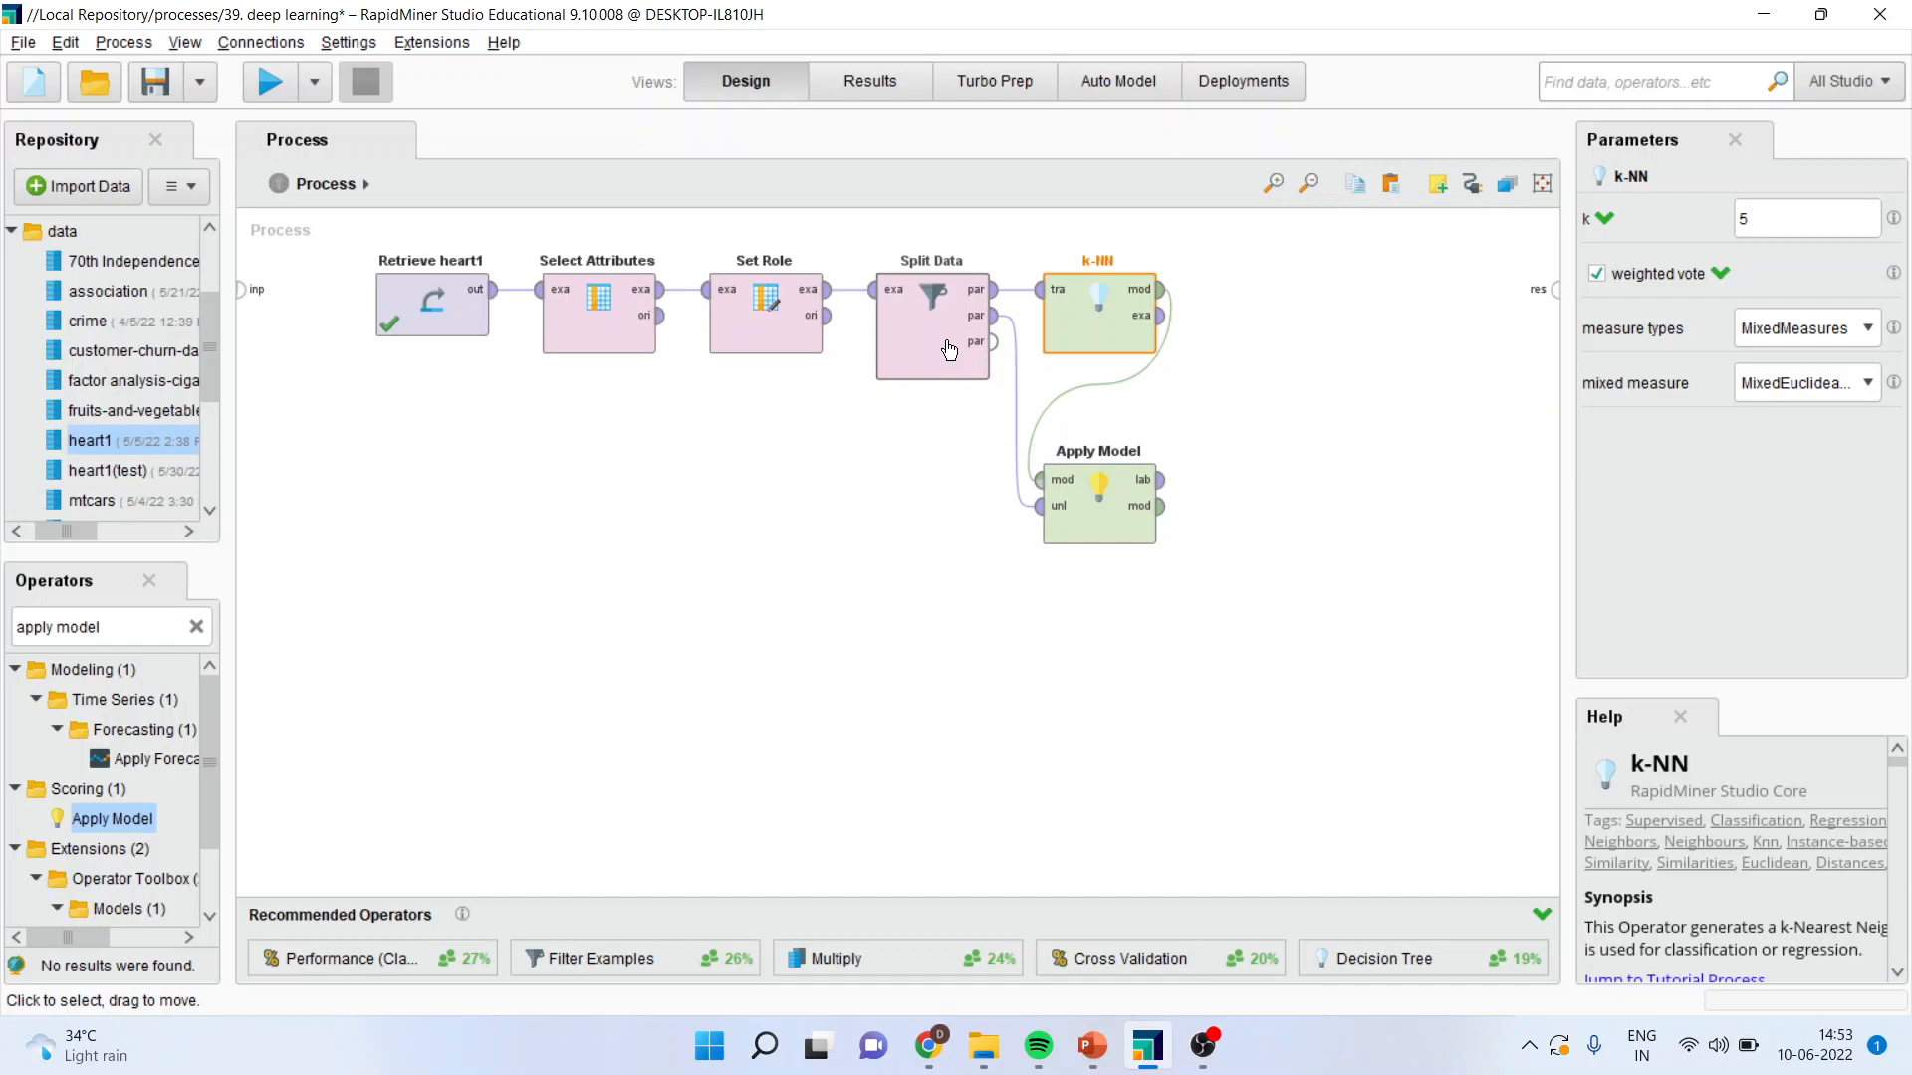
Wire Split Data's second partition into Apply Model's unlabelled input.
left_click(937, 338)
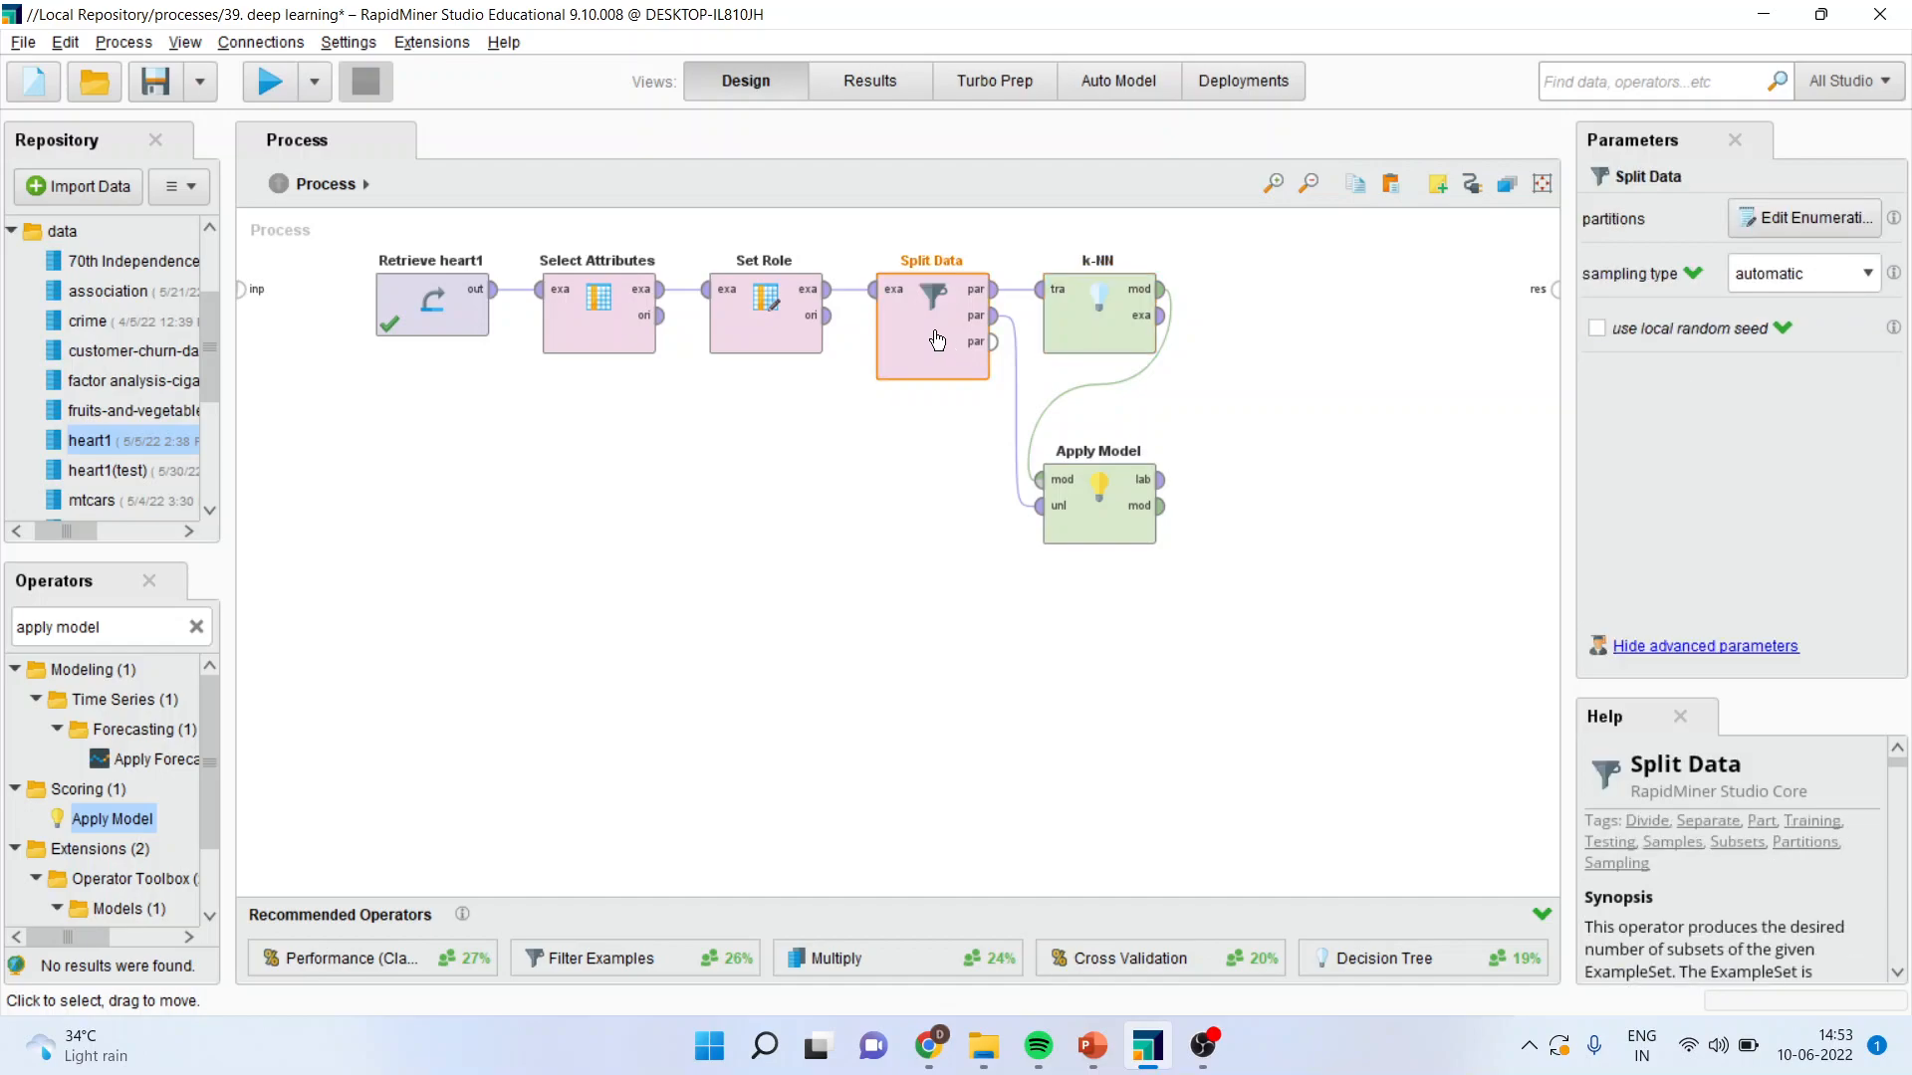
Add Performance (Classification) after Apply Model, feeding it the labelled predictions.
left_click(96, 627)
type("performance")
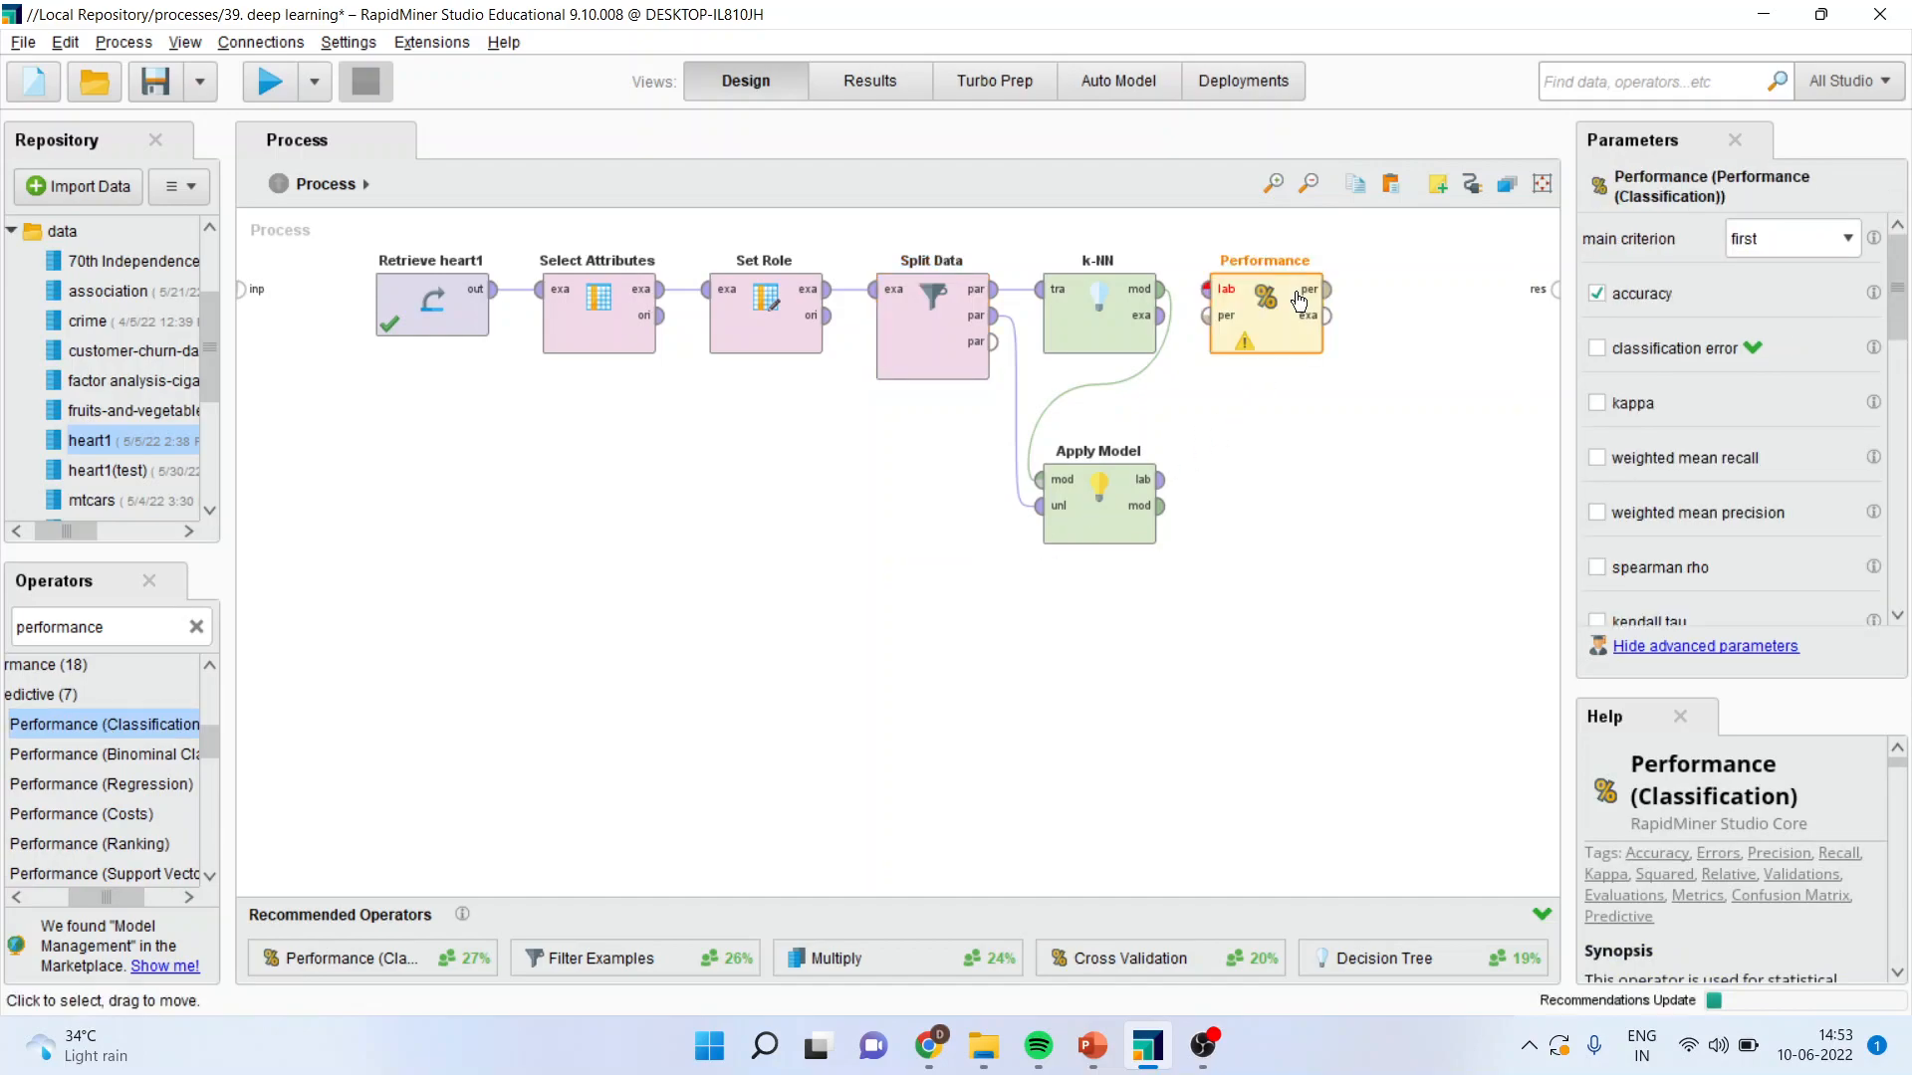
left_click_drag(1265, 313, 1348, 313)
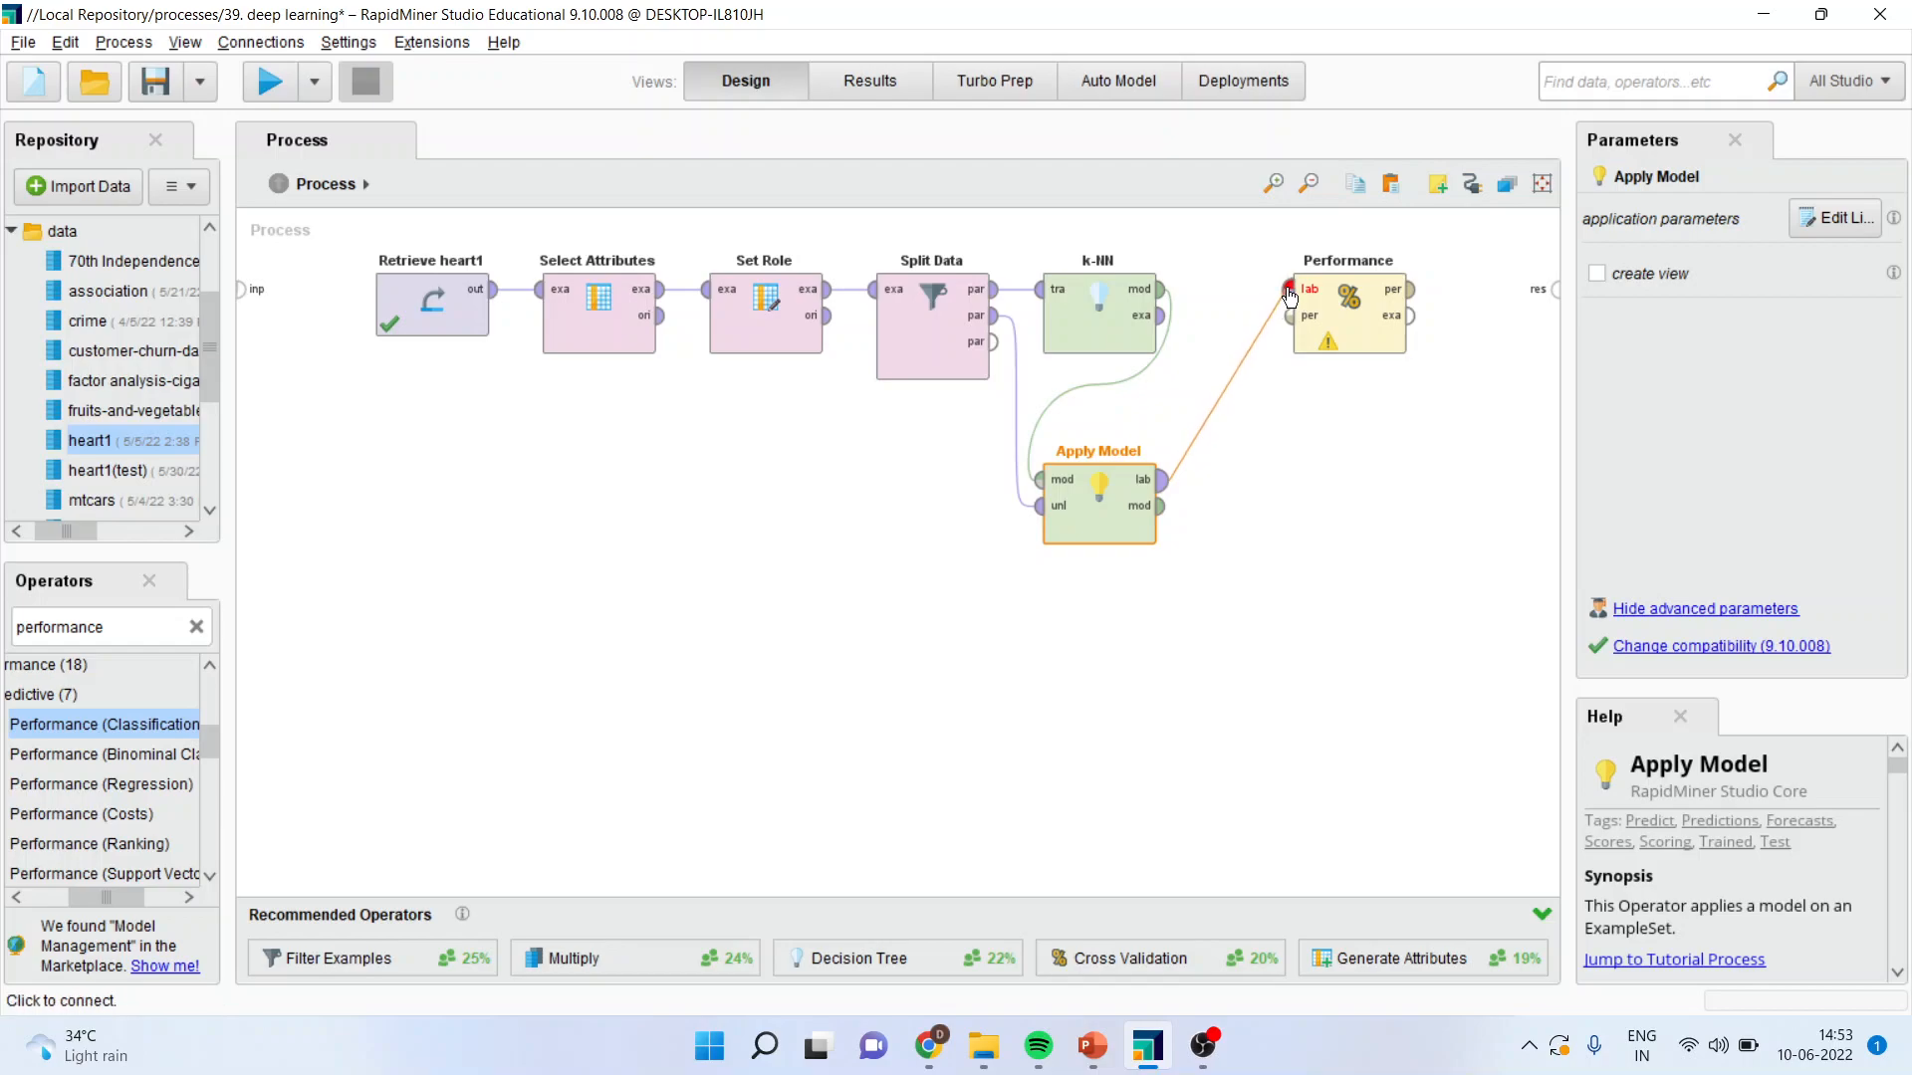
left_click(1288, 289)
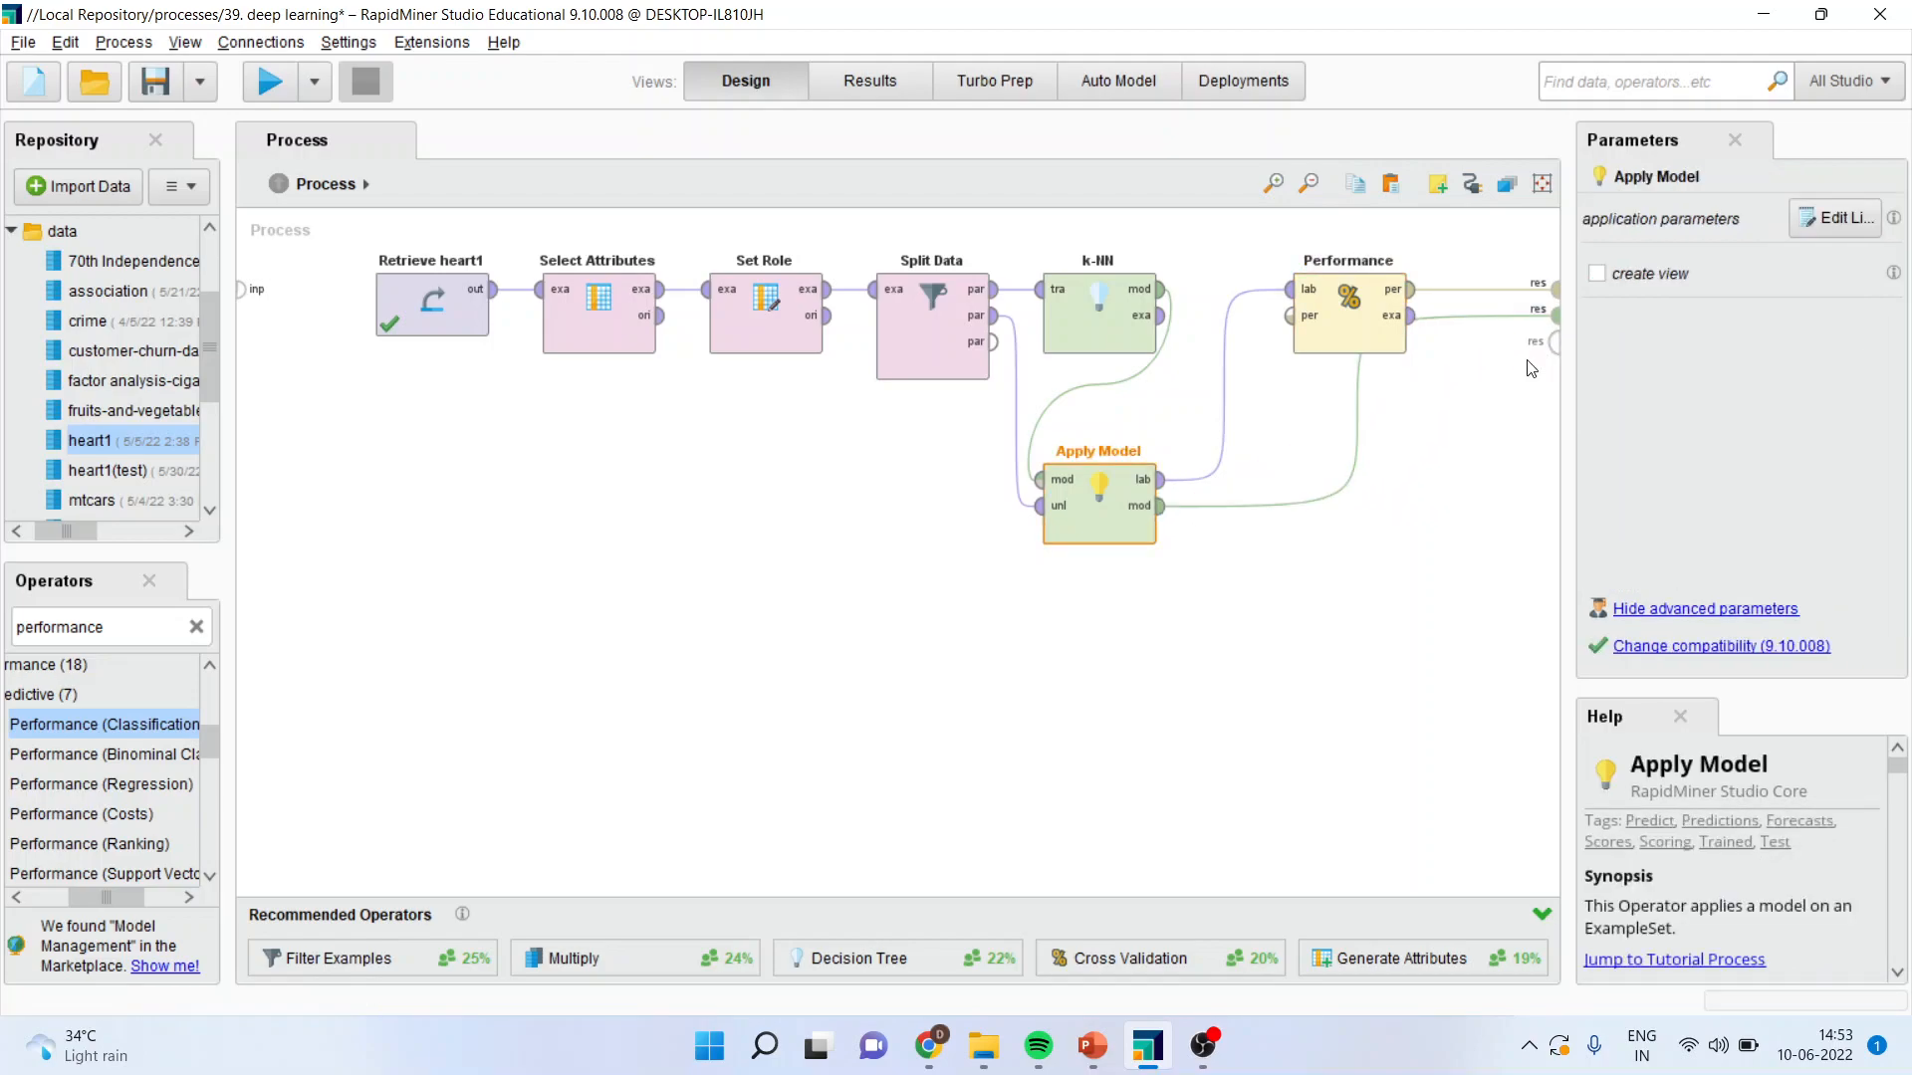
mouse_move(199, 299)
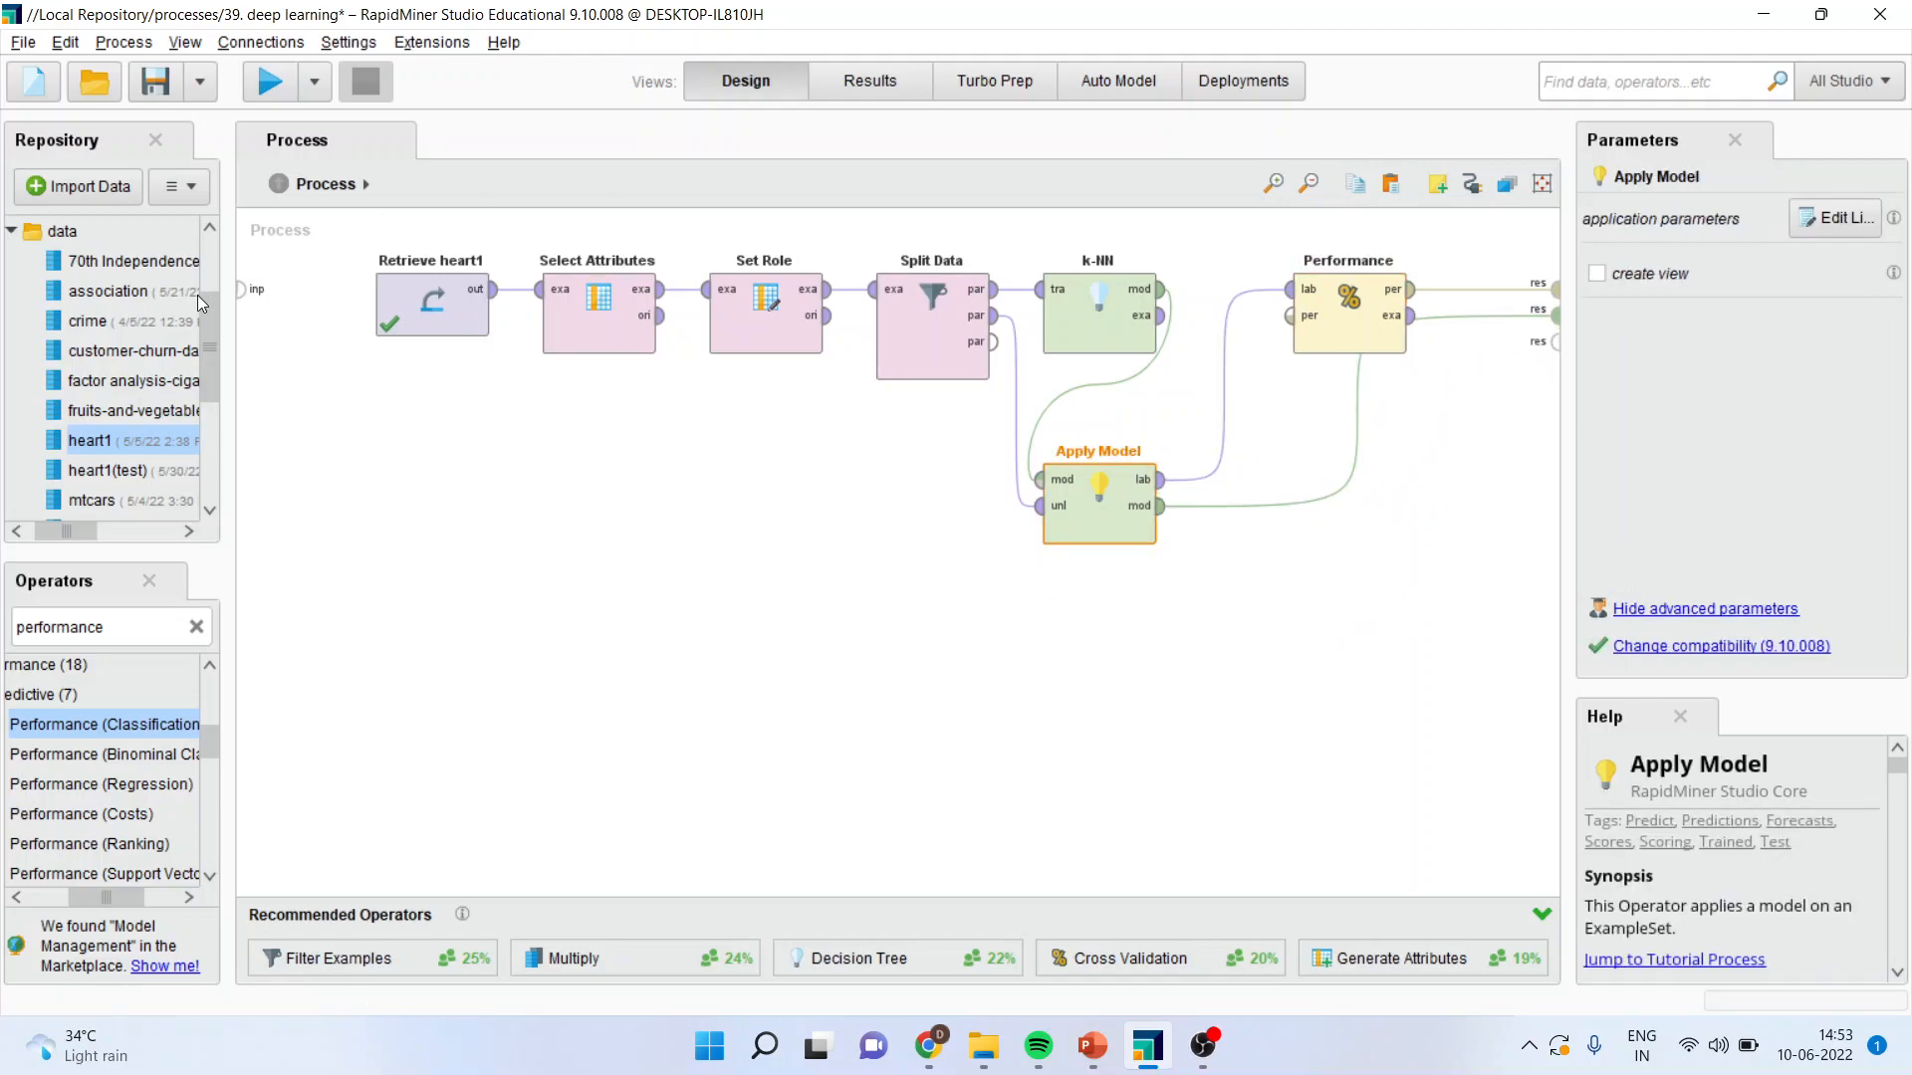
mouse_move(279, 98)
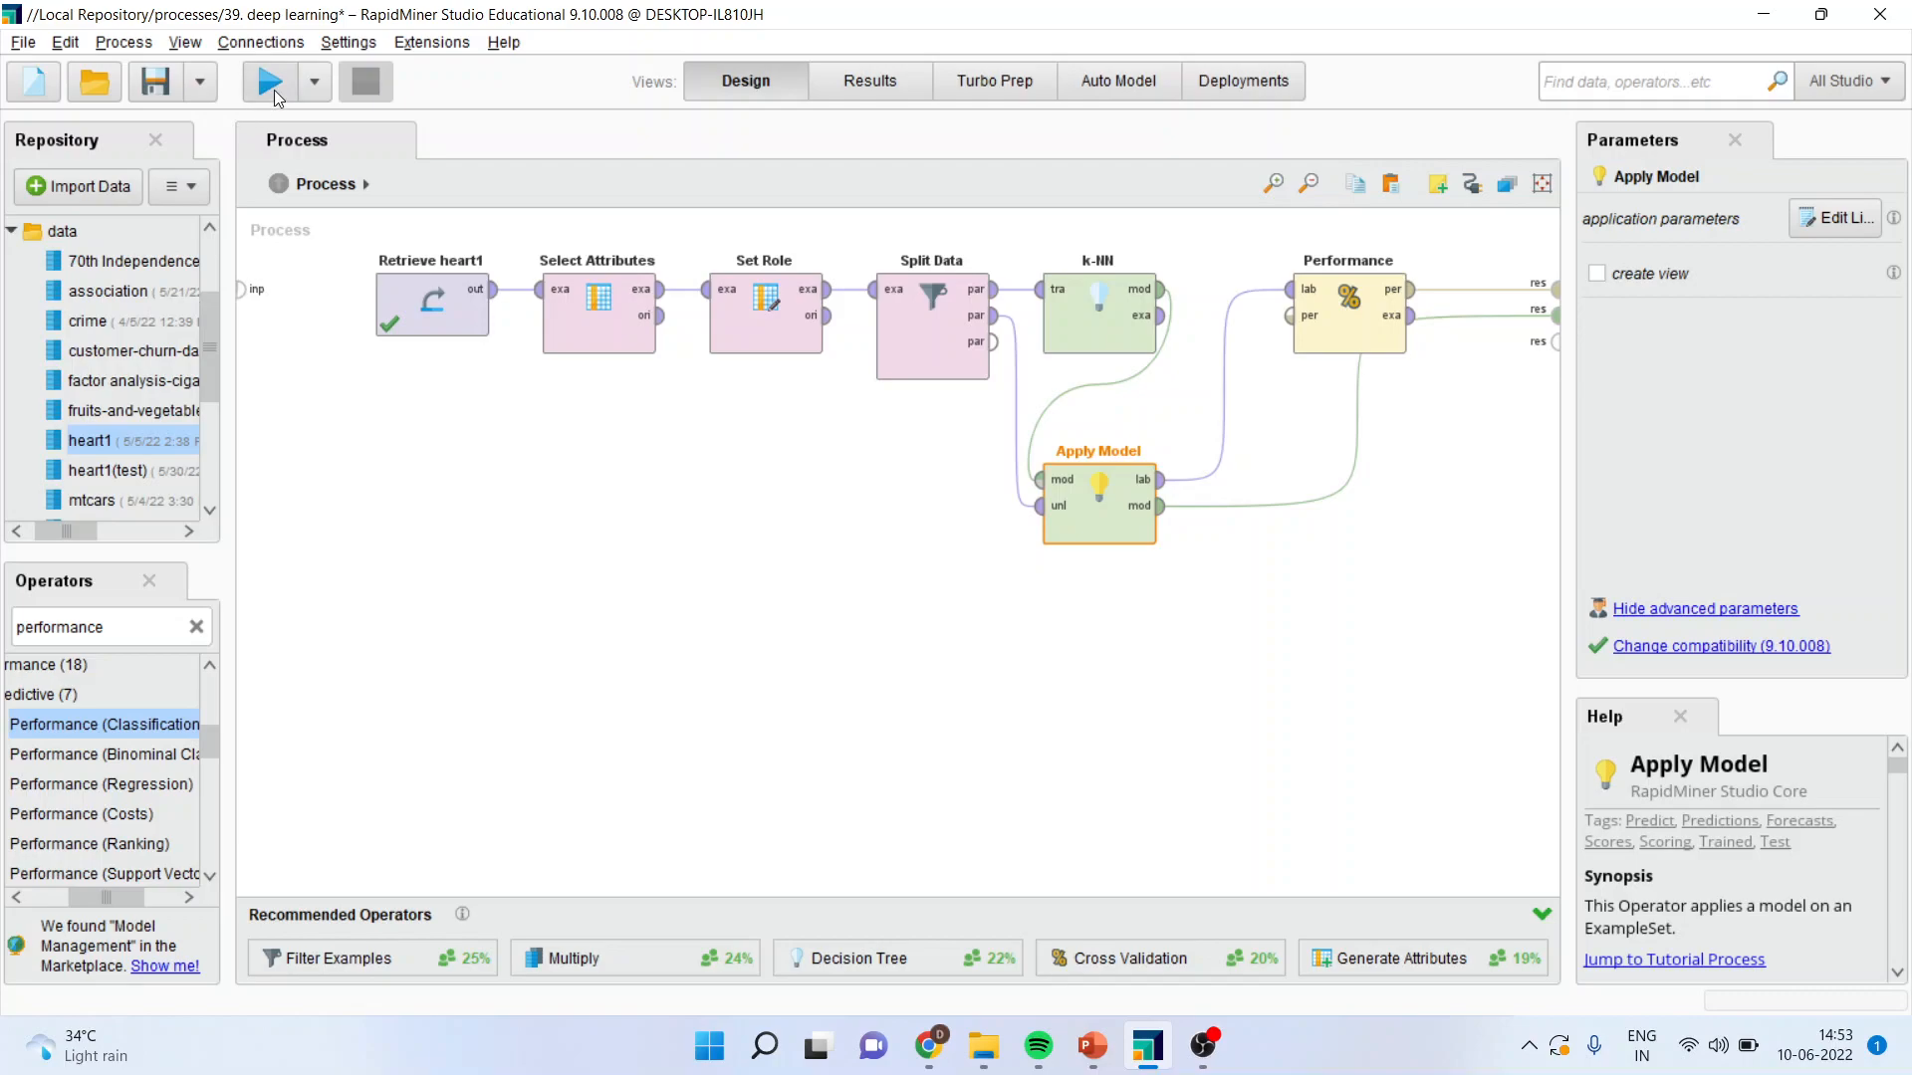
Run the process and view the PerformanceVector with 62.91% accuracy.
left_click(265, 82)
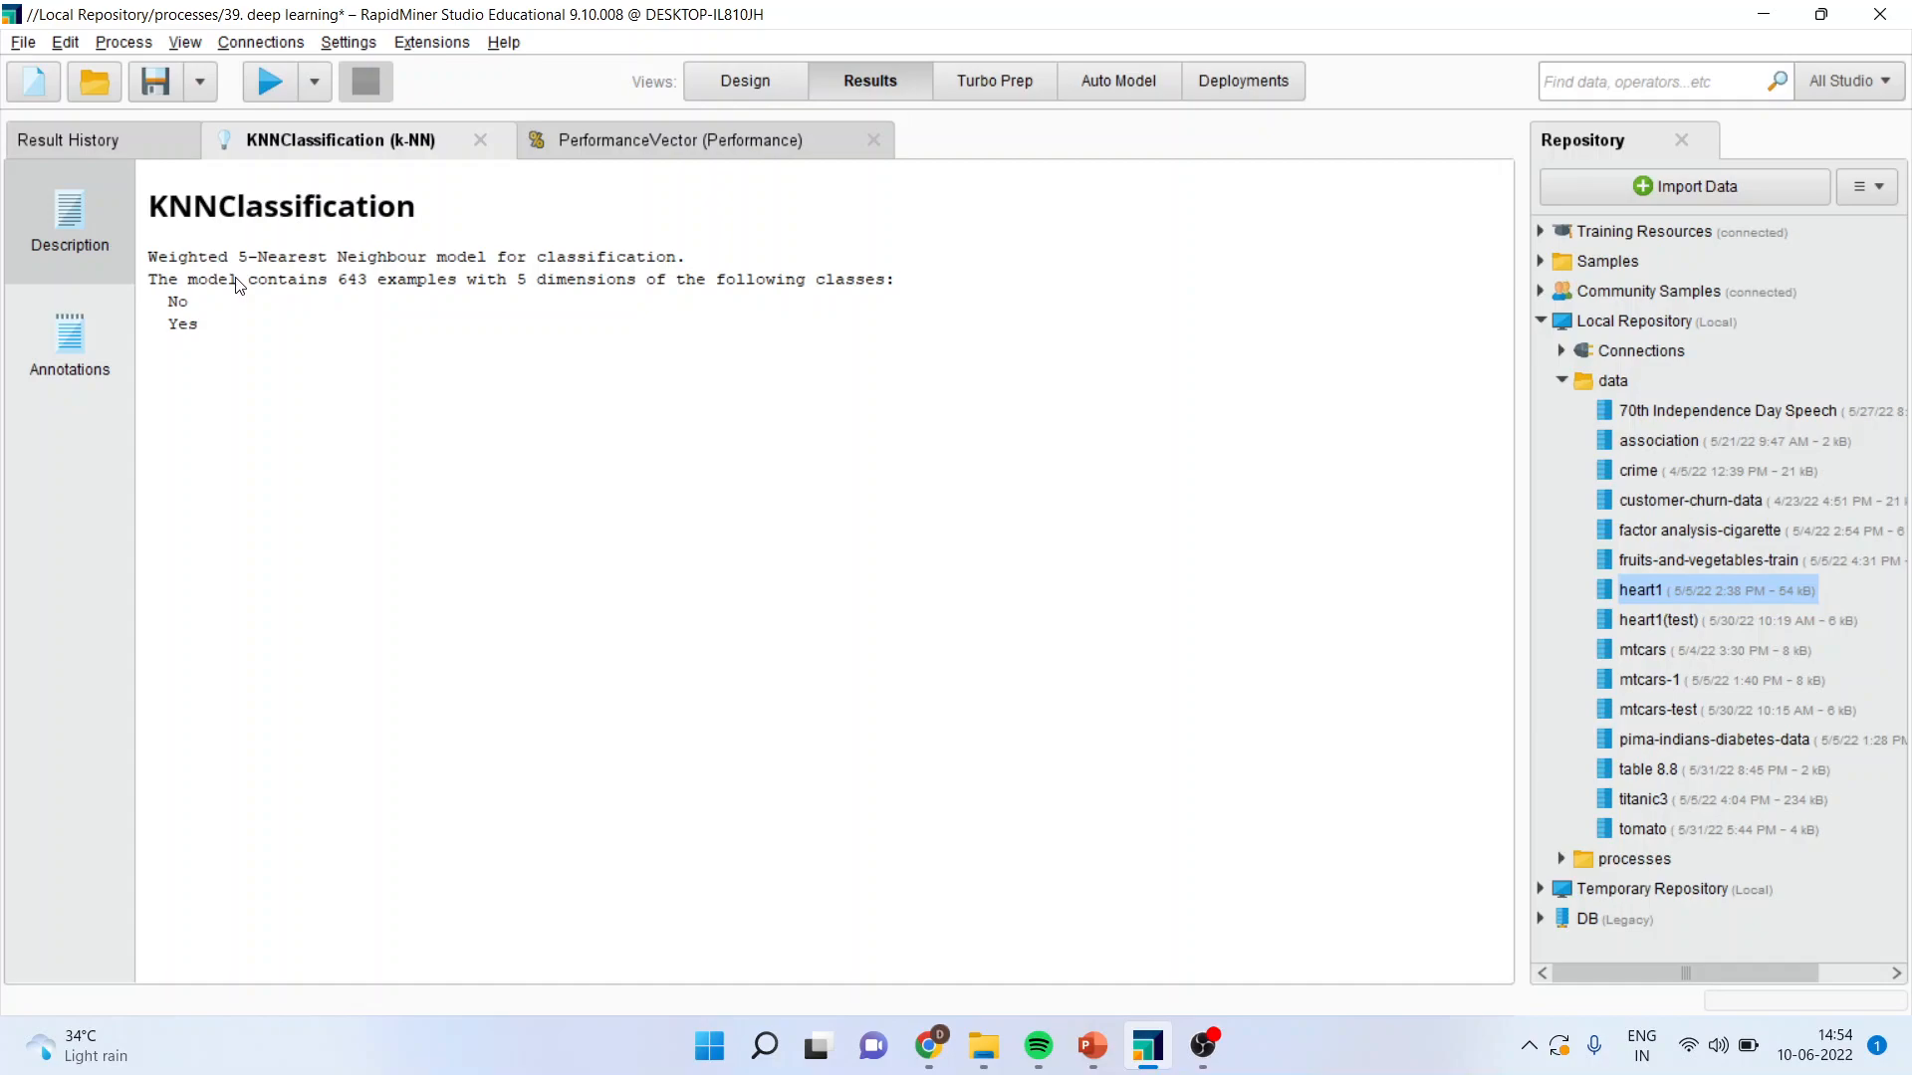
left_click(677, 139)
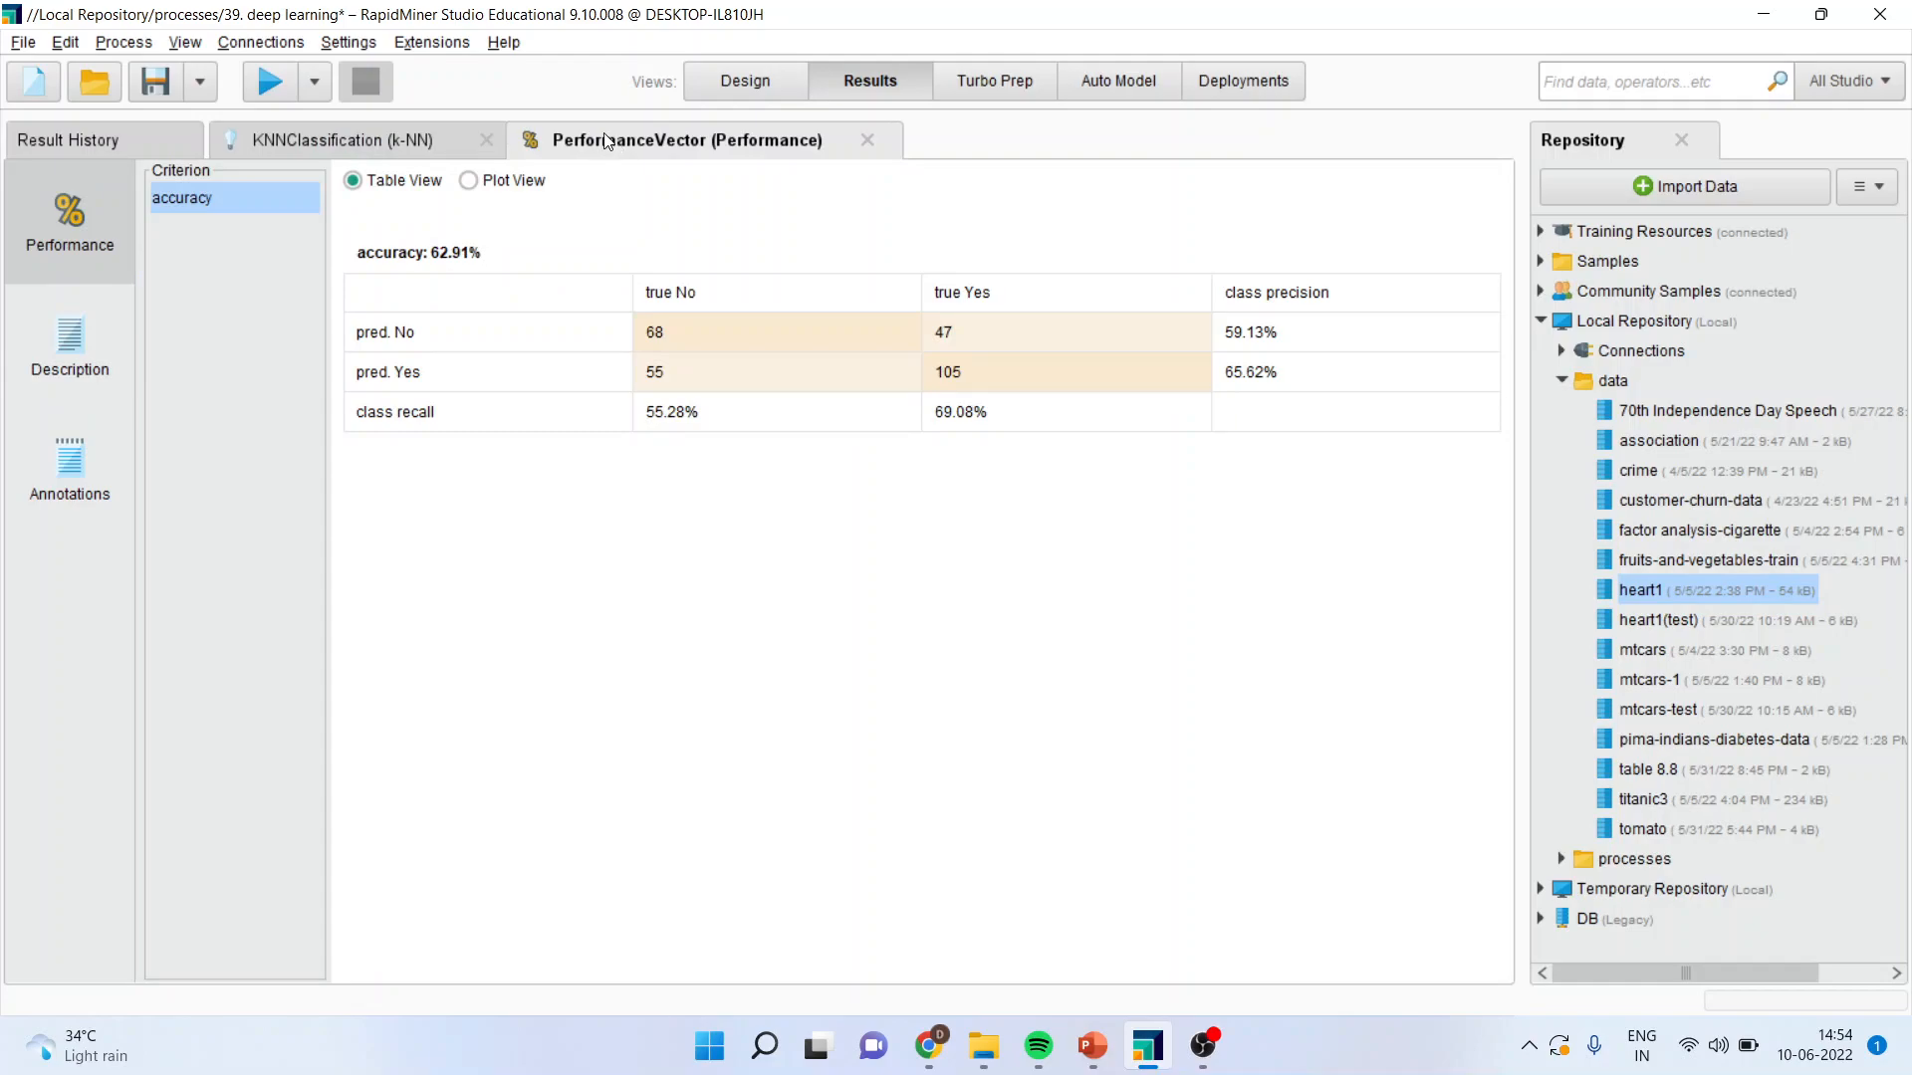
Review the confusion matrix counts 68, 105 and 47.
left_click(701, 332)
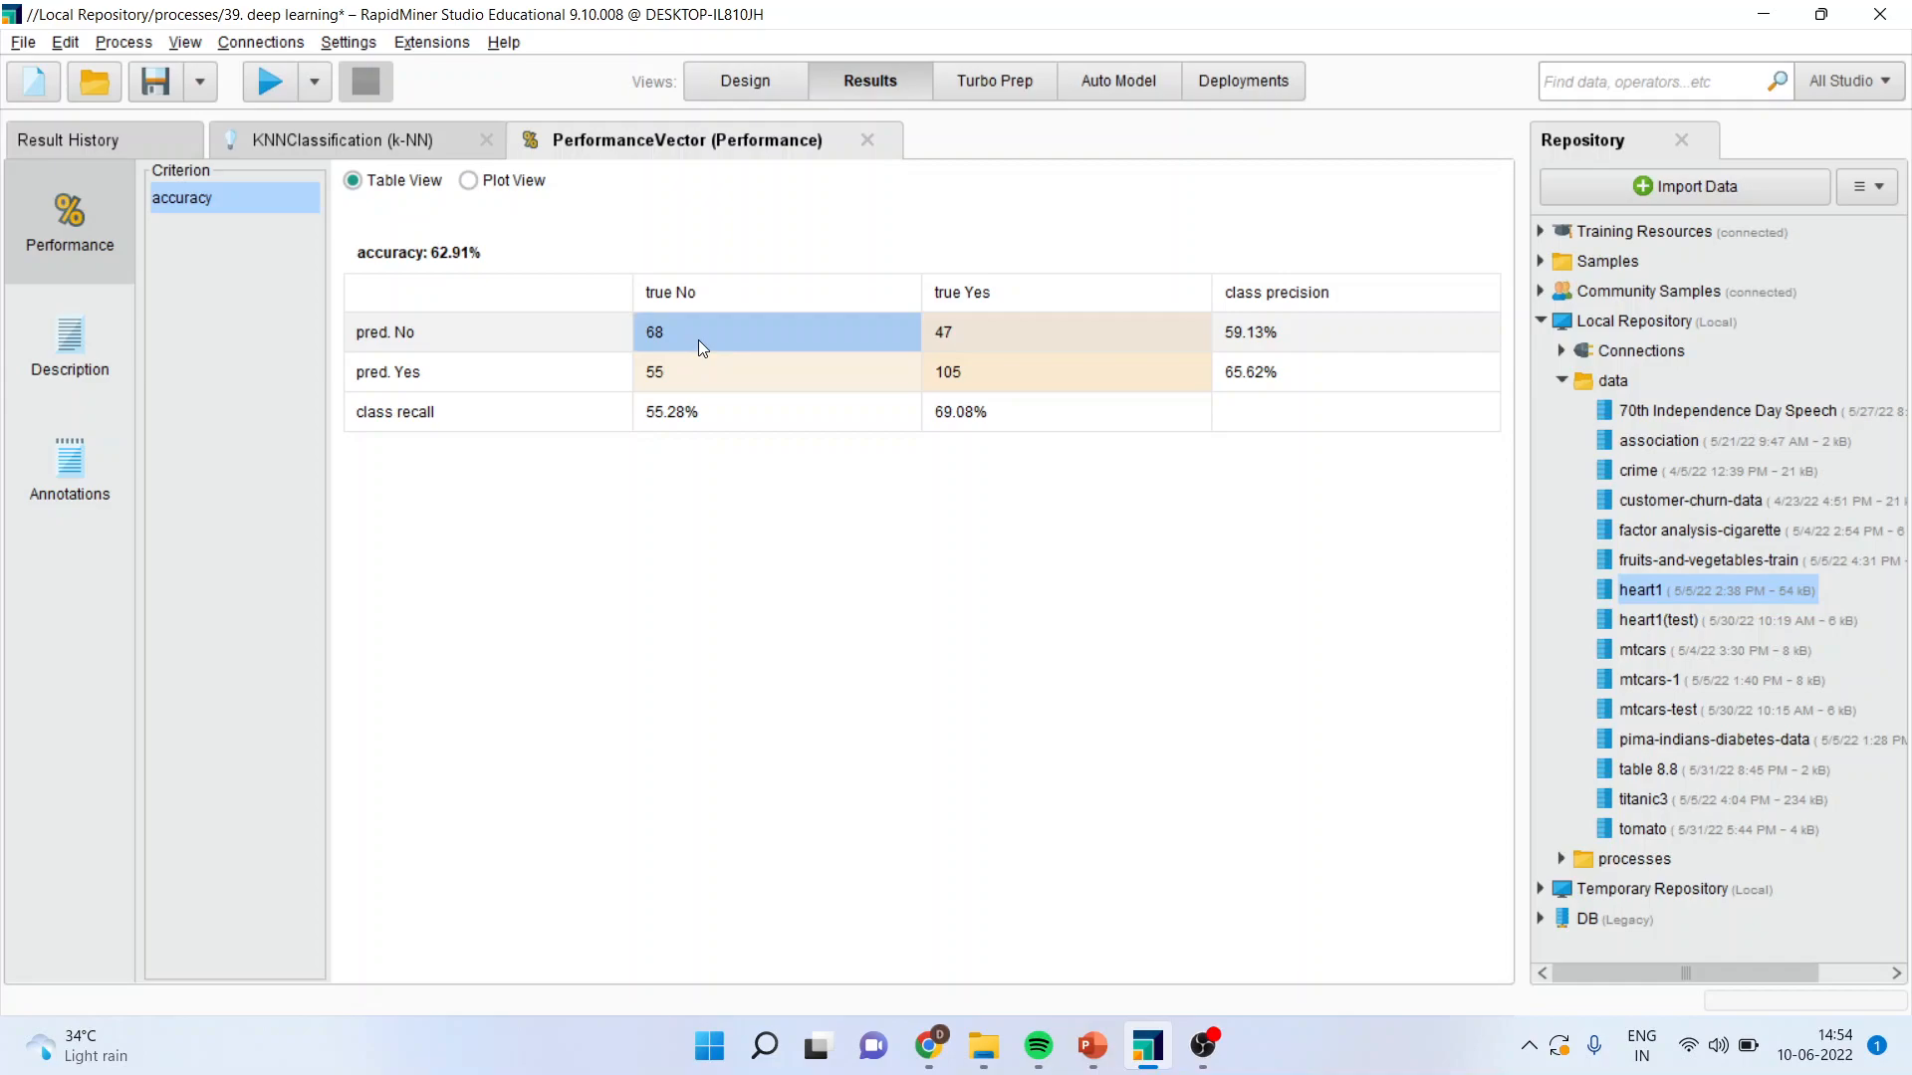
mouse_move(703, 347)
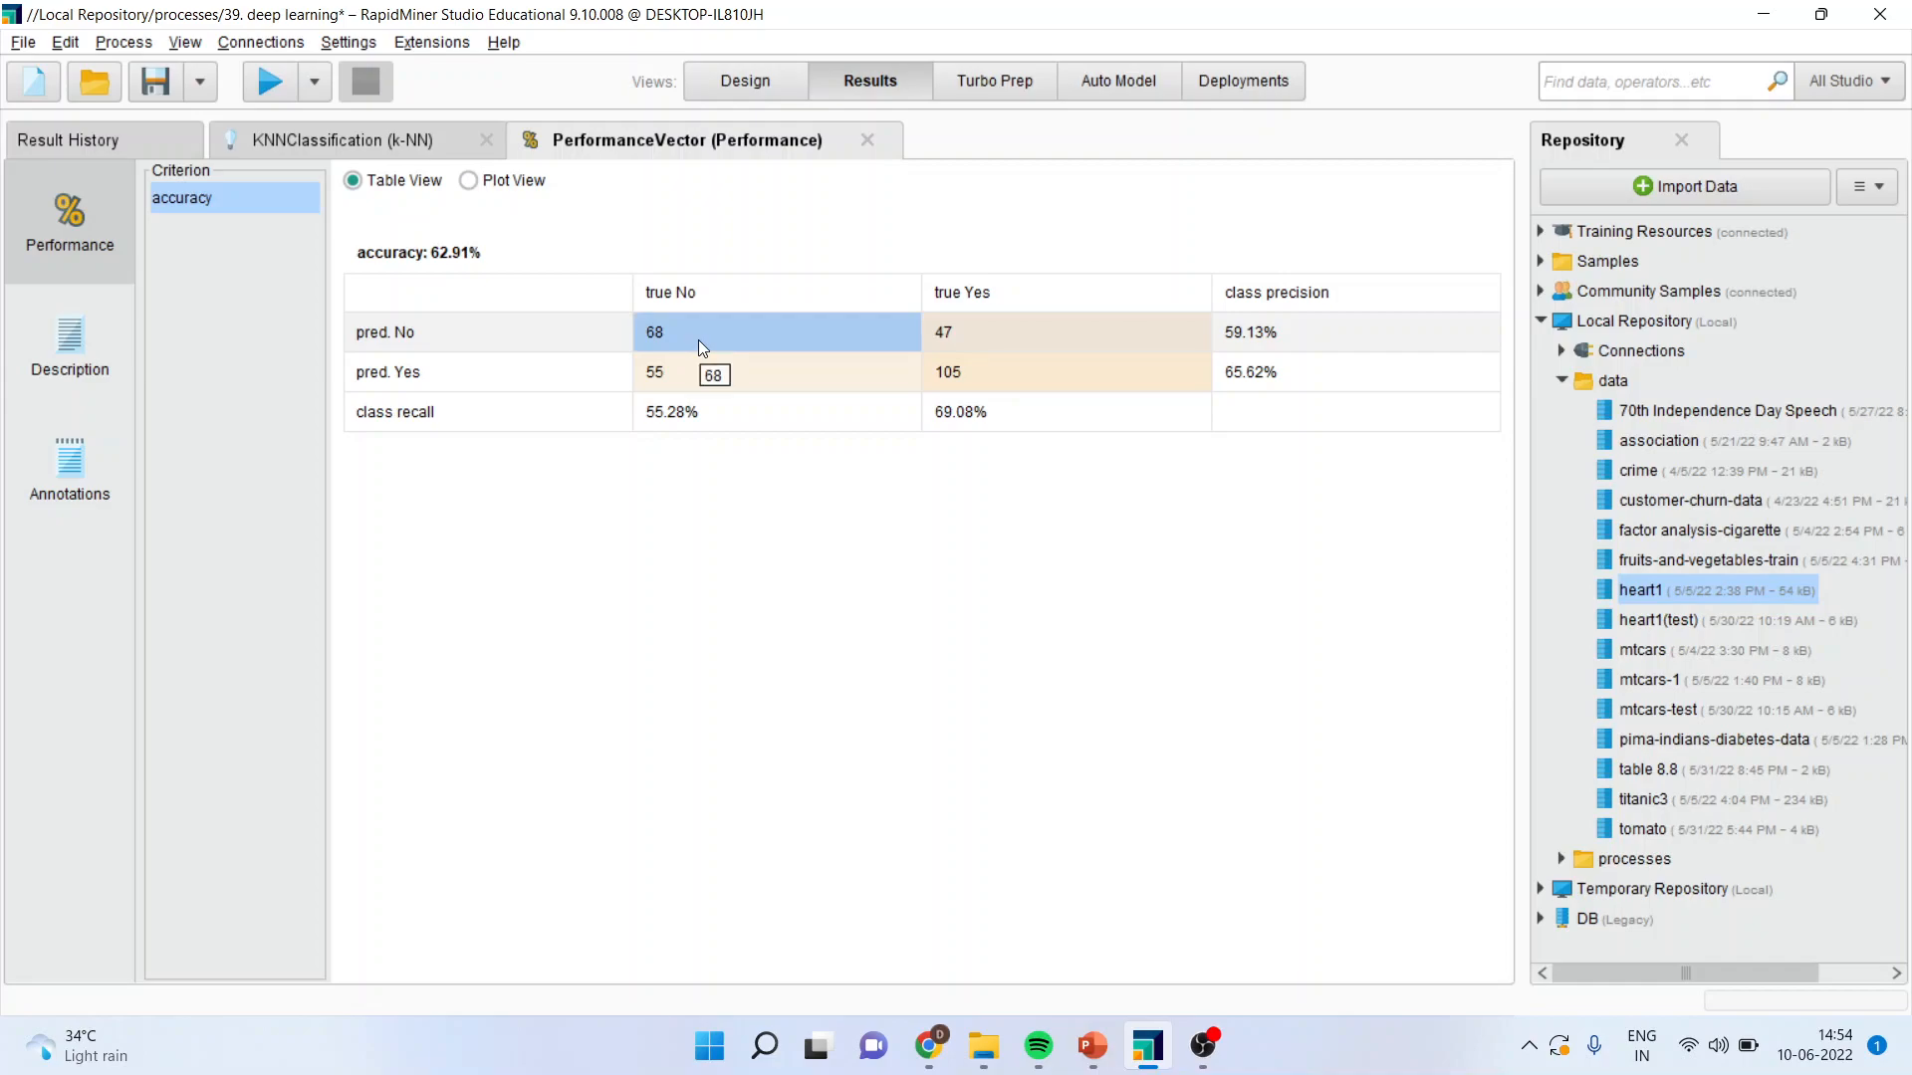
mouse_move(713, 325)
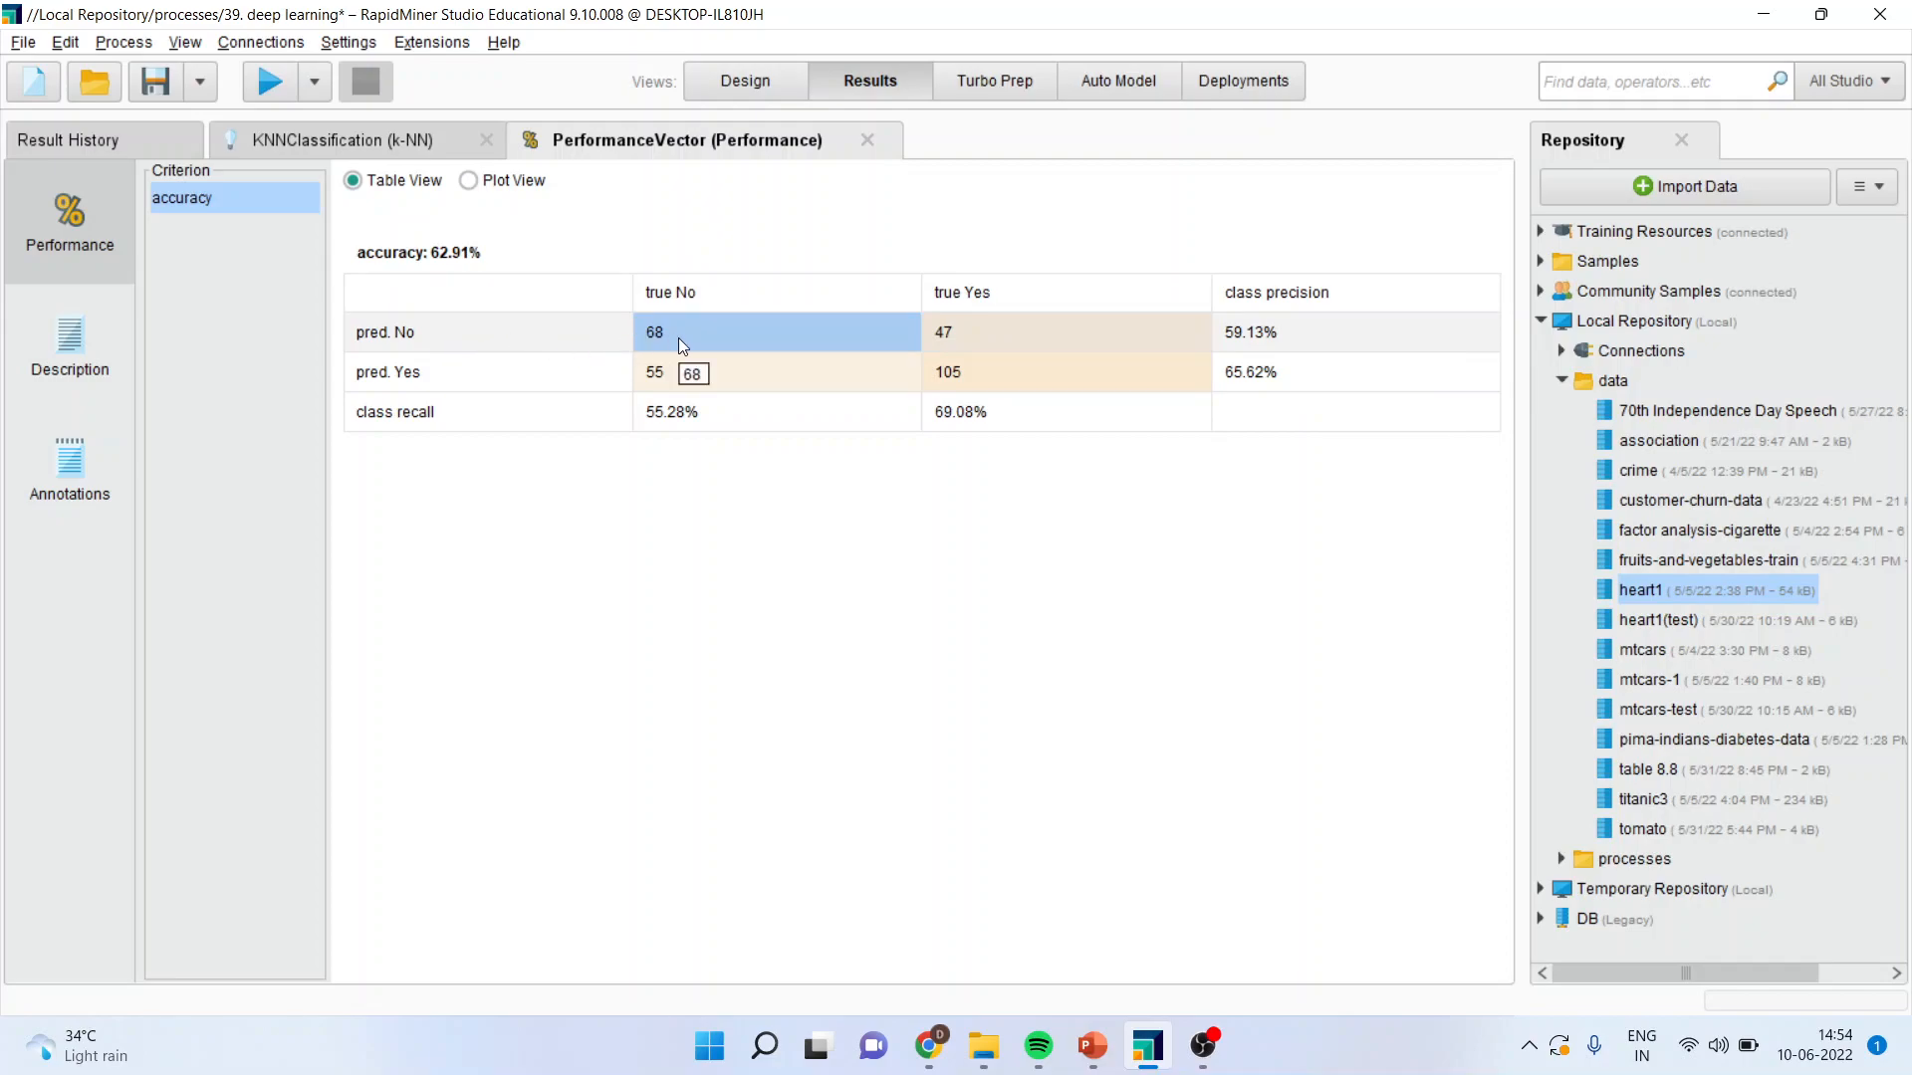
mouse_move(998, 298)
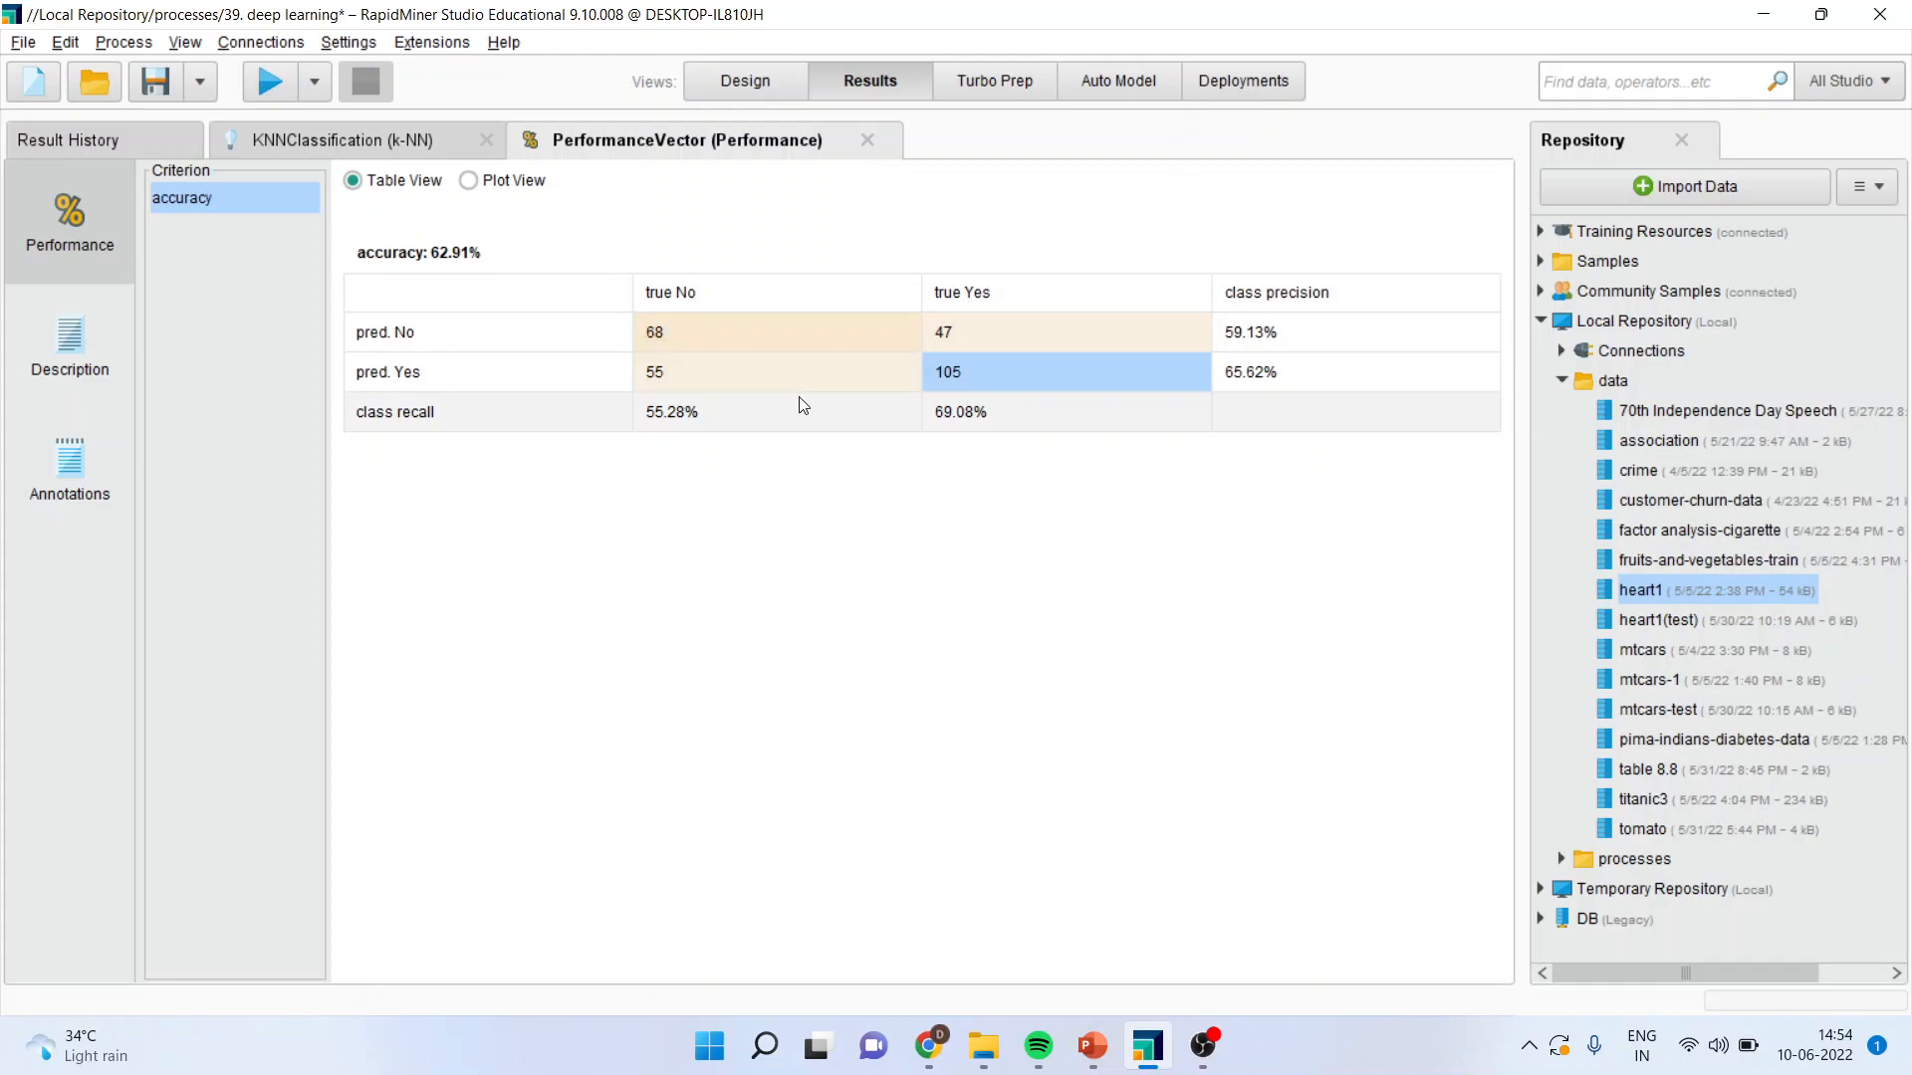
mouse_move(995, 382)
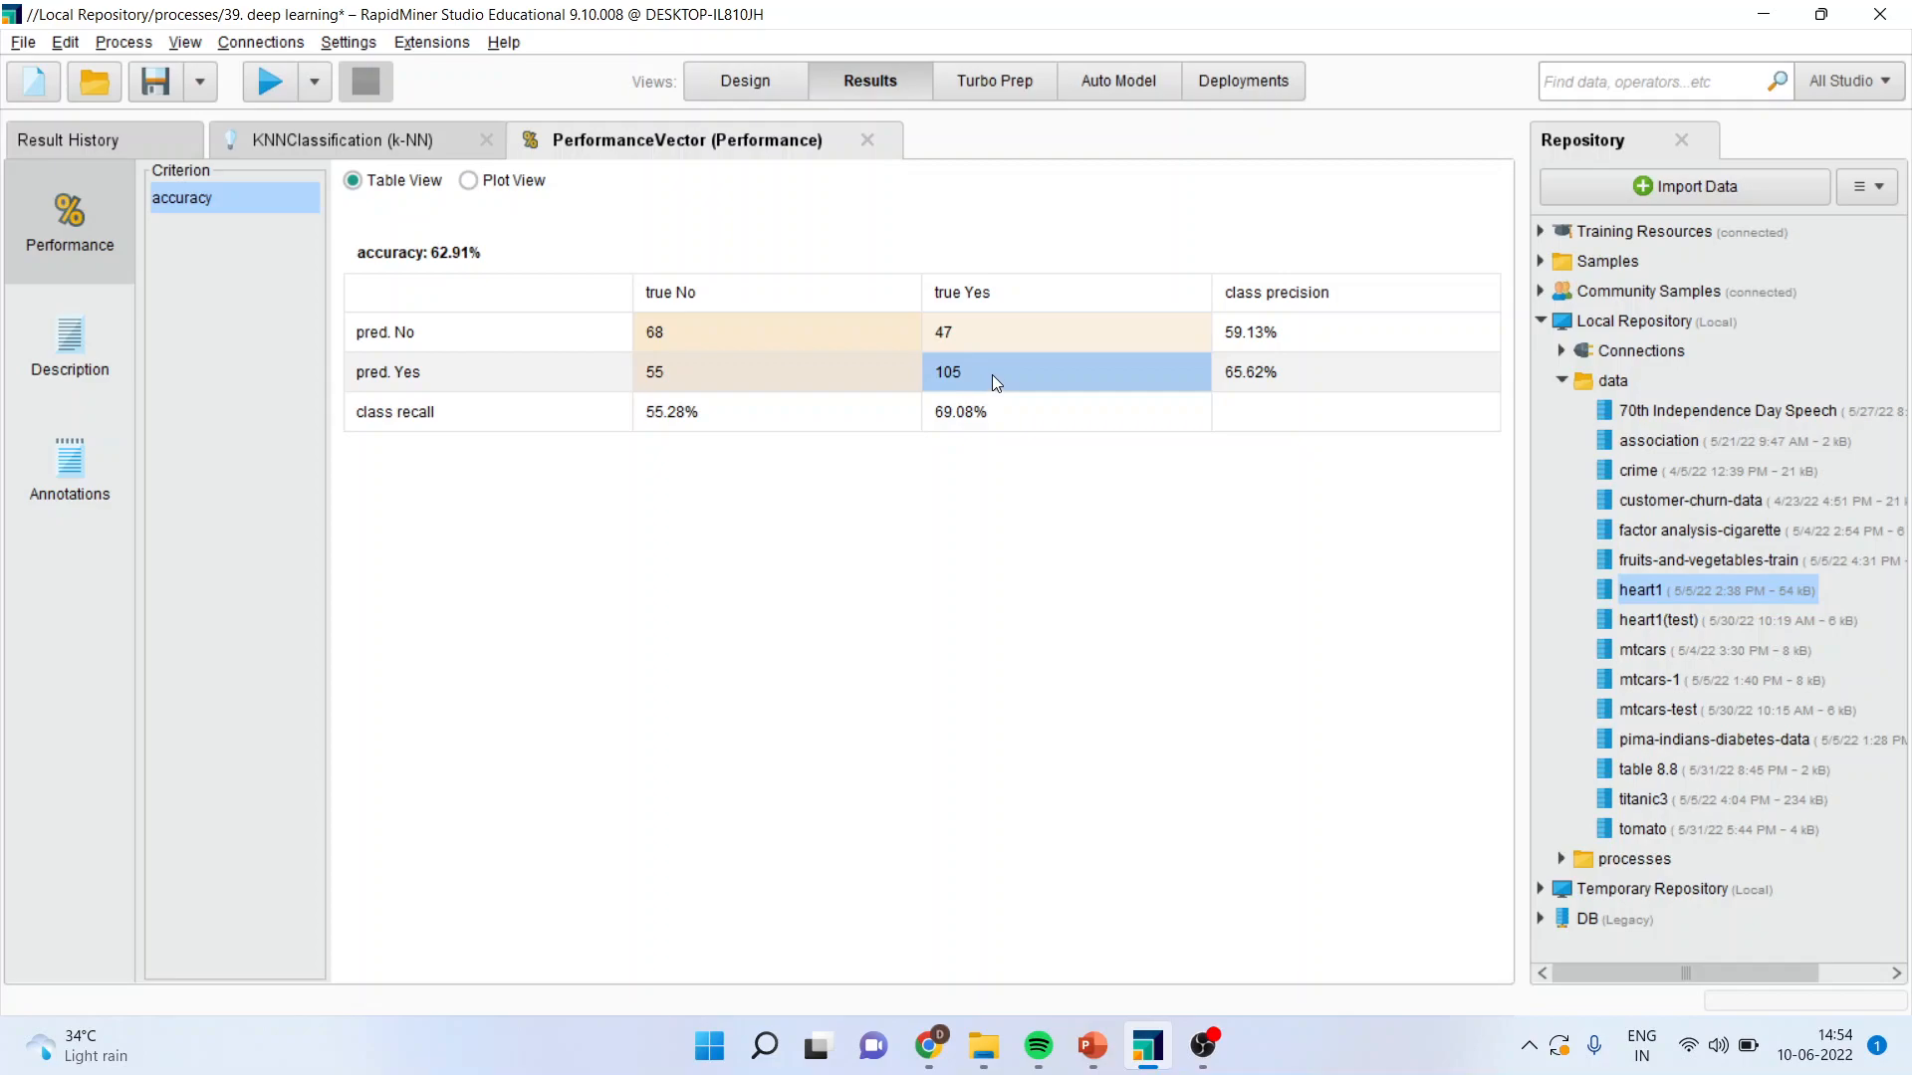
mouse_move(713, 349)
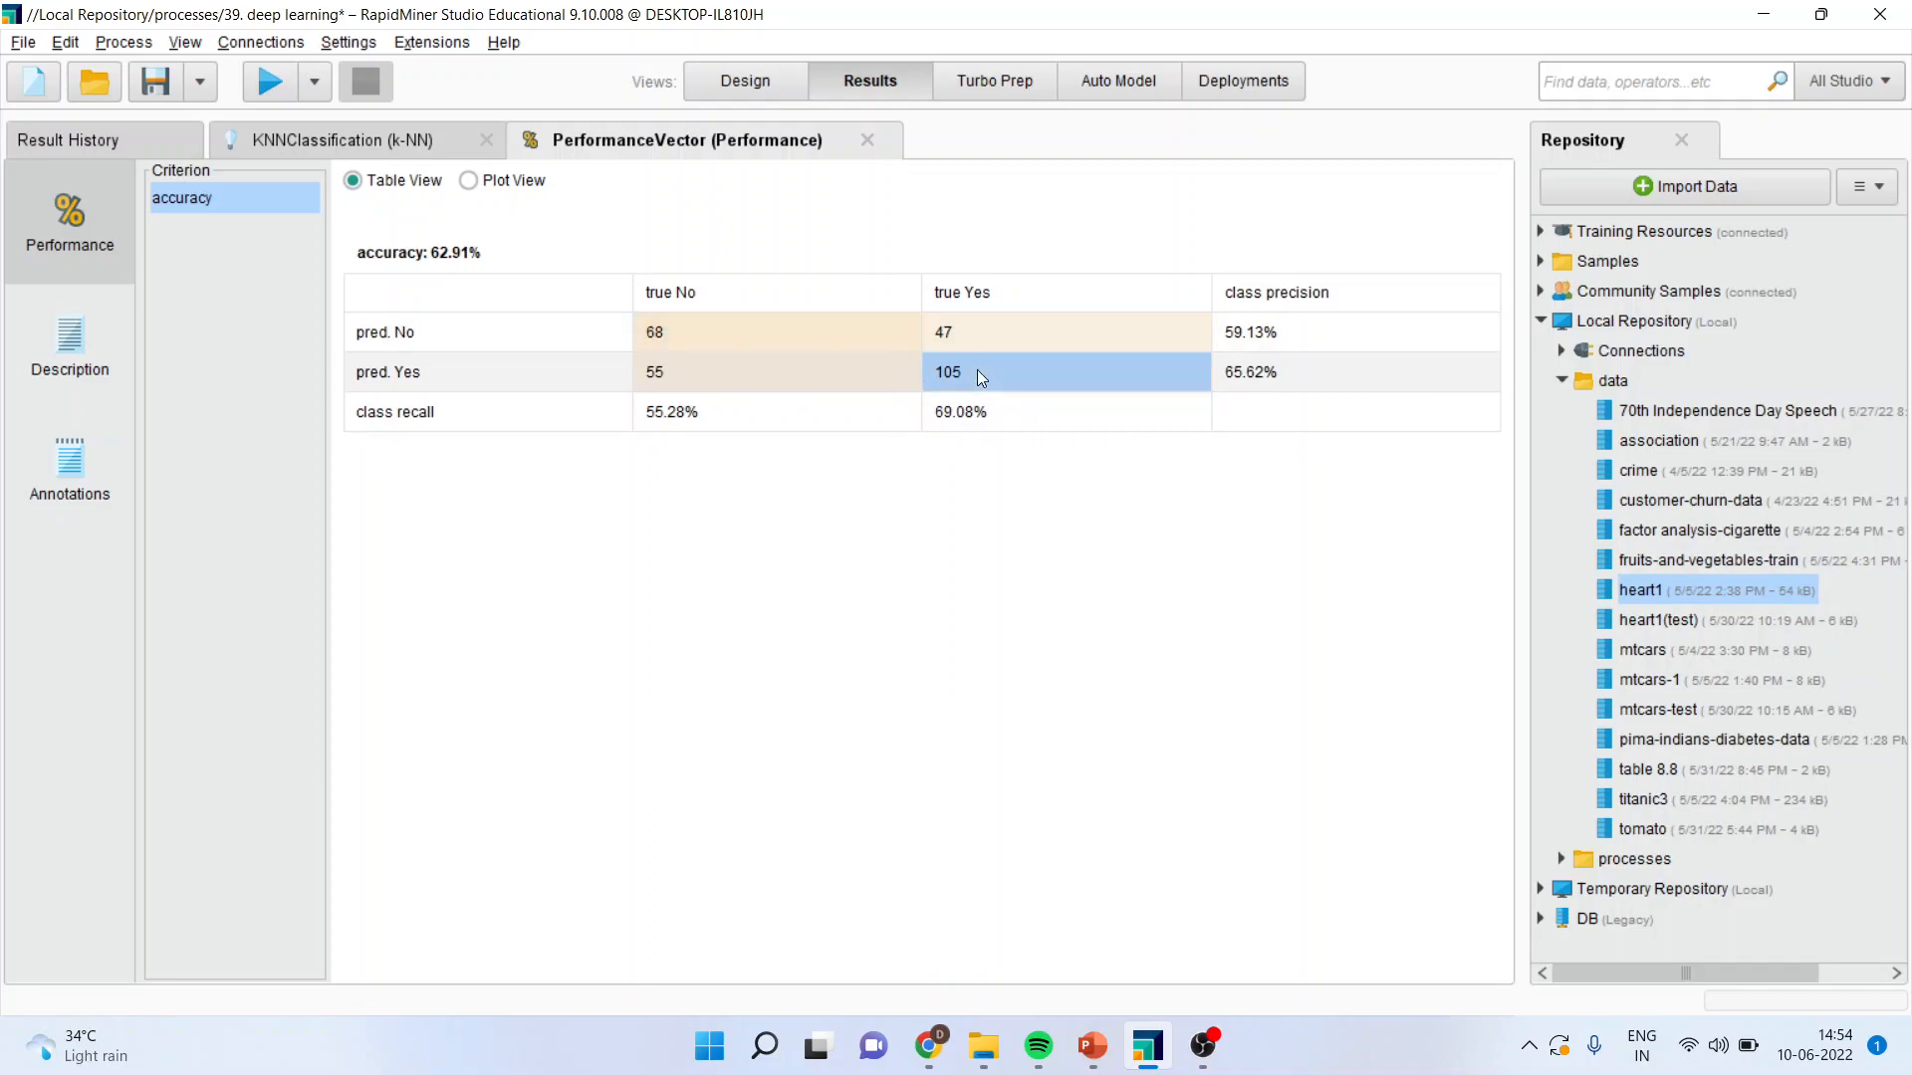
mouse_move(482, 283)
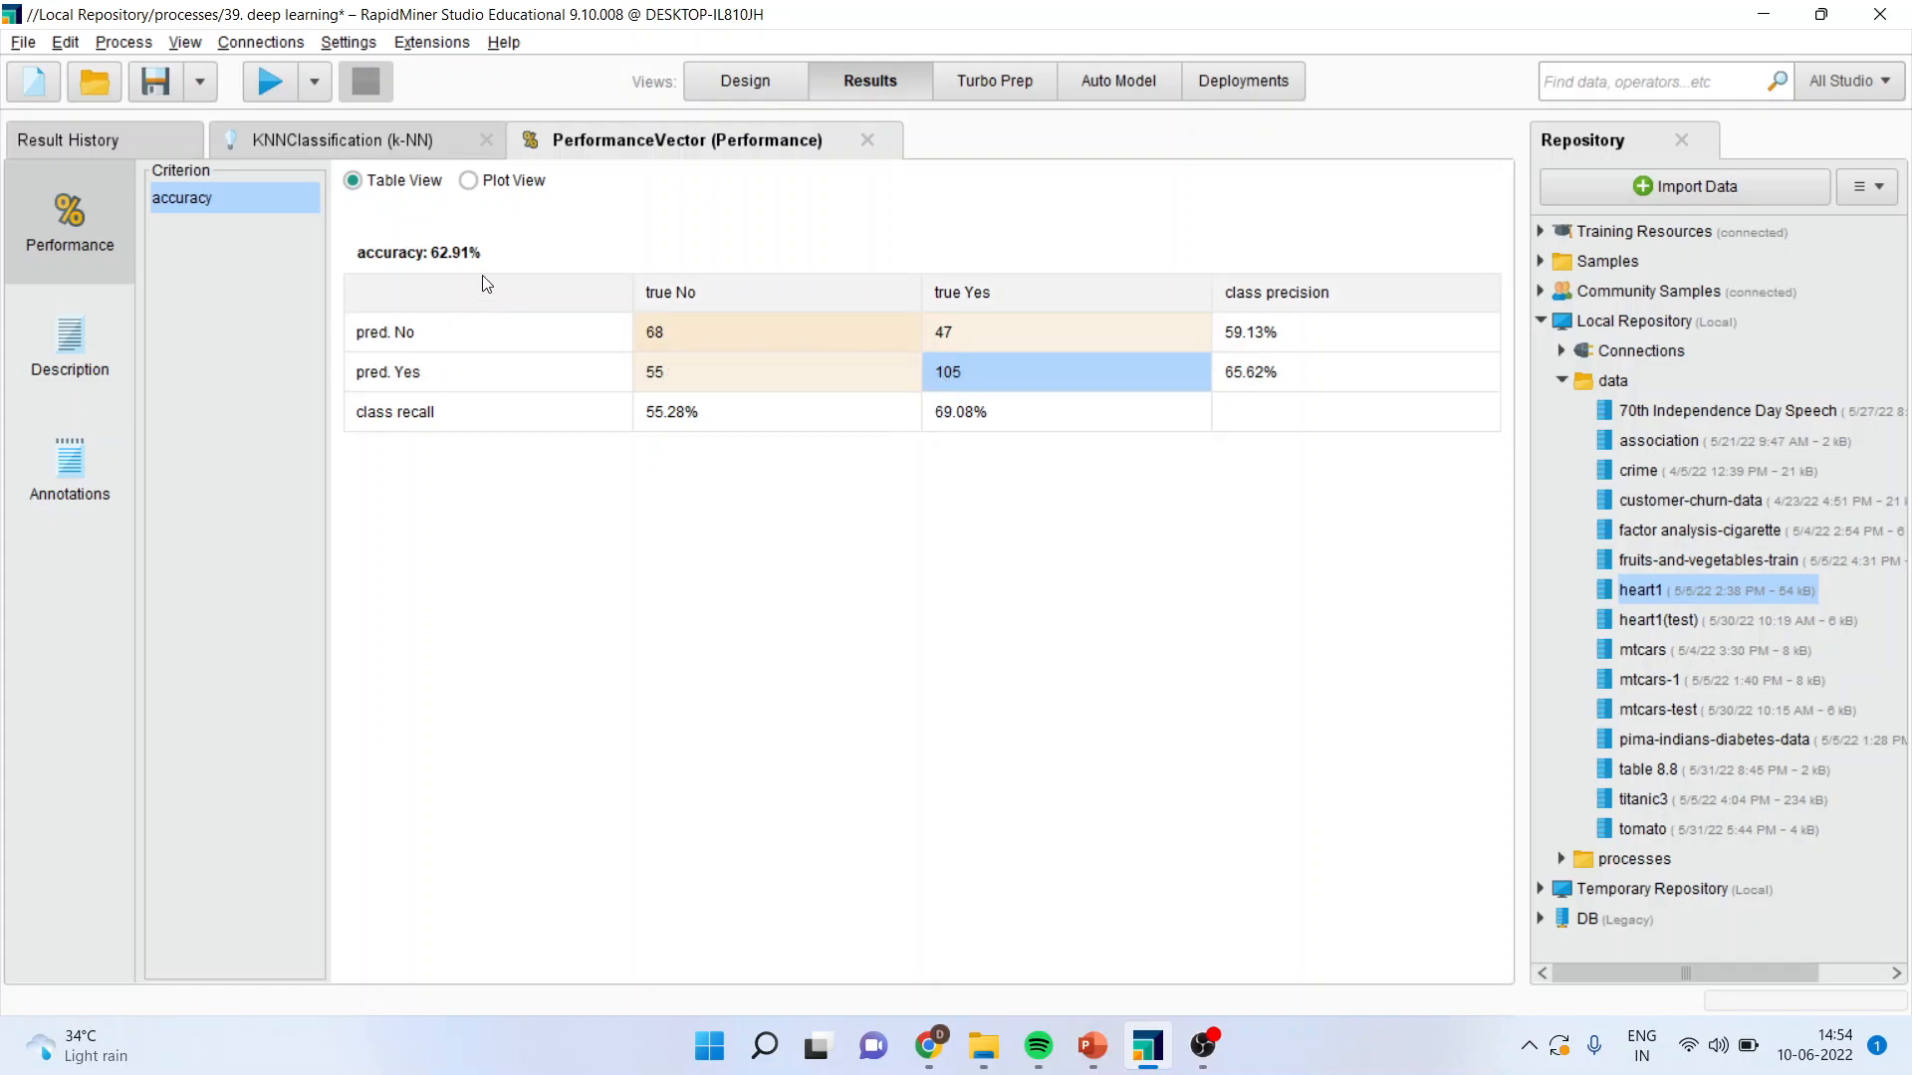
mouse_move(454, 267)
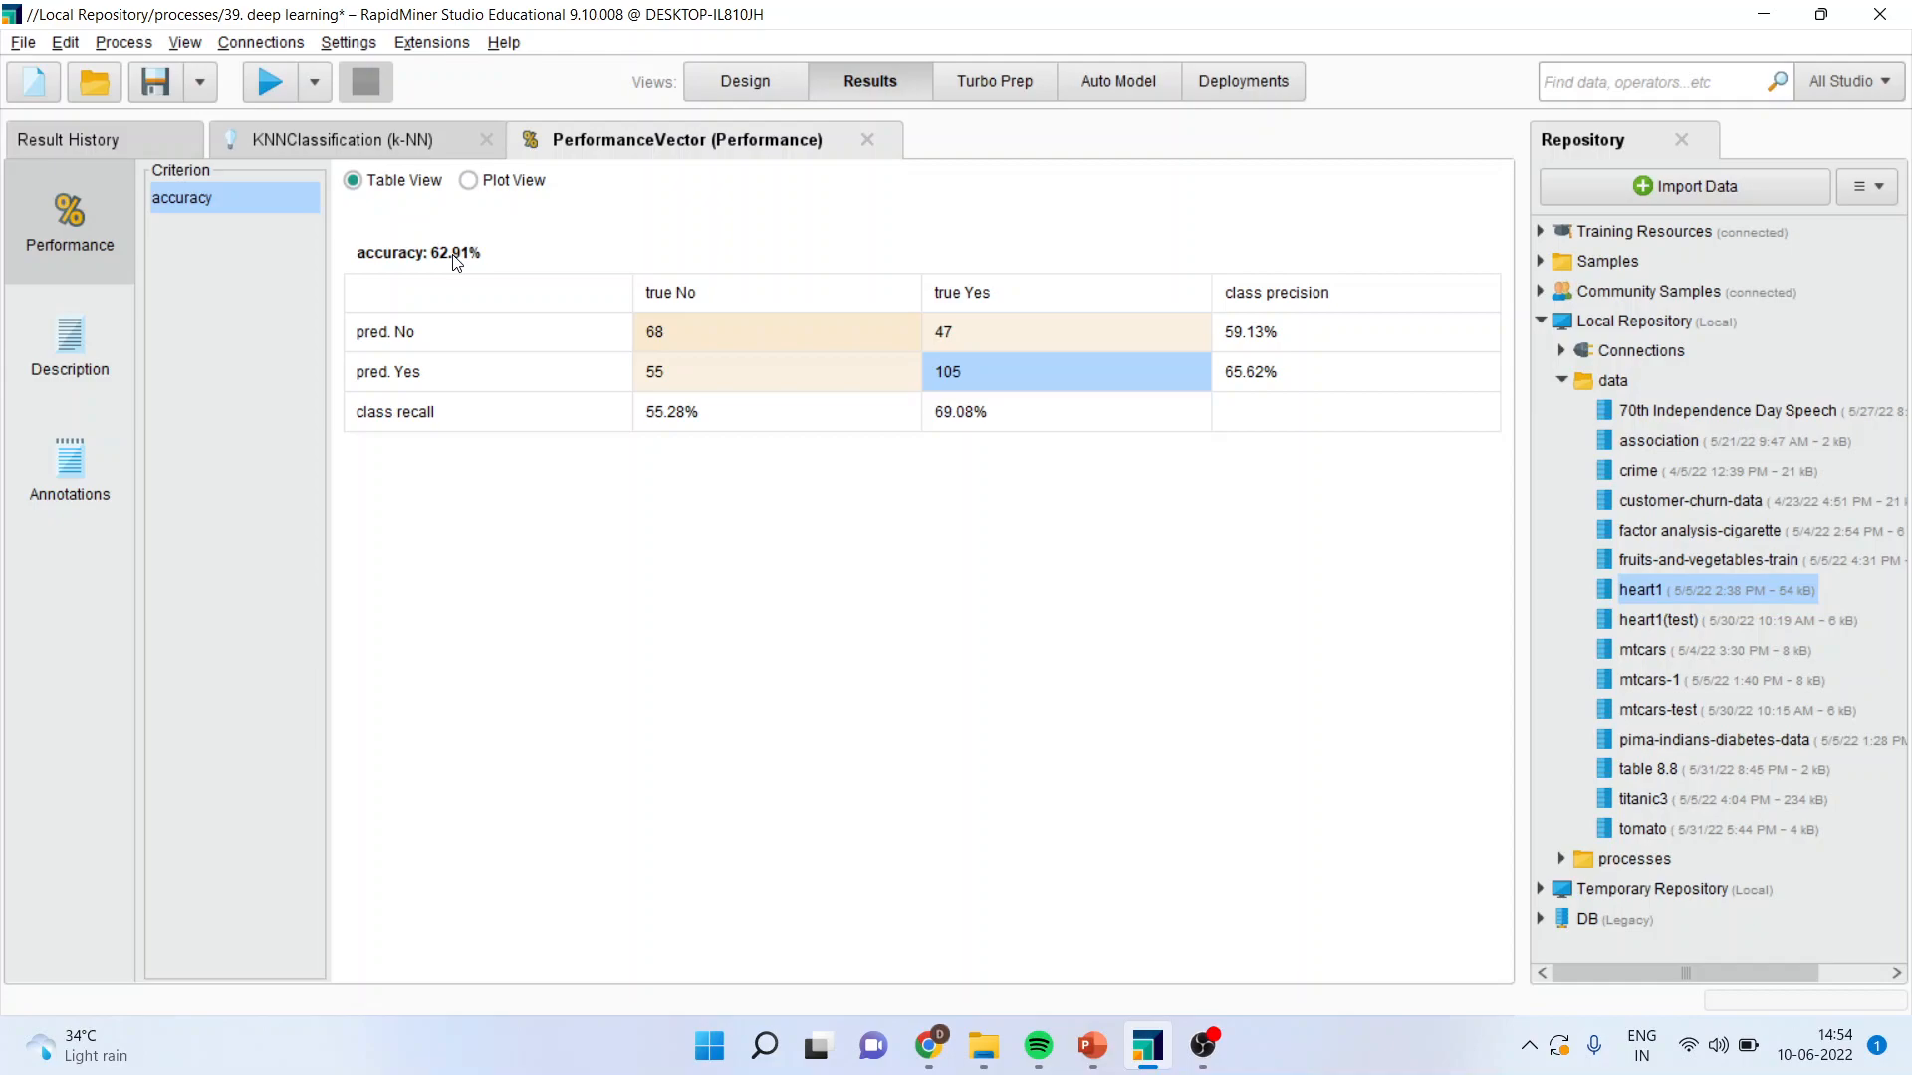
left_click(990, 333)
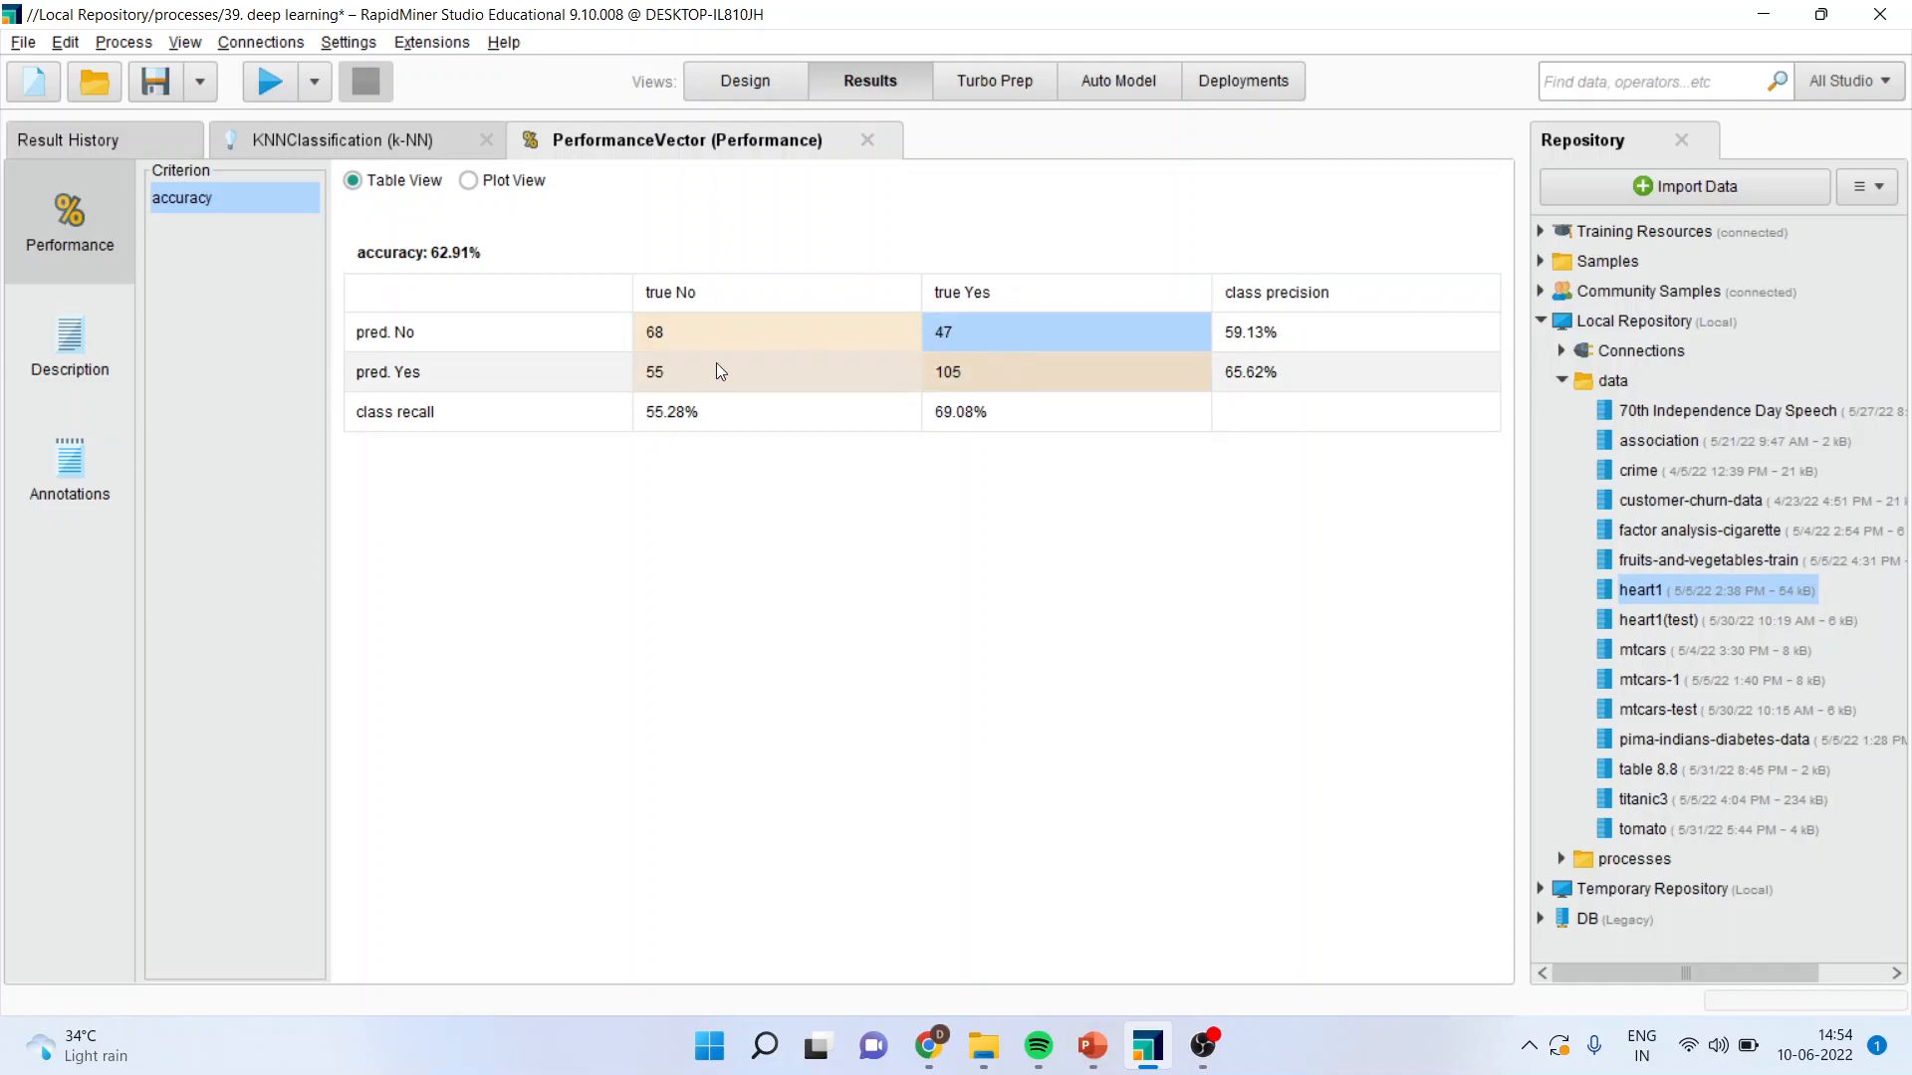
mouse_move(962, 334)
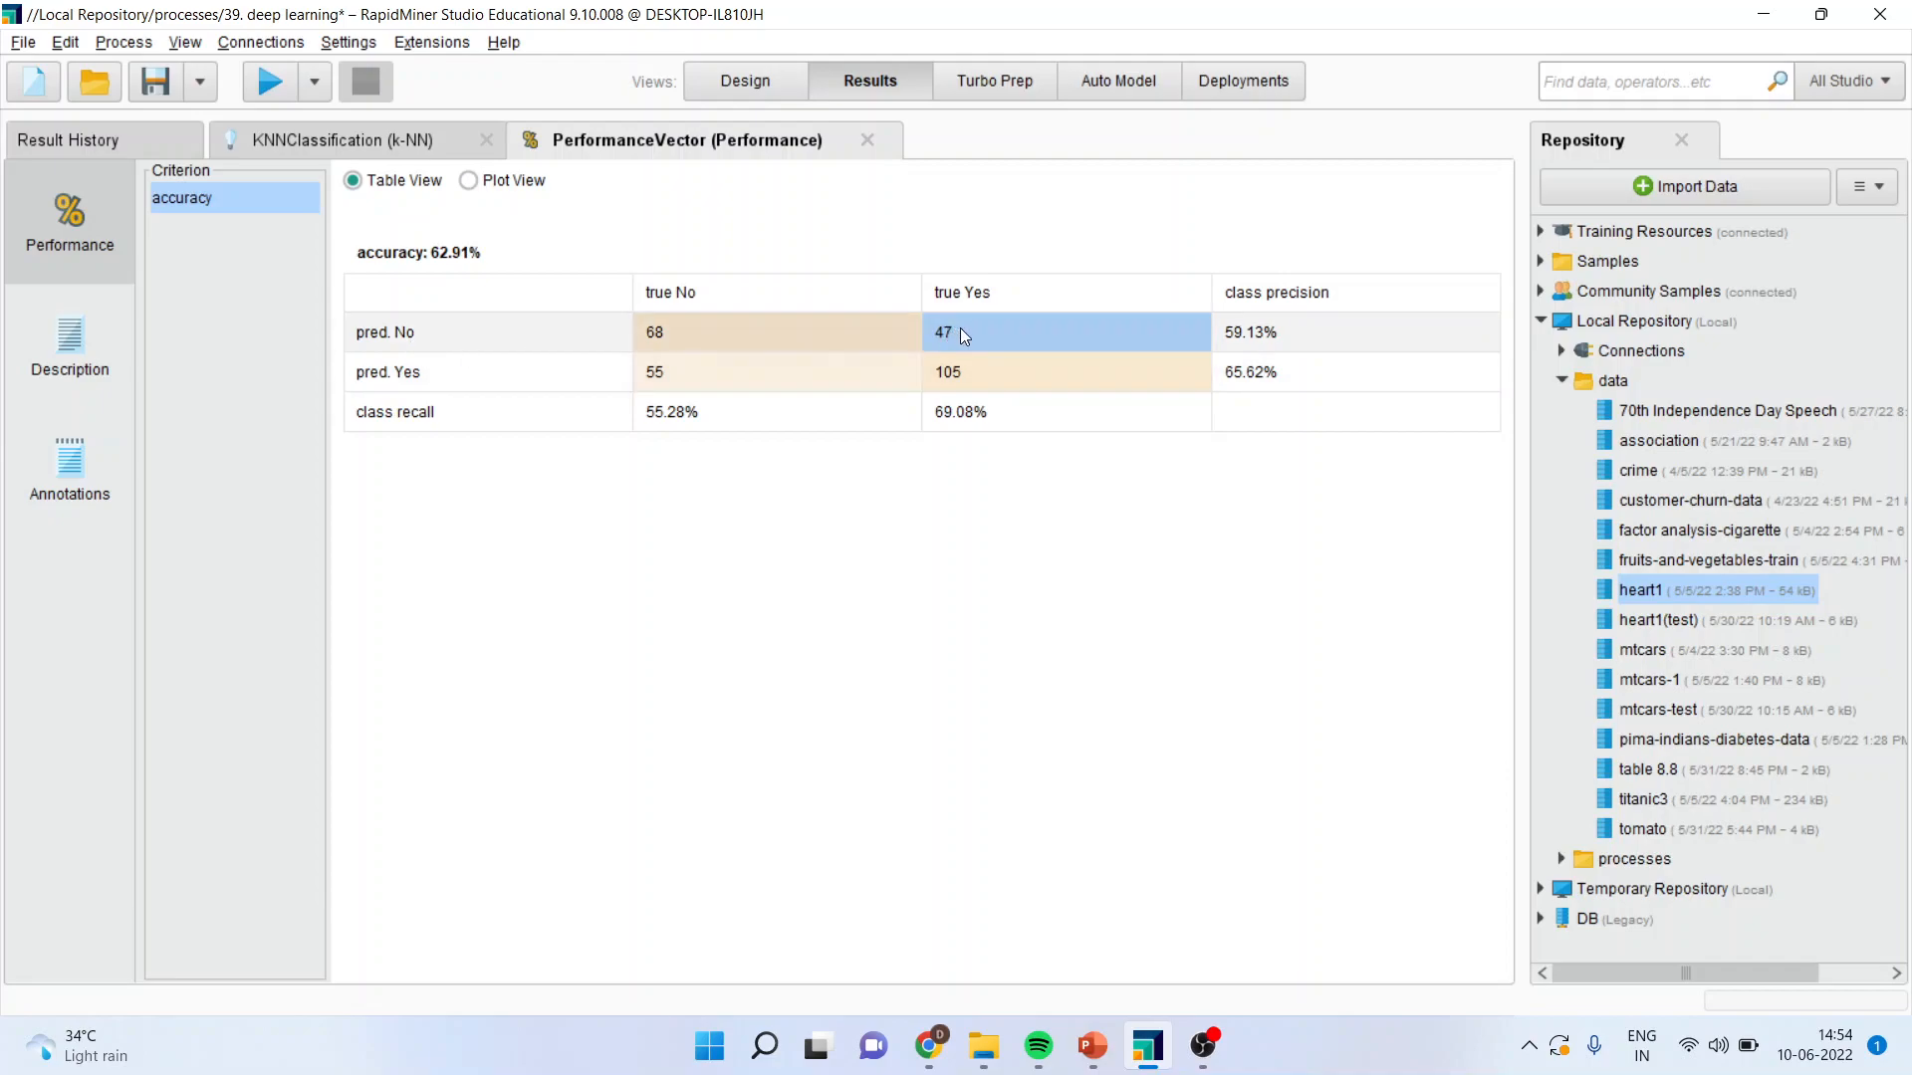
mouse_move(713, 323)
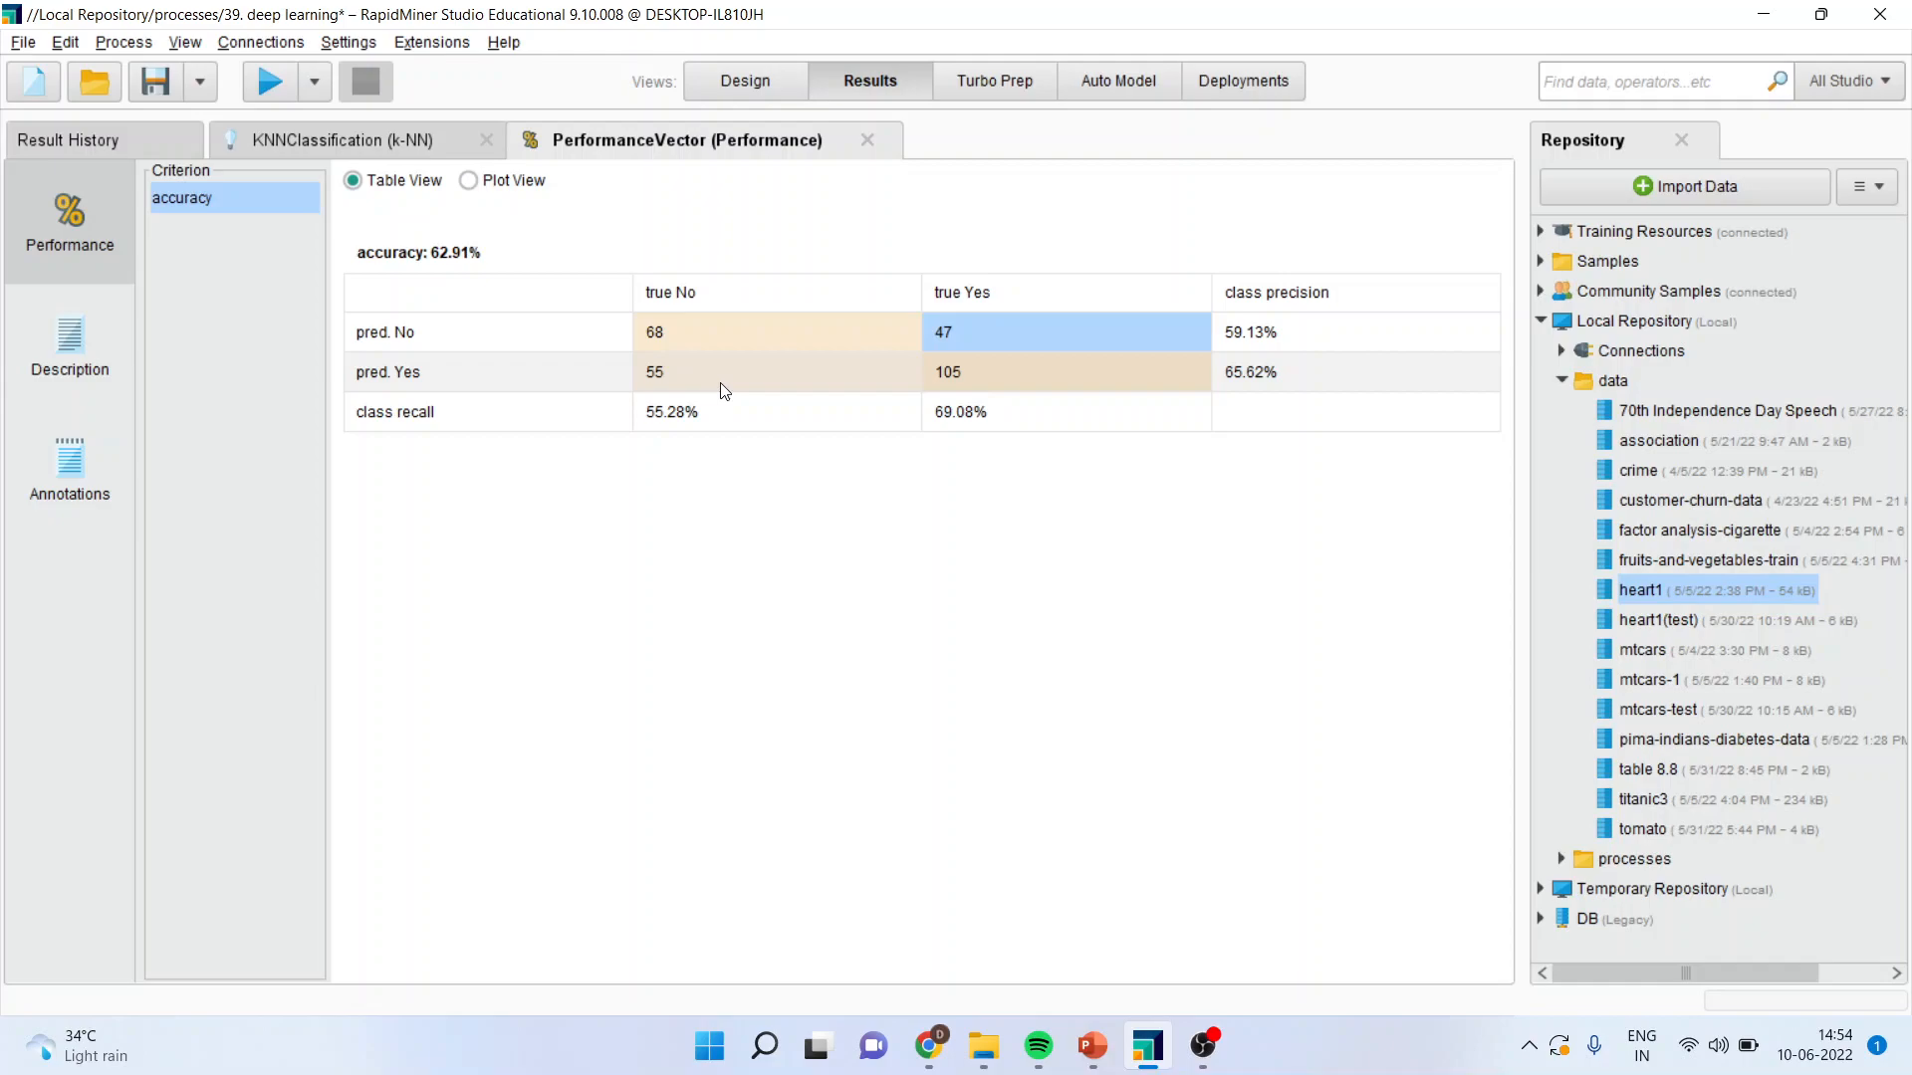
left_click(681, 385)
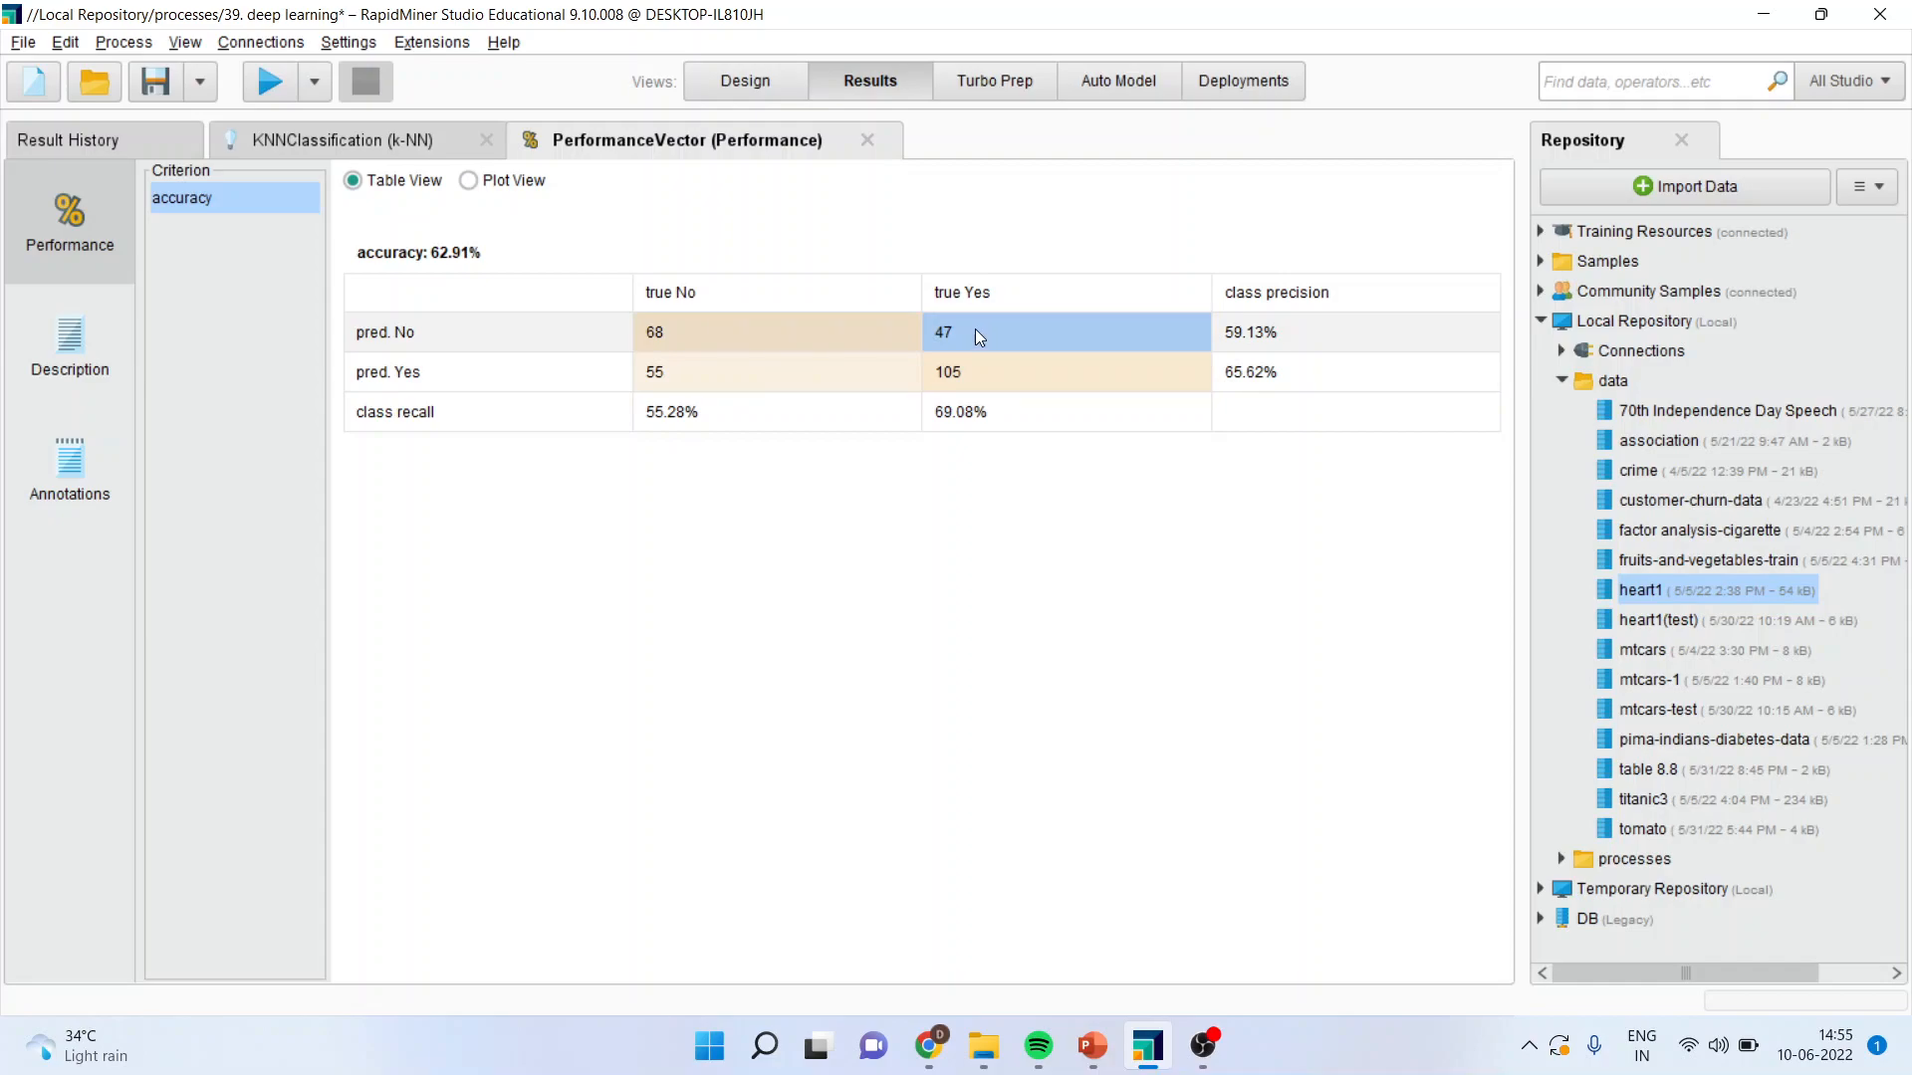
mouse_move(976, 337)
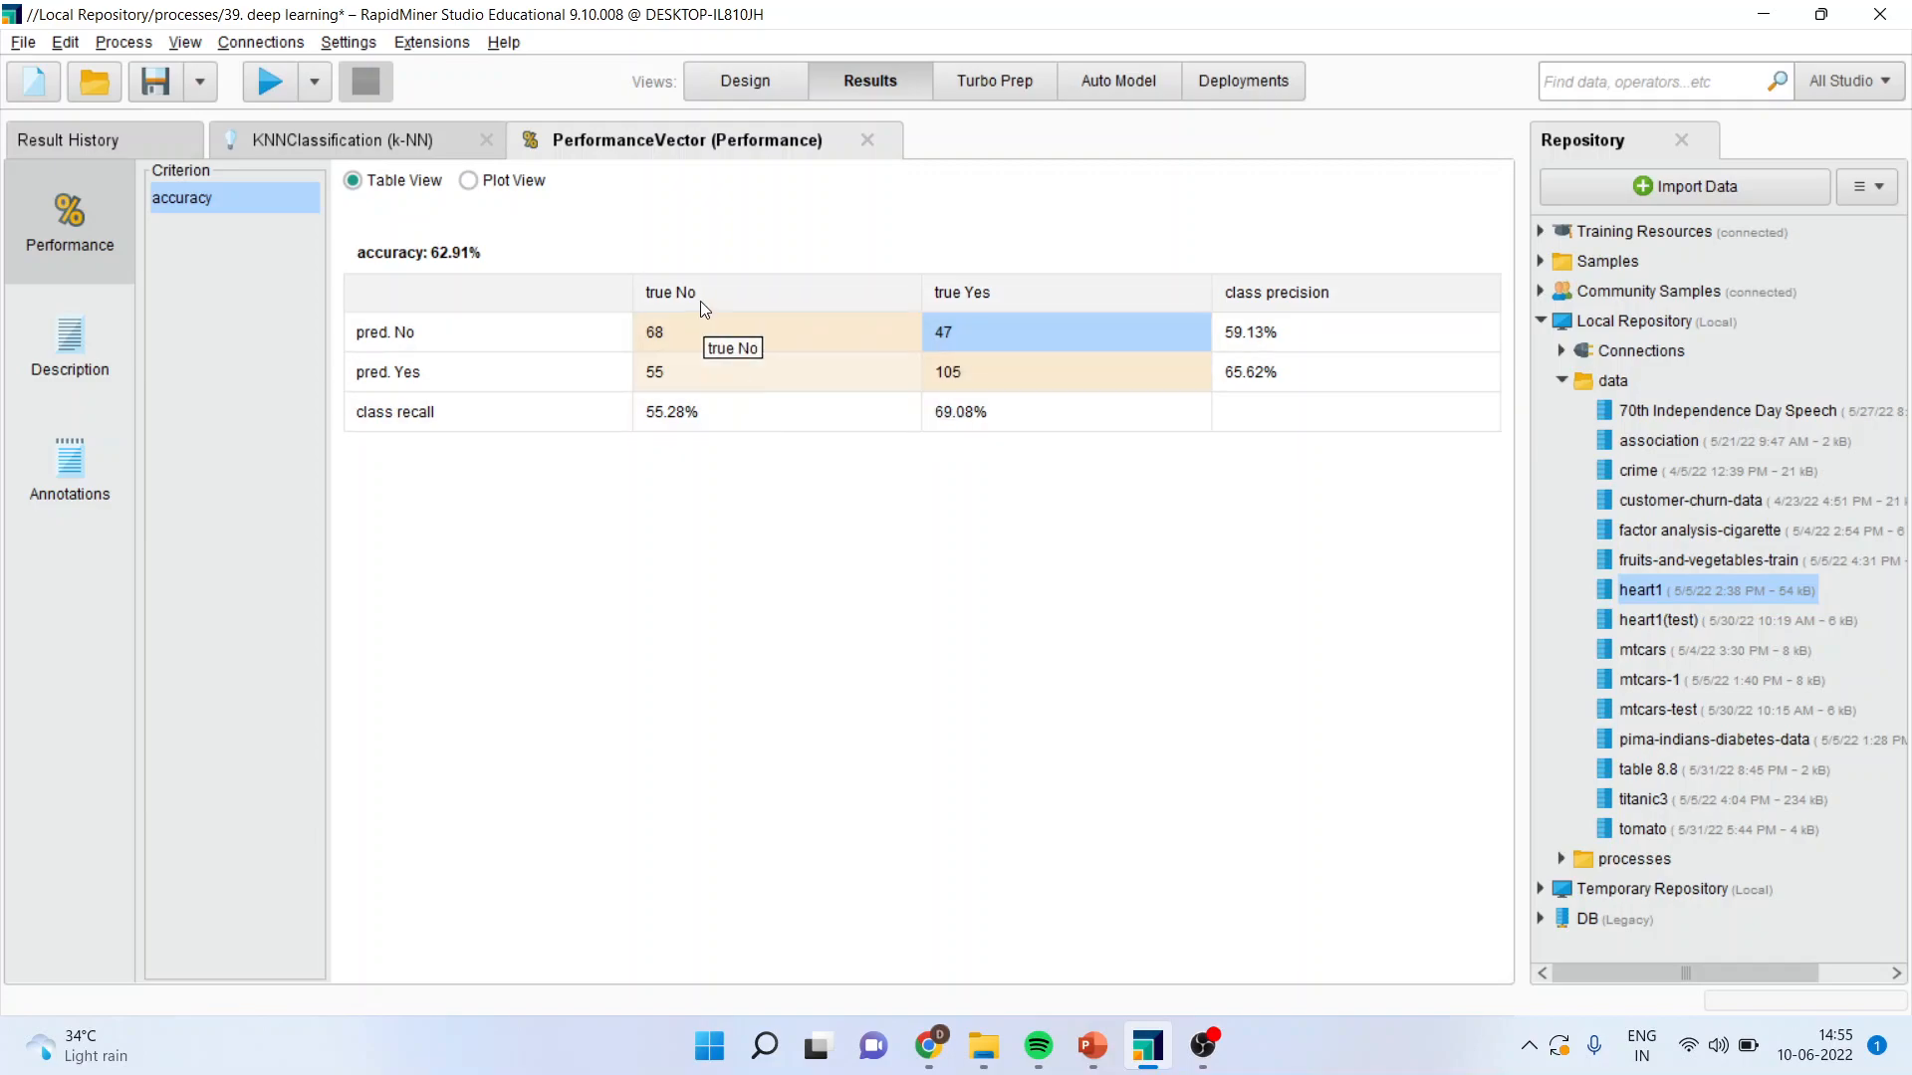
mouse_move(693, 426)
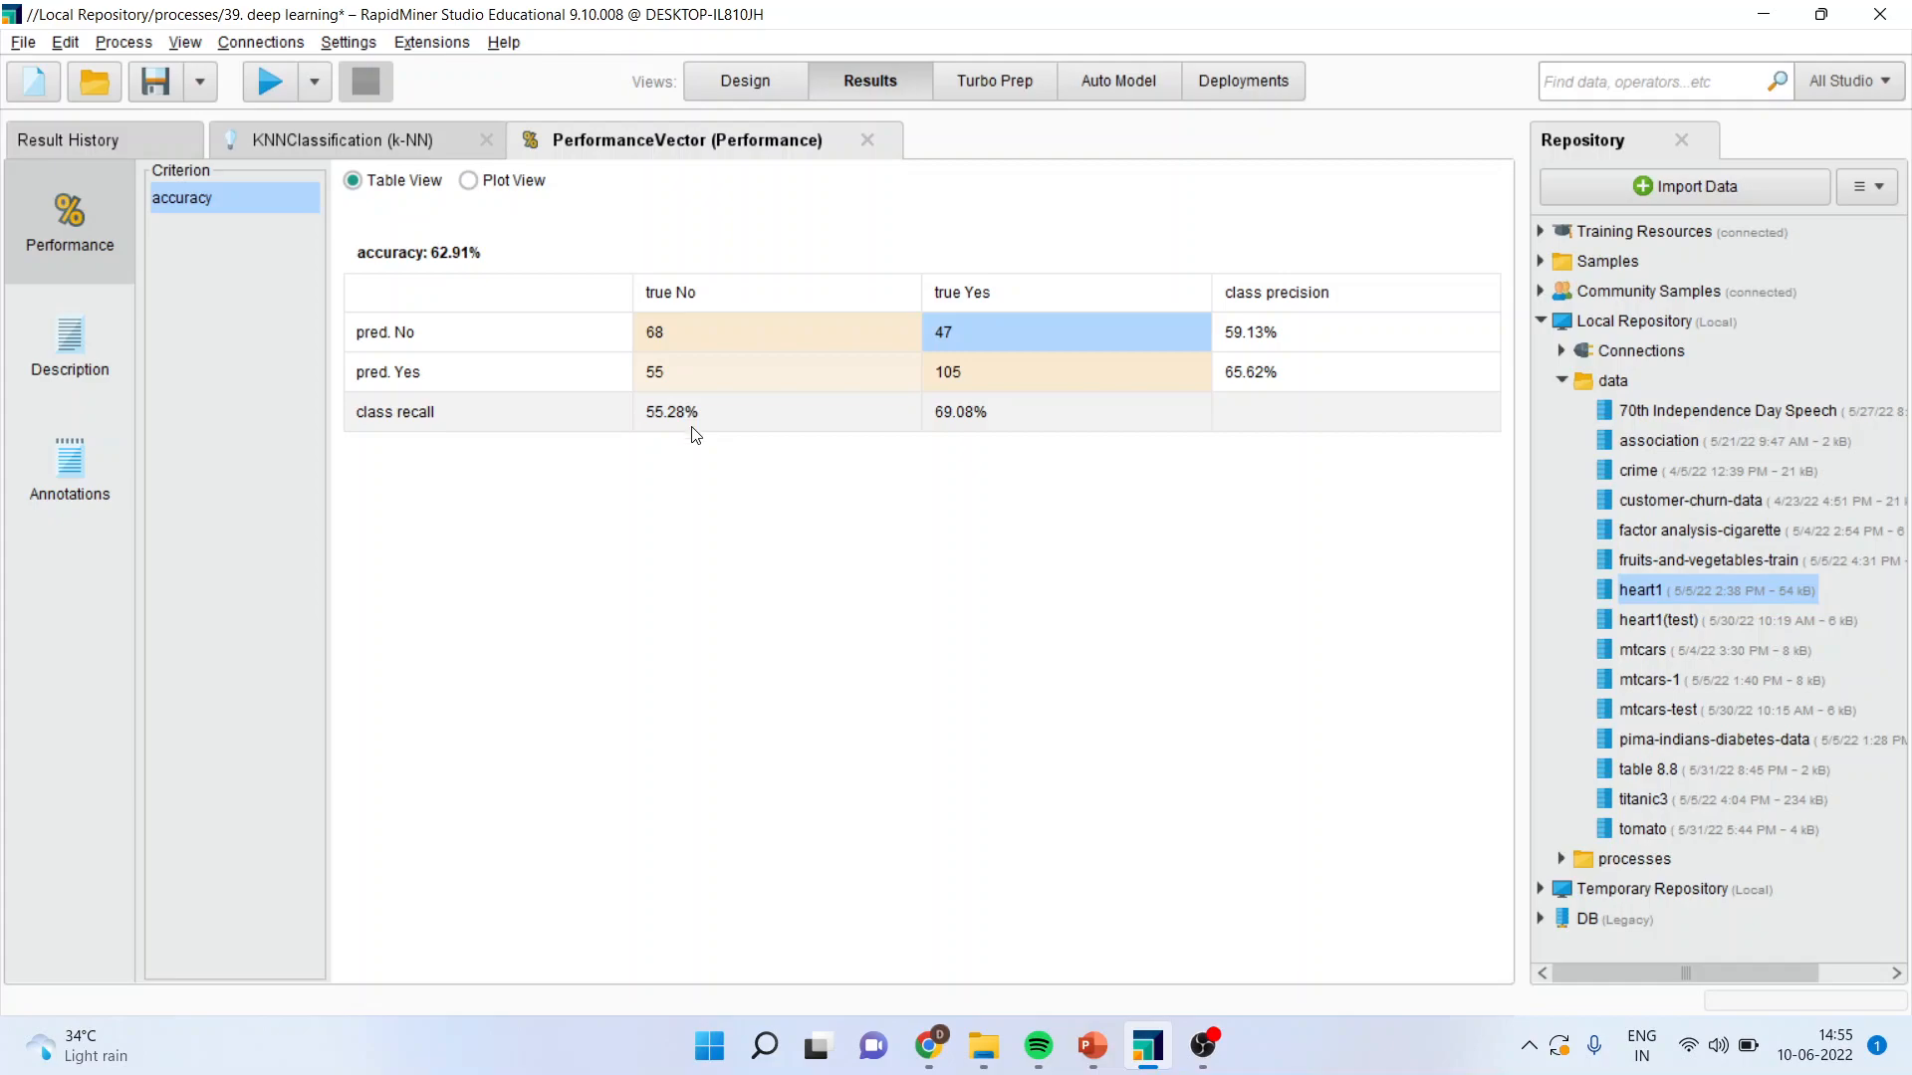
mouse_move(995, 430)
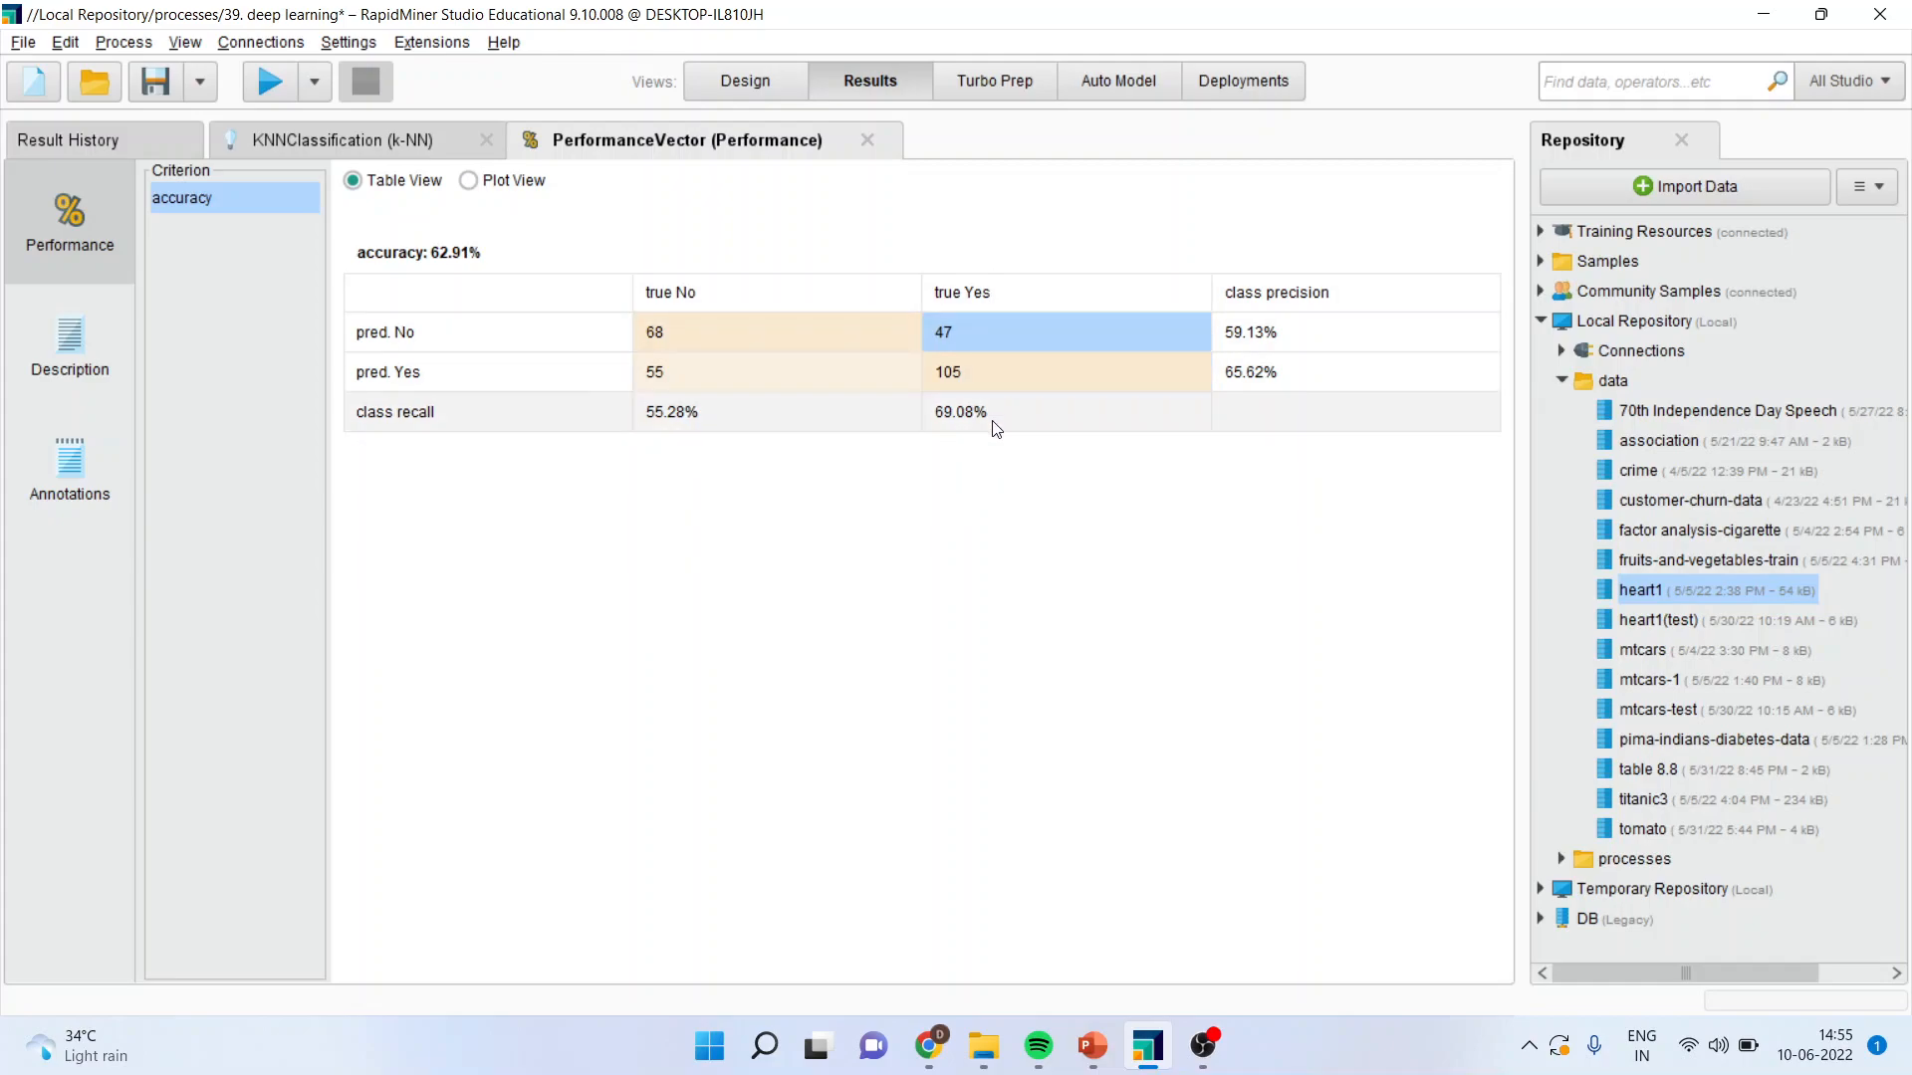
mouse_move(991, 424)
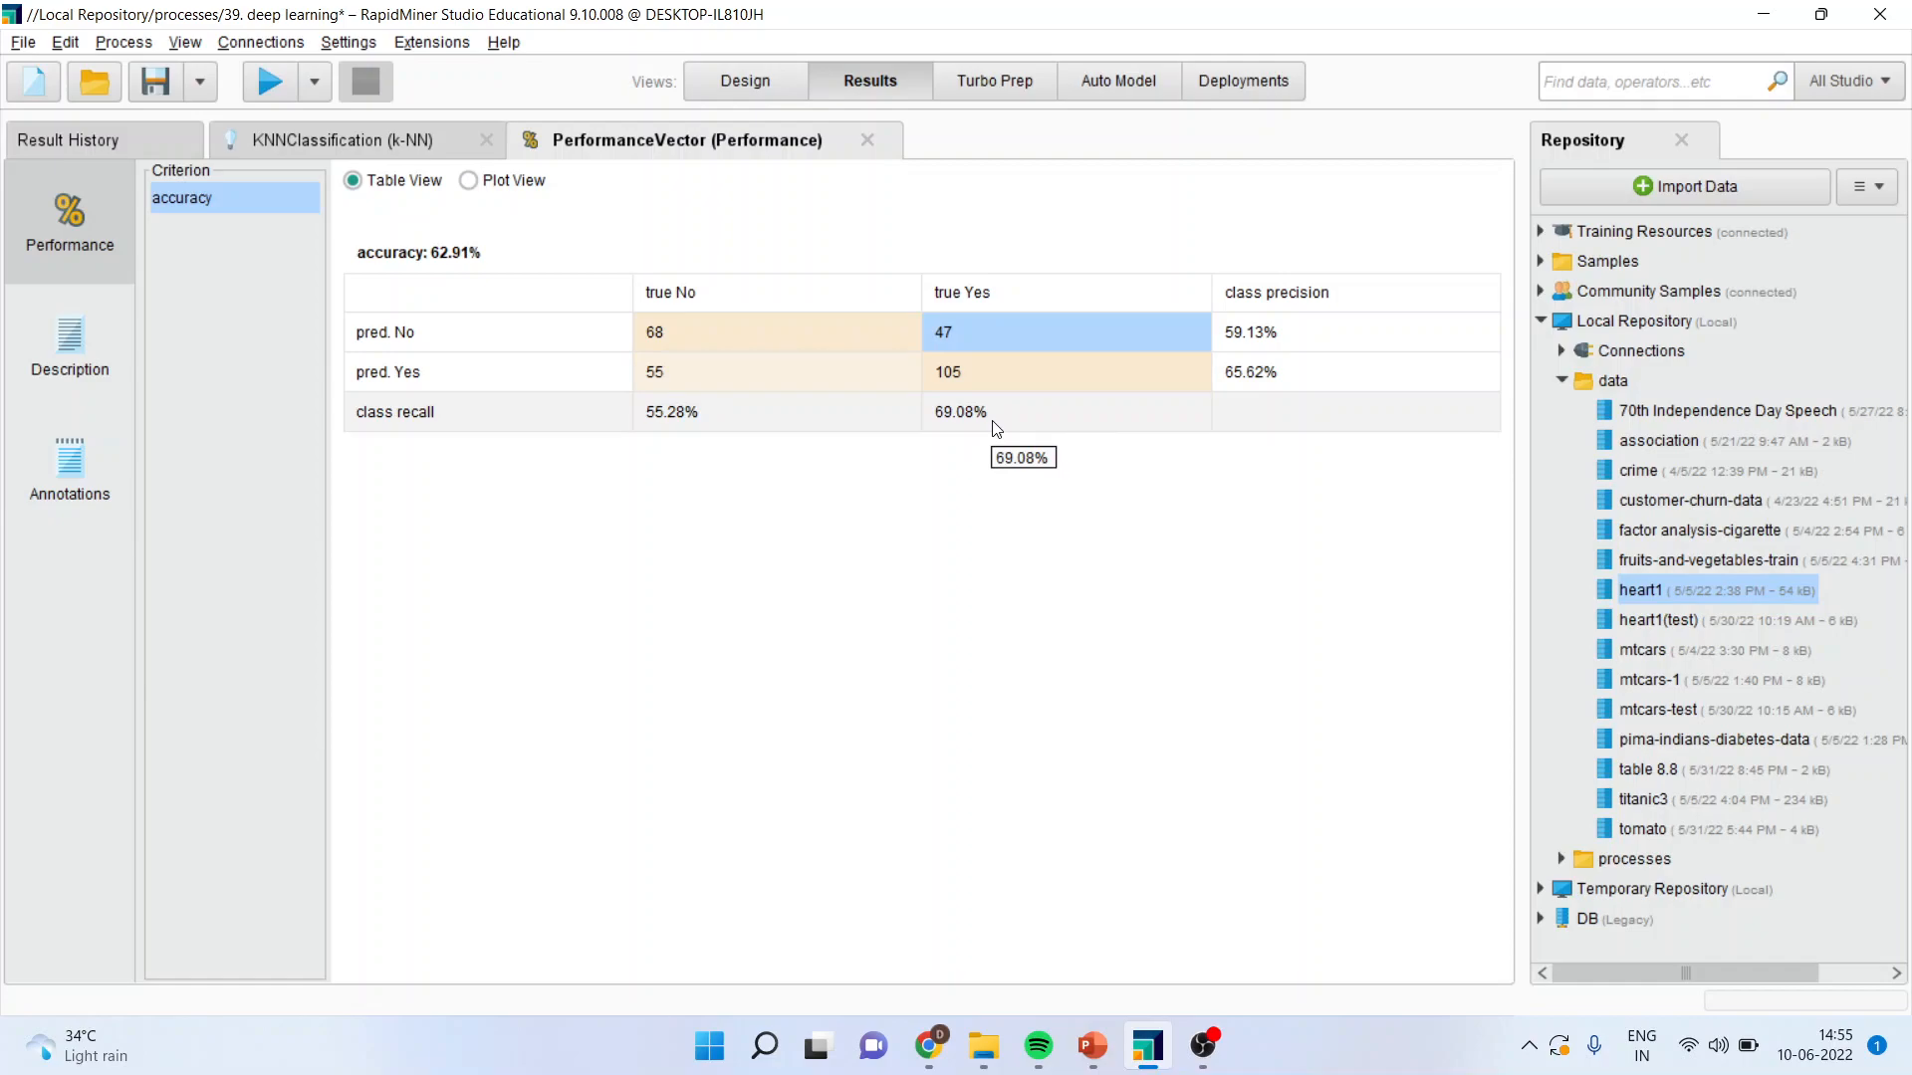
mouse_move(1091, 1045)
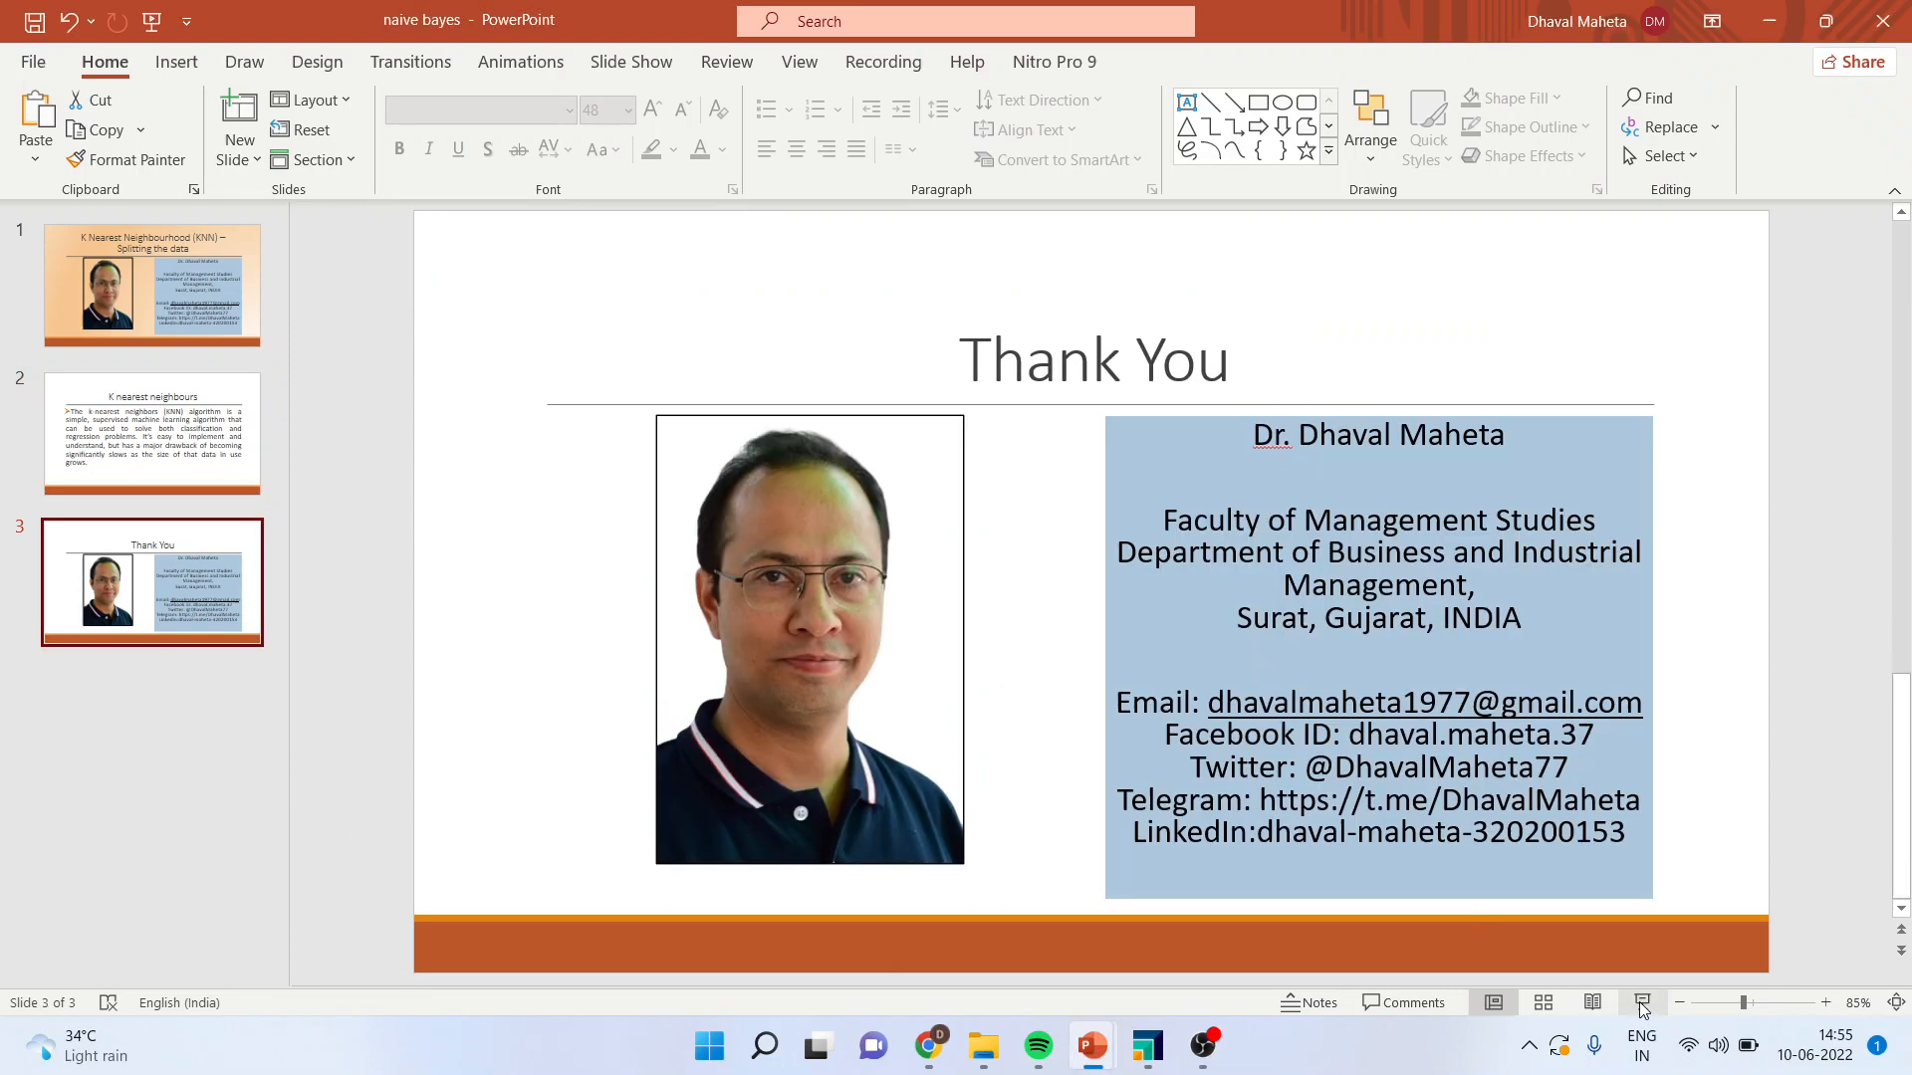
Present the closing Thank You slide full screen in PowerPoint.
left_click(1641, 1001)
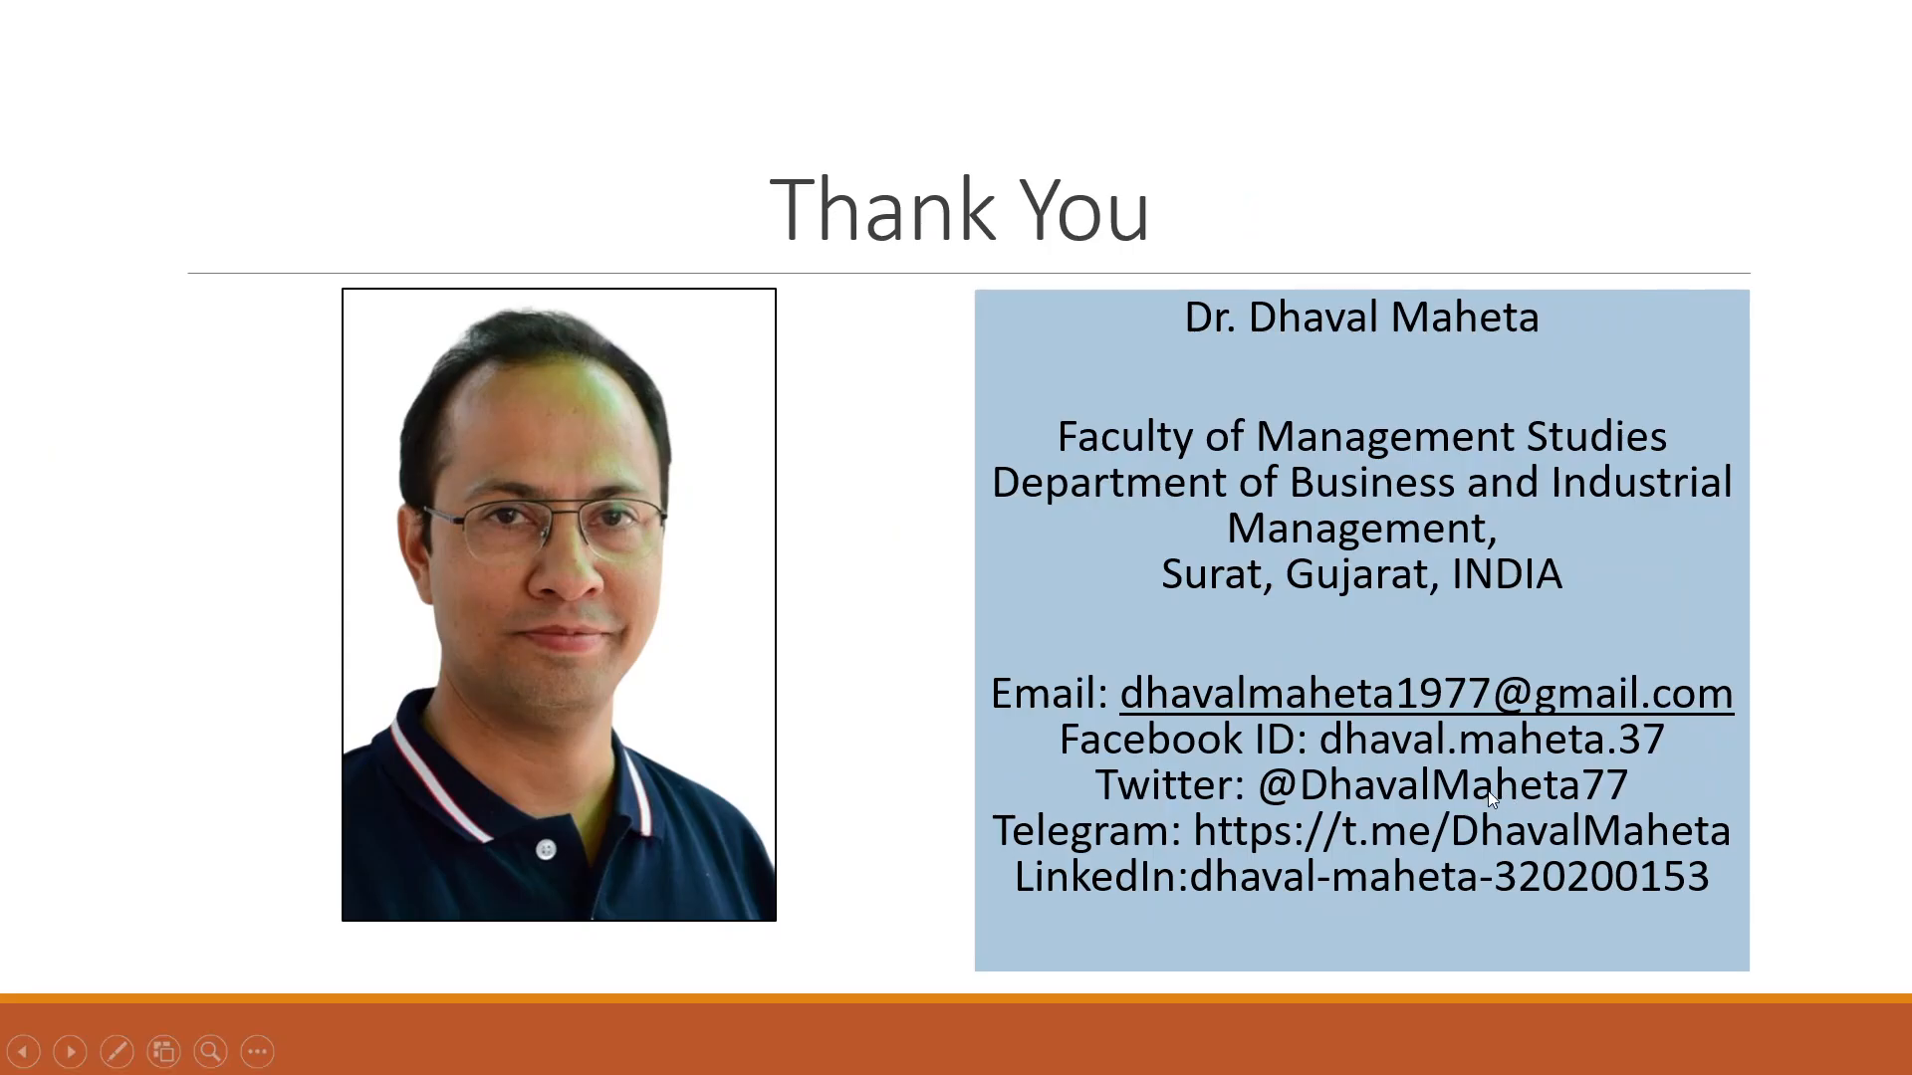